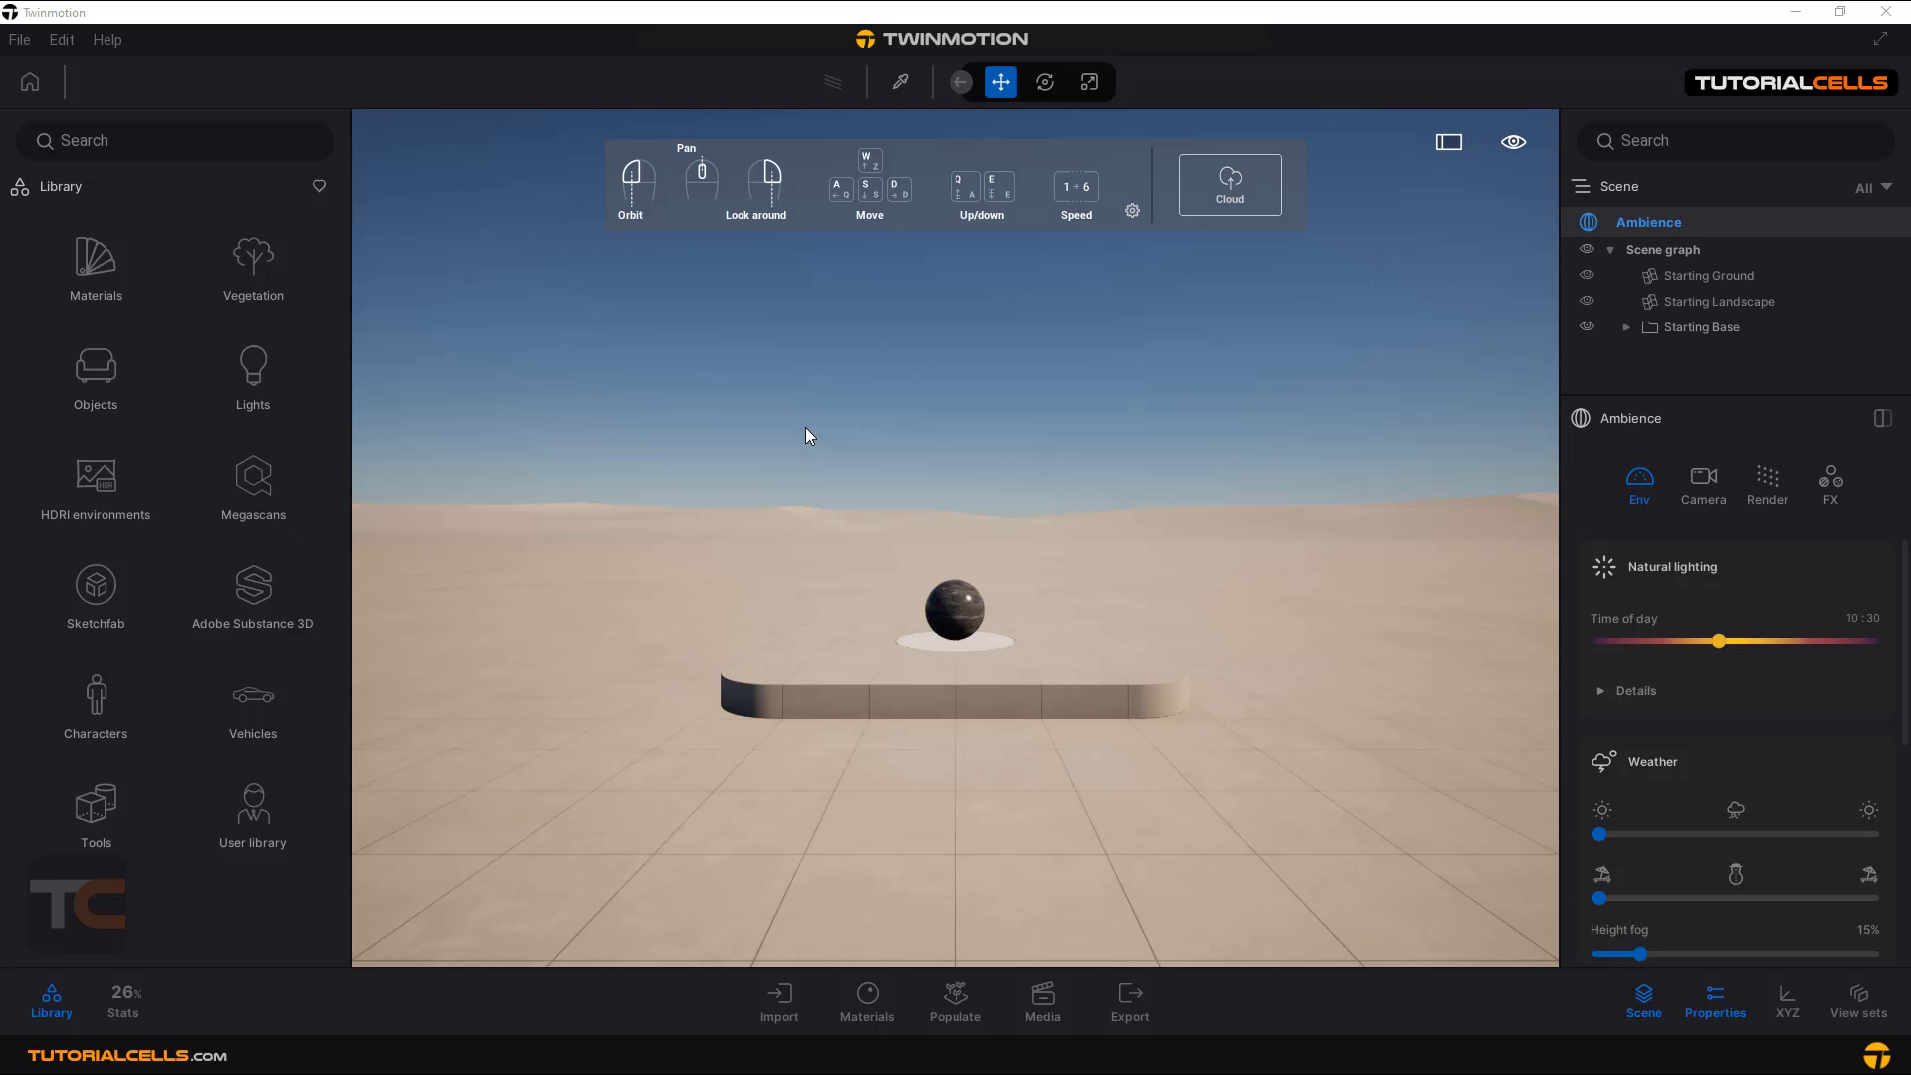
pyautogui.moveTo(781, 490)
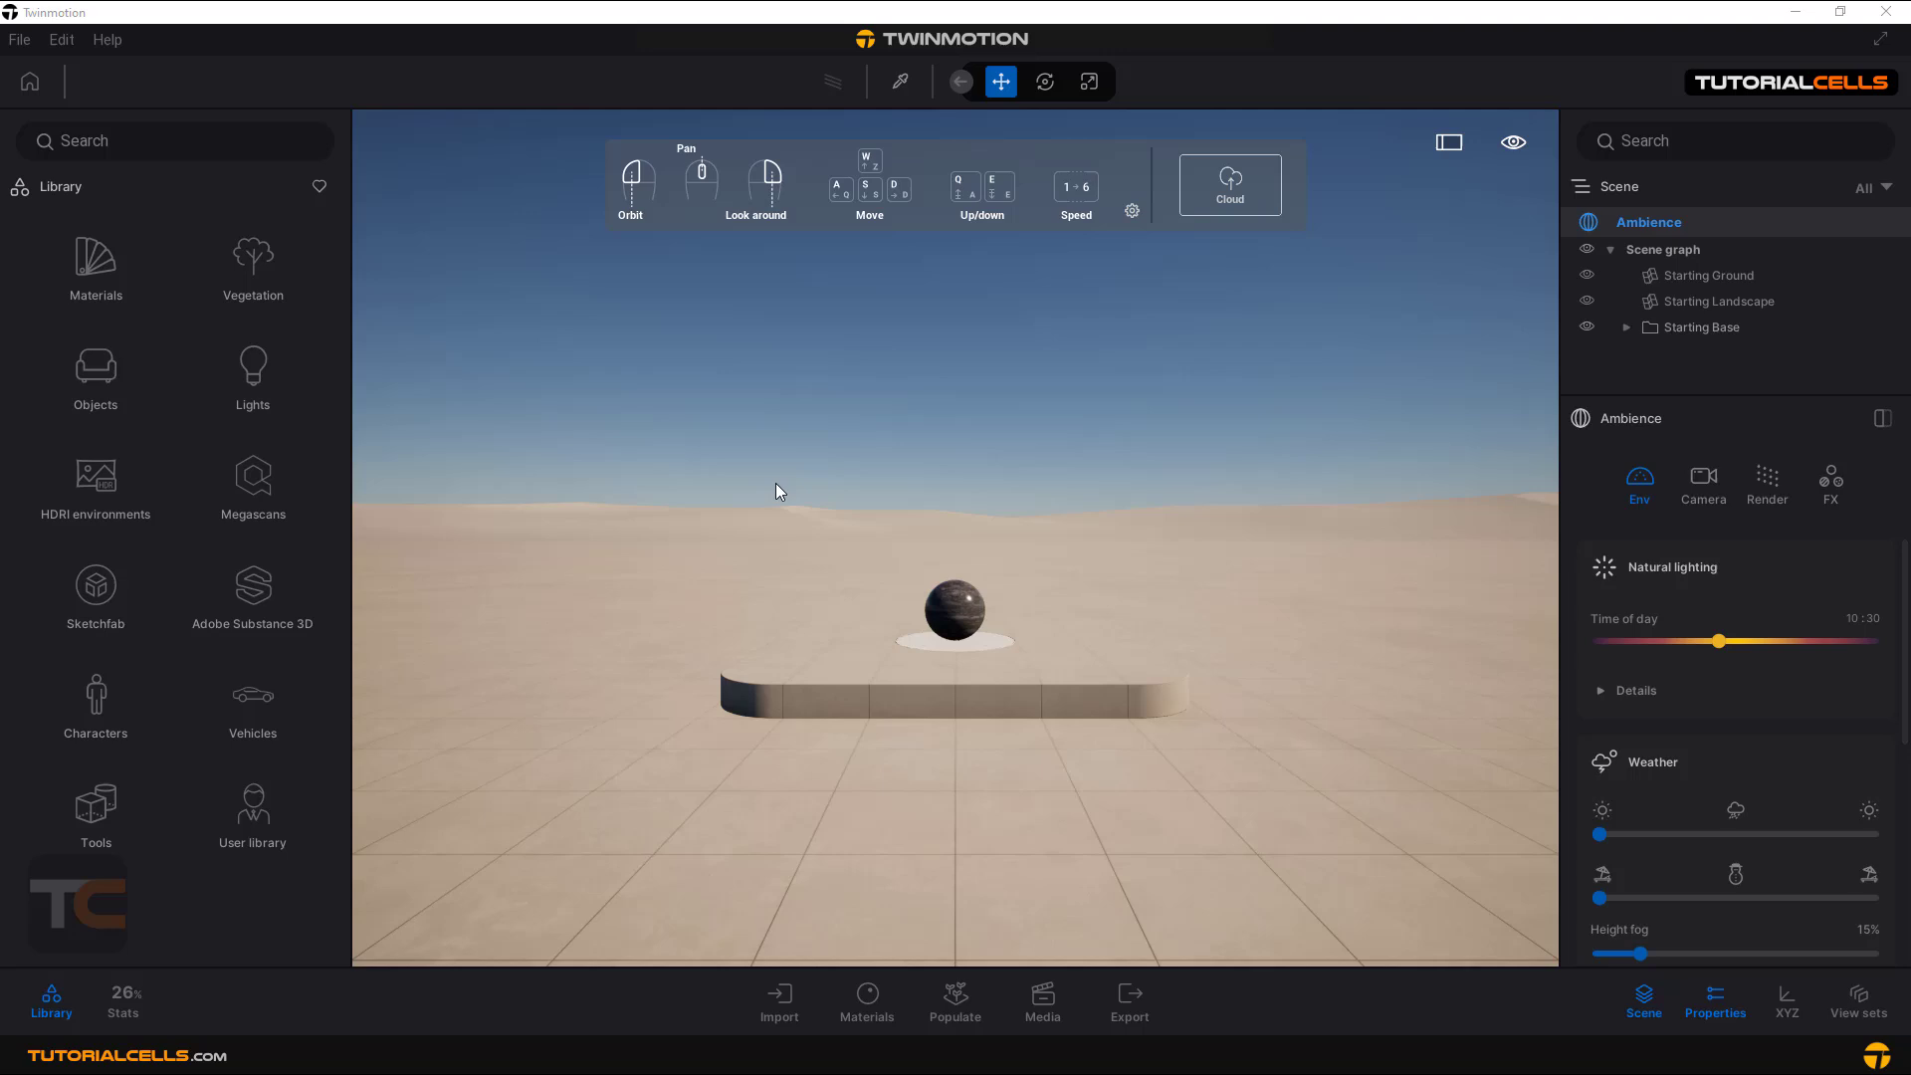
pyautogui.moveTo(848, 504)
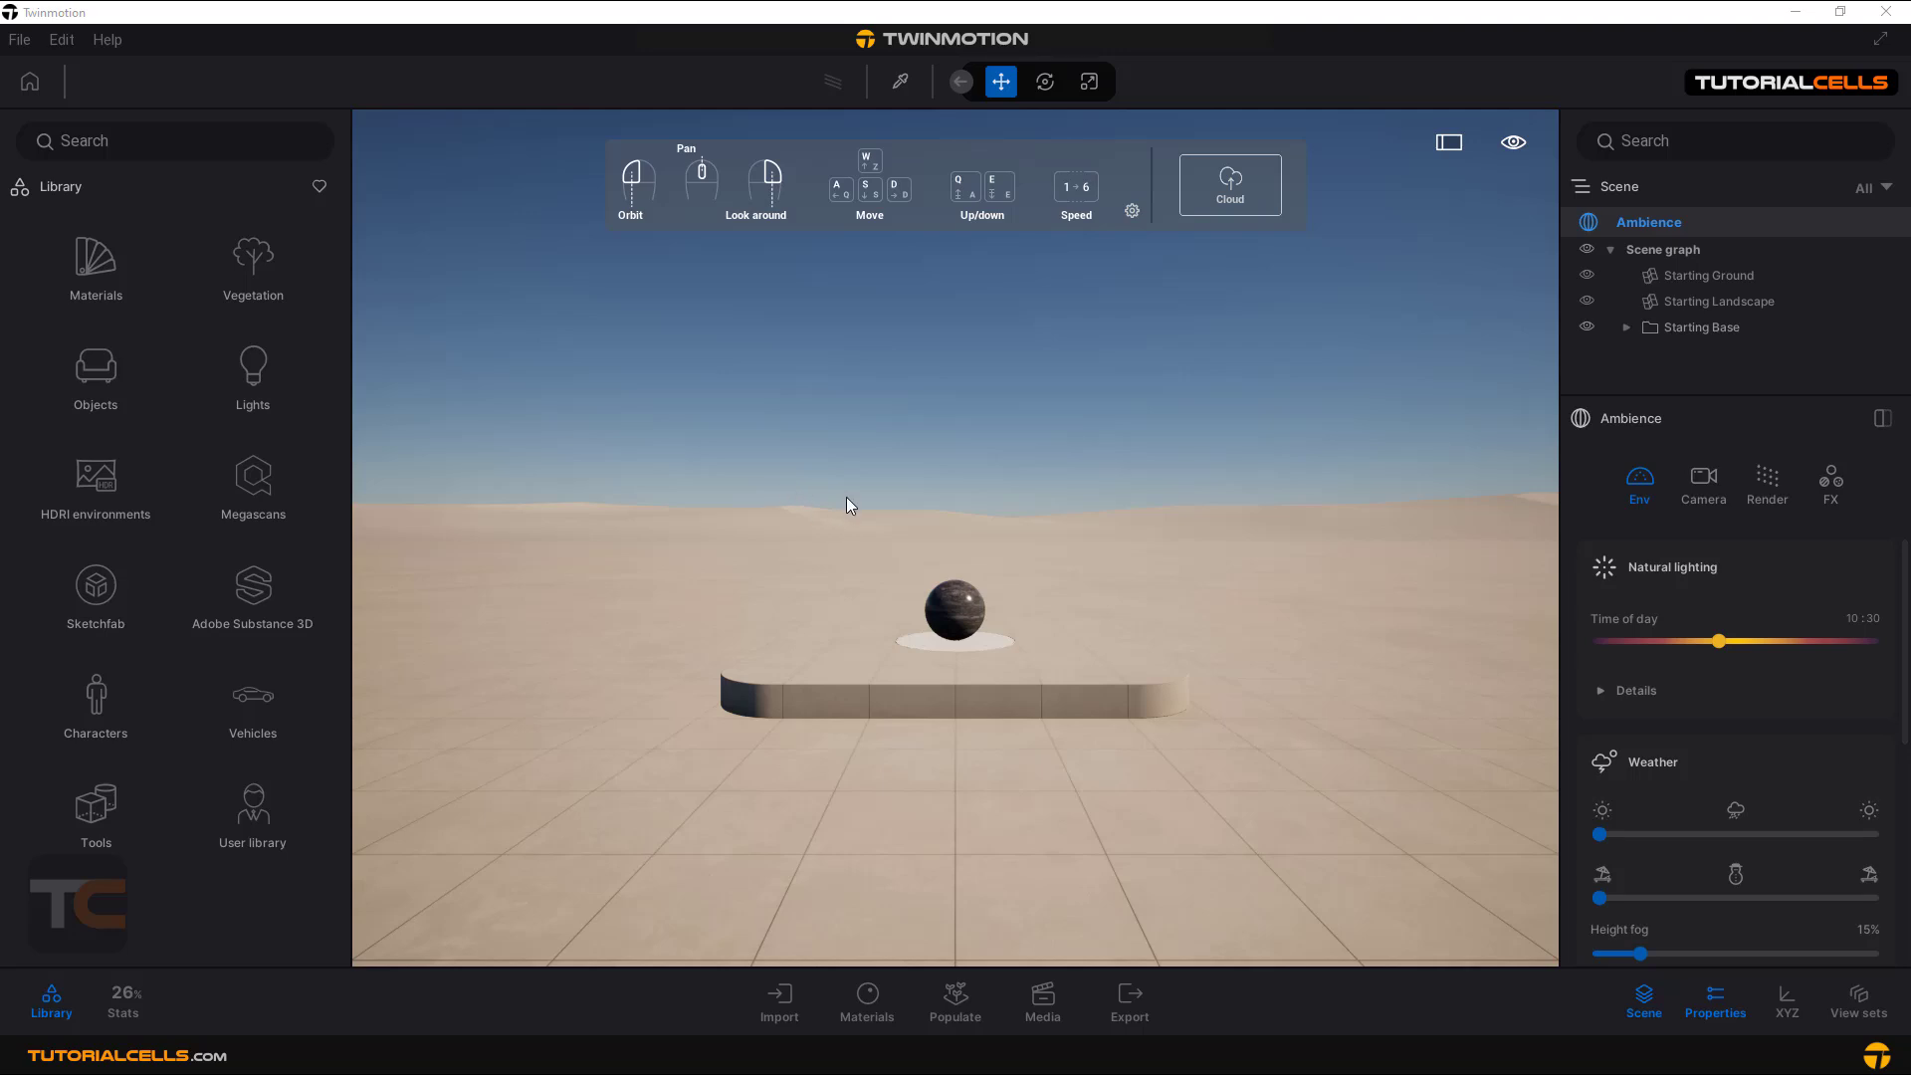
pyautogui.moveTo(844, 501)
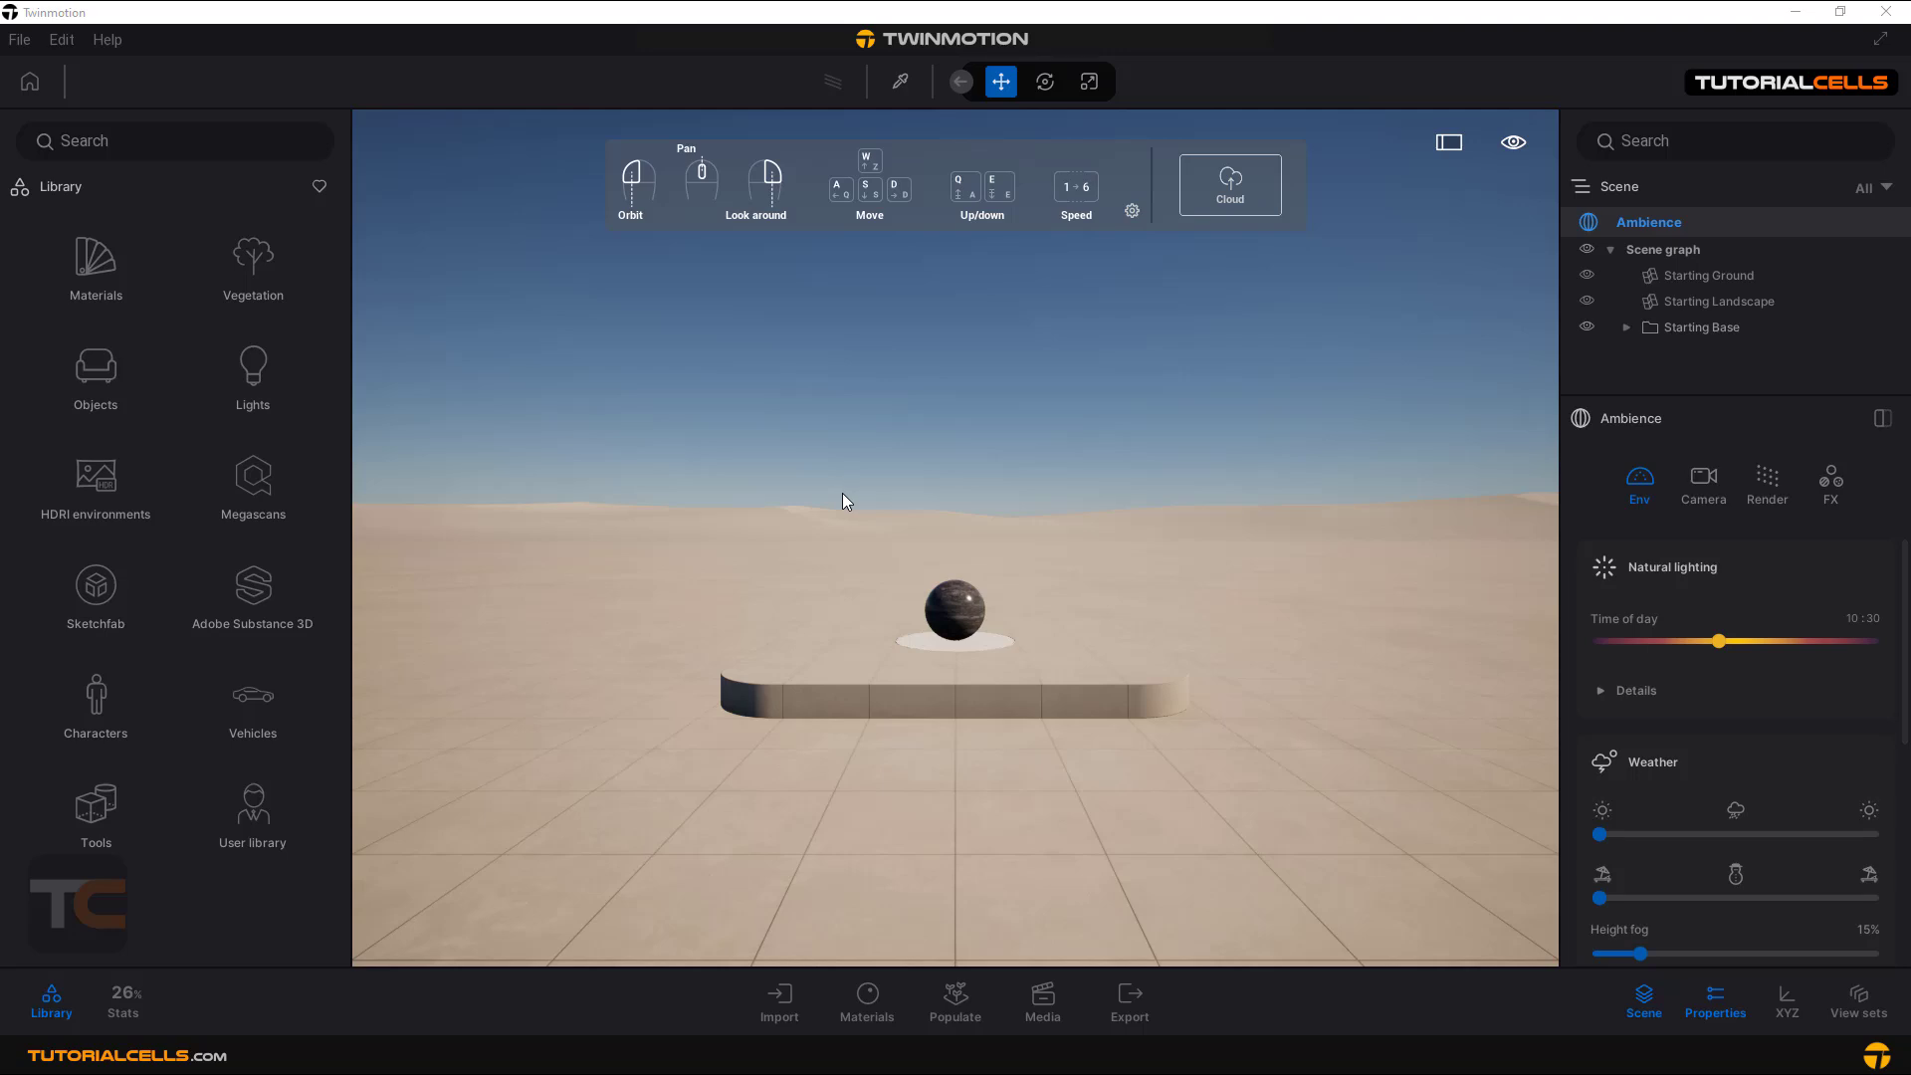
pyautogui.moveTo(171, 72)
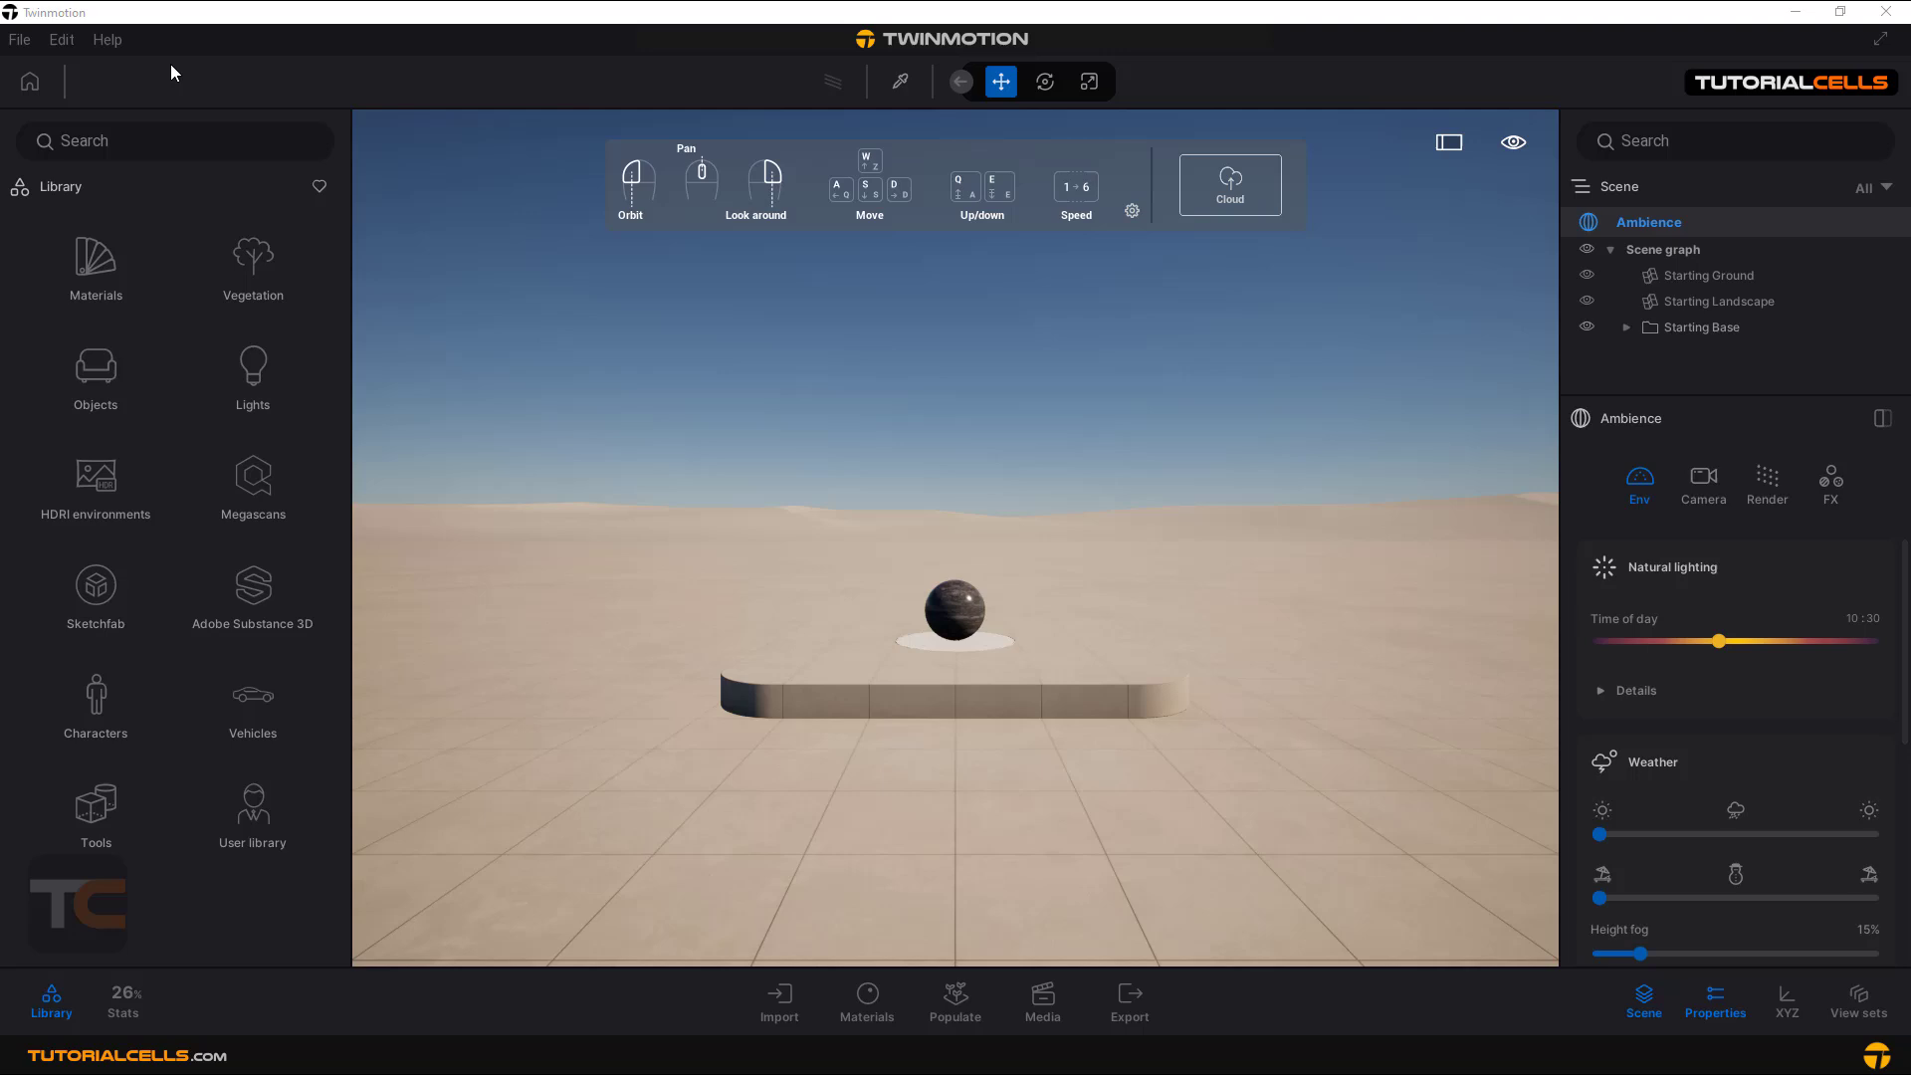
pyautogui.moveTo(472, 247)
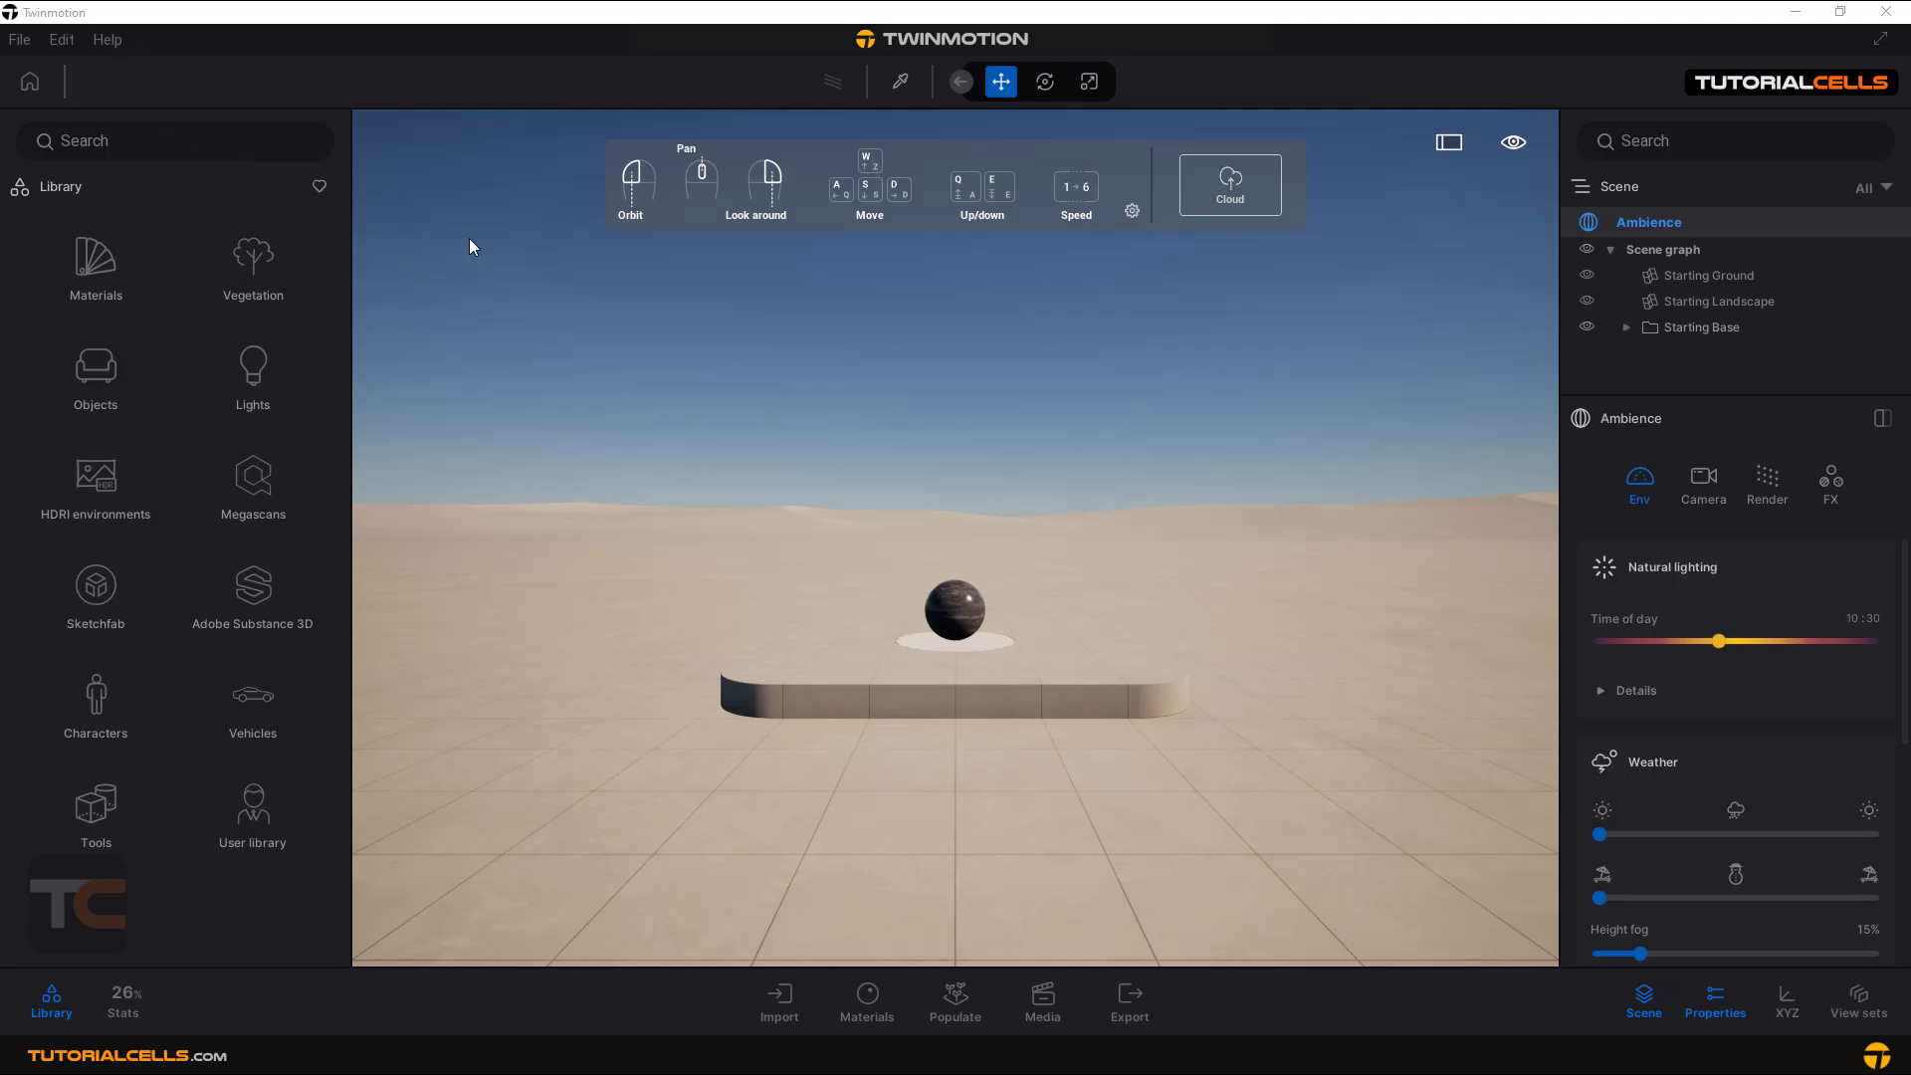
pyautogui.moveTo(140, 444)
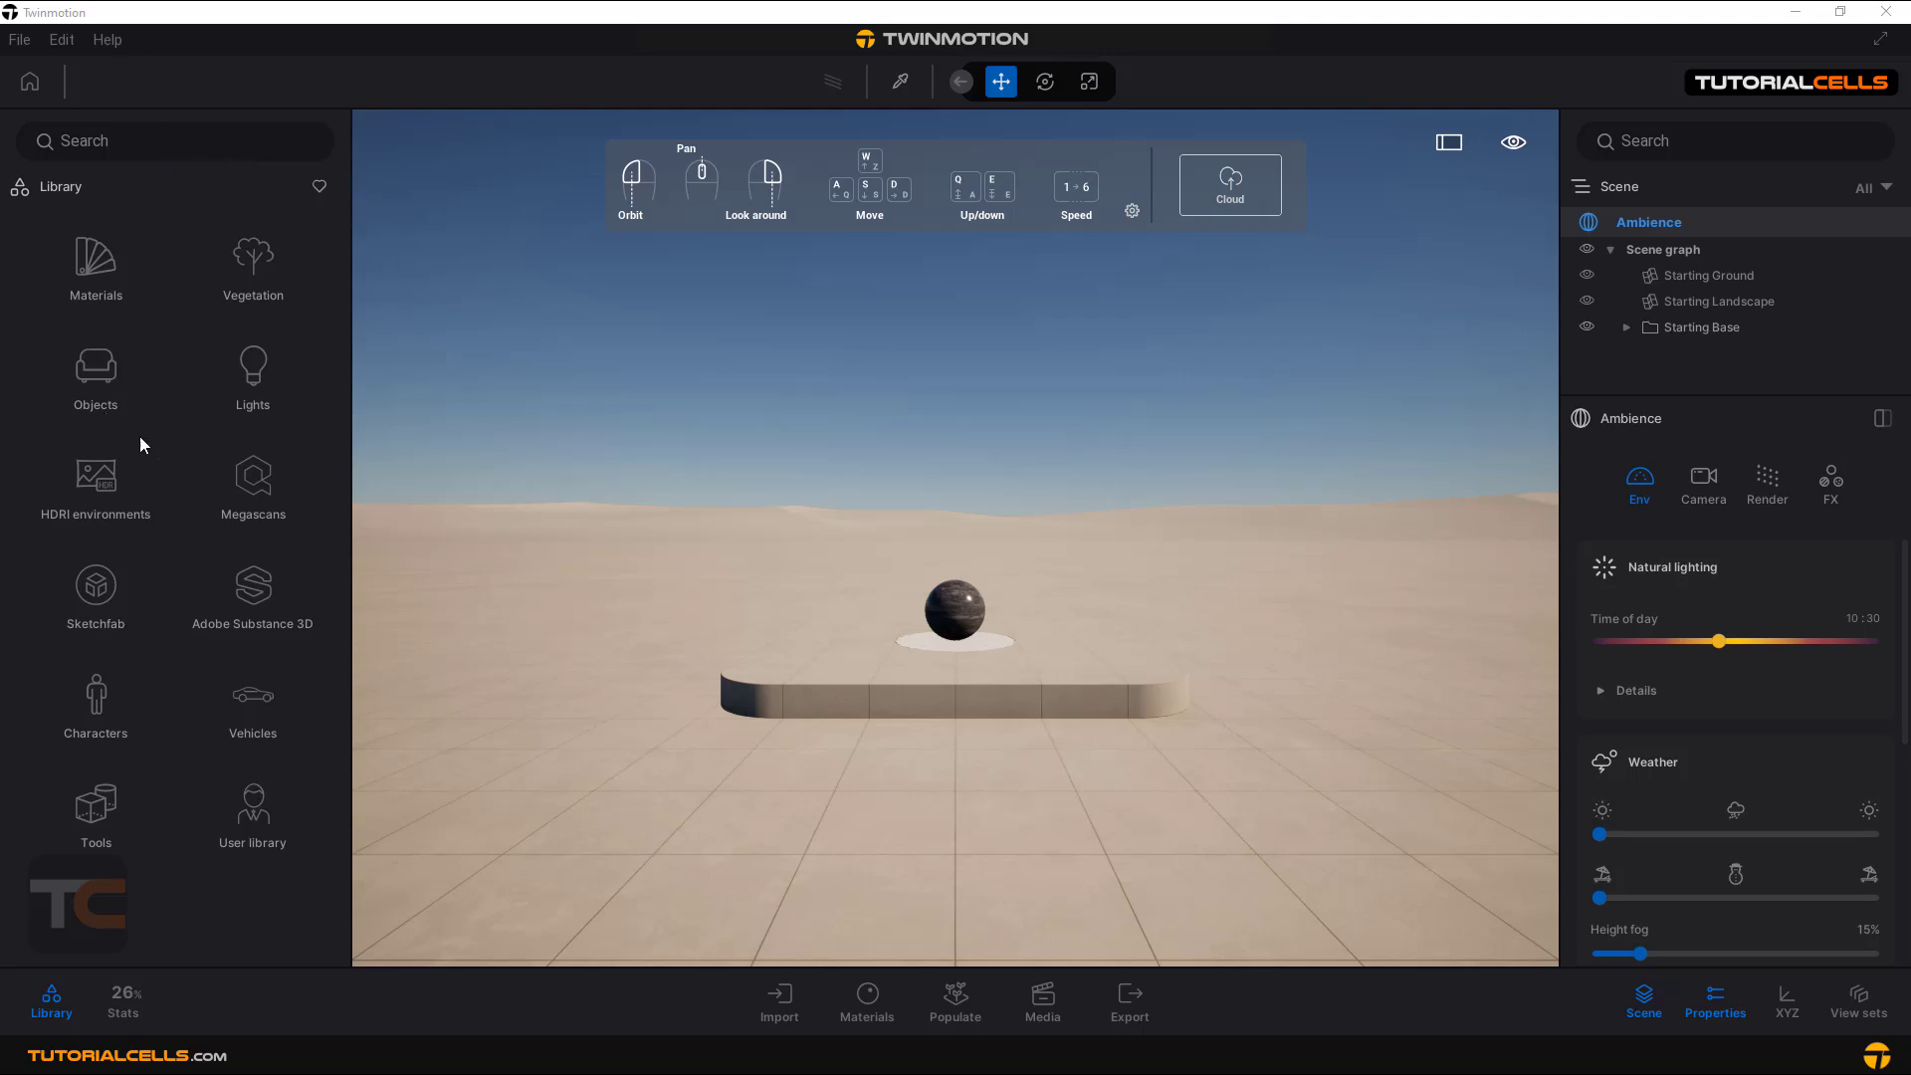
pyautogui.moveTo(28, 420)
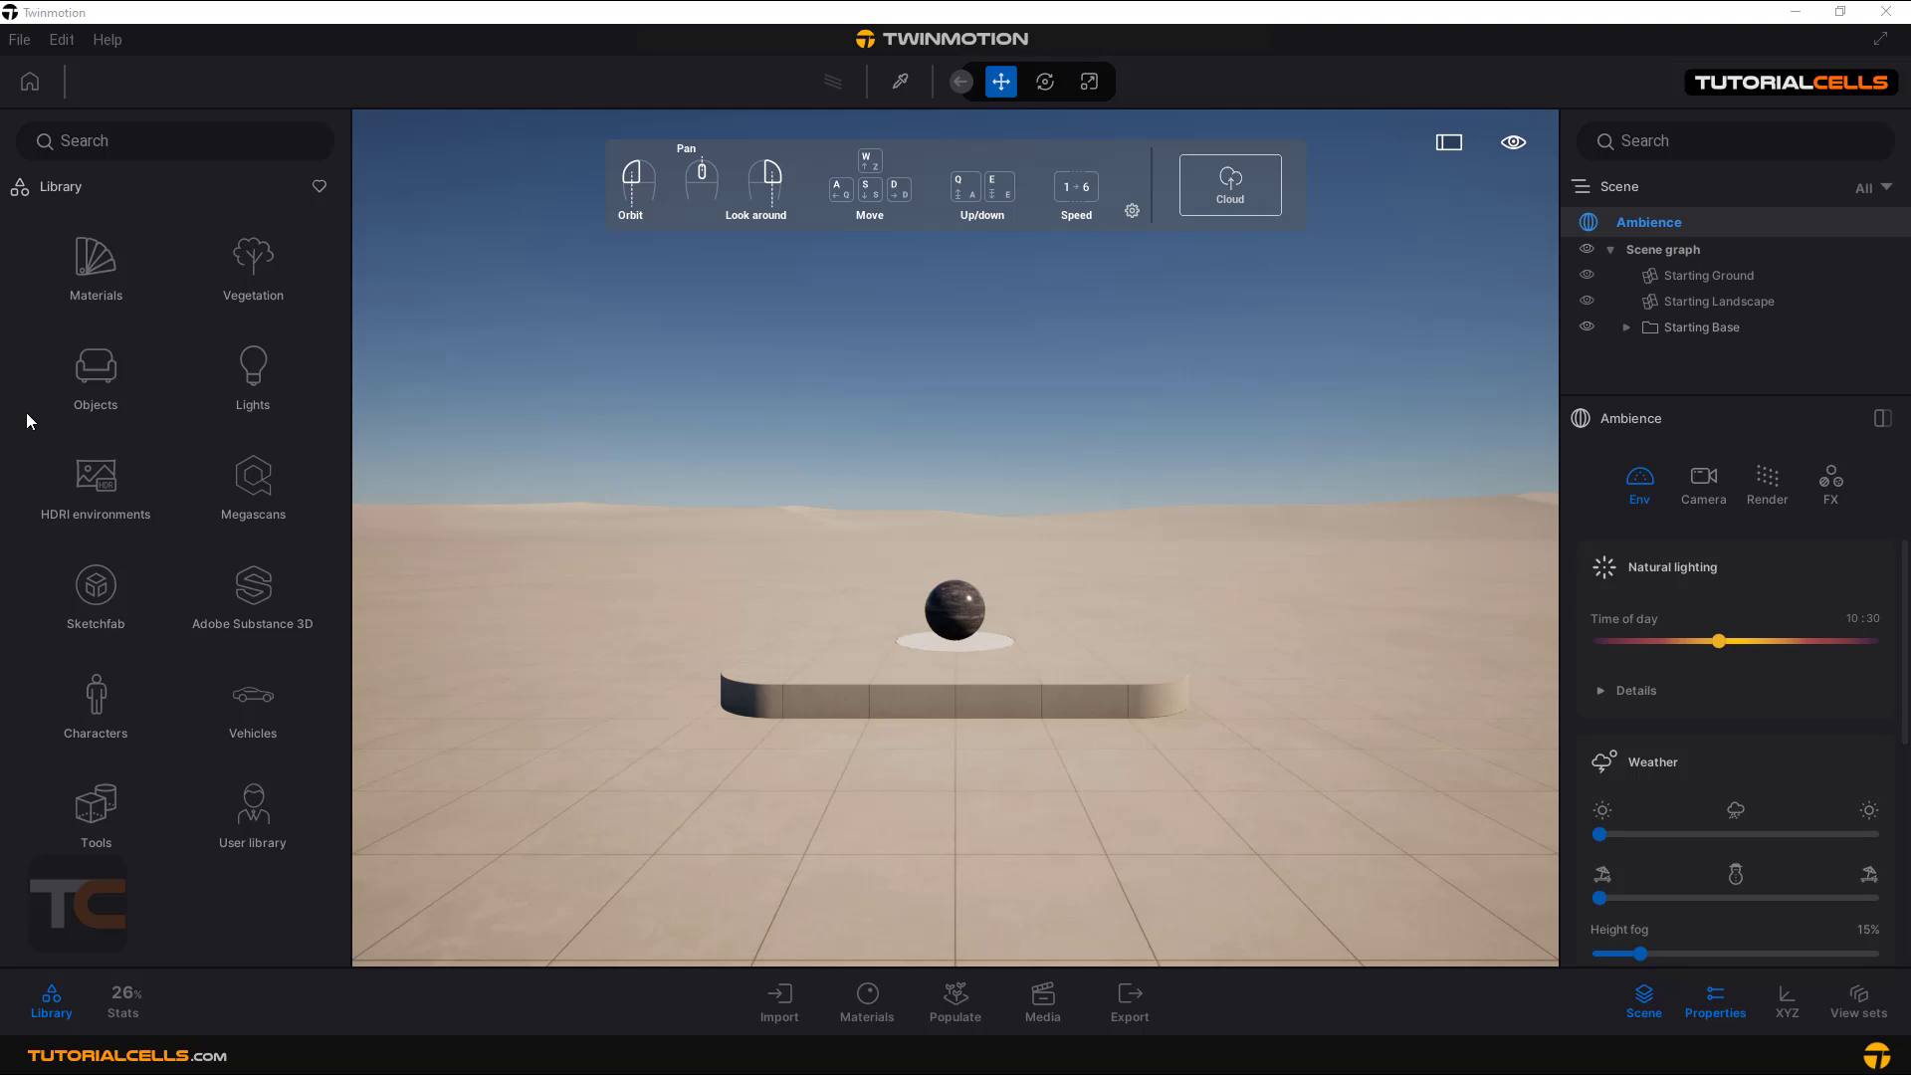
pyautogui.moveTo(261, 575)
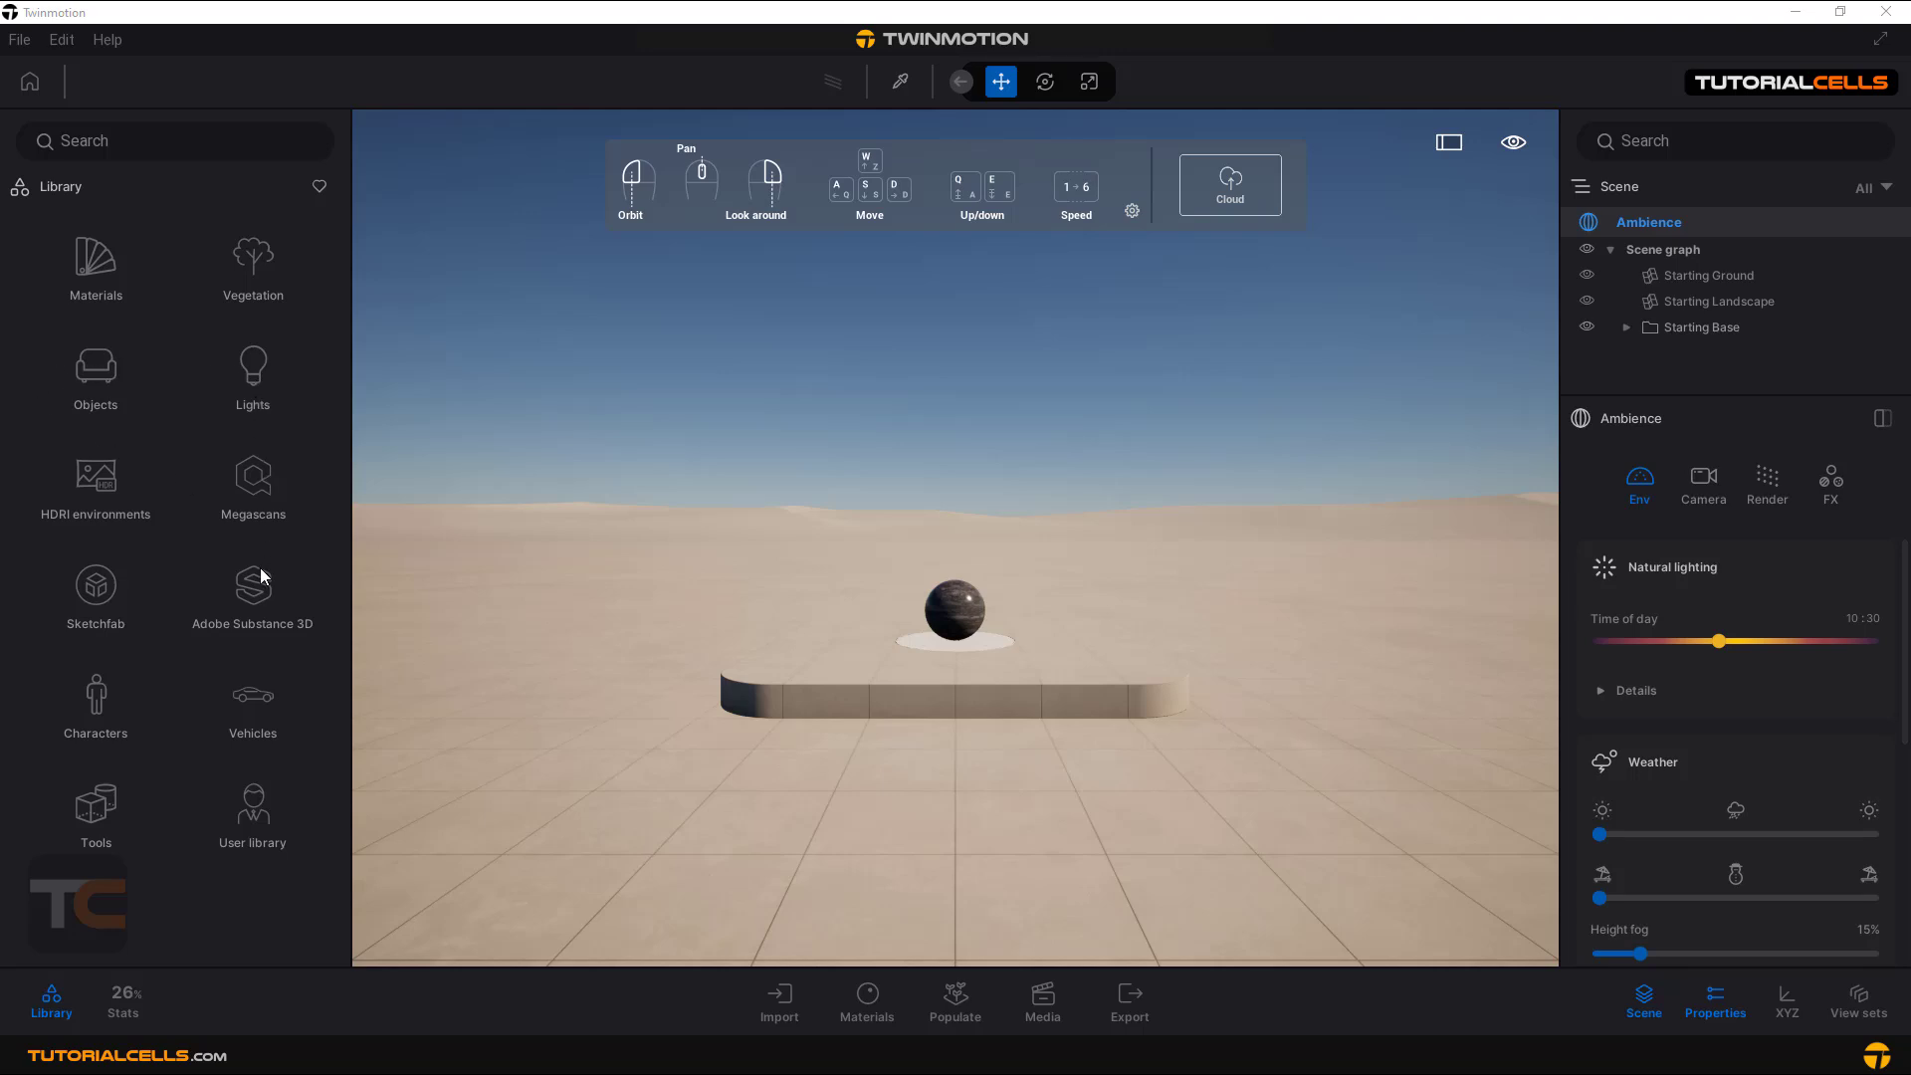
pyautogui.moveTo(142, 297)
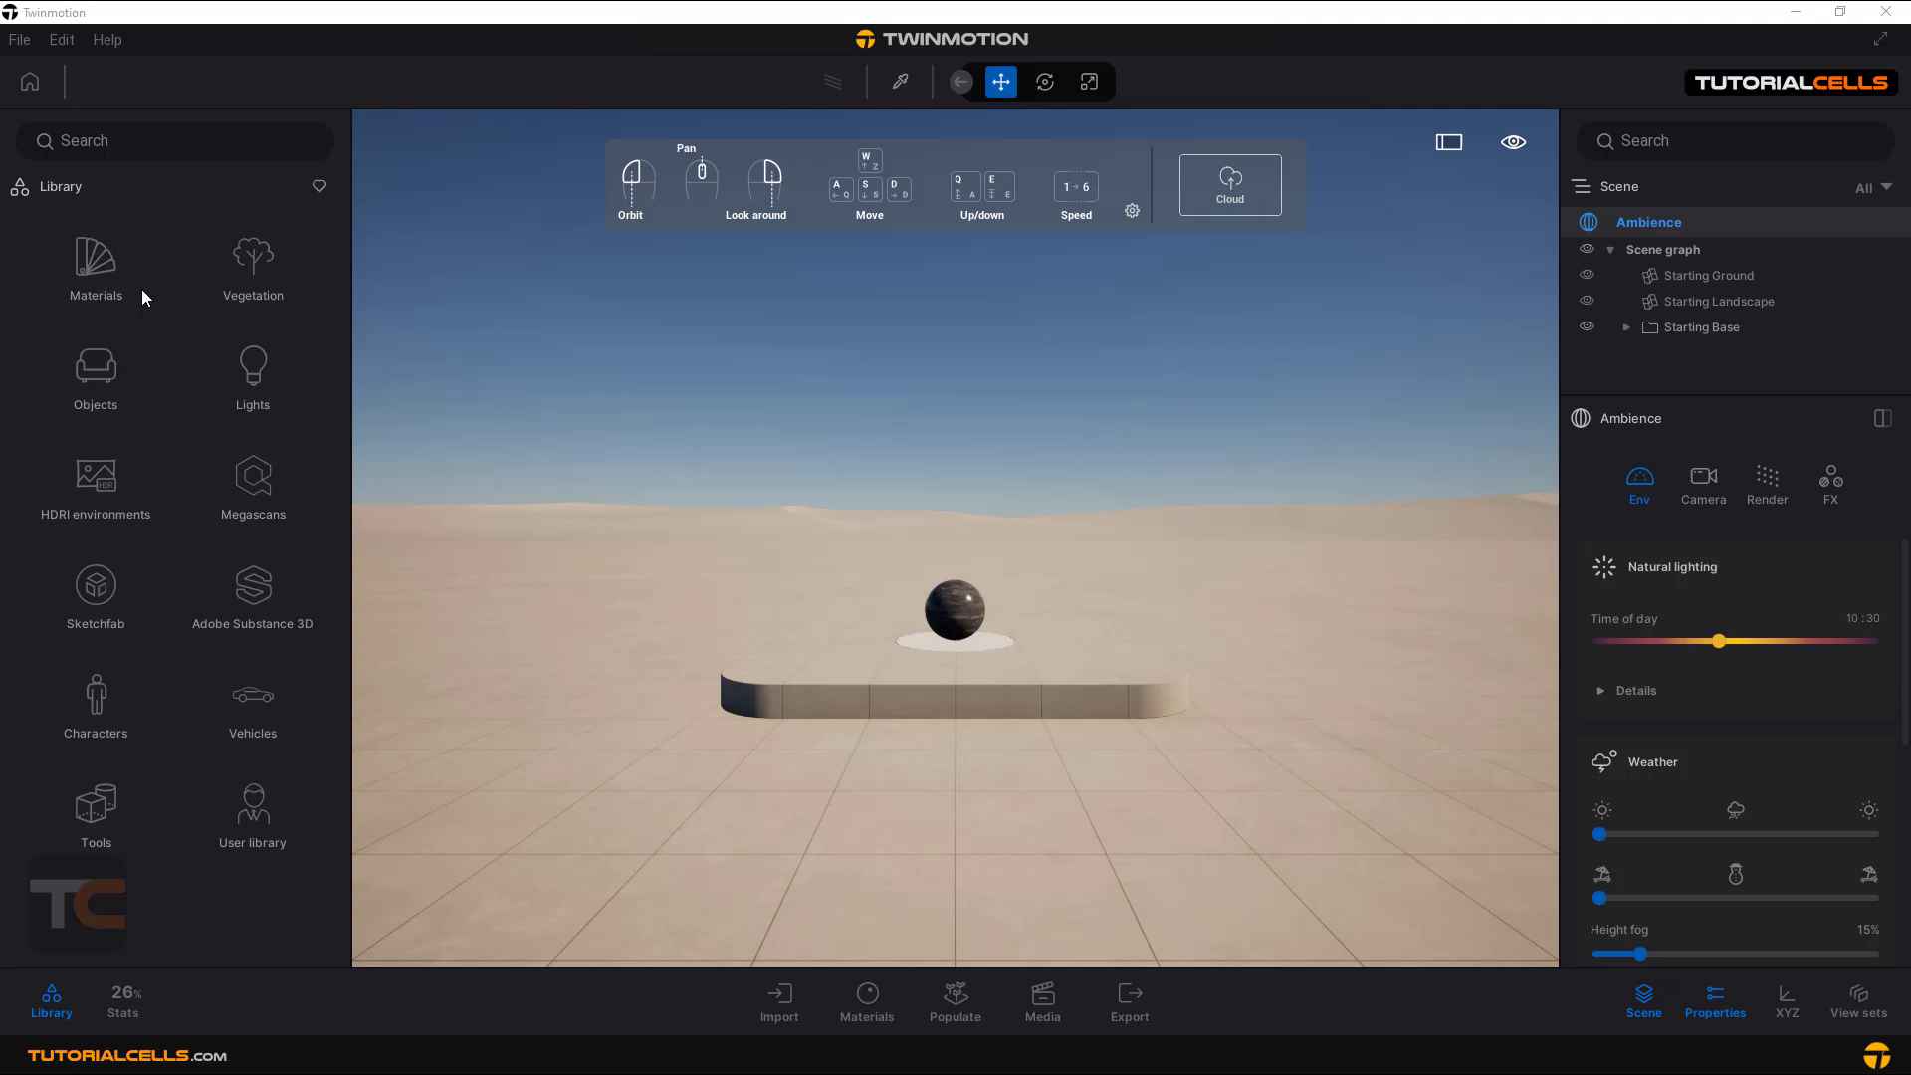
pyautogui.moveTo(253, 594)
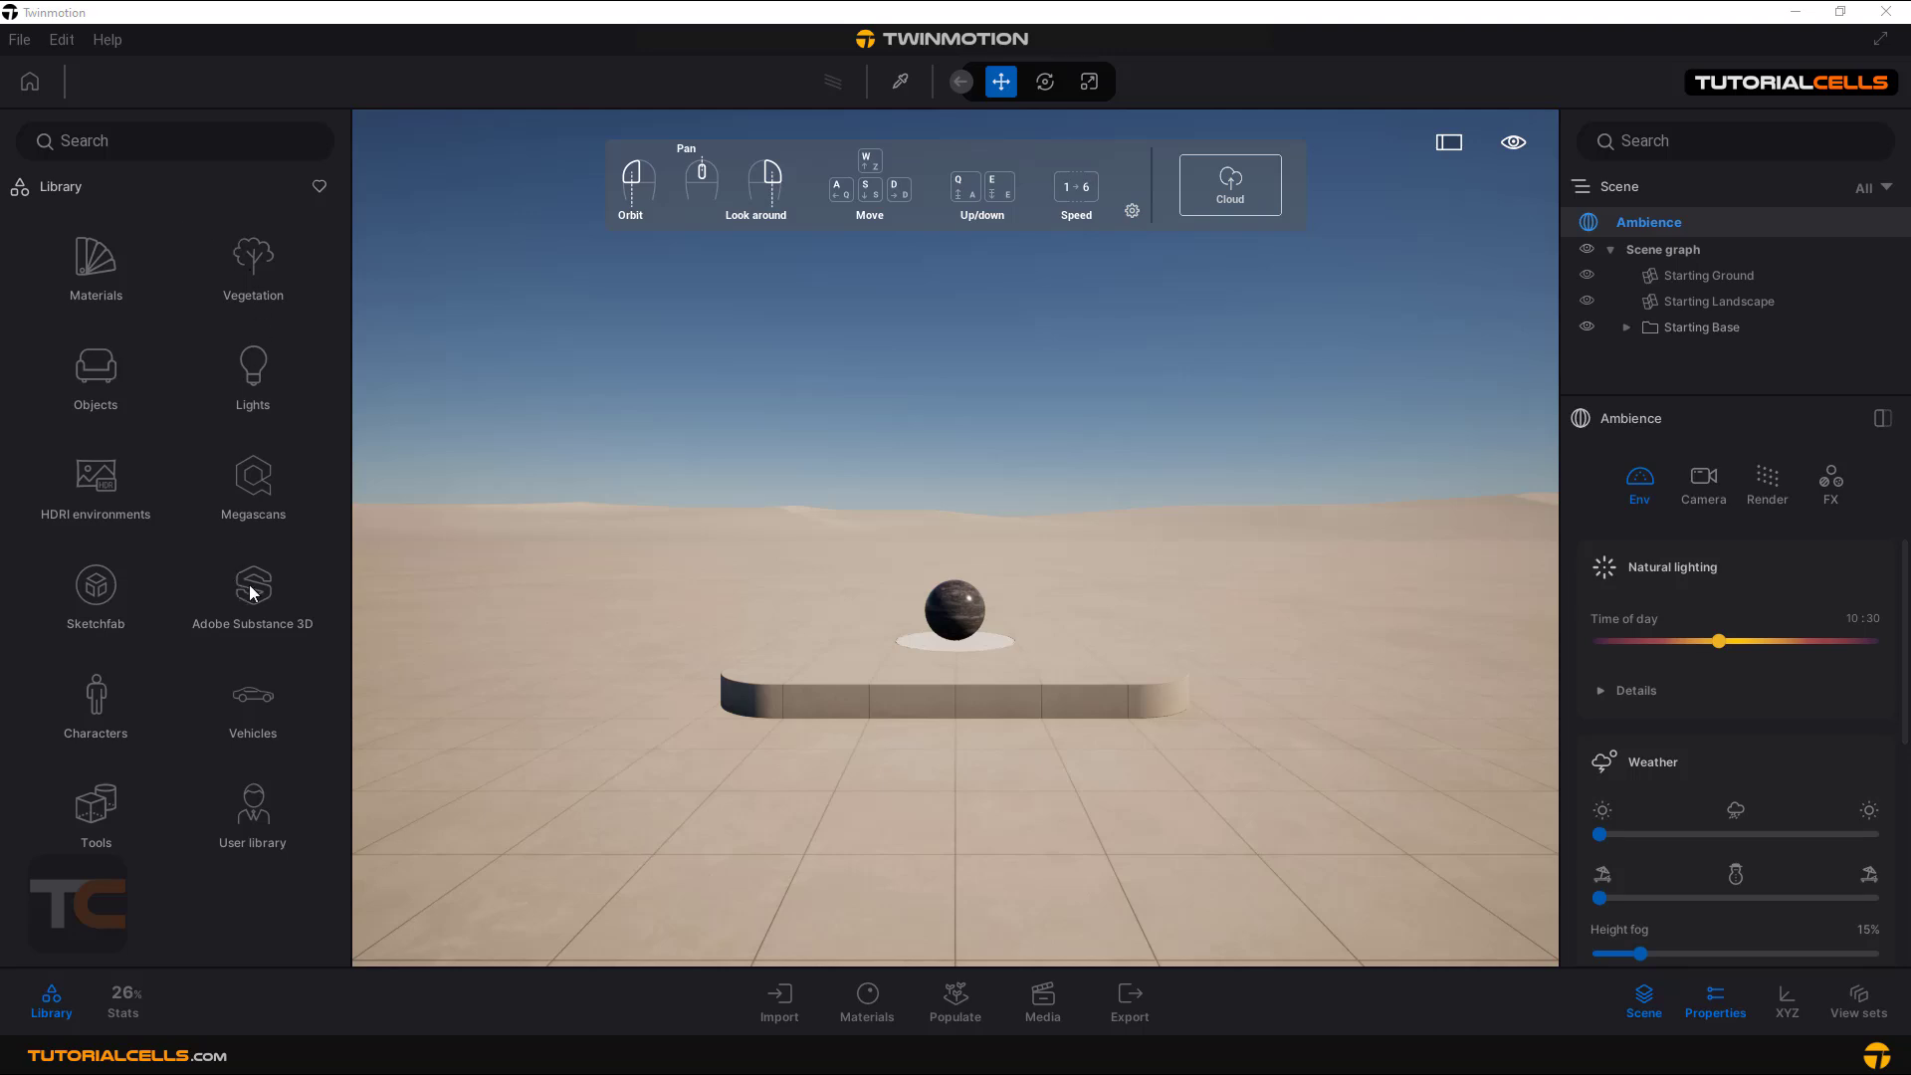
pyautogui.moveTo(685, 609)
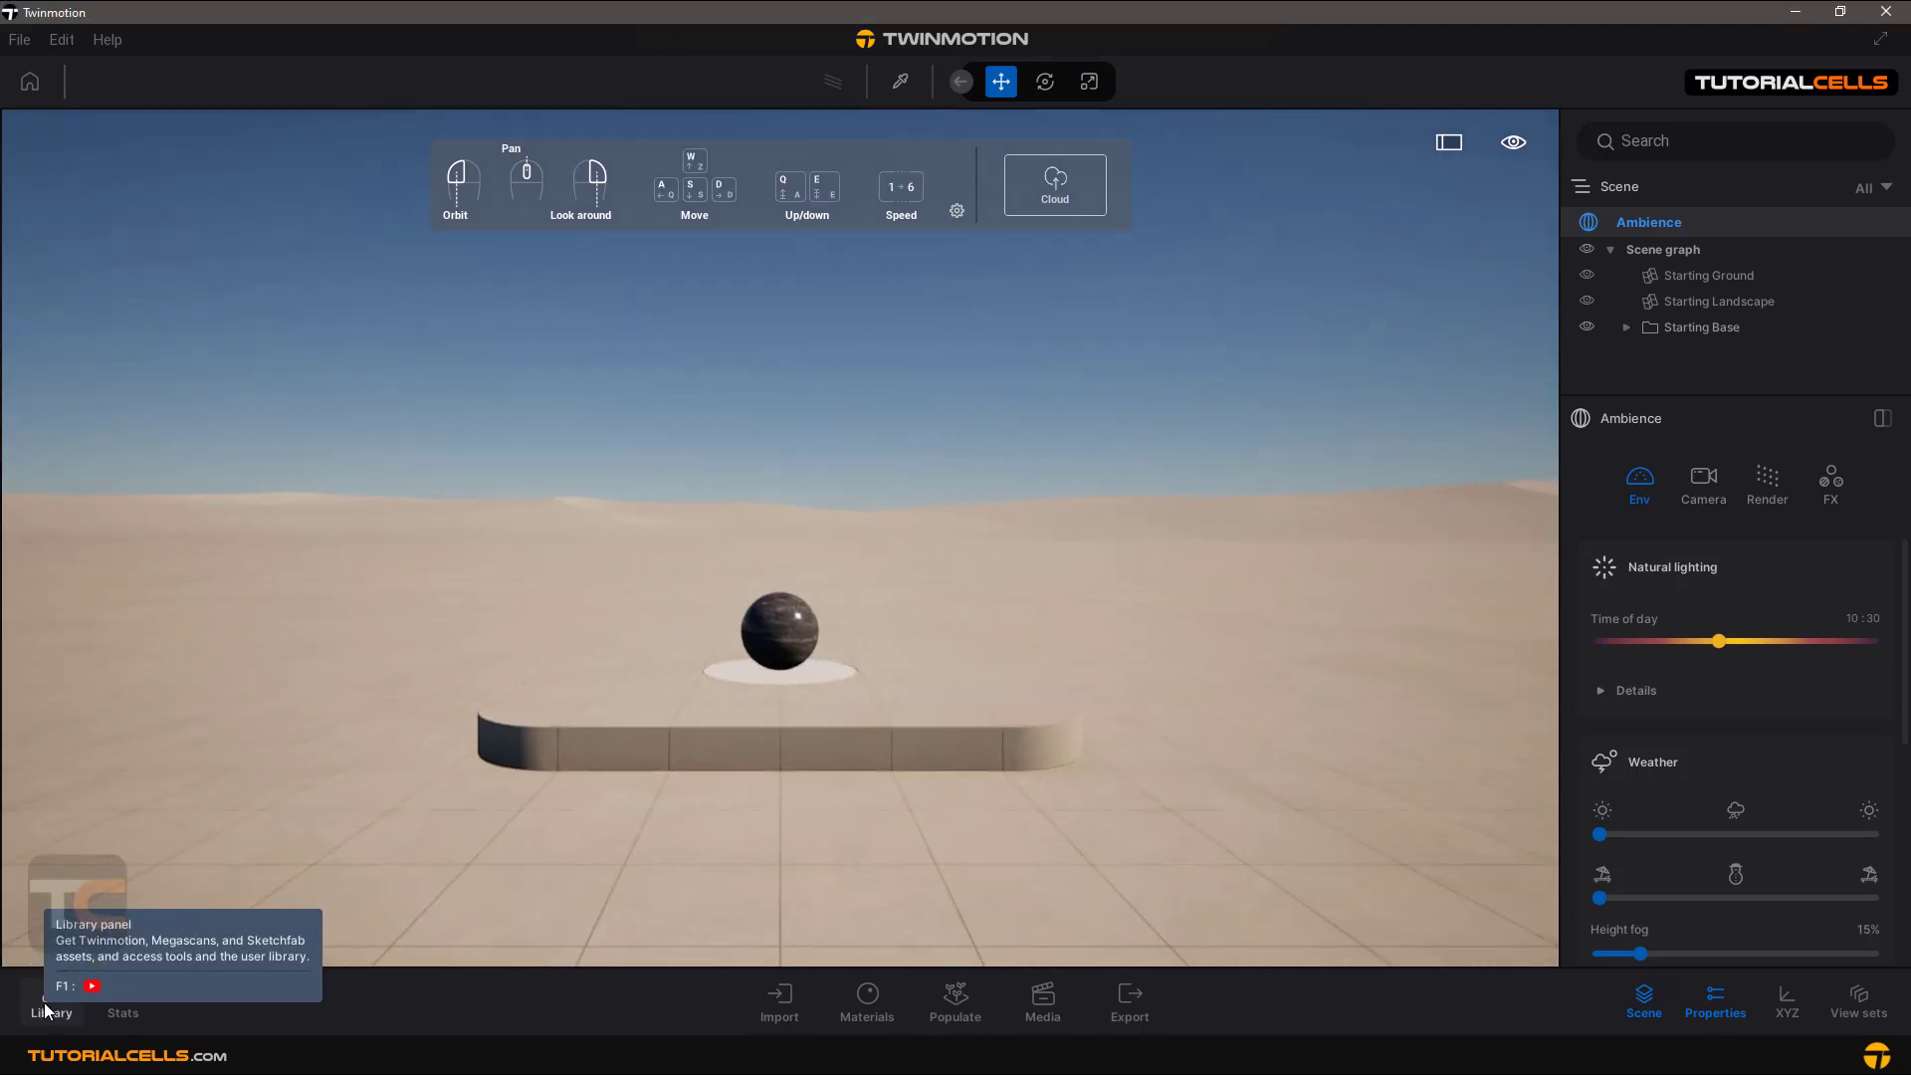
# Reopen the asset library and show the scene performance statistics (FPS, memory)
pyautogui.click(50, 1003)
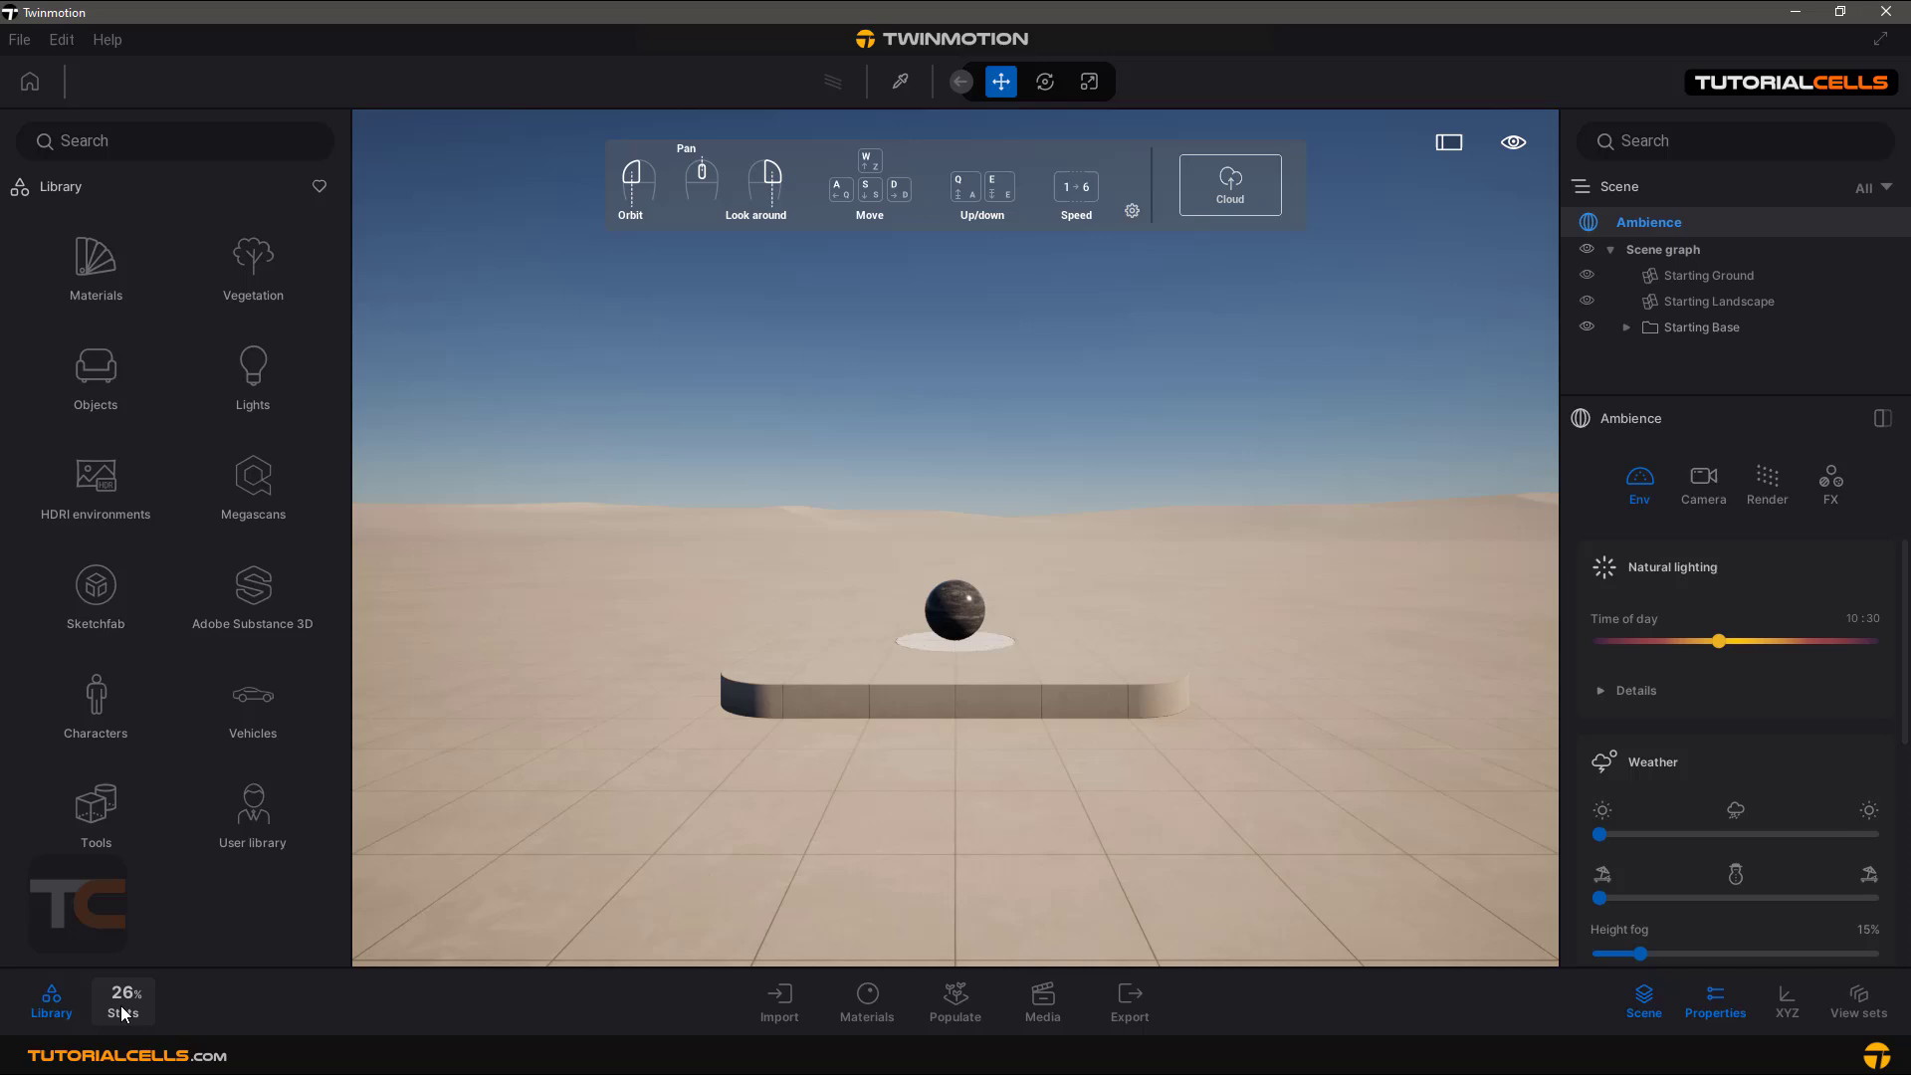
pyautogui.click(123, 1001)
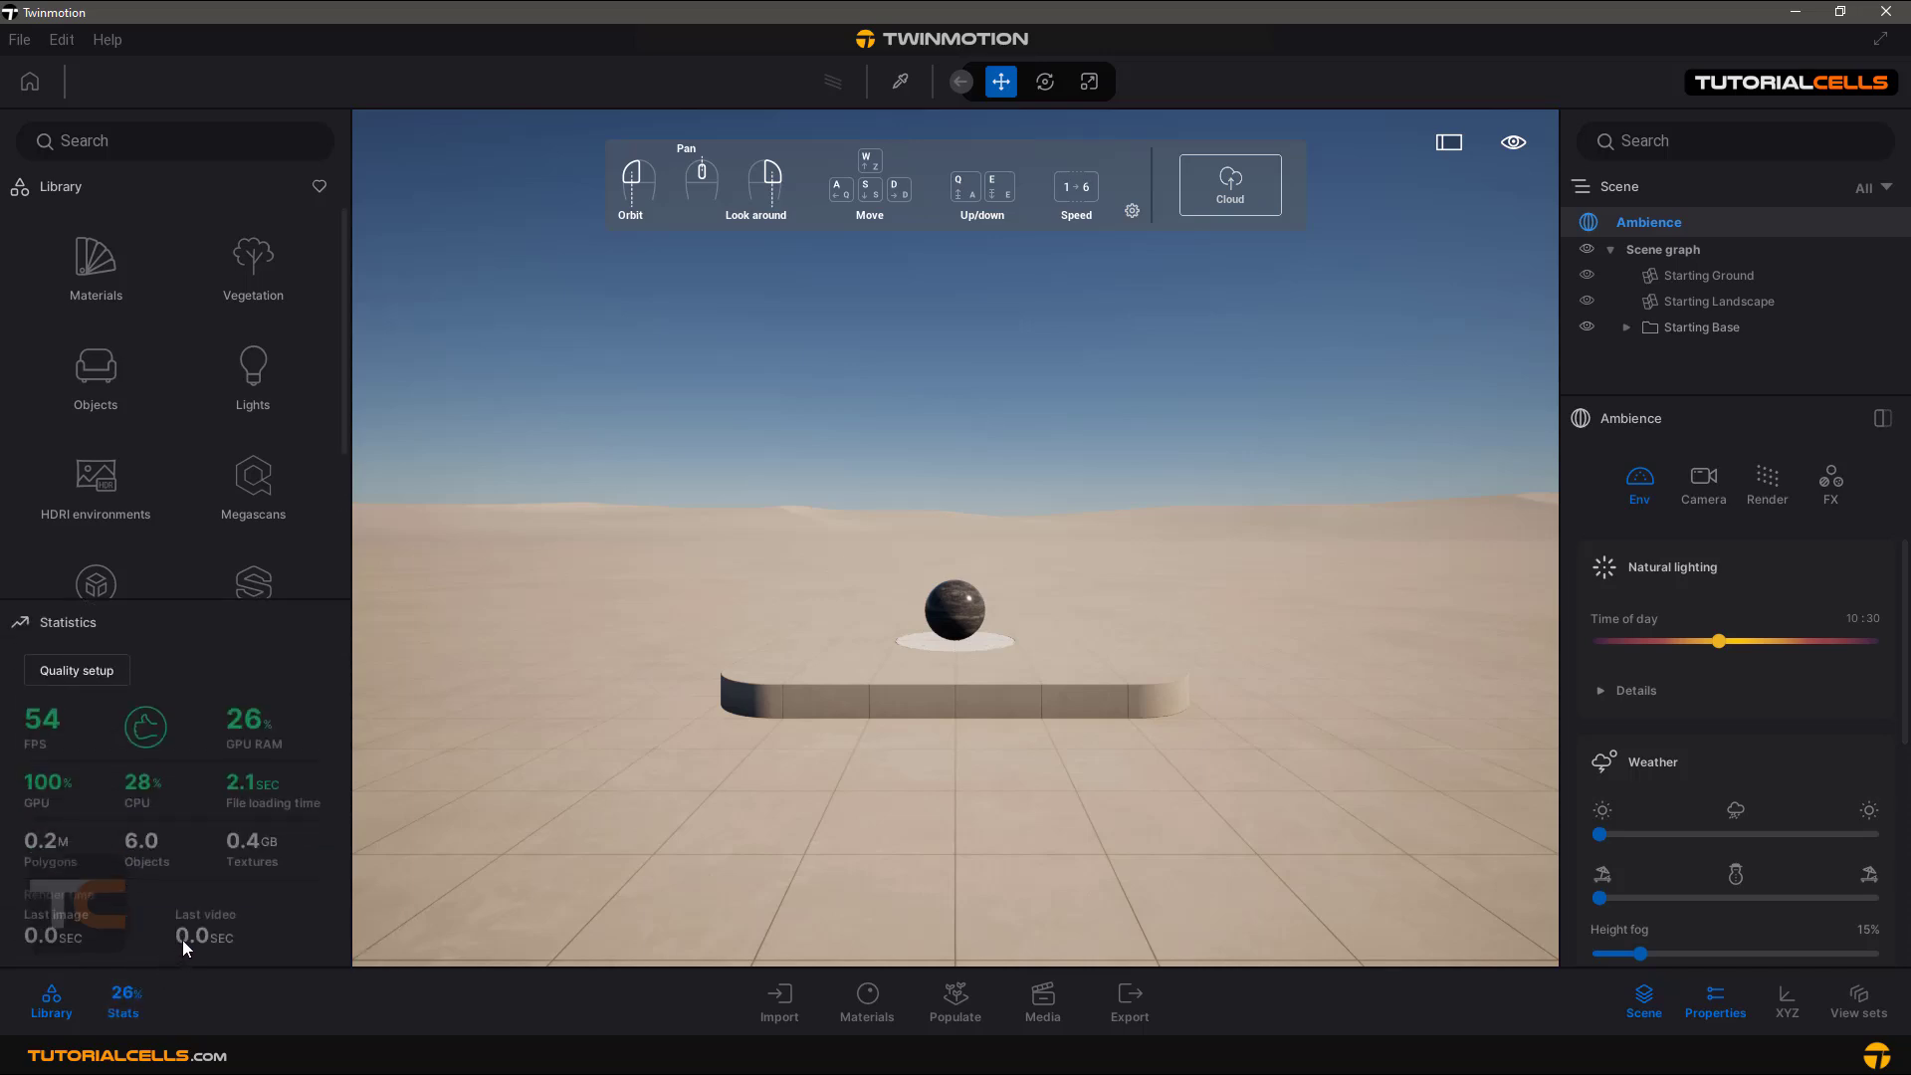
pyautogui.moveTo(123, 1006)
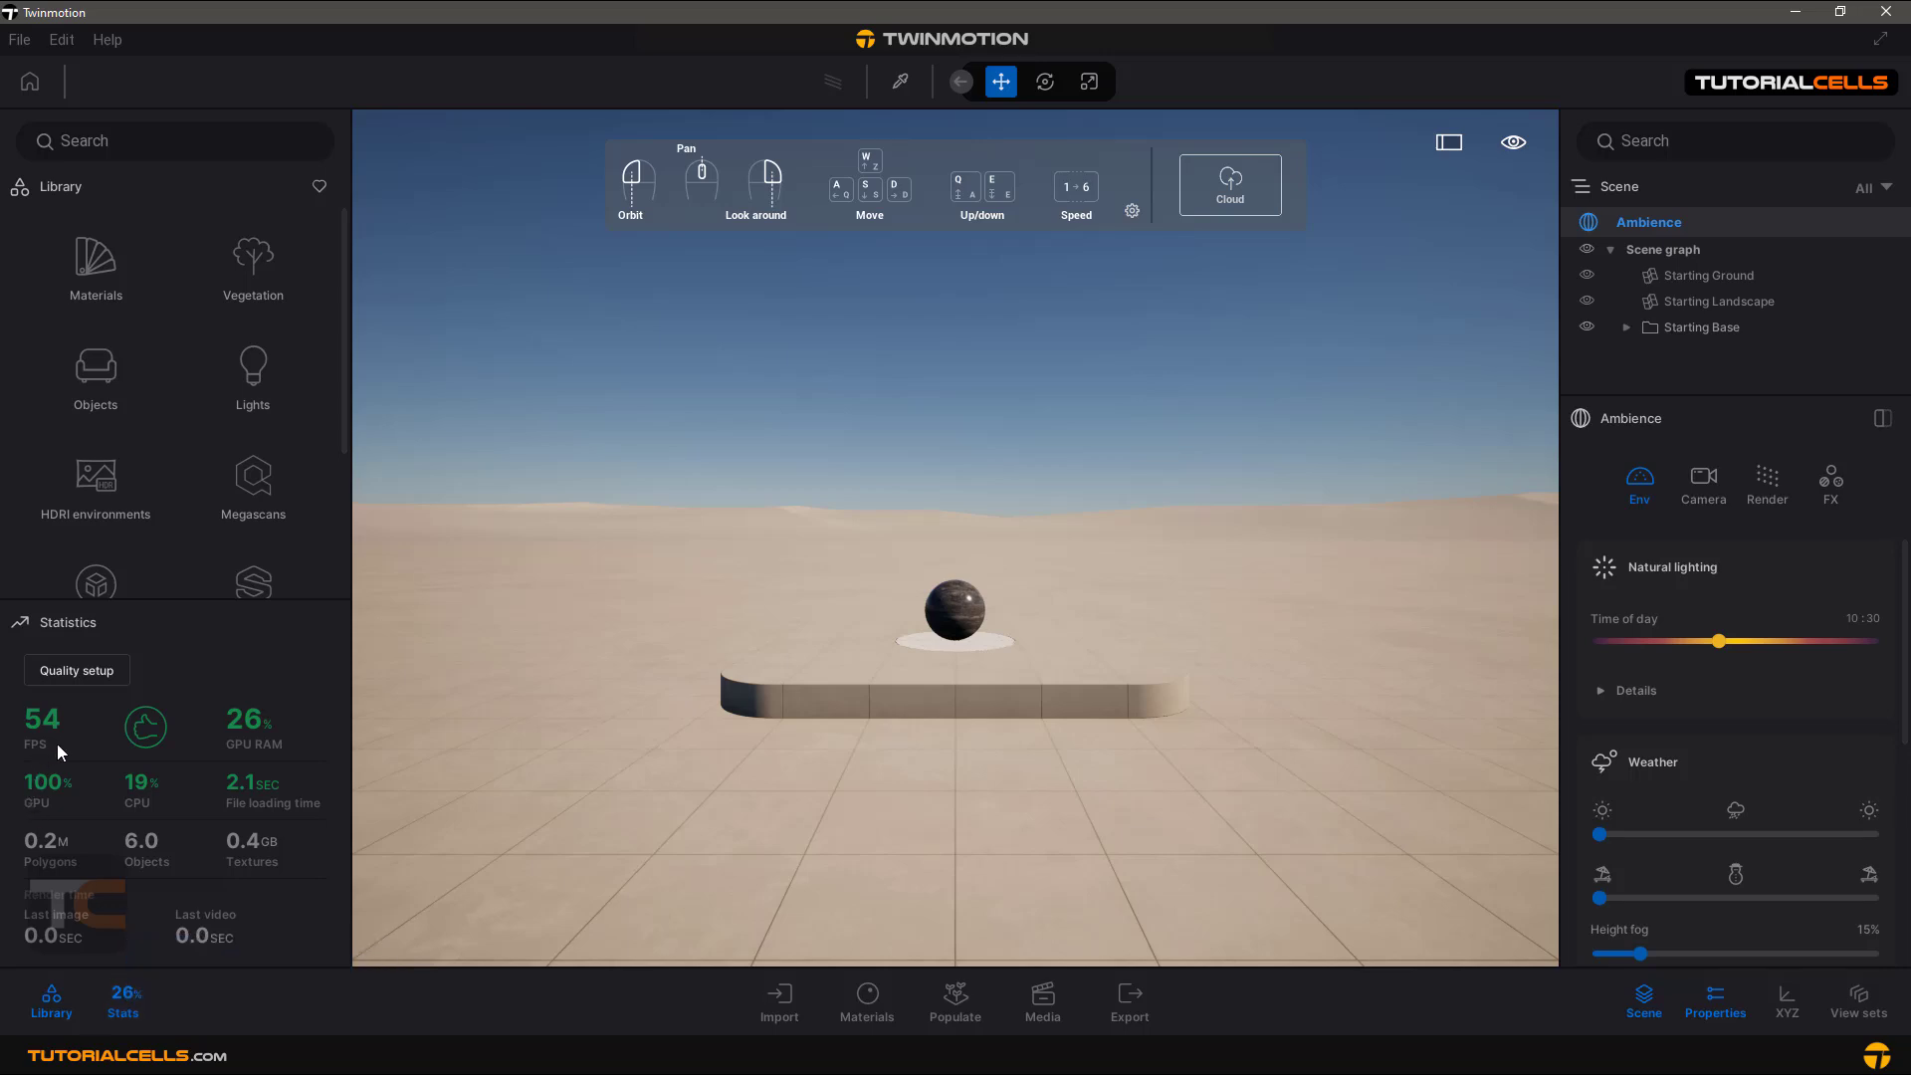
pyautogui.moveTo(40, 756)
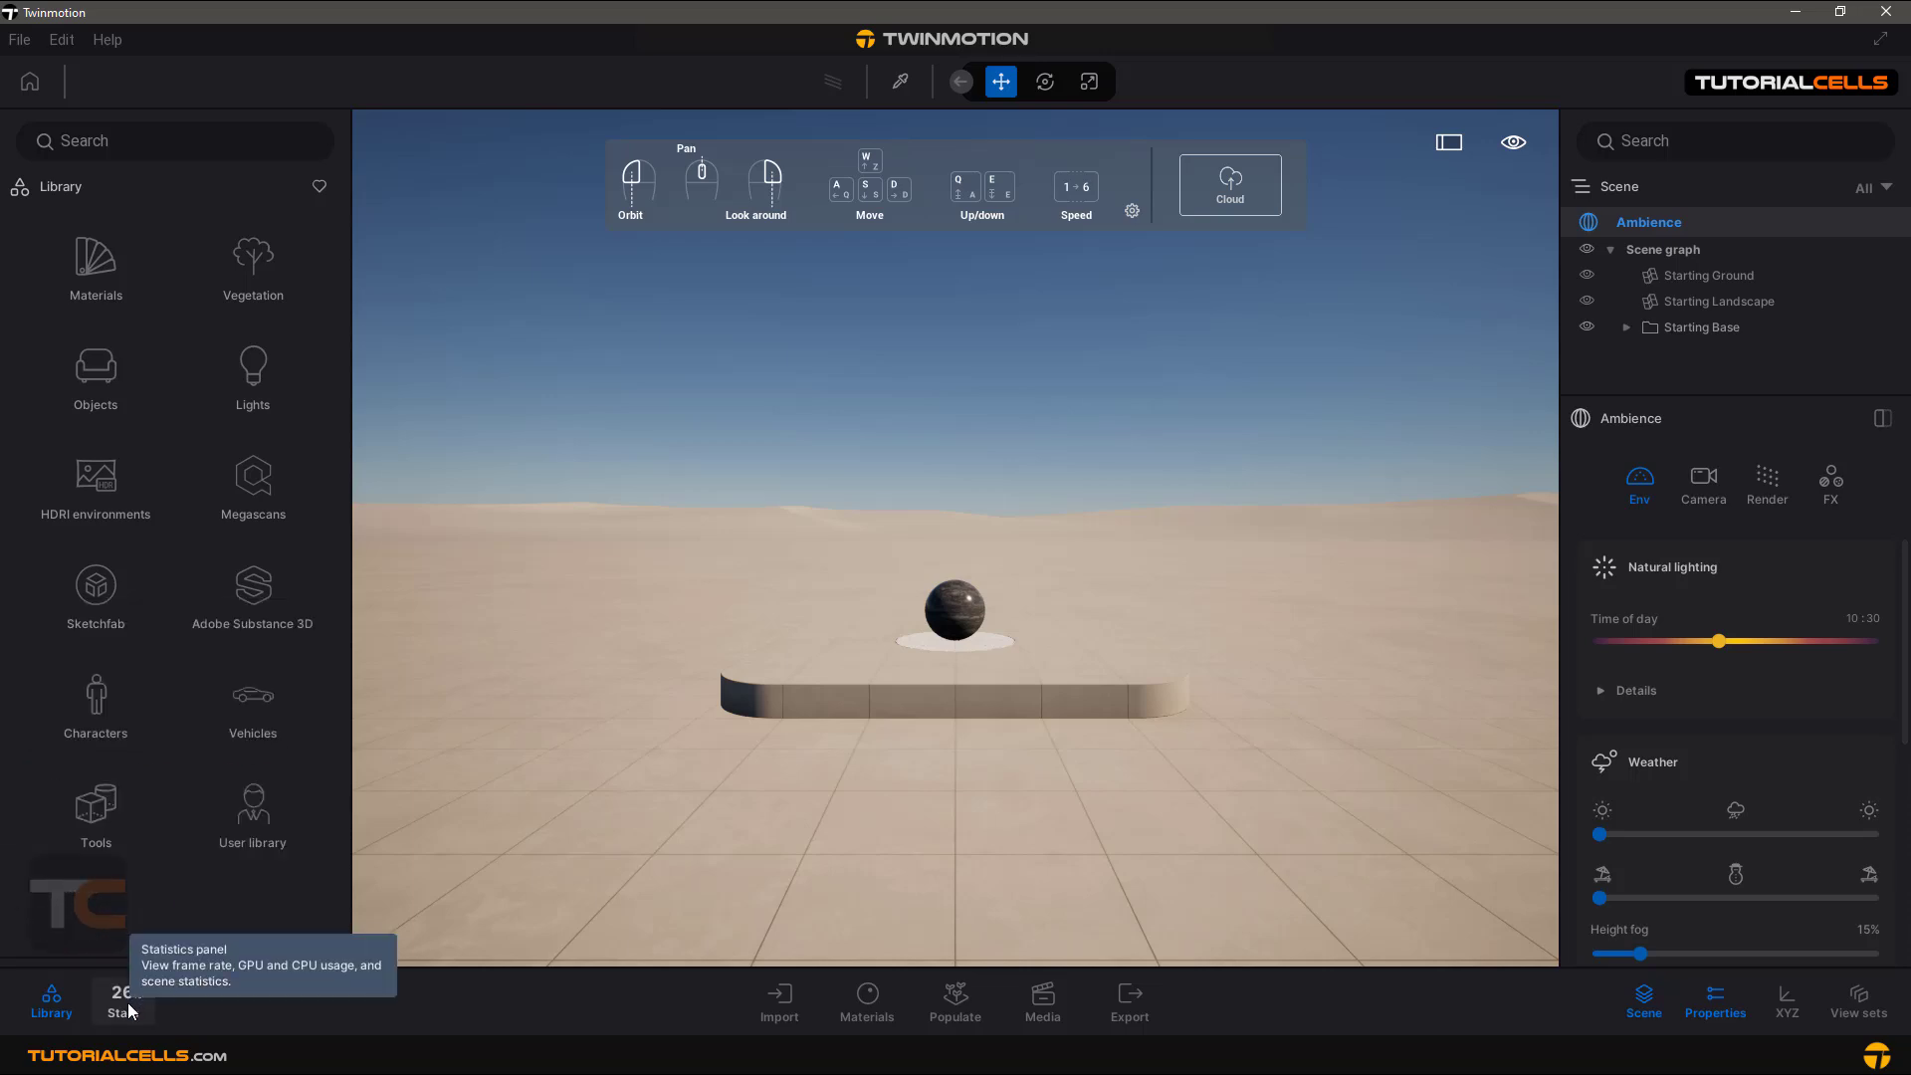
pyautogui.moveTo(900, 746)
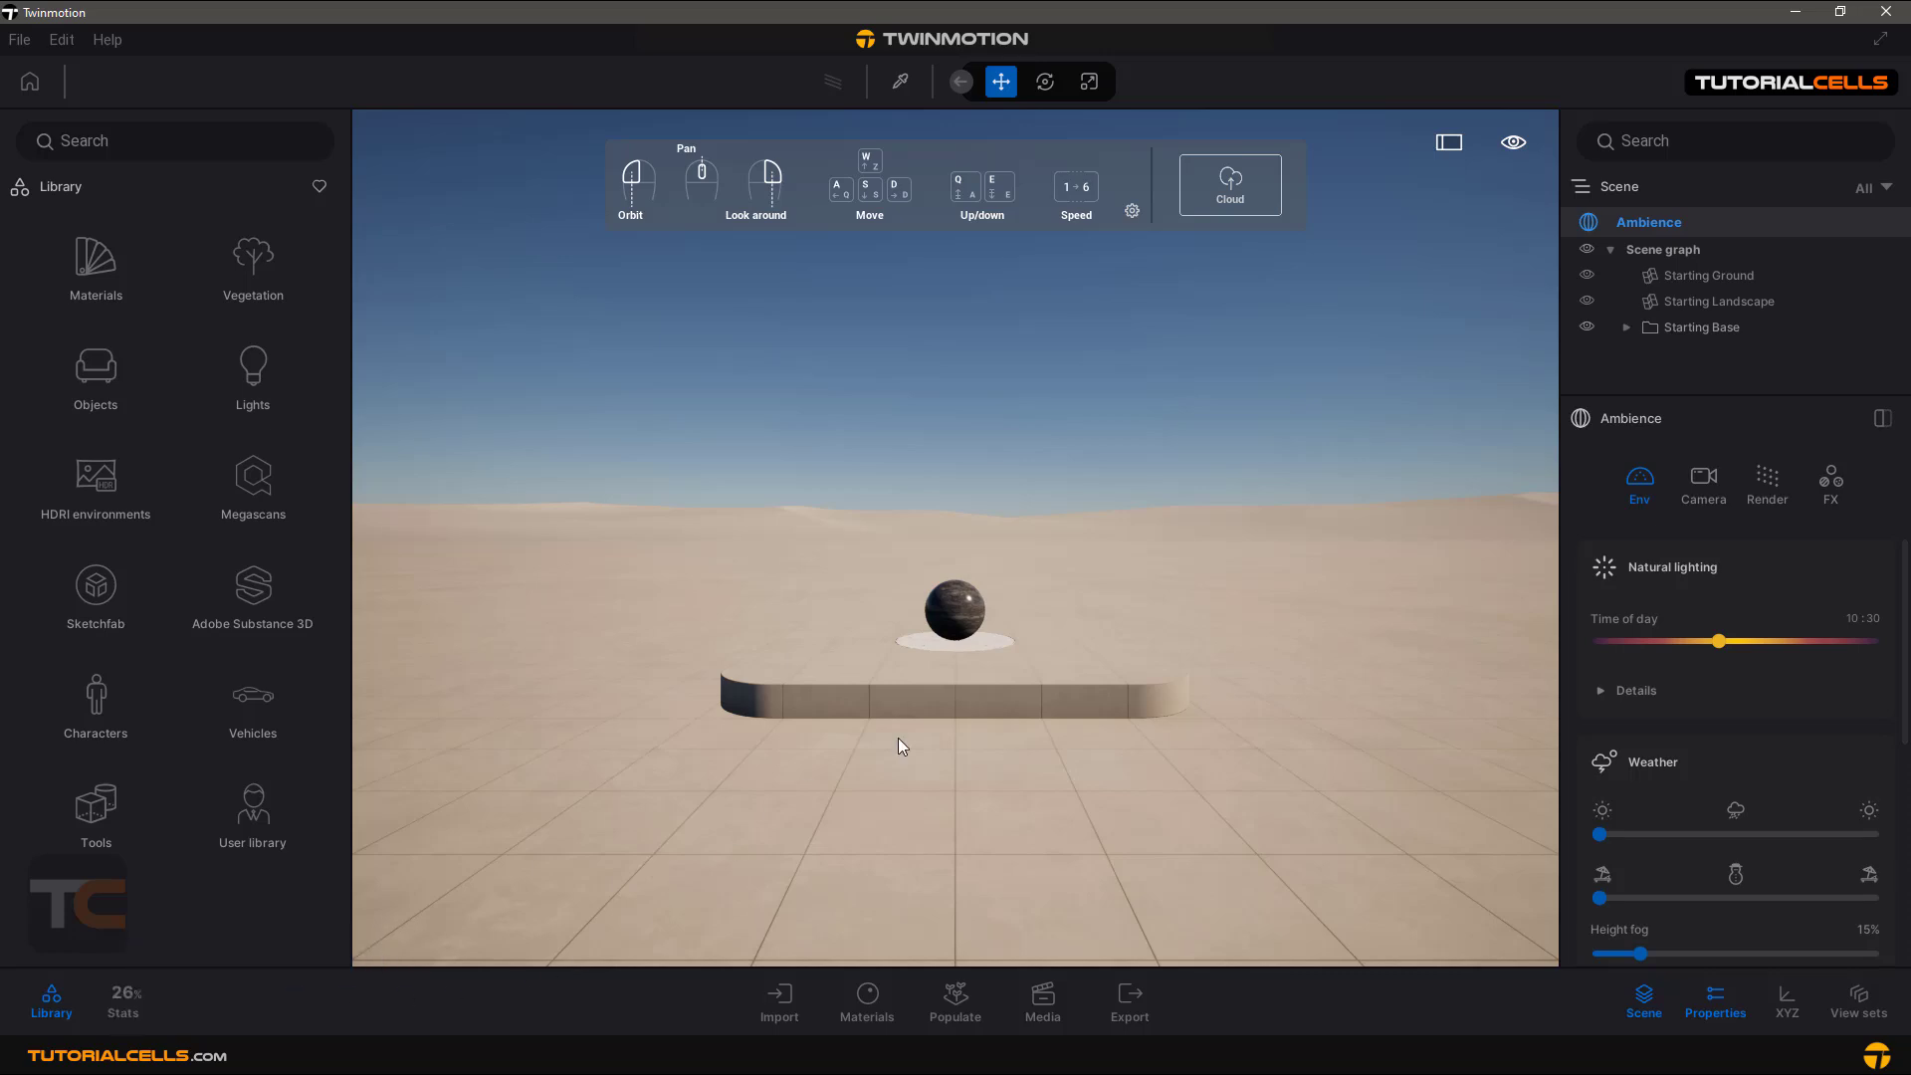
pyautogui.moveTo(1701, 348)
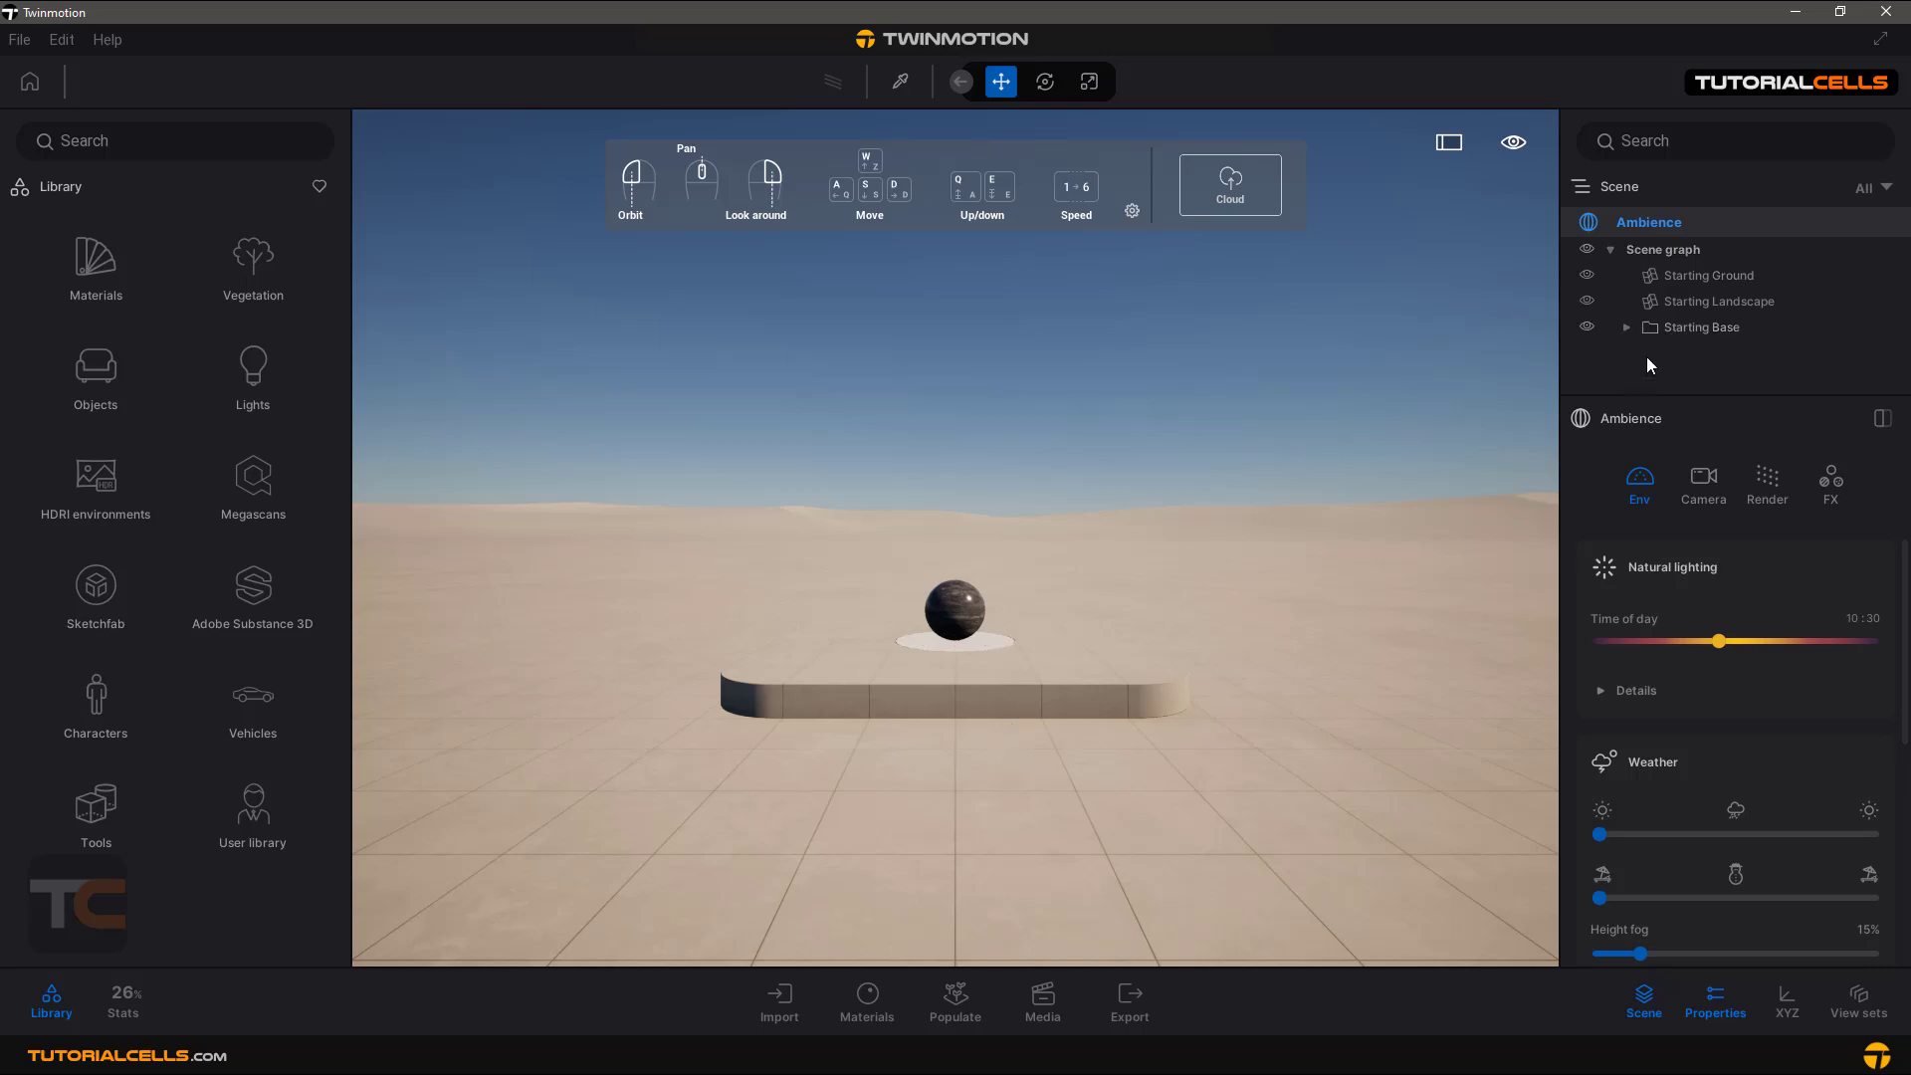
# Review Starting Landscape and Starting Ground properties, then select Ambience to see its settings
pyautogui.click(1716, 301)
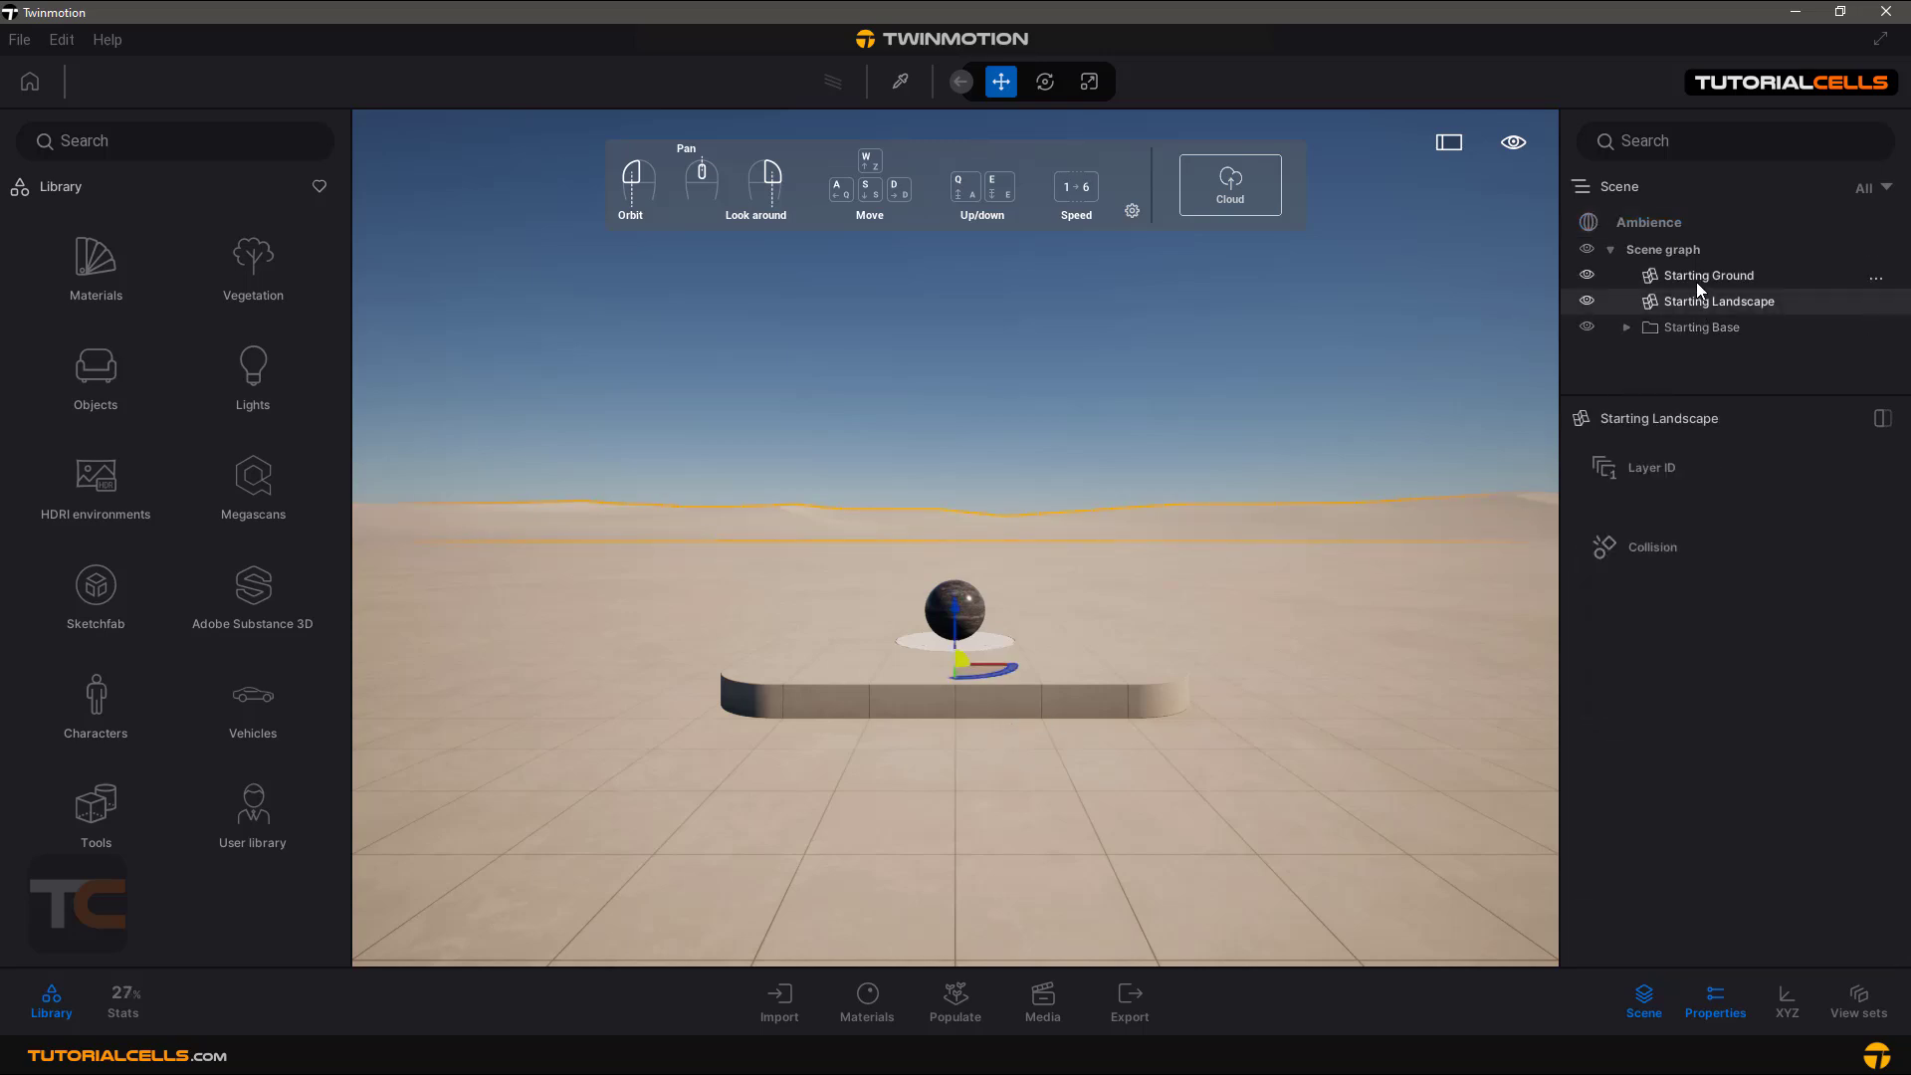
pyautogui.click(1704, 275)
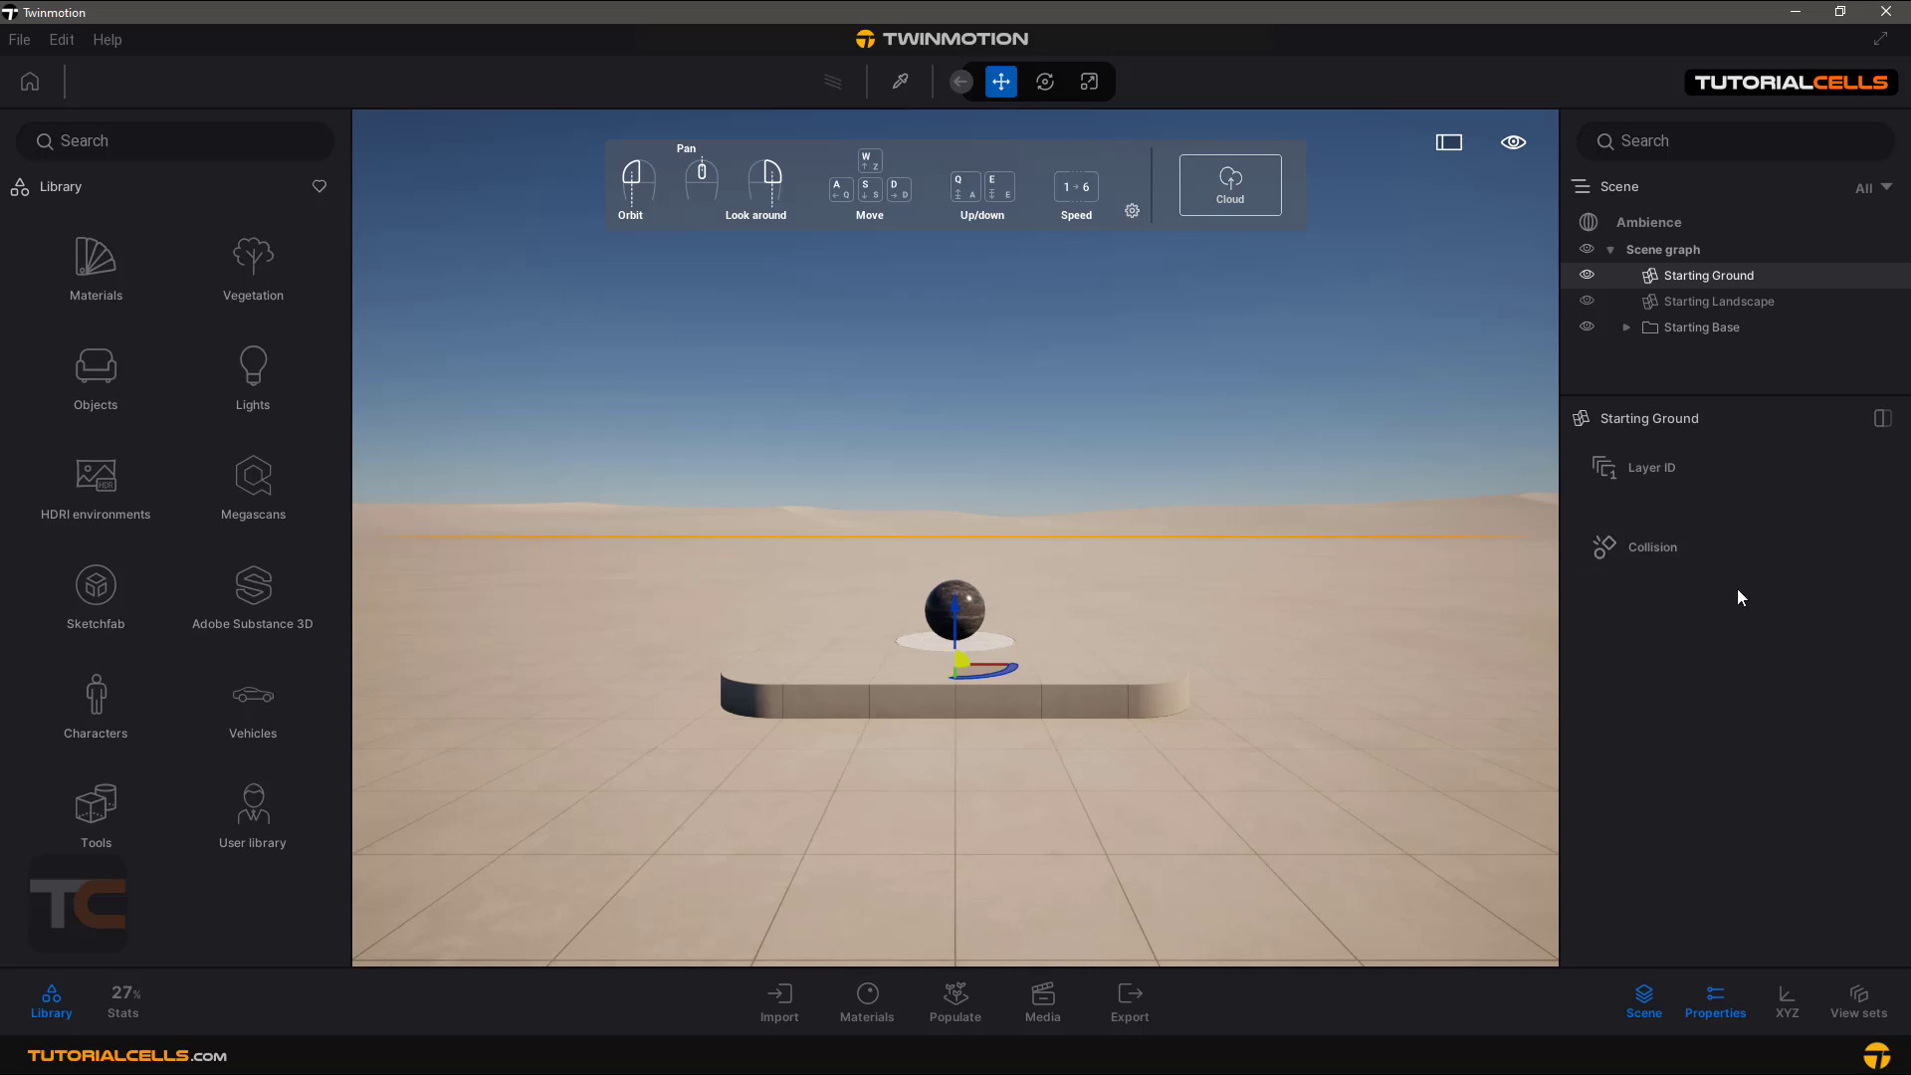
pyautogui.click(1647, 221)
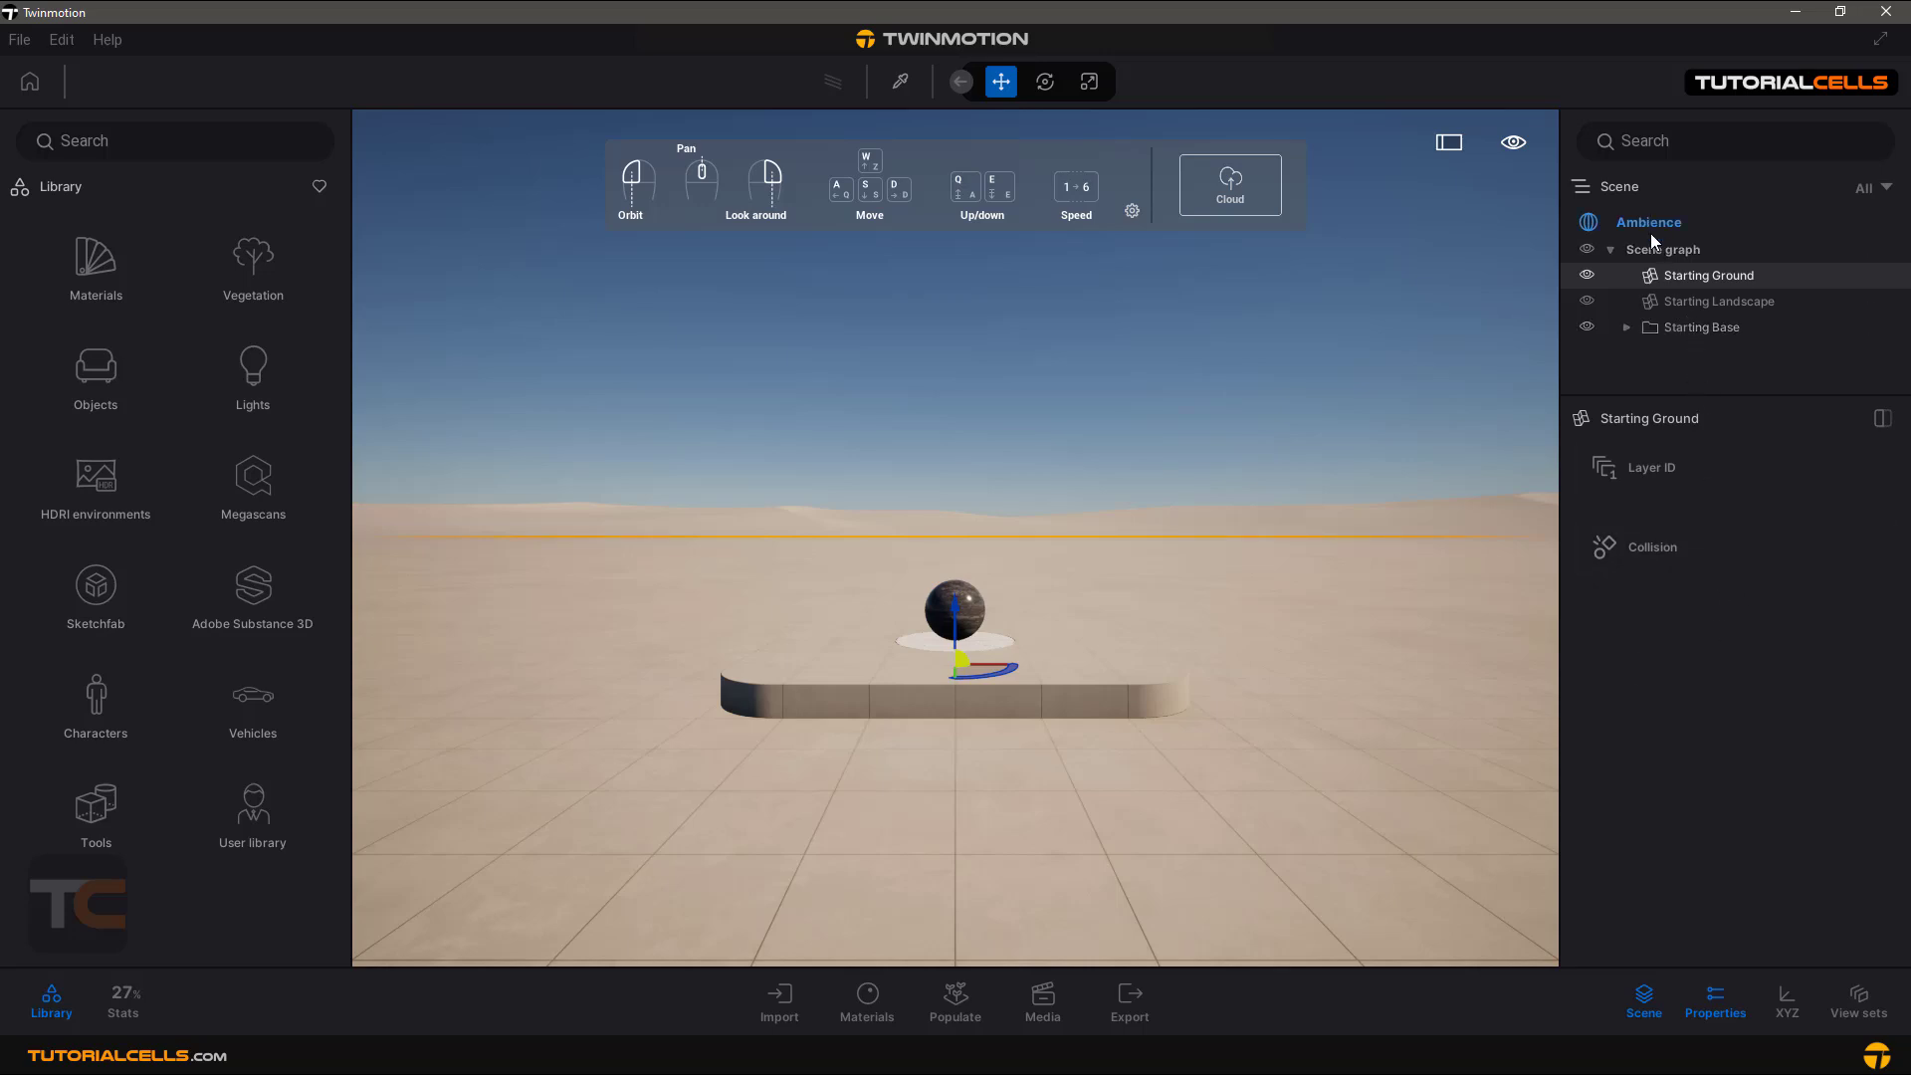
pyautogui.click(1648, 221)
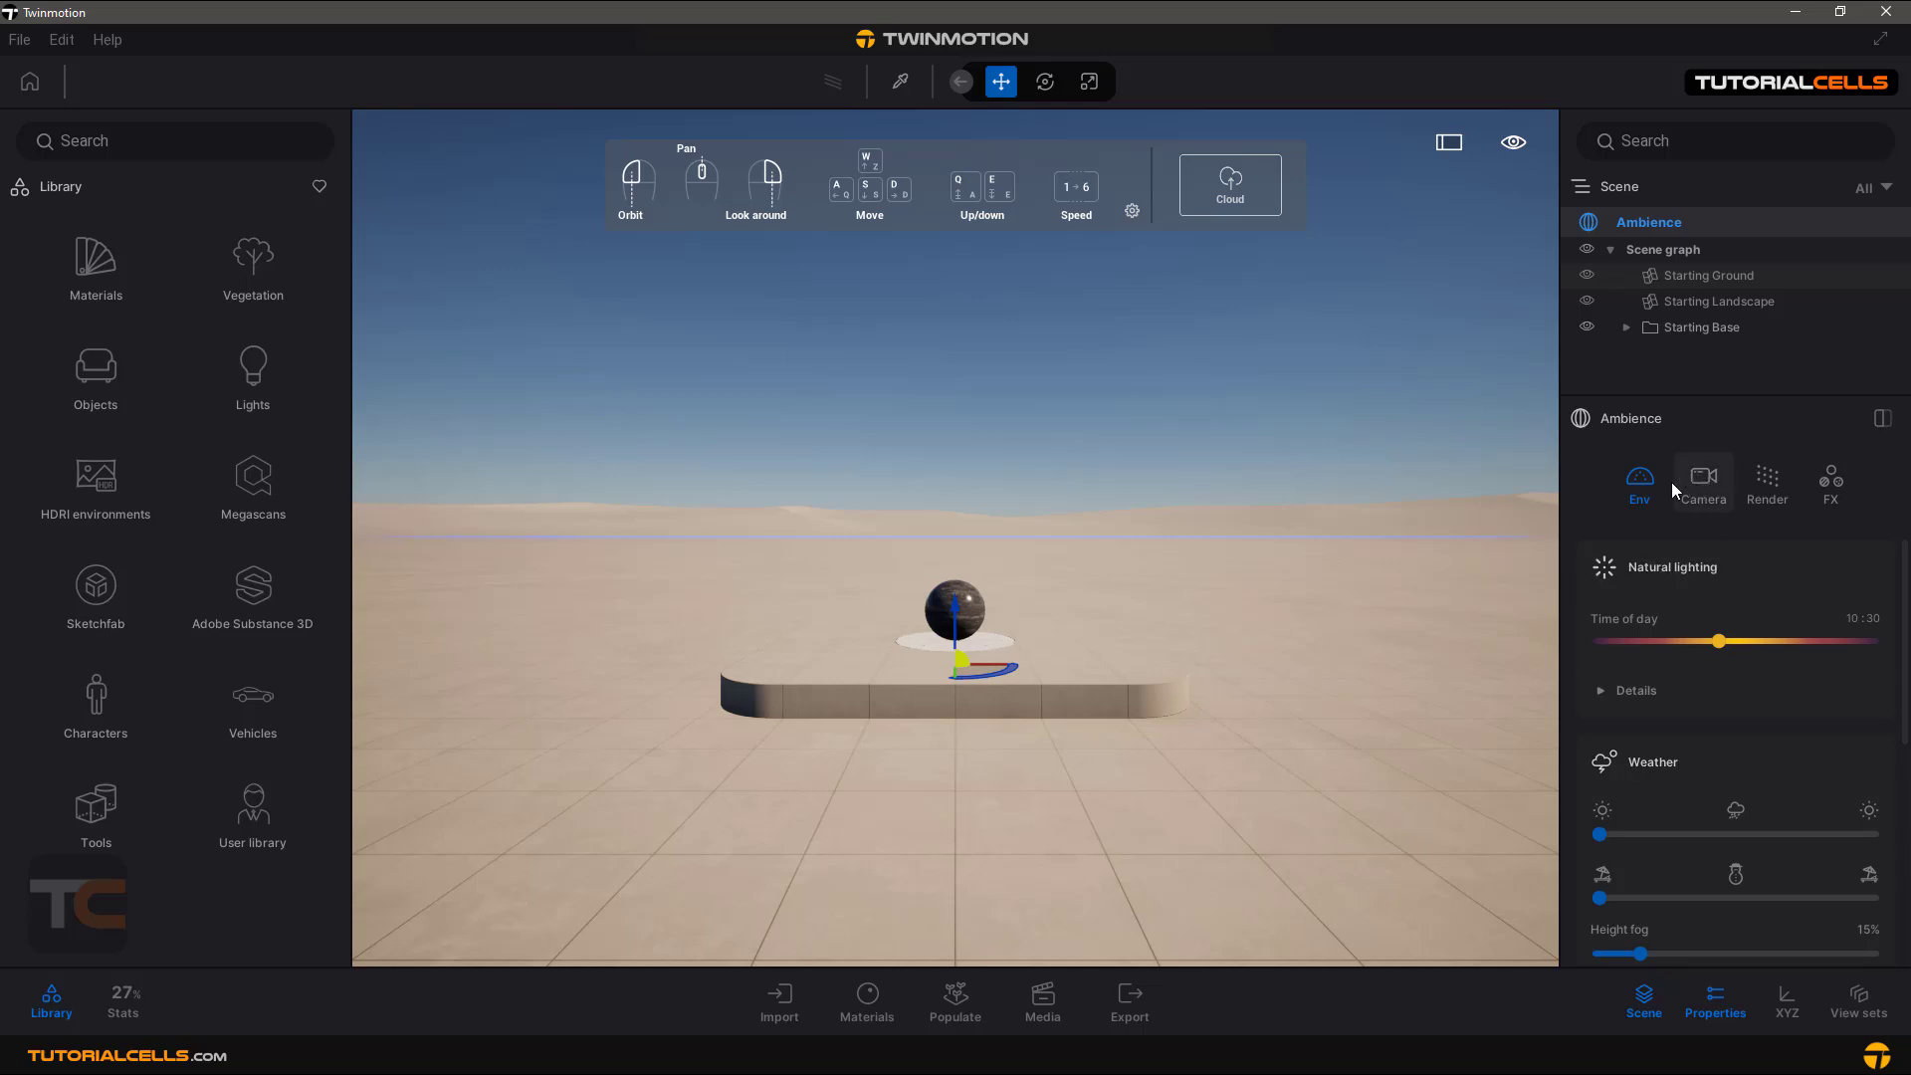
pyautogui.moveTo(1693, 504)
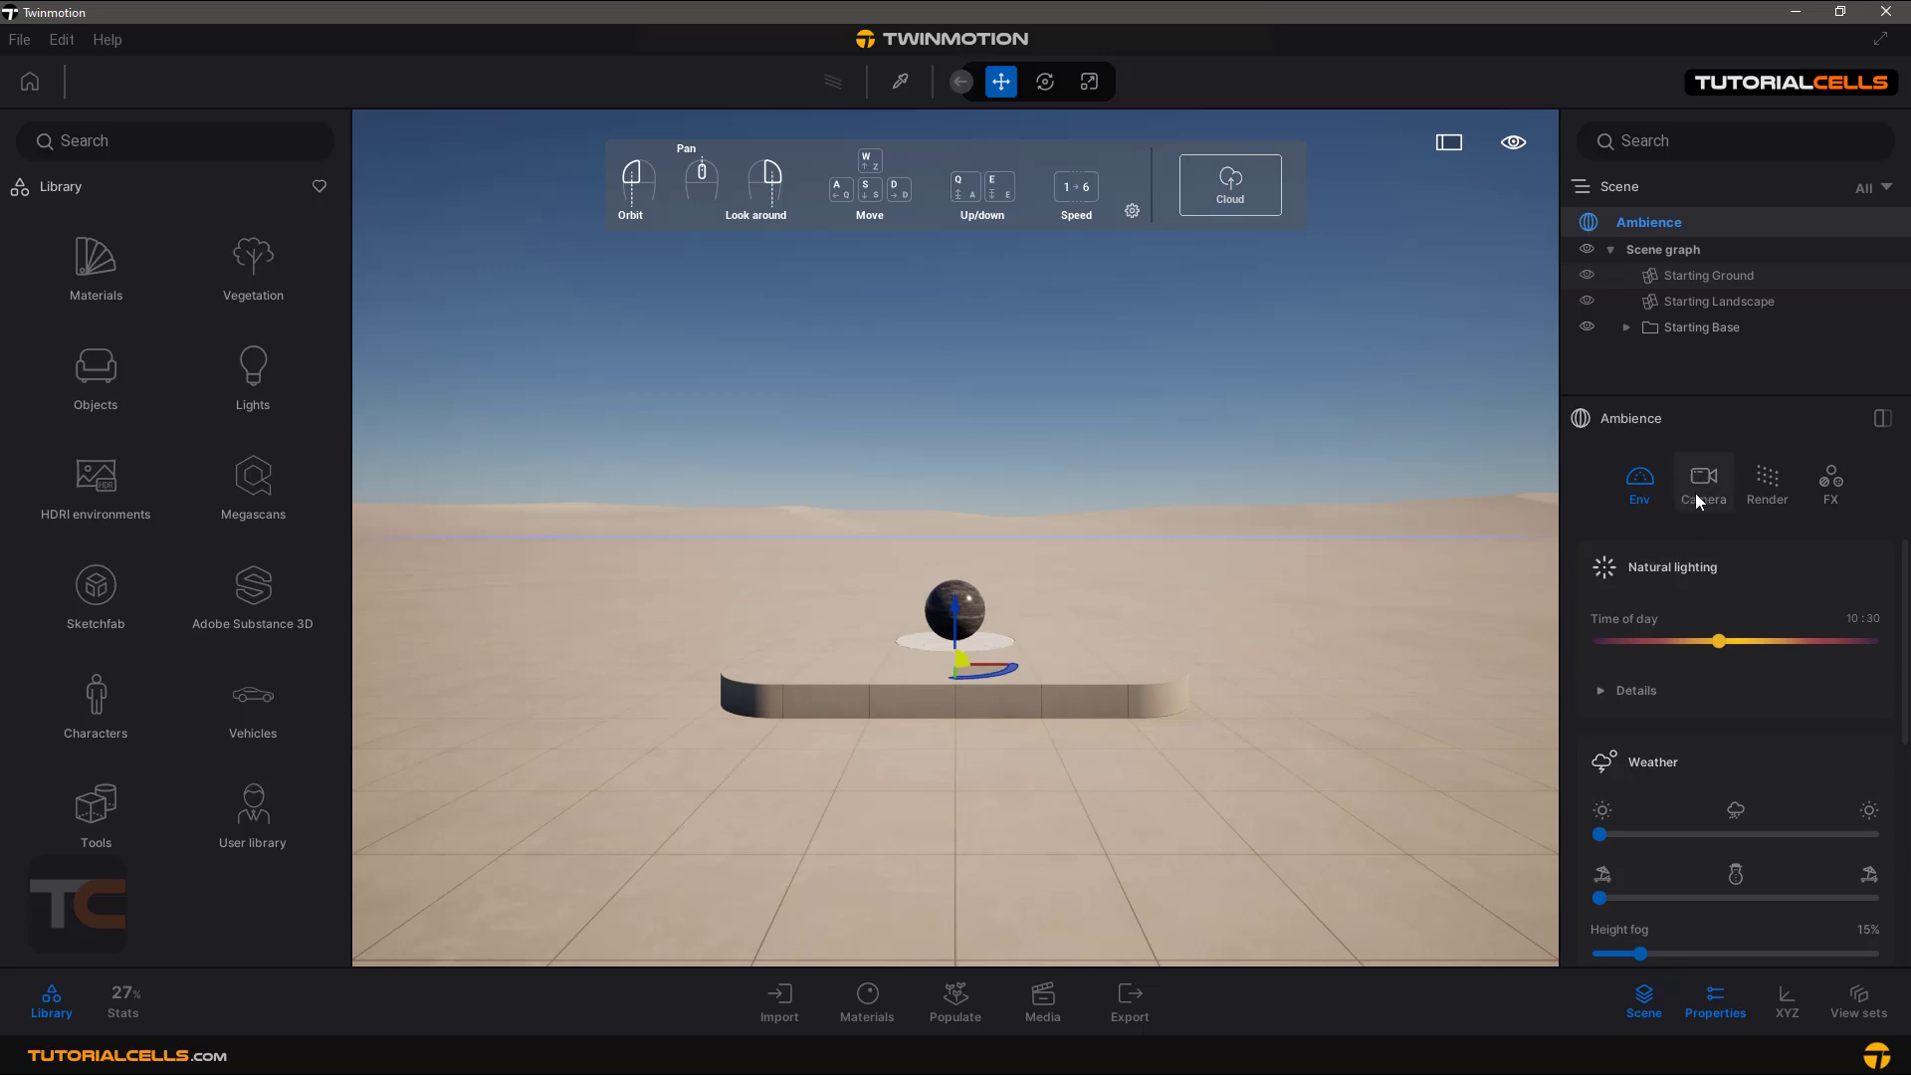
# View the color grading effect settings and collapse the scene graph
pyautogui.click(1830, 480)
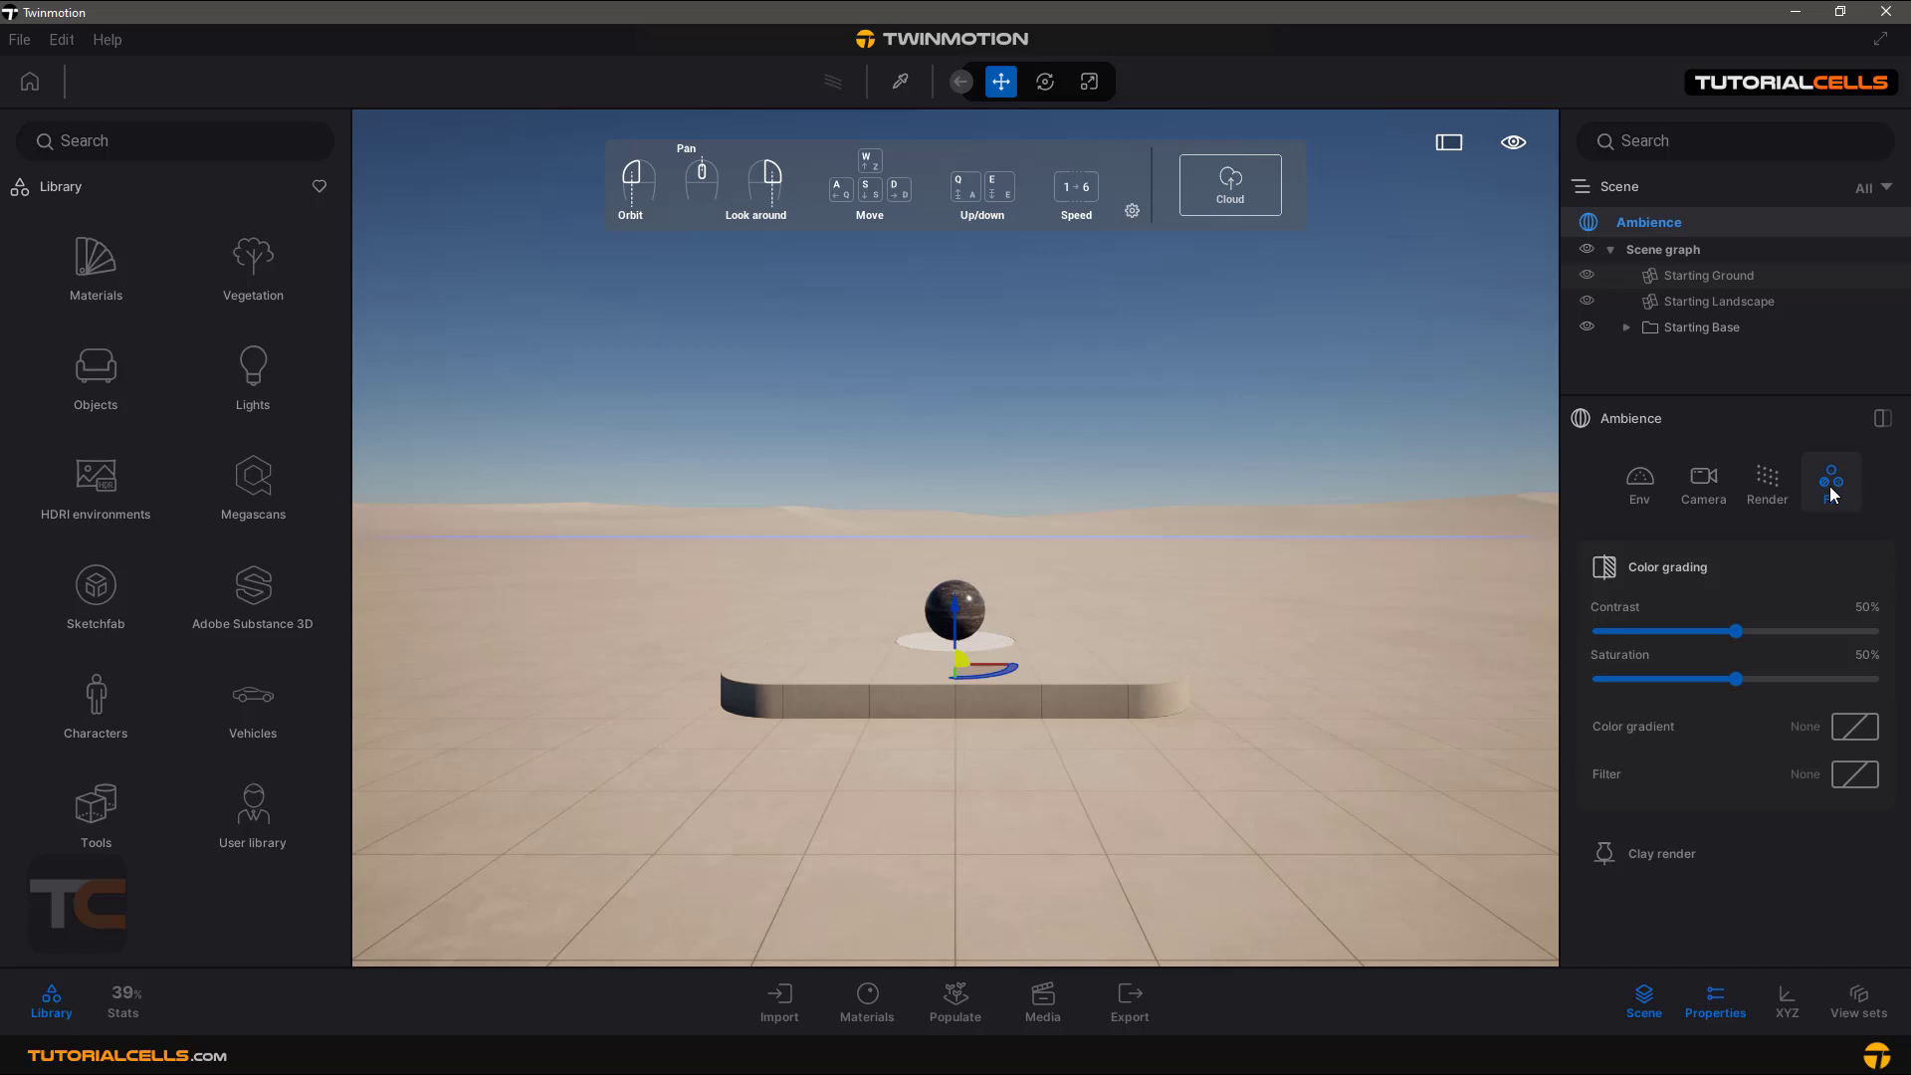
pyautogui.click(1638, 484)
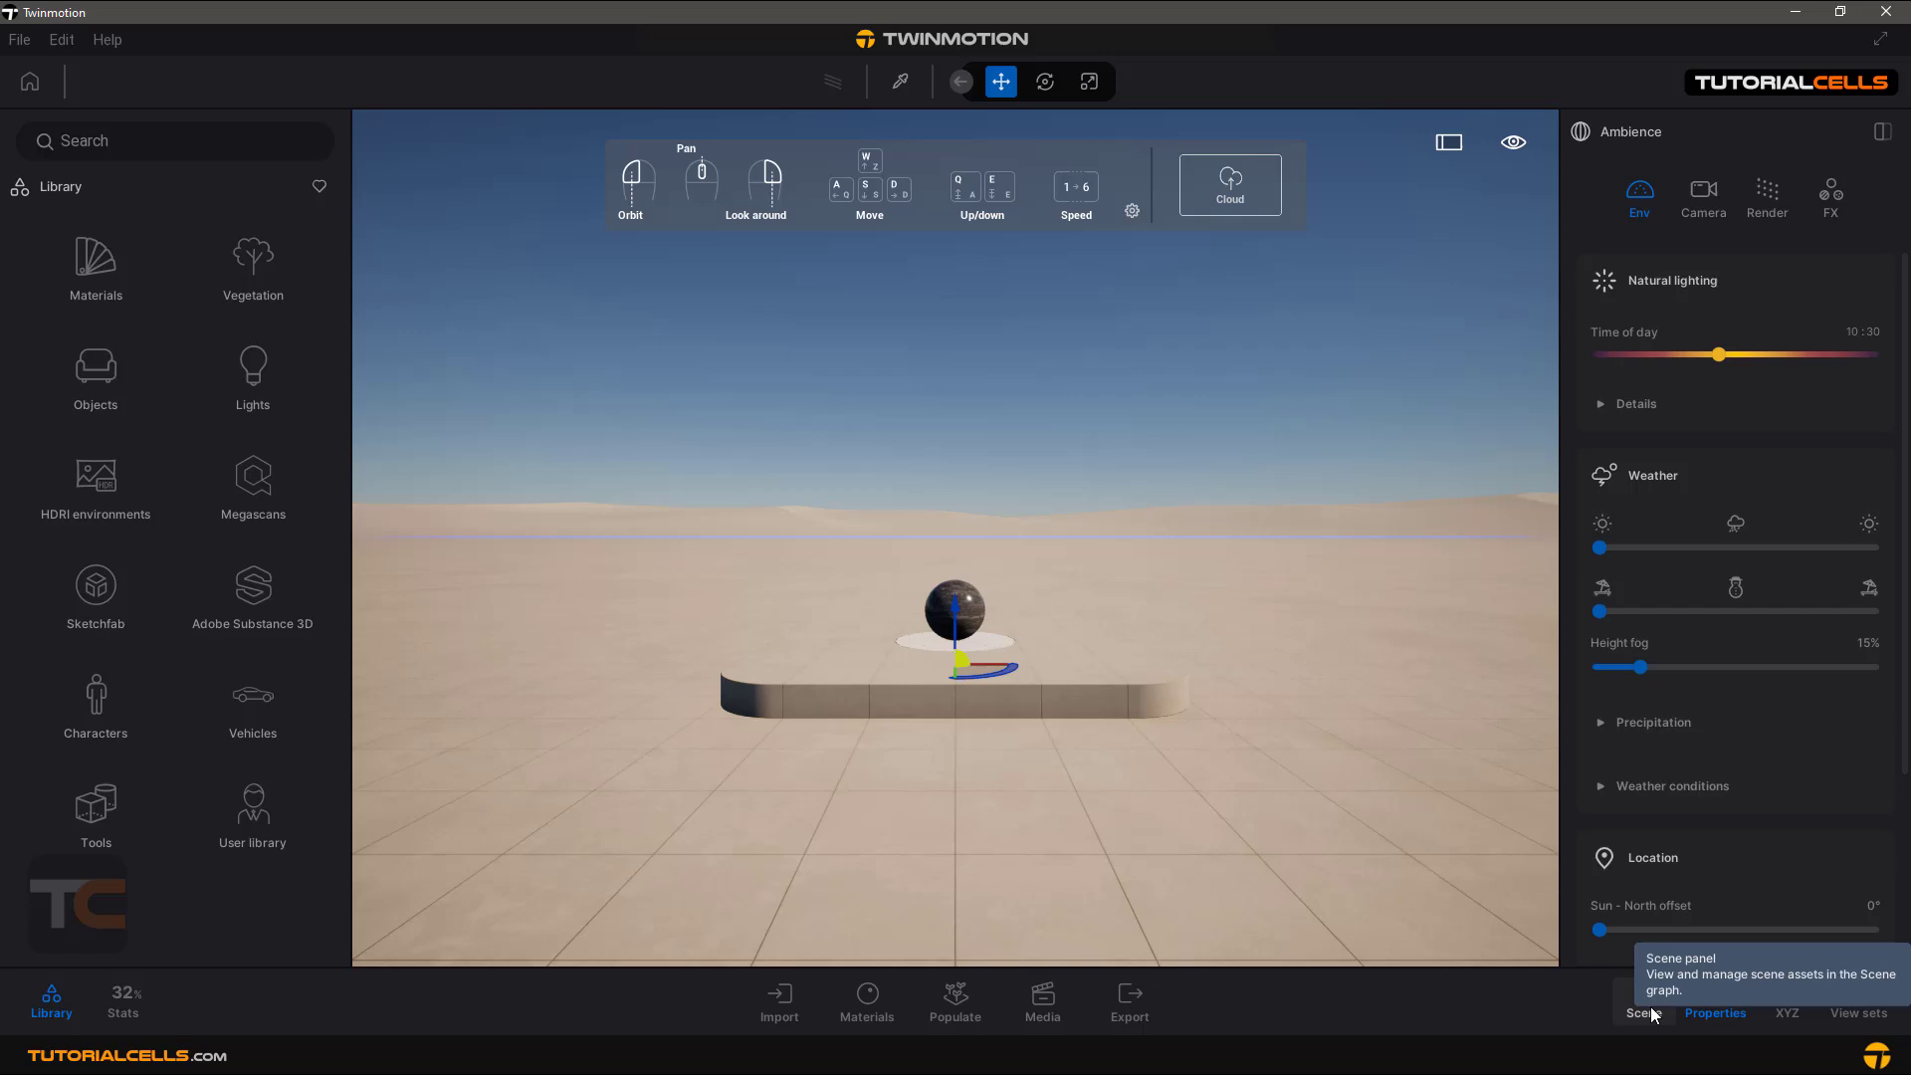
# Show the scene item's Properties and its XYZ position, rotation and scale values
pyautogui.click(1643, 1003)
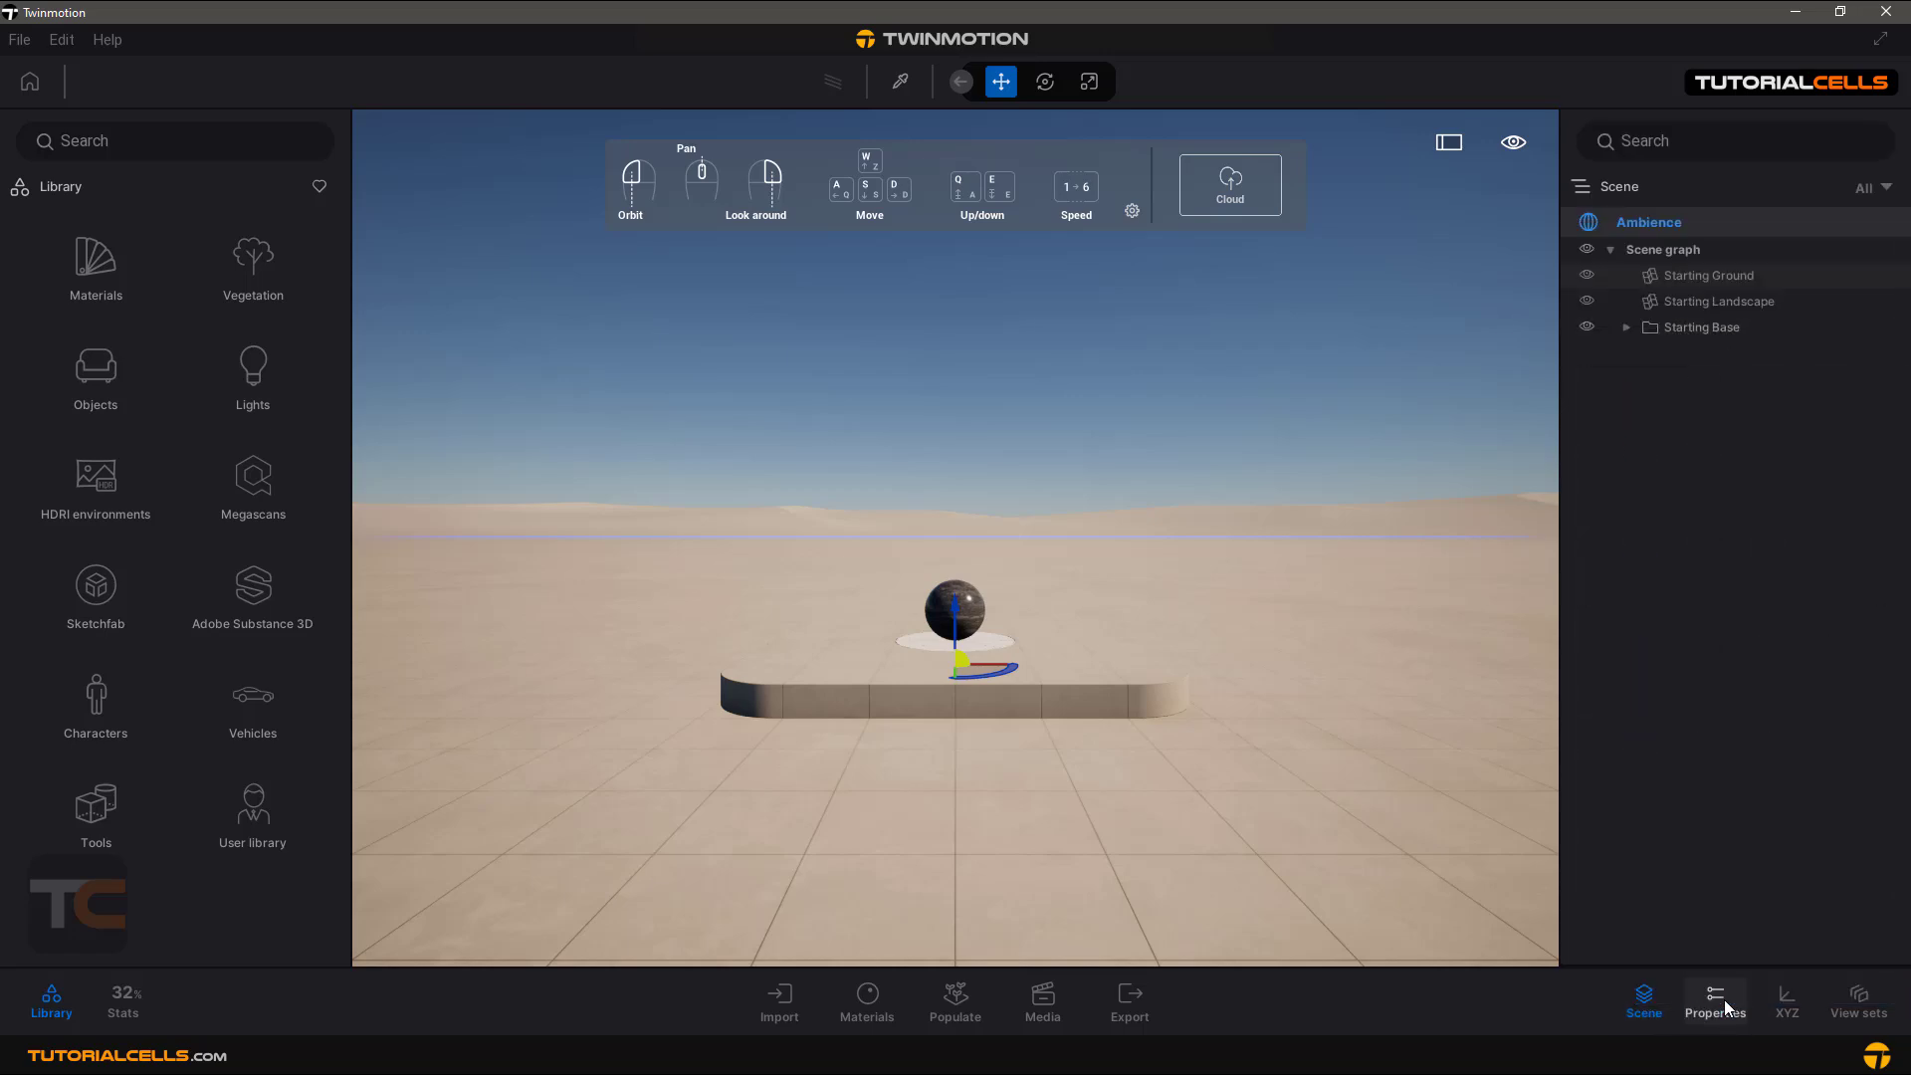
pyautogui.click(1714, 1000)
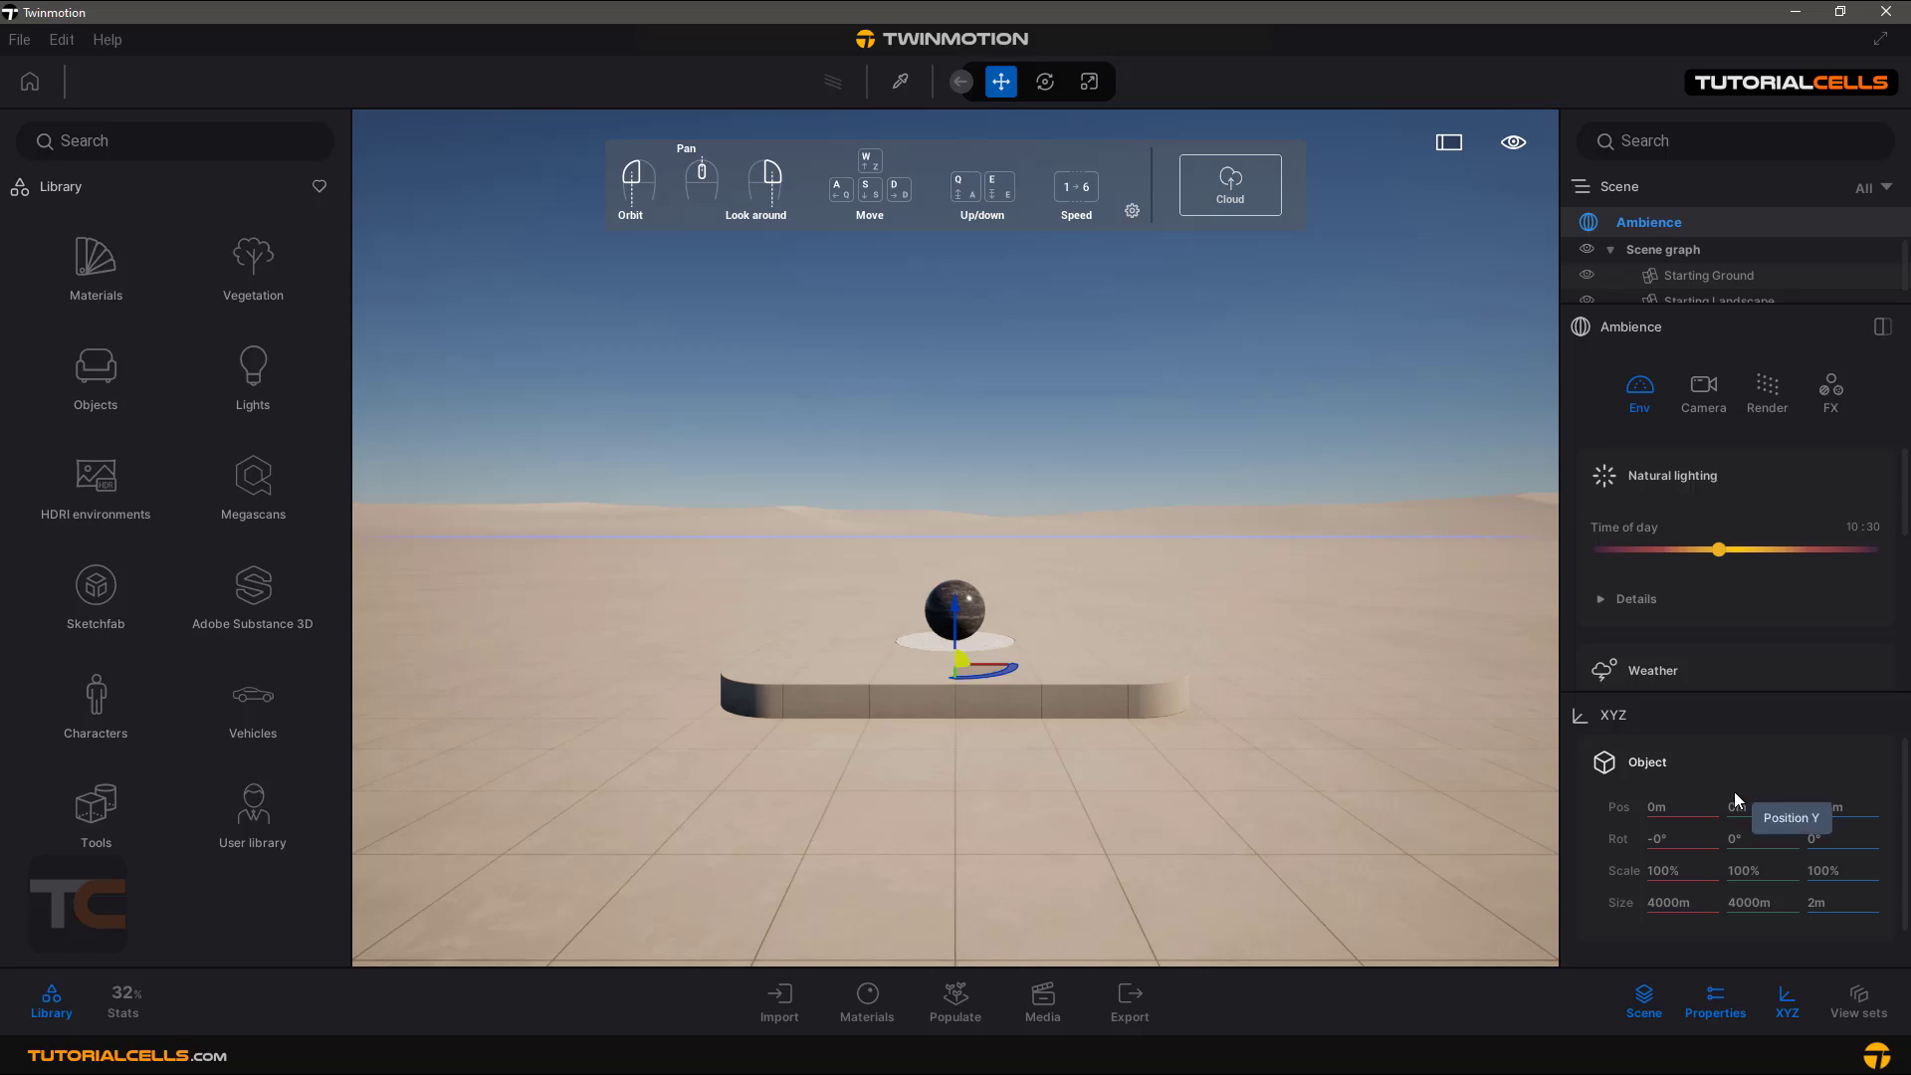
pyautogui.moveTo(1692, 807)
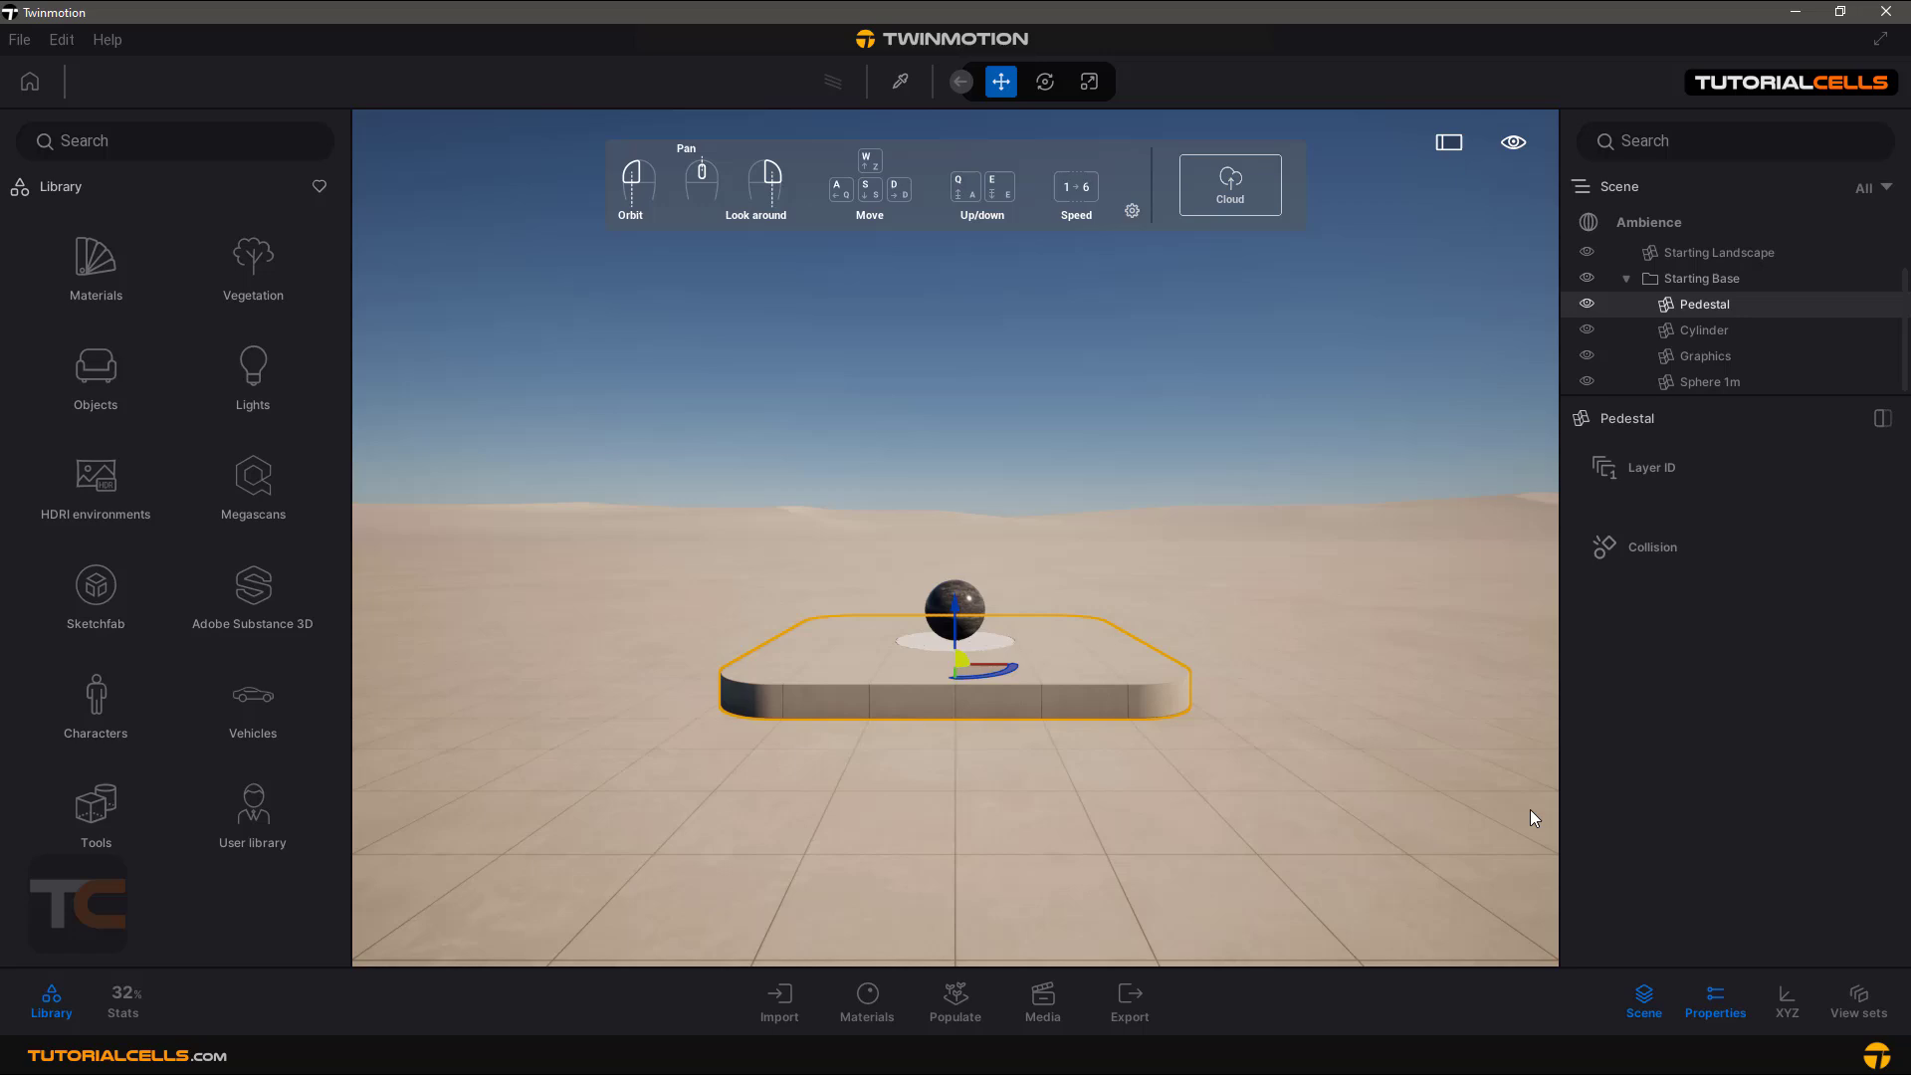
pyautogui.moveTo(1680, 725)
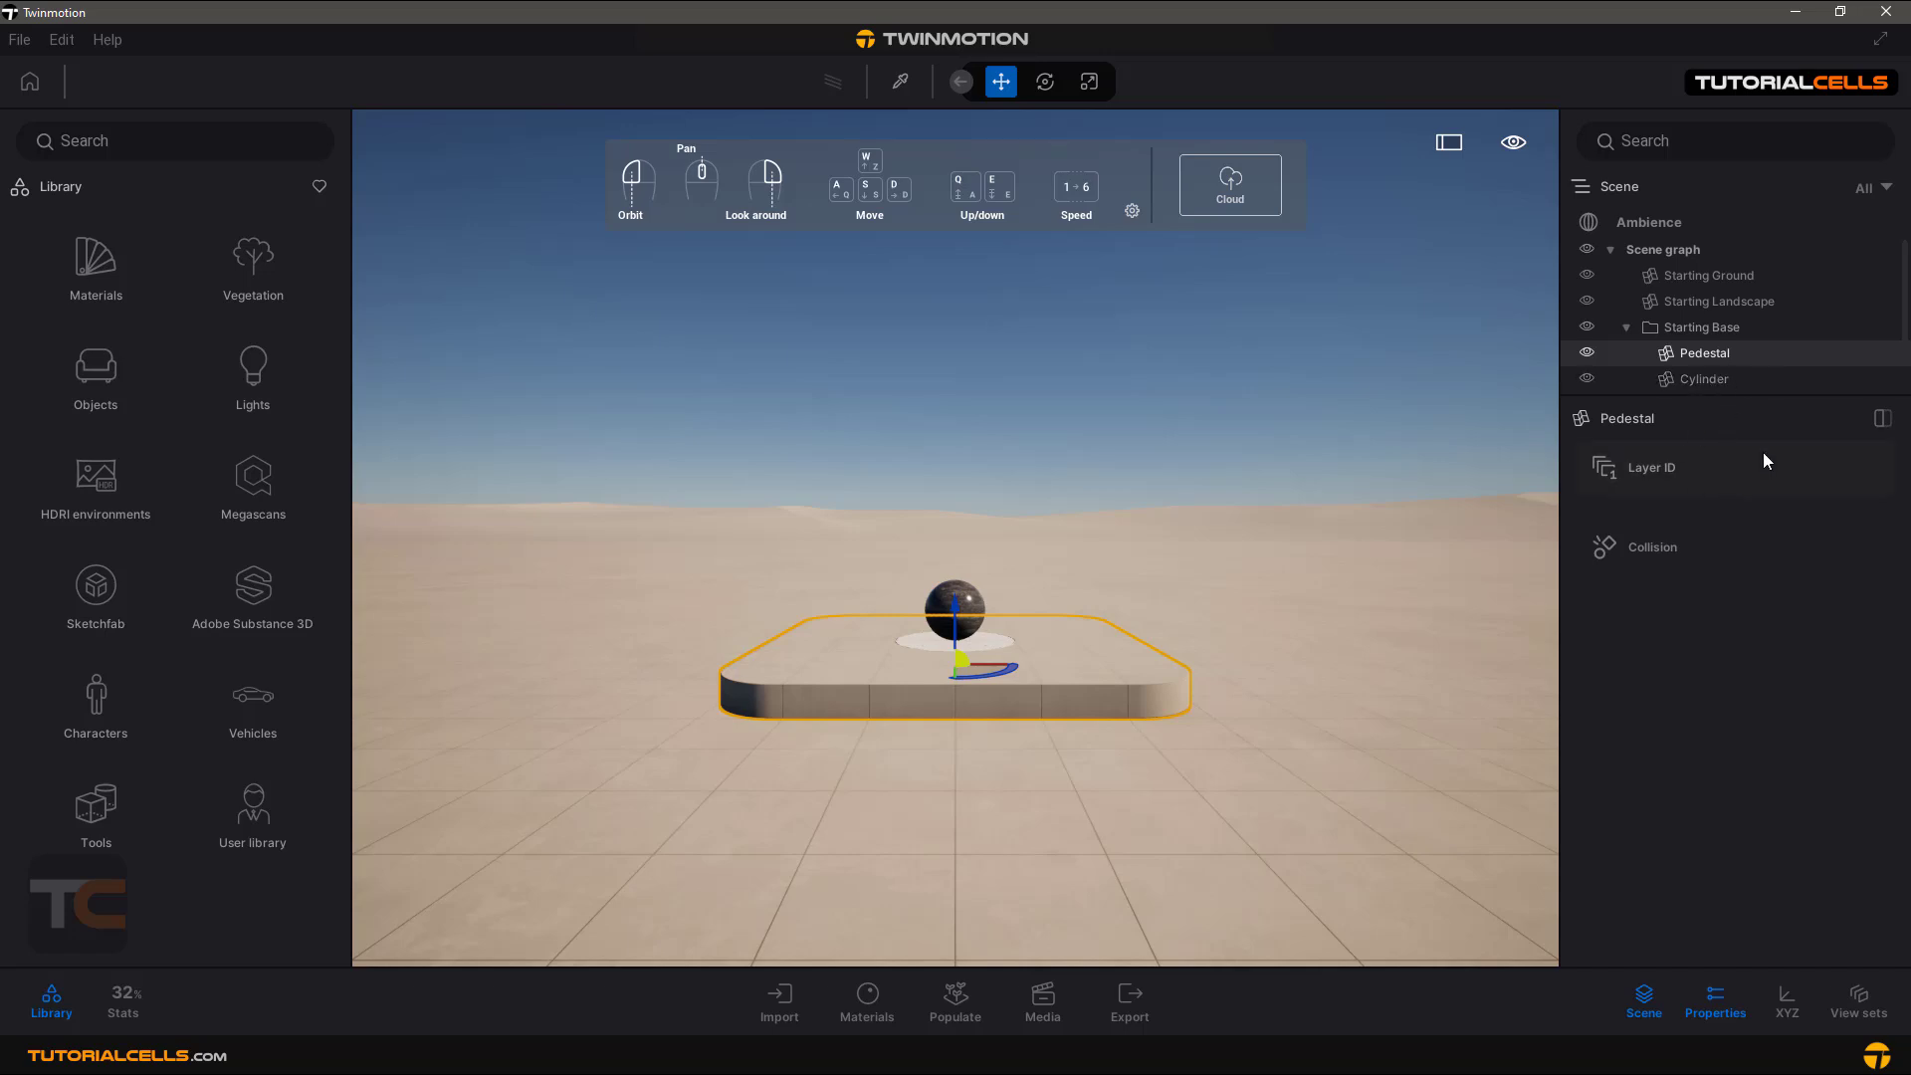
pyautogui.moveTo(737, 193)
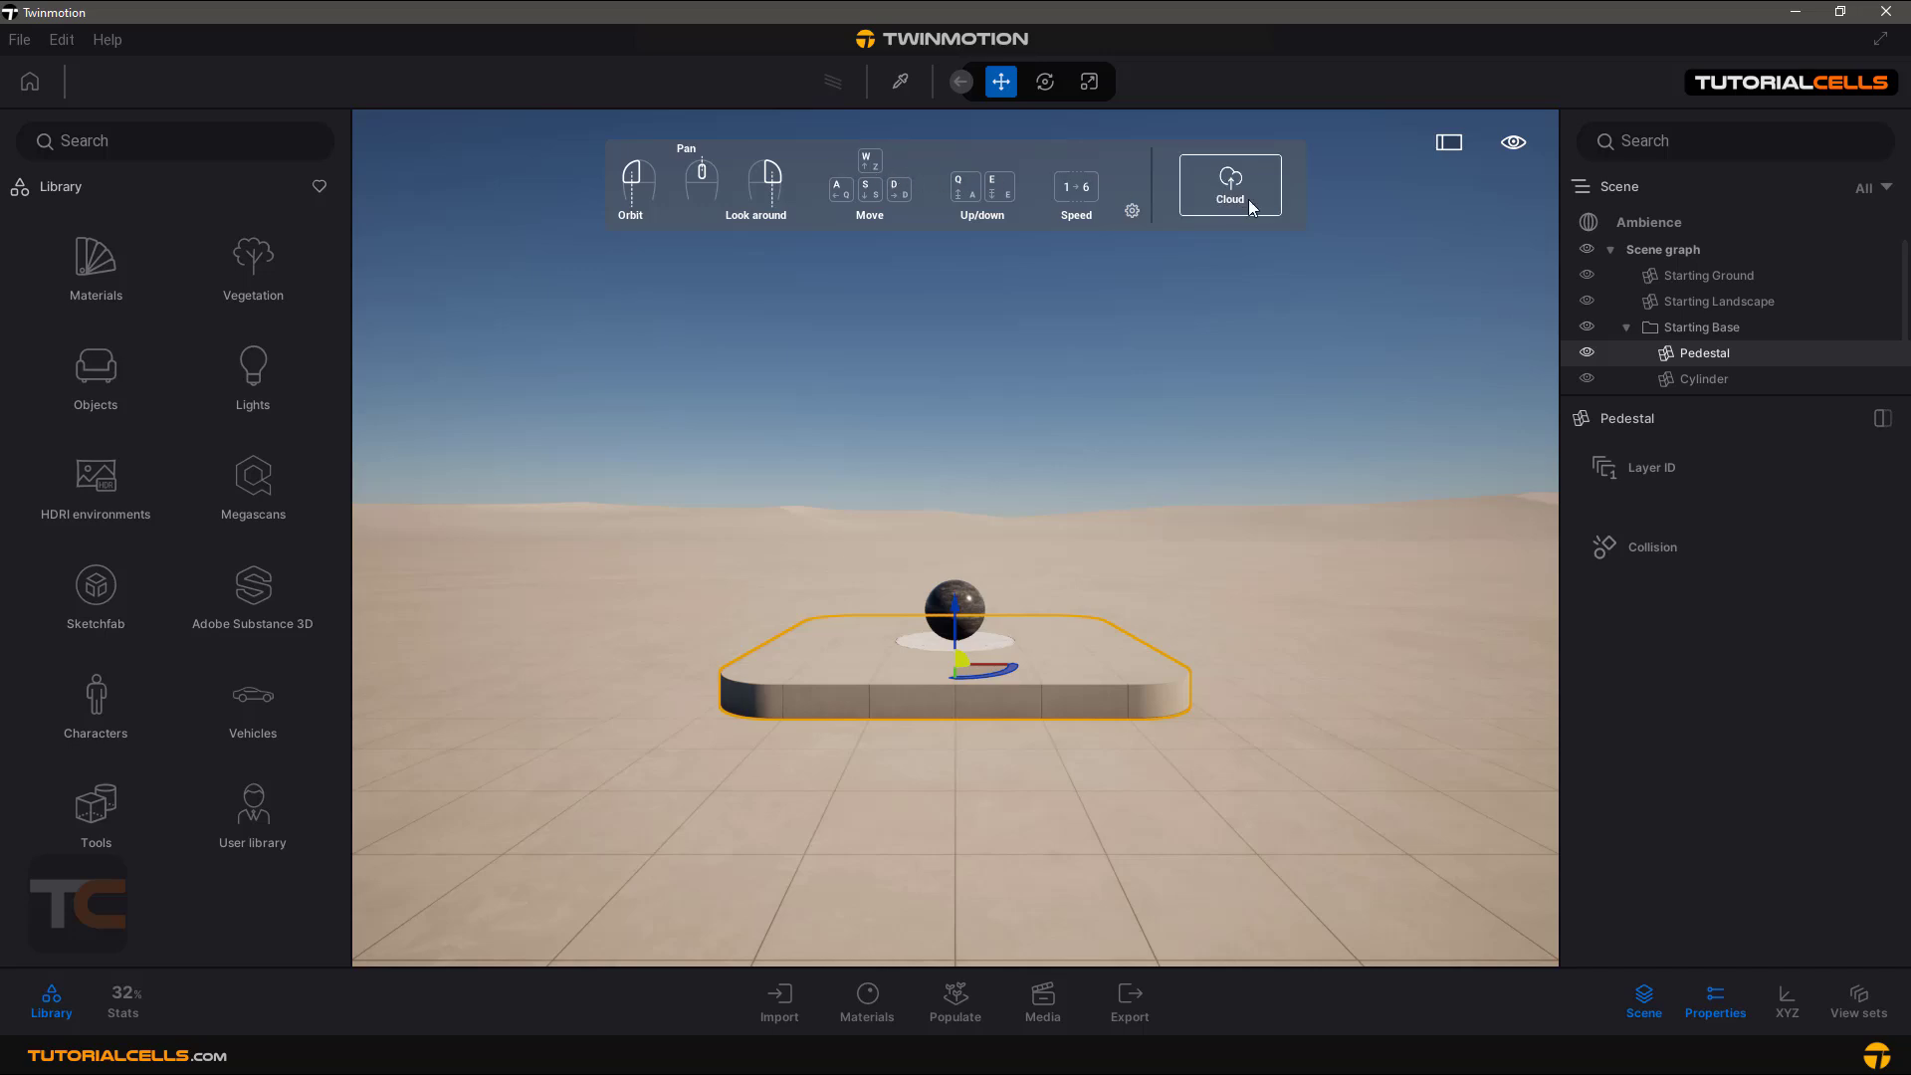
pyautogui.moveTo(1431, 156)
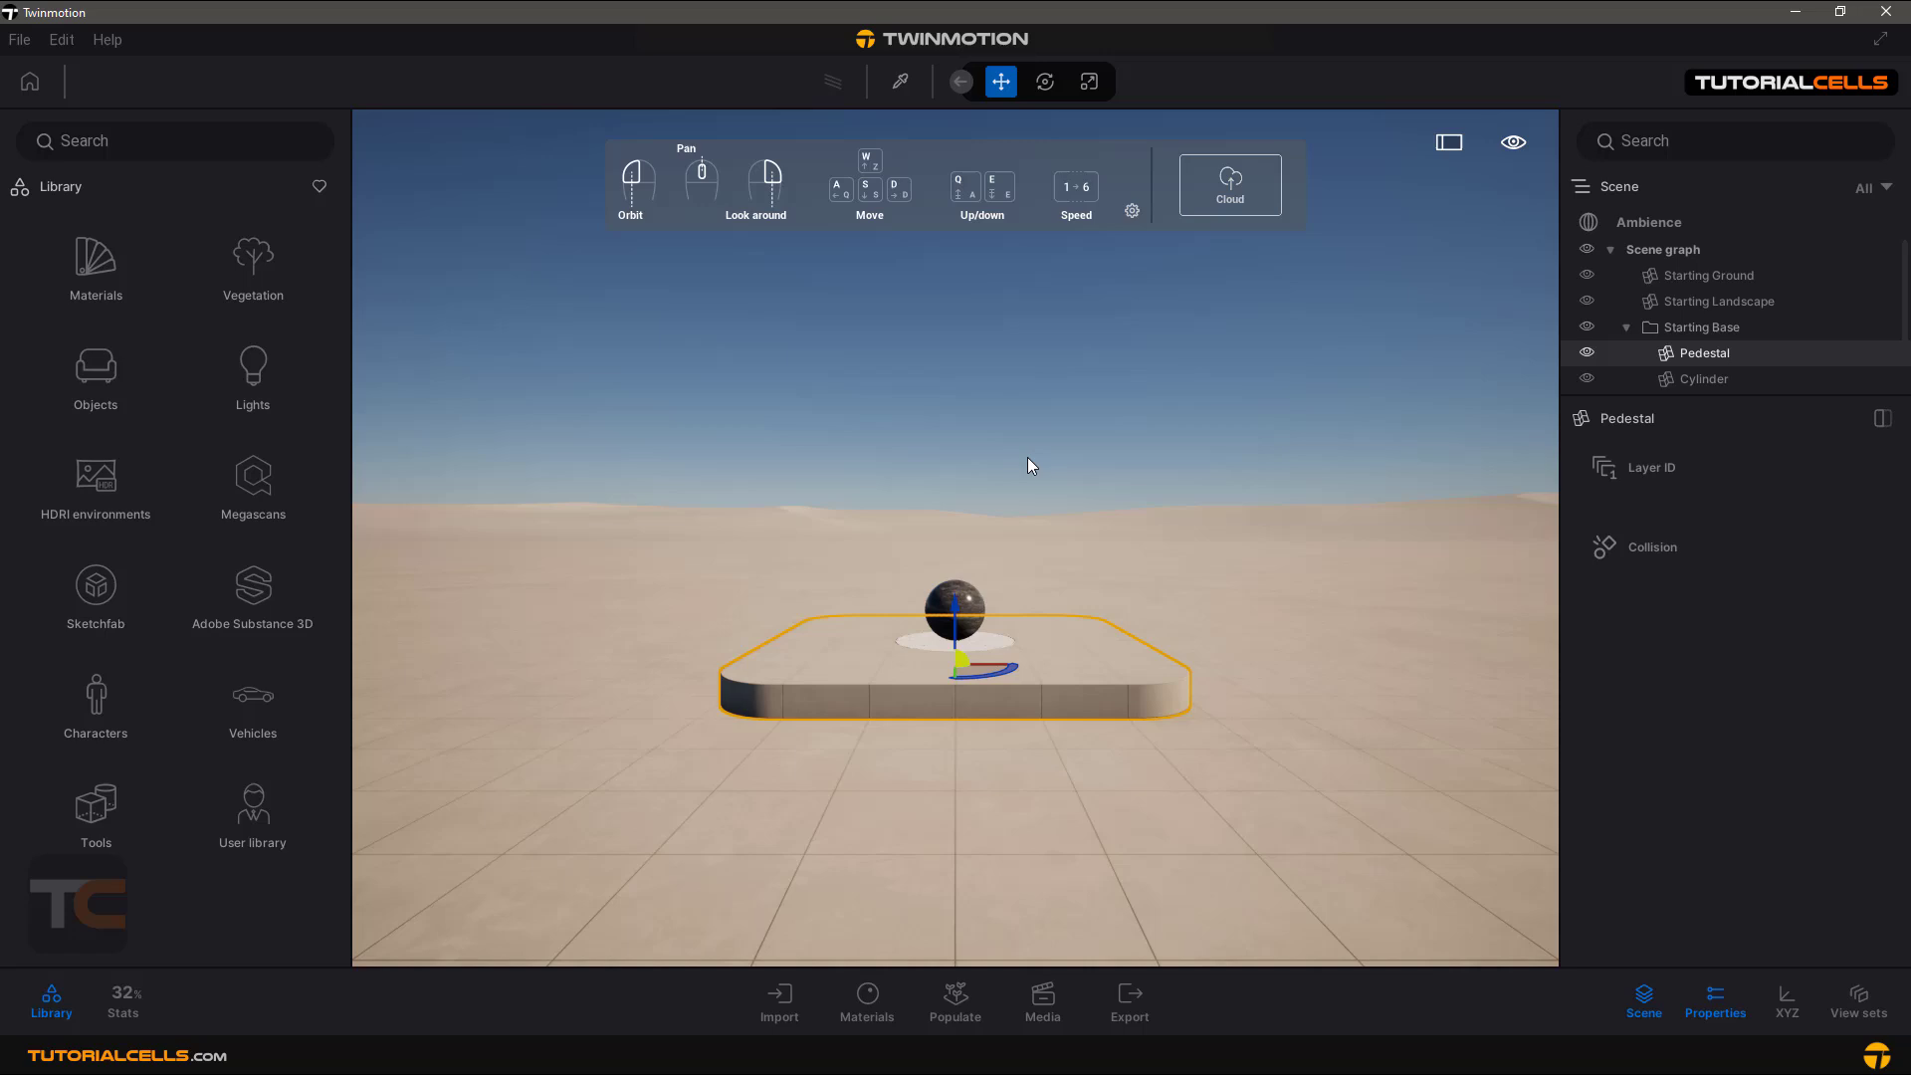
pyautogui.moveTo(768, 314)
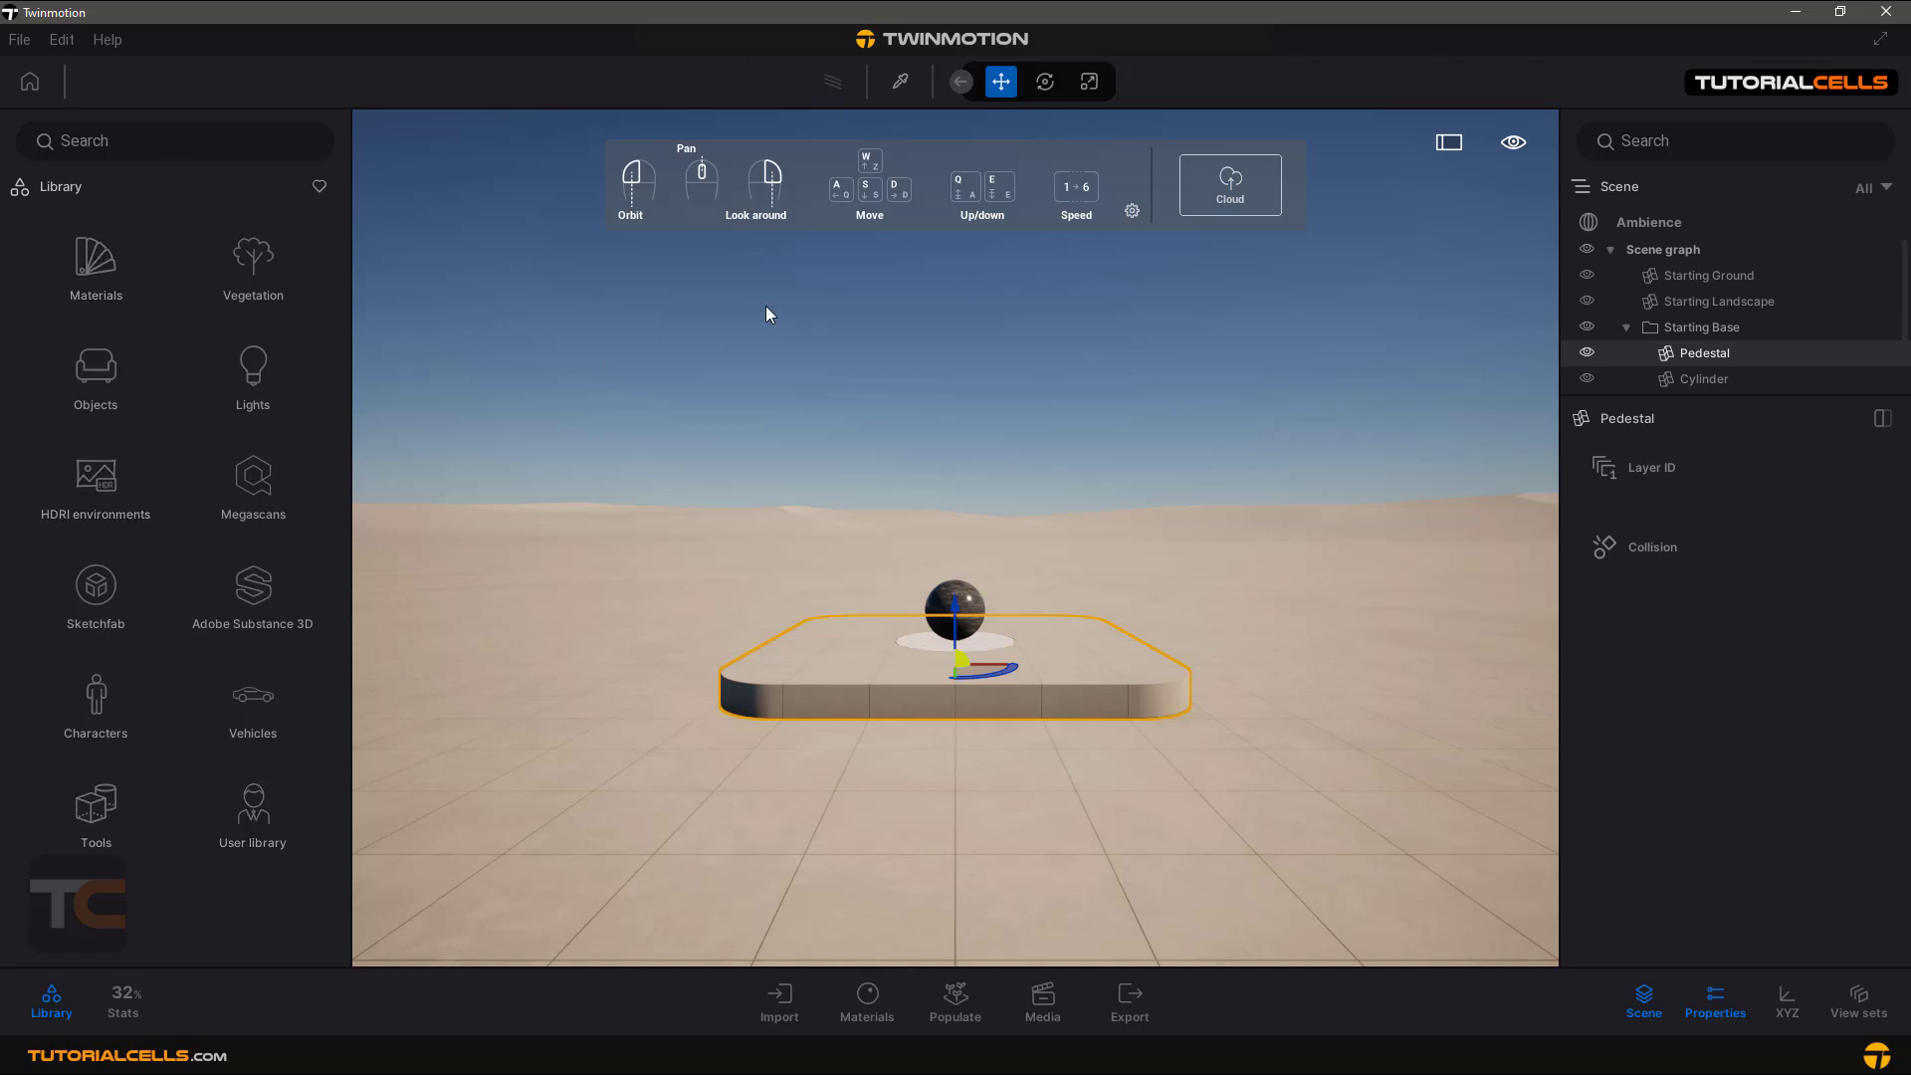
pyautogui.moveTo(1527, 195)
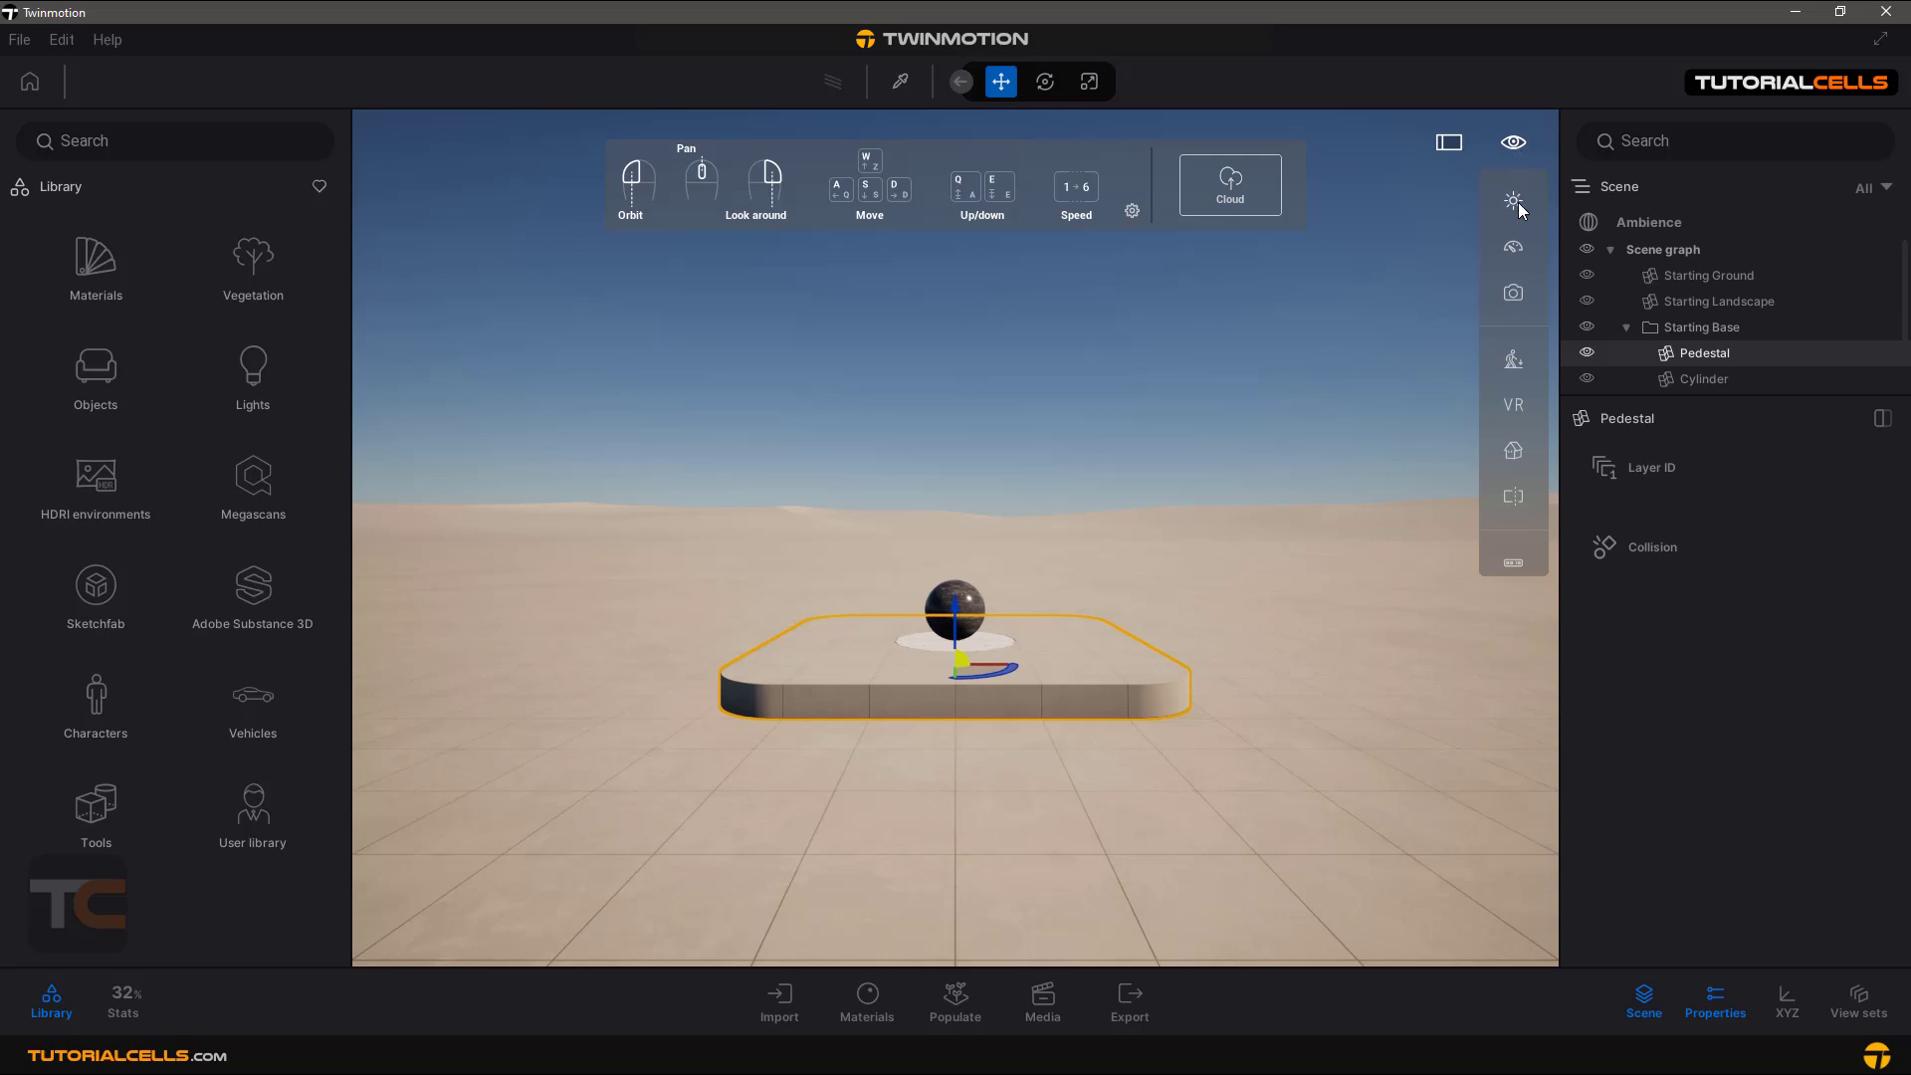
# Show the viewport's quick view options bar with screenshot, VR and clipping tools
pyautogui.click(1513, 293)
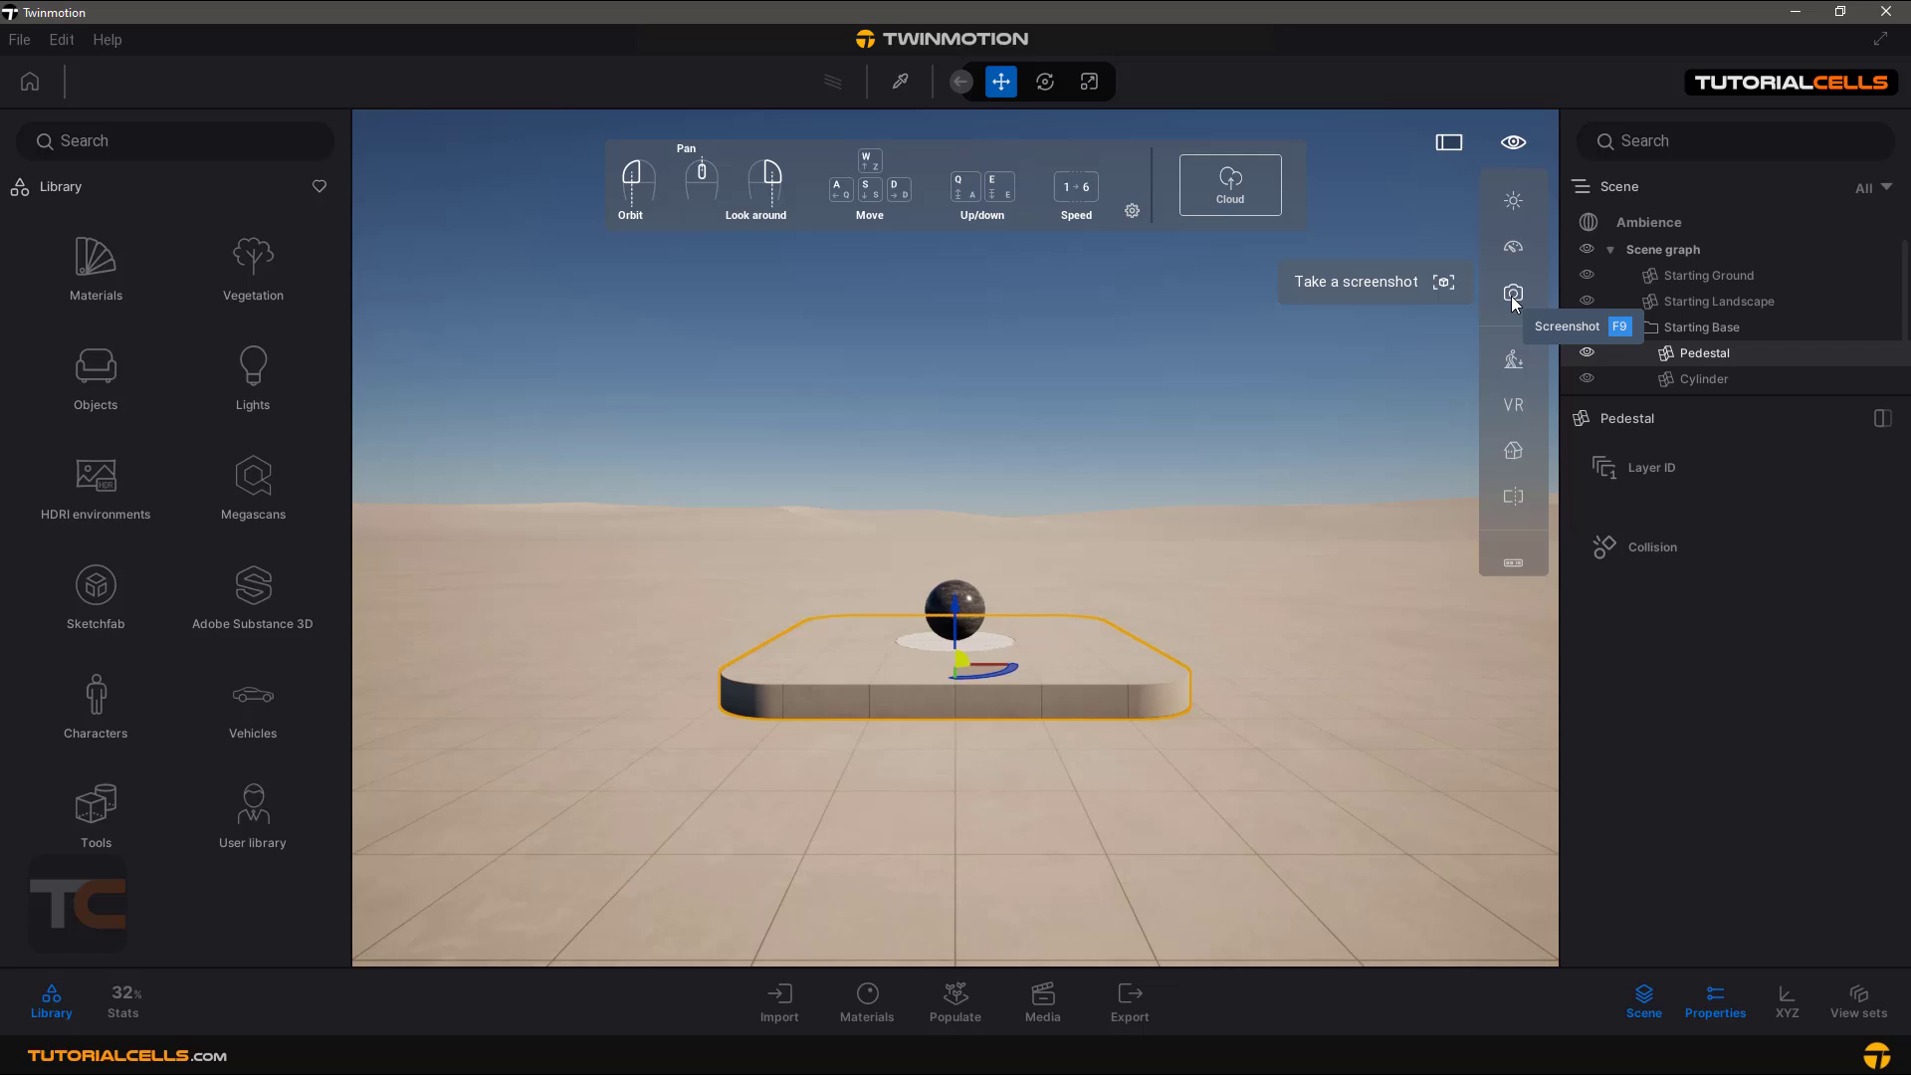
pyautogui.moveTo(1513, 358)
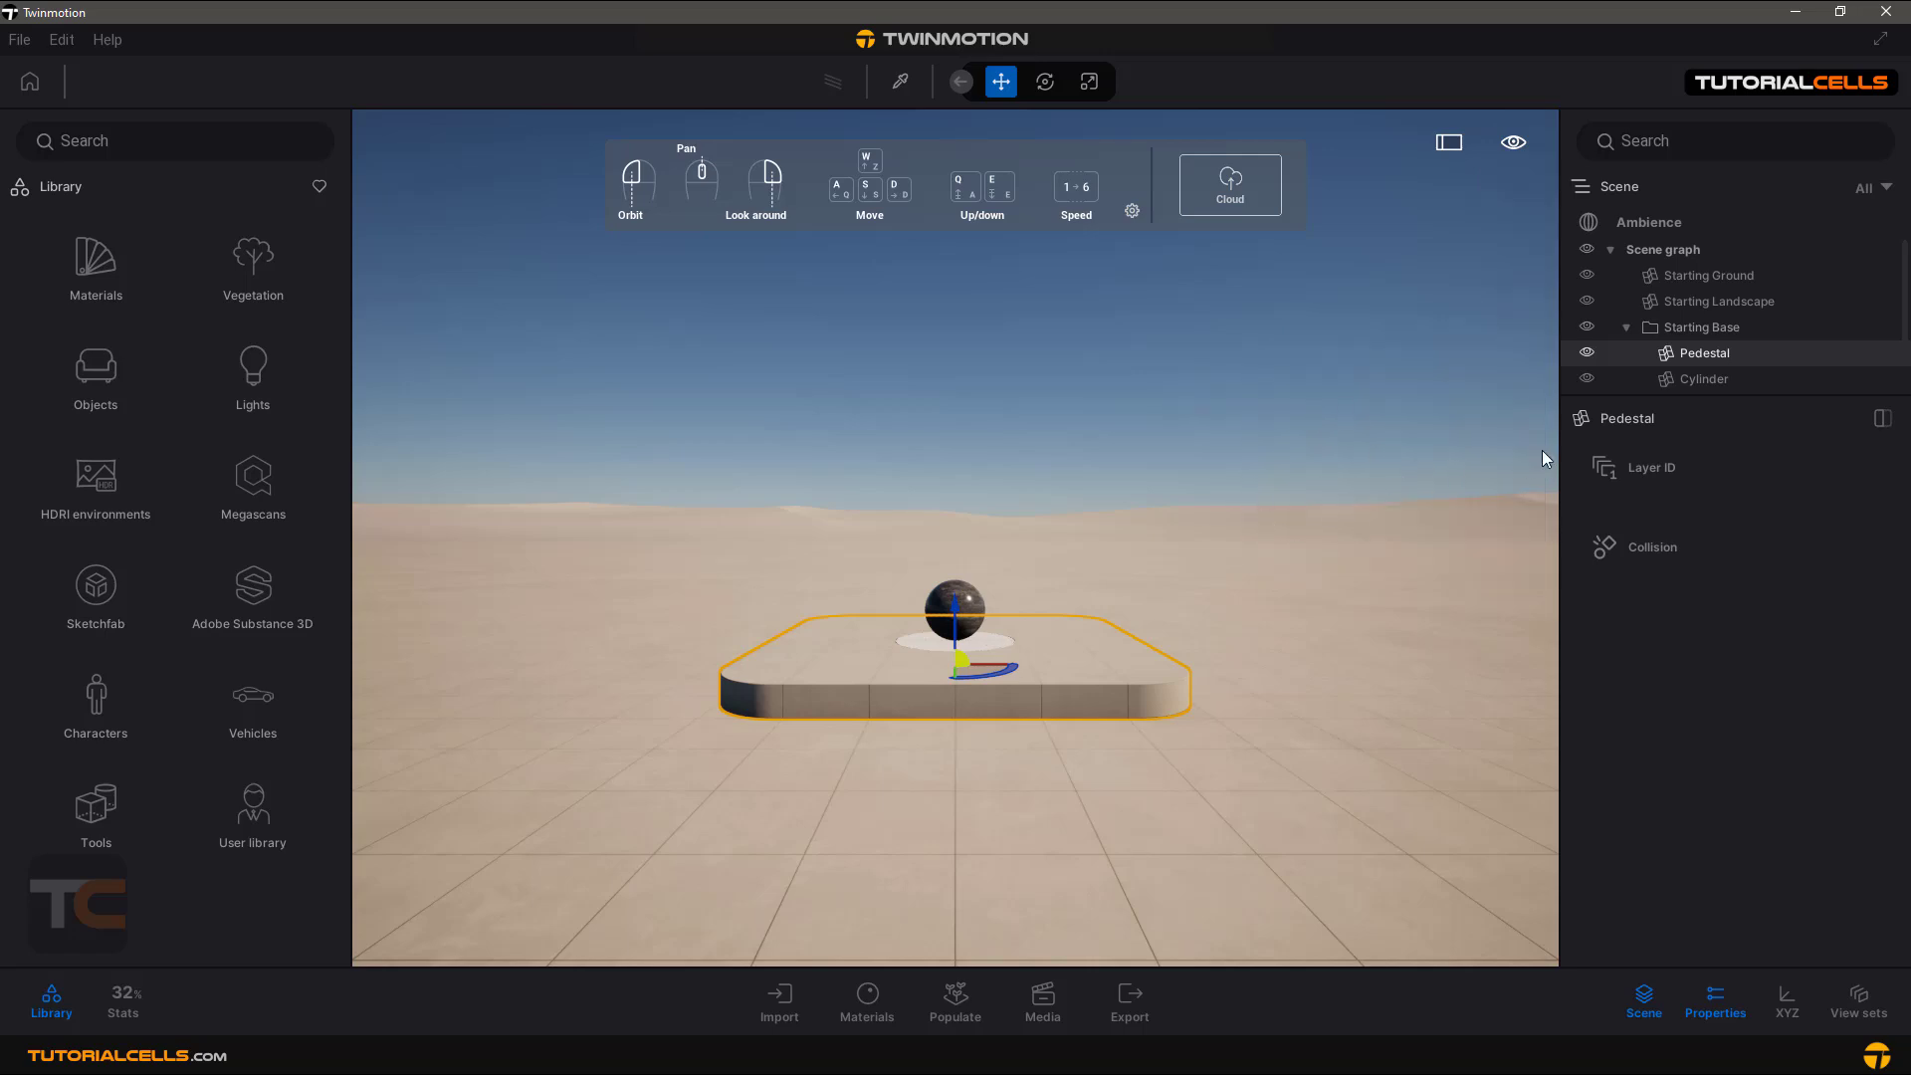
pyautogui.click(1513, 141)
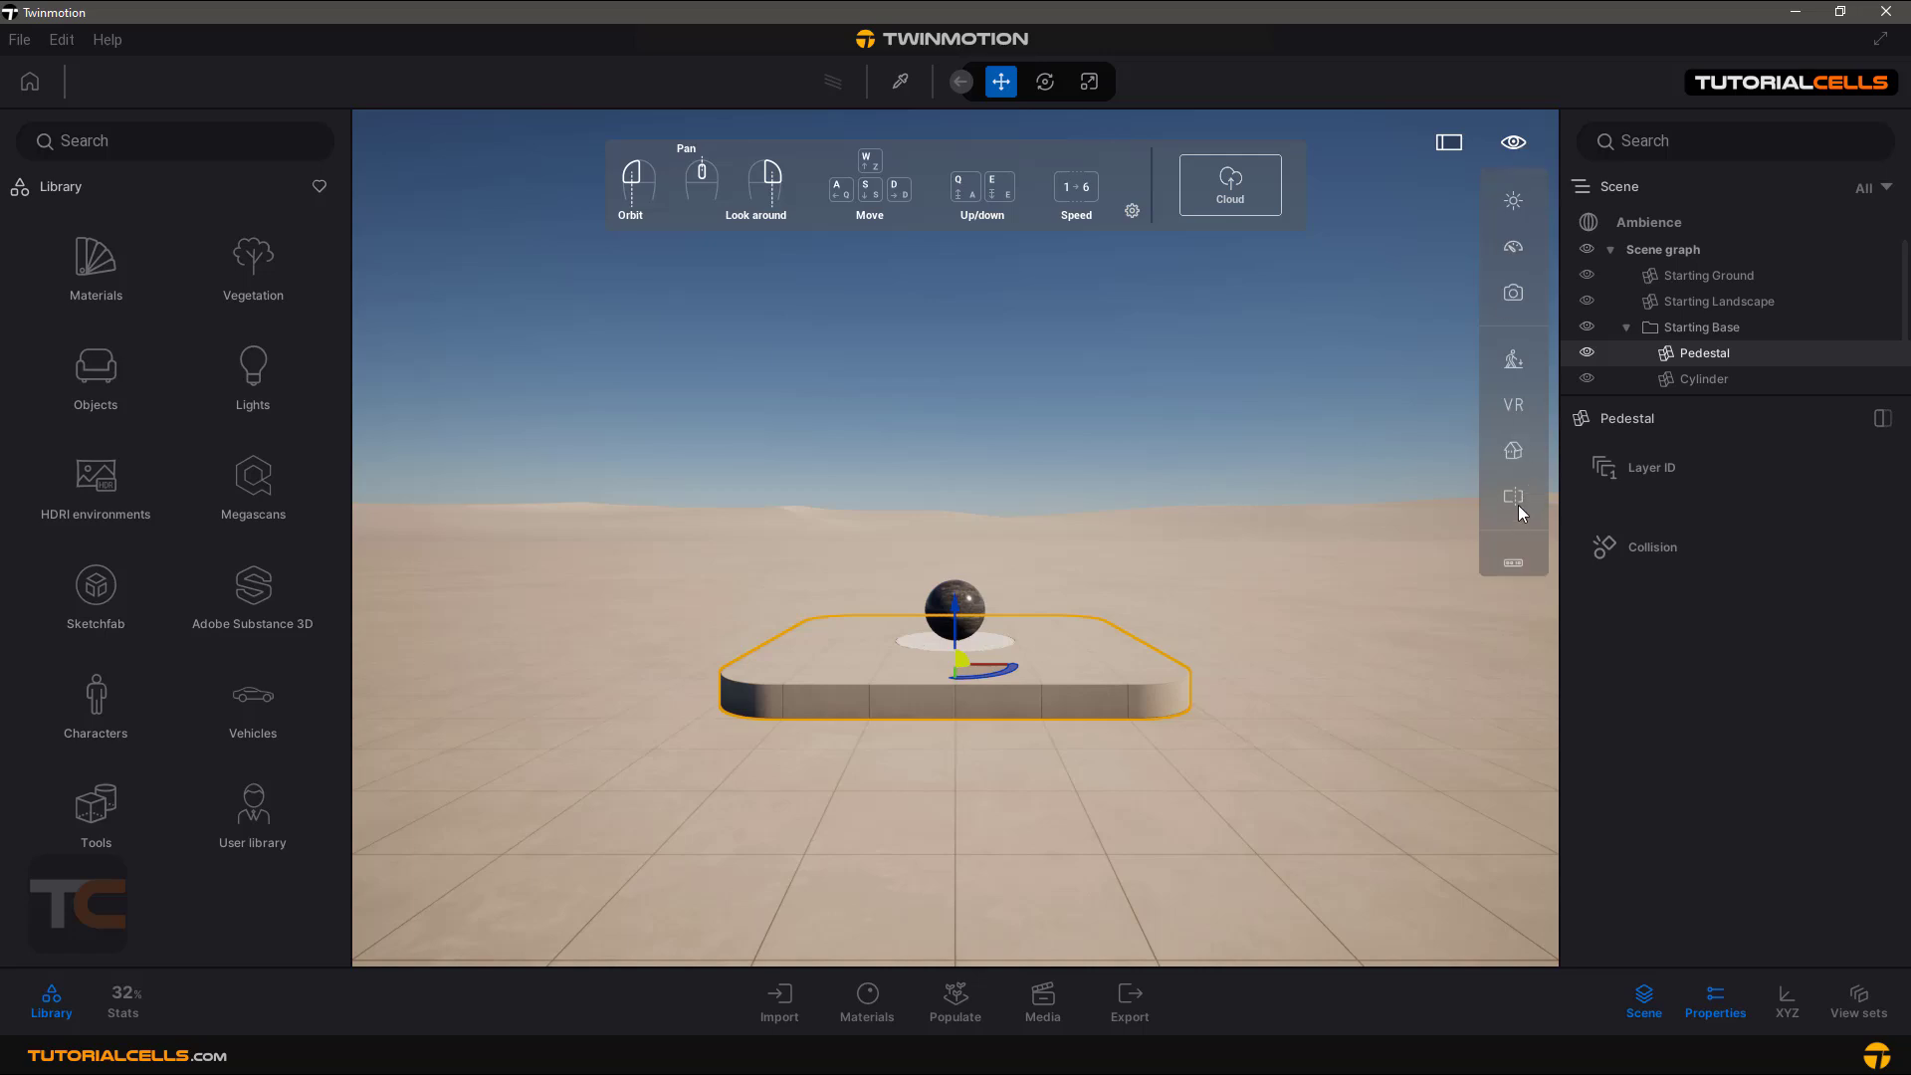
pyautogui.moveTo(1517, 496)
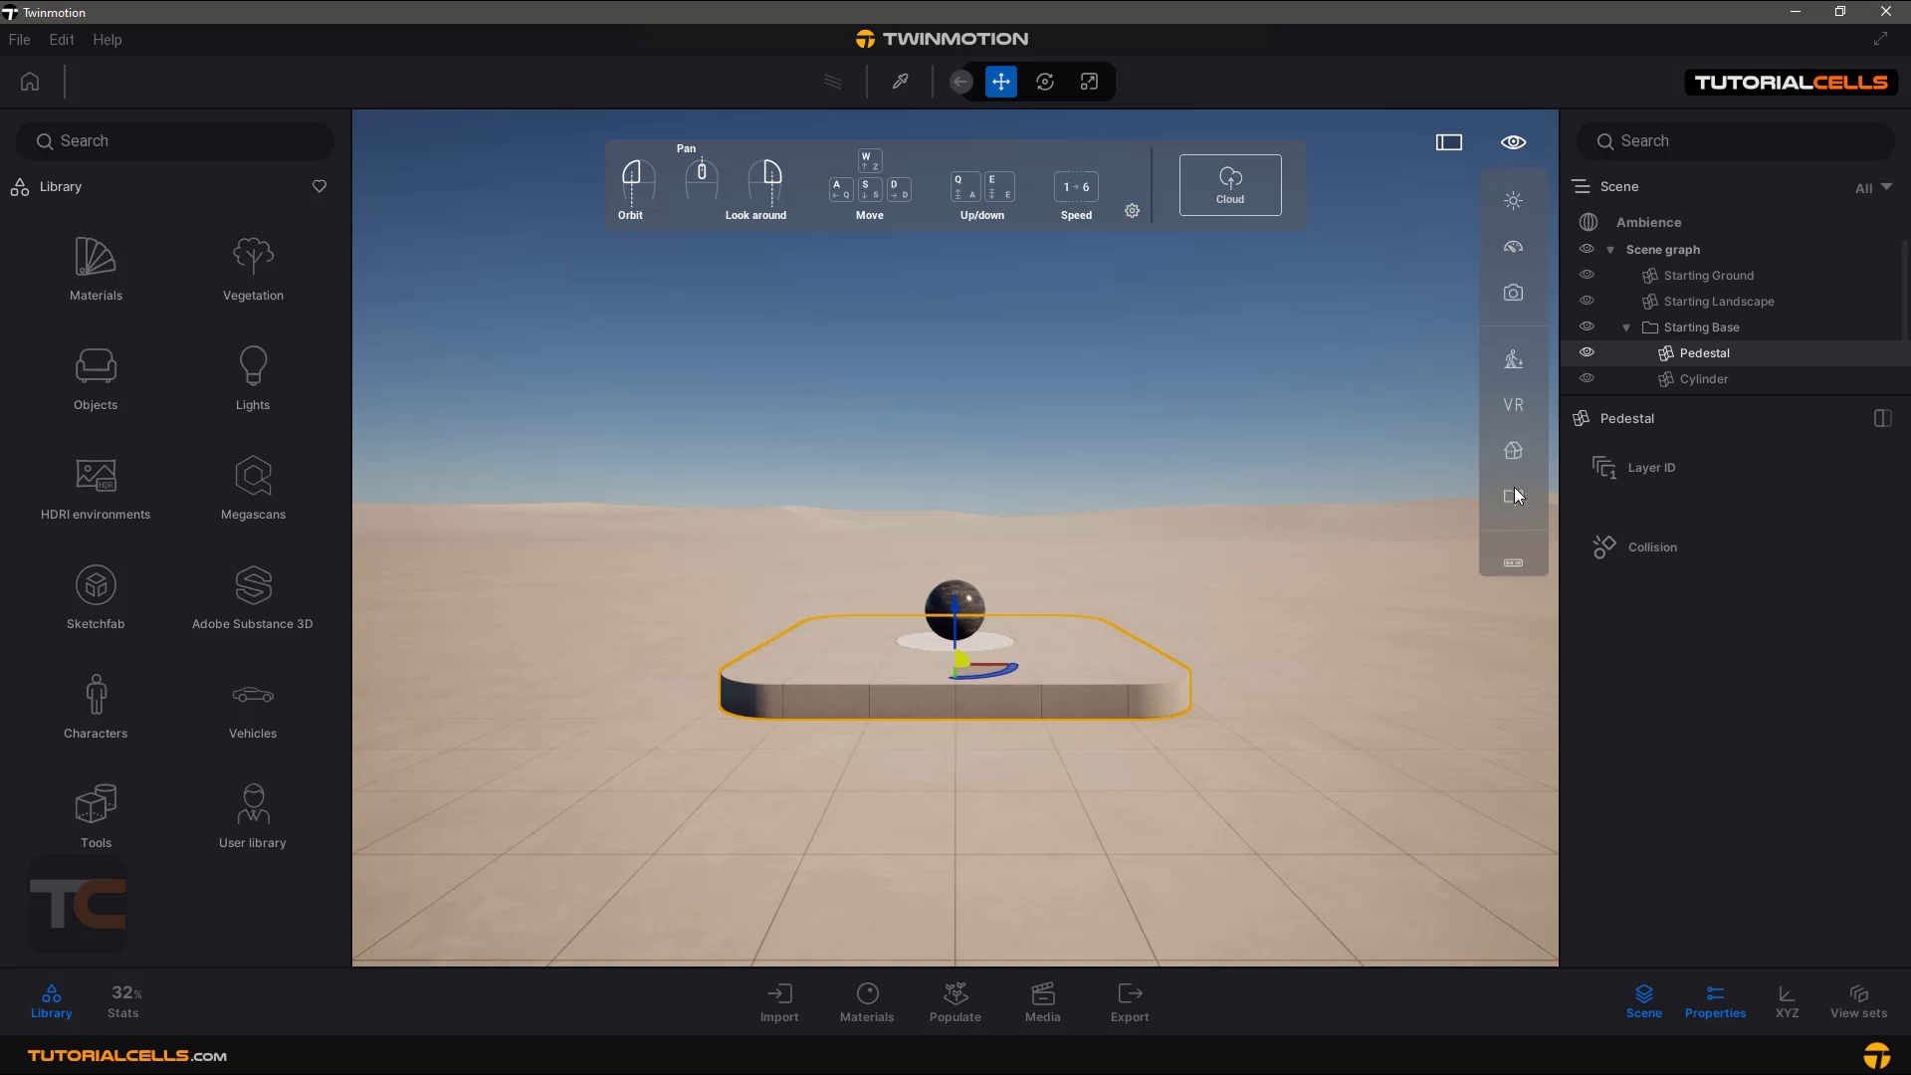
pyautogui.moveTo(1513, 496)
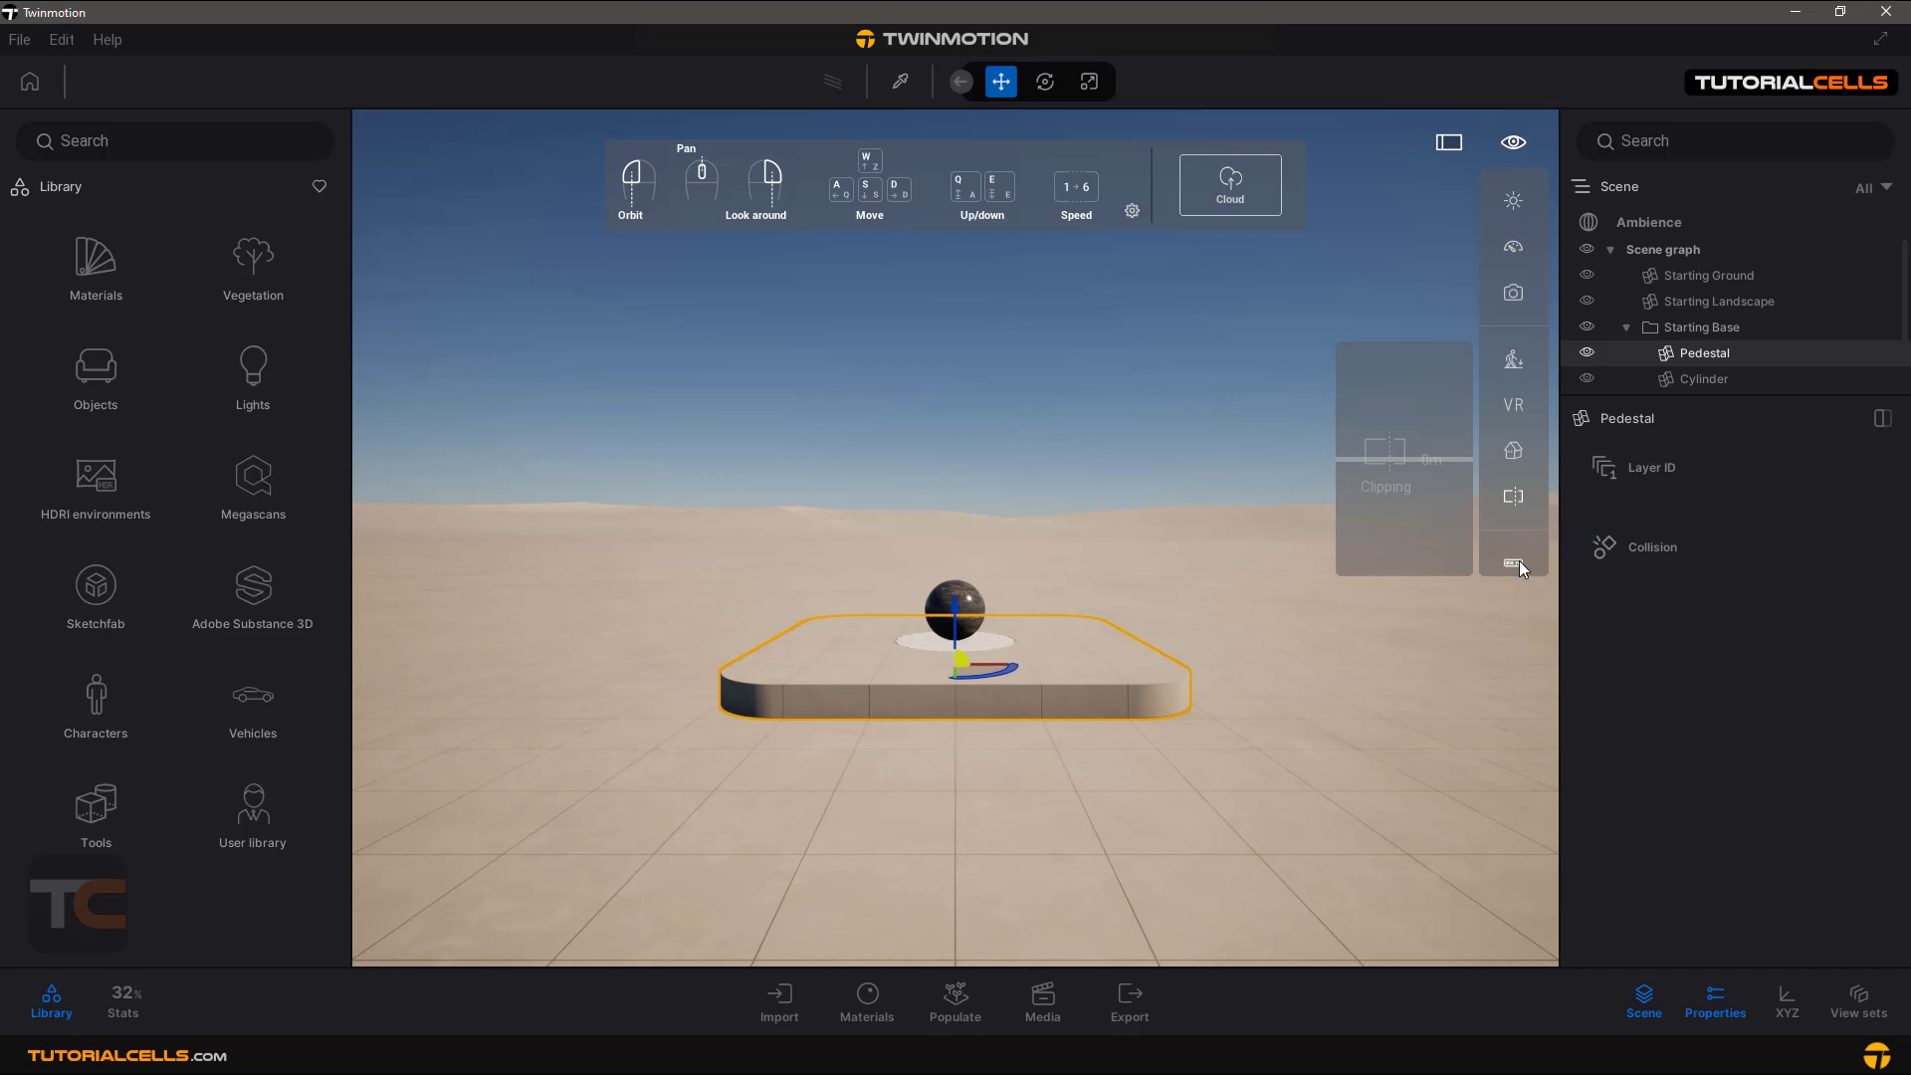
# Close the quick view options and list the navigation presets (Twinmotion, Unreal, 3ds Max, Blender)
pyautogui.click(1513, 564)
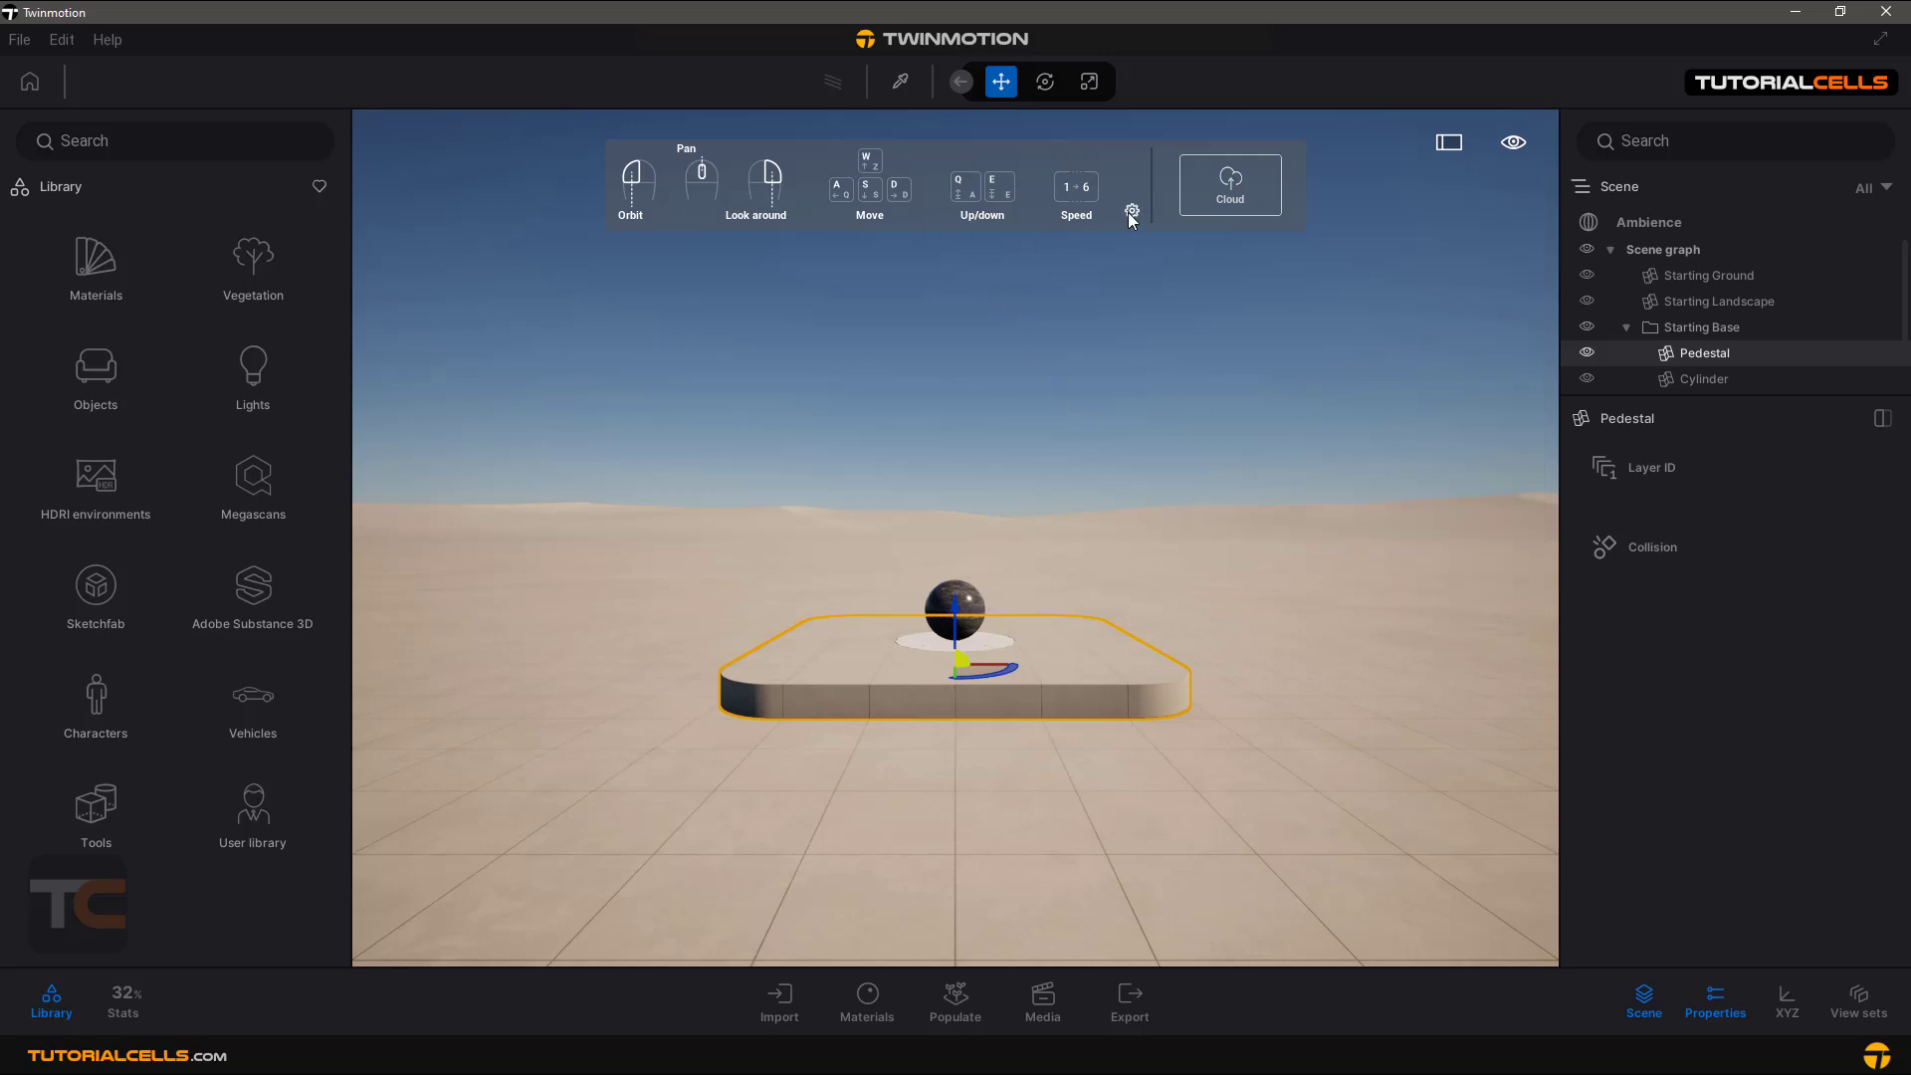
pyautogui.click(1131, 211)
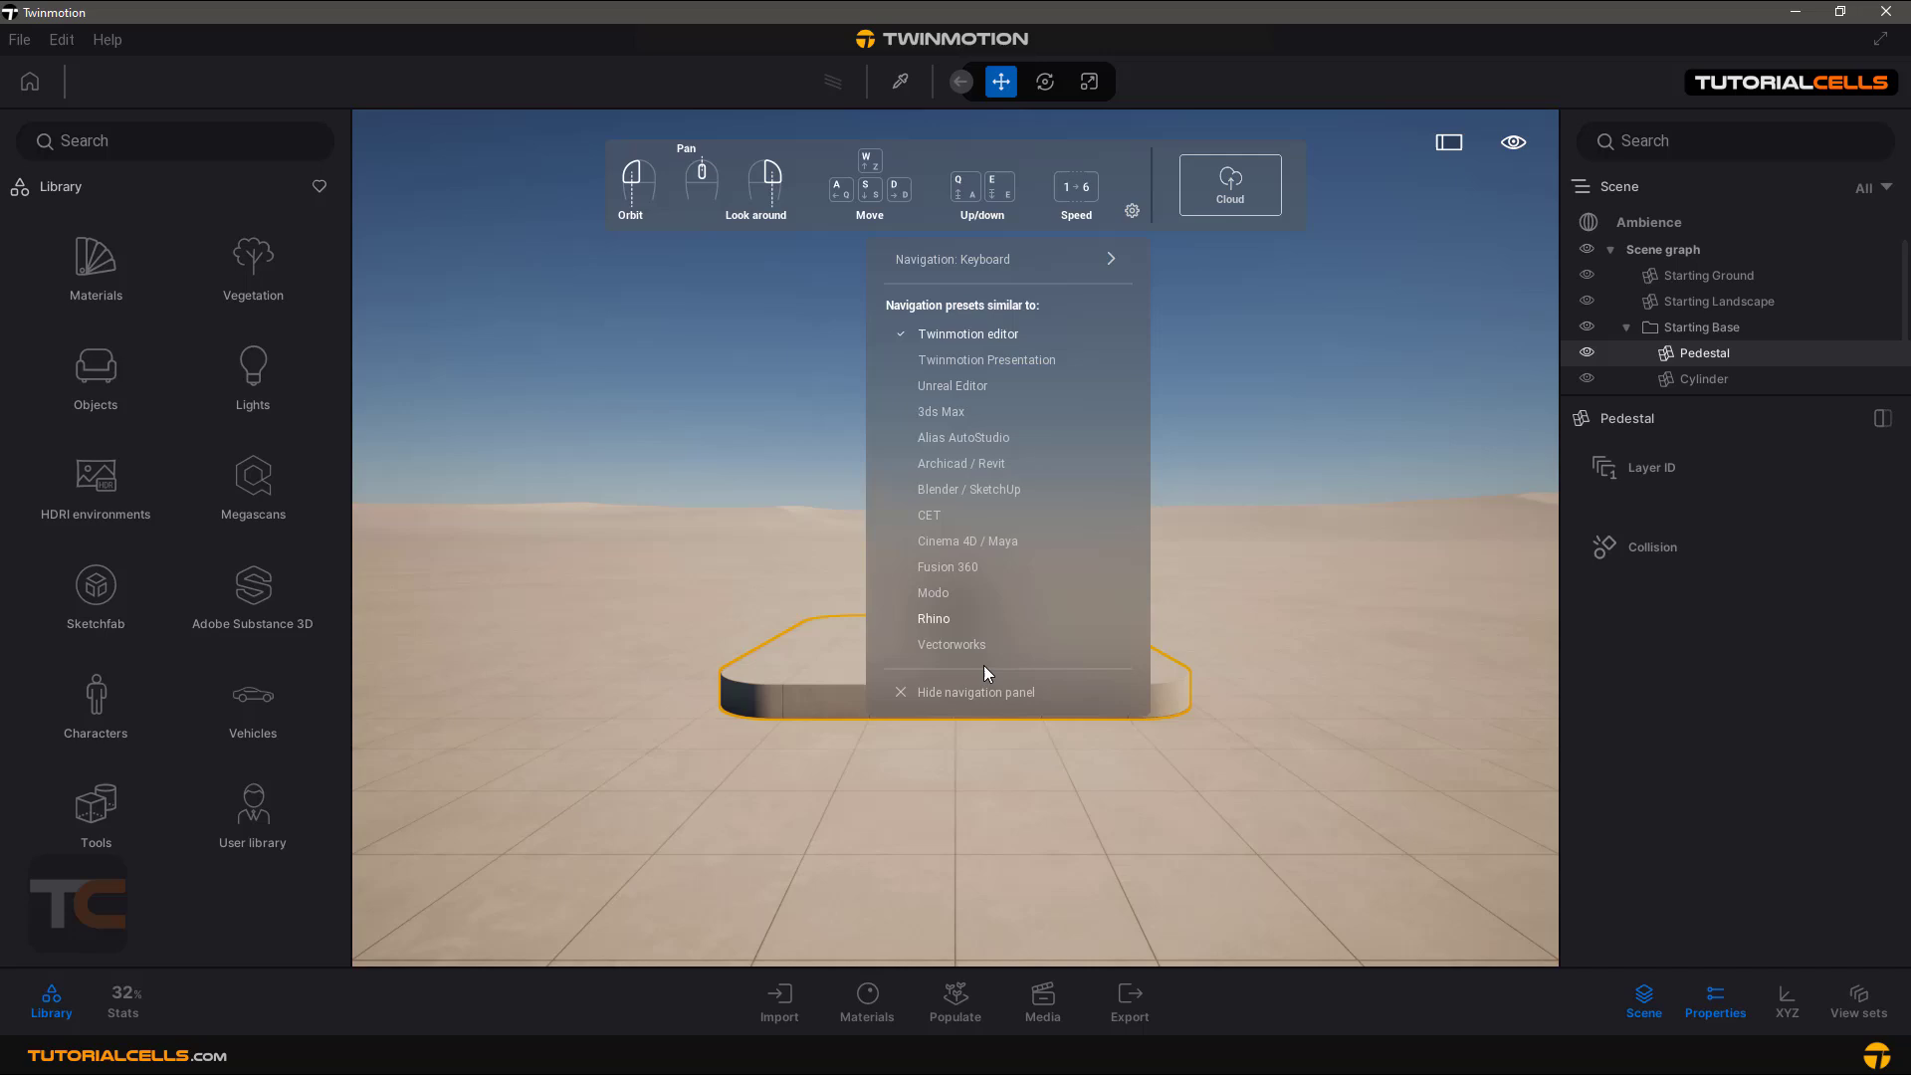
pyautogui.moveTo(1003, 414)
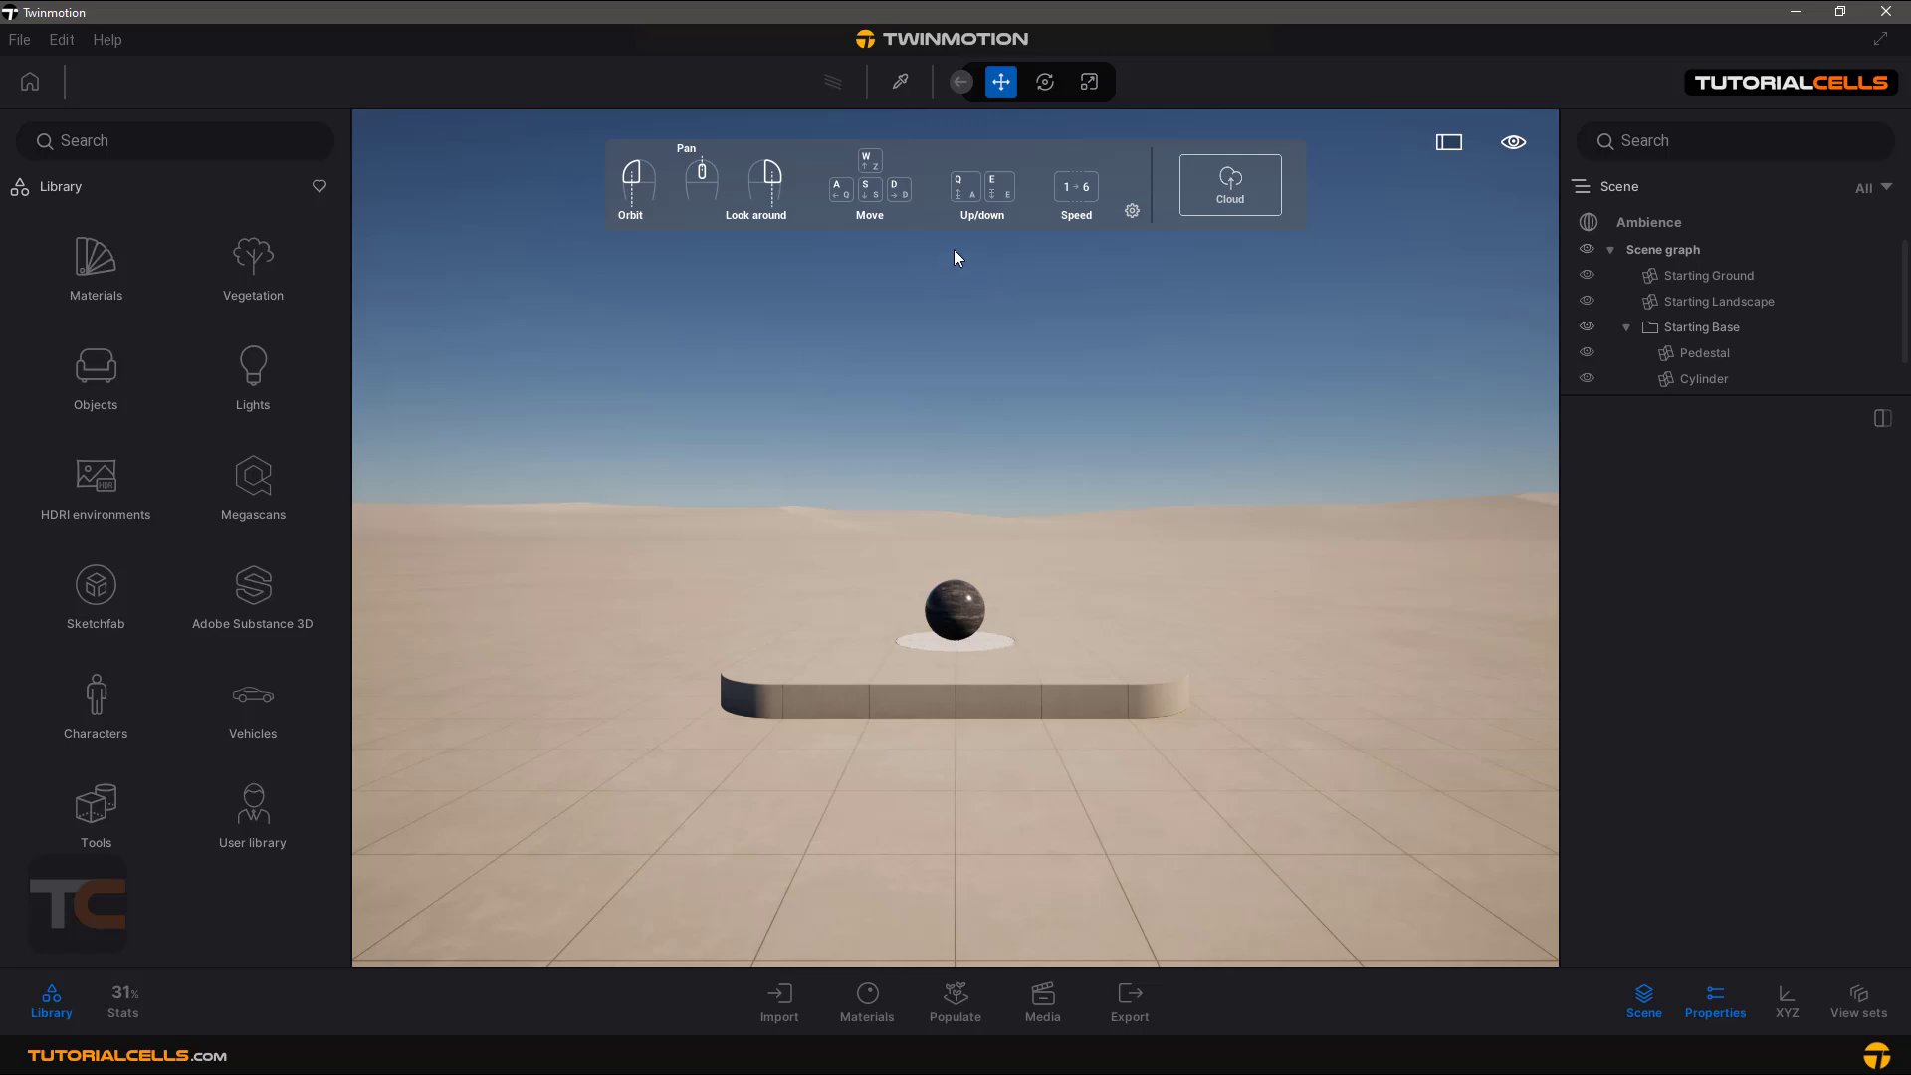
pyautogui.moveTo(839, 95)
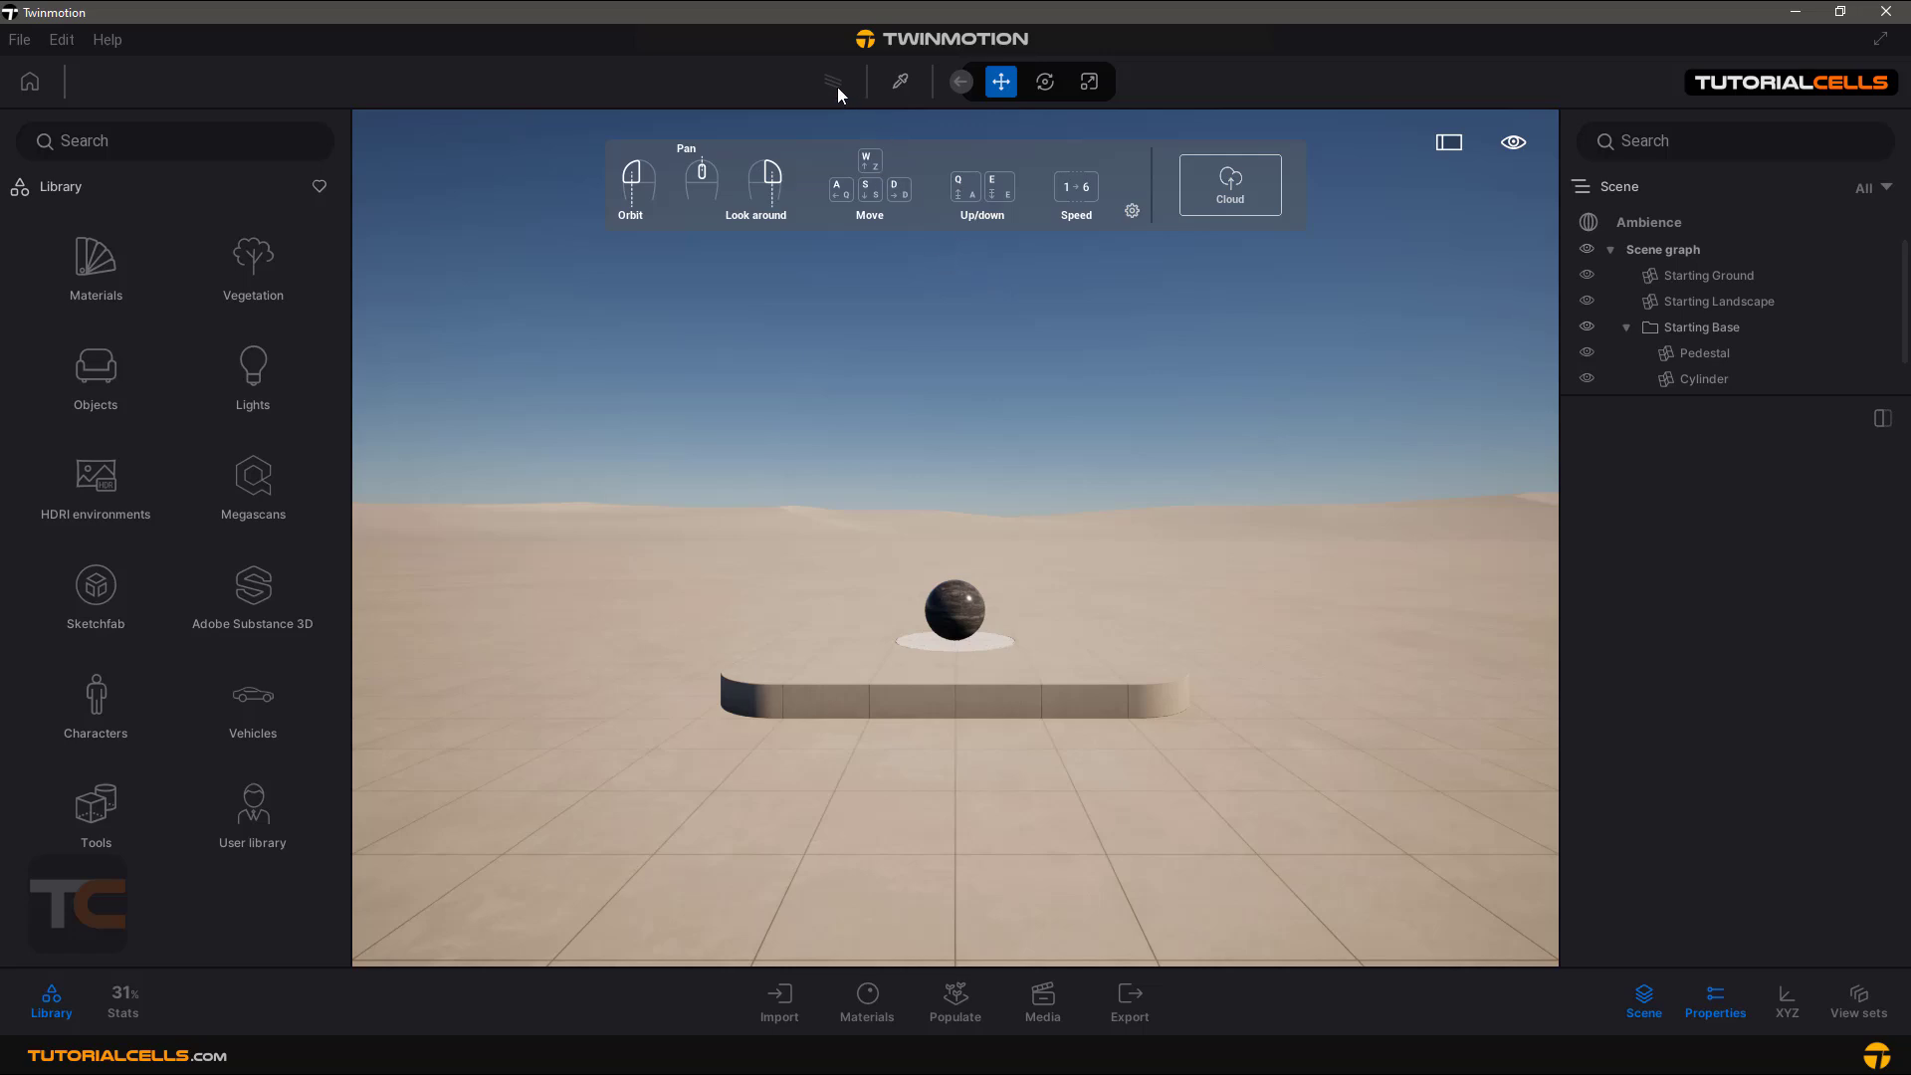
pyautogui.moveTo(834, 95)
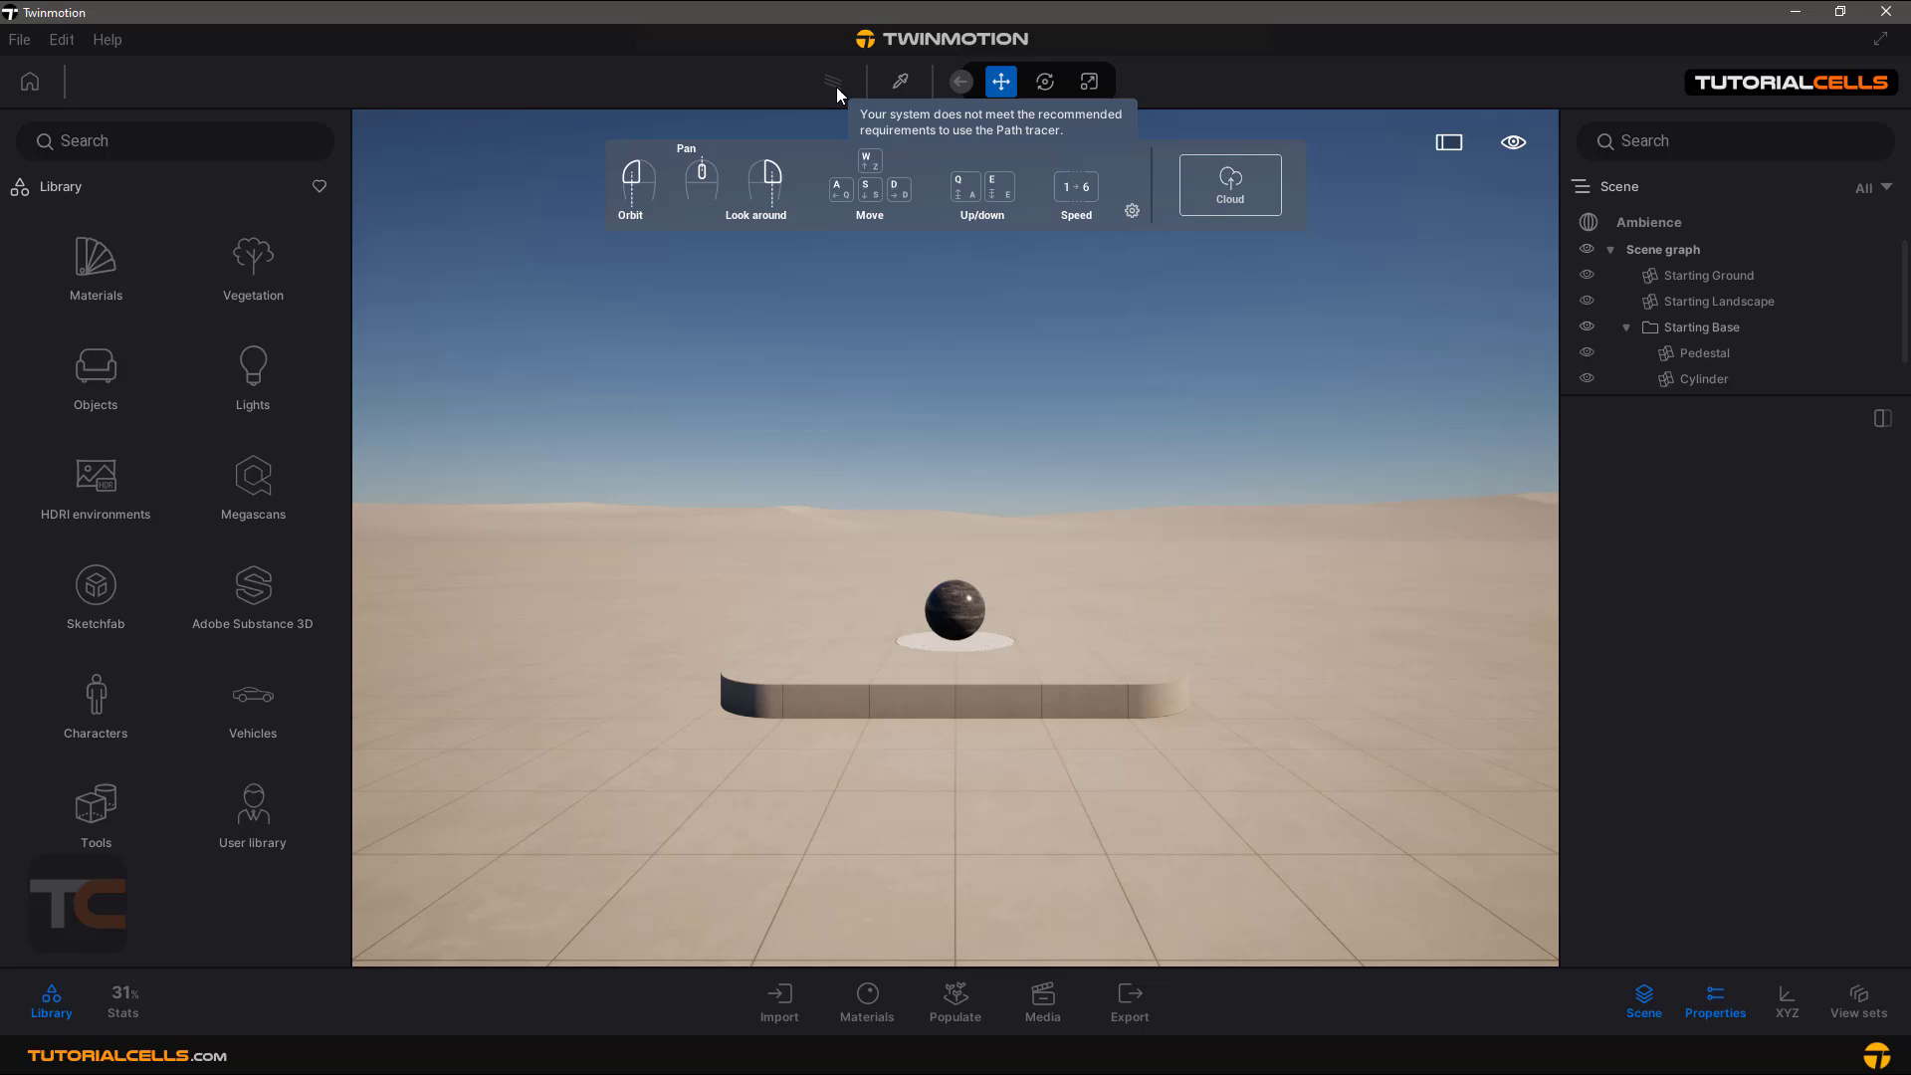
pyautogui.moveTo(832, 74)
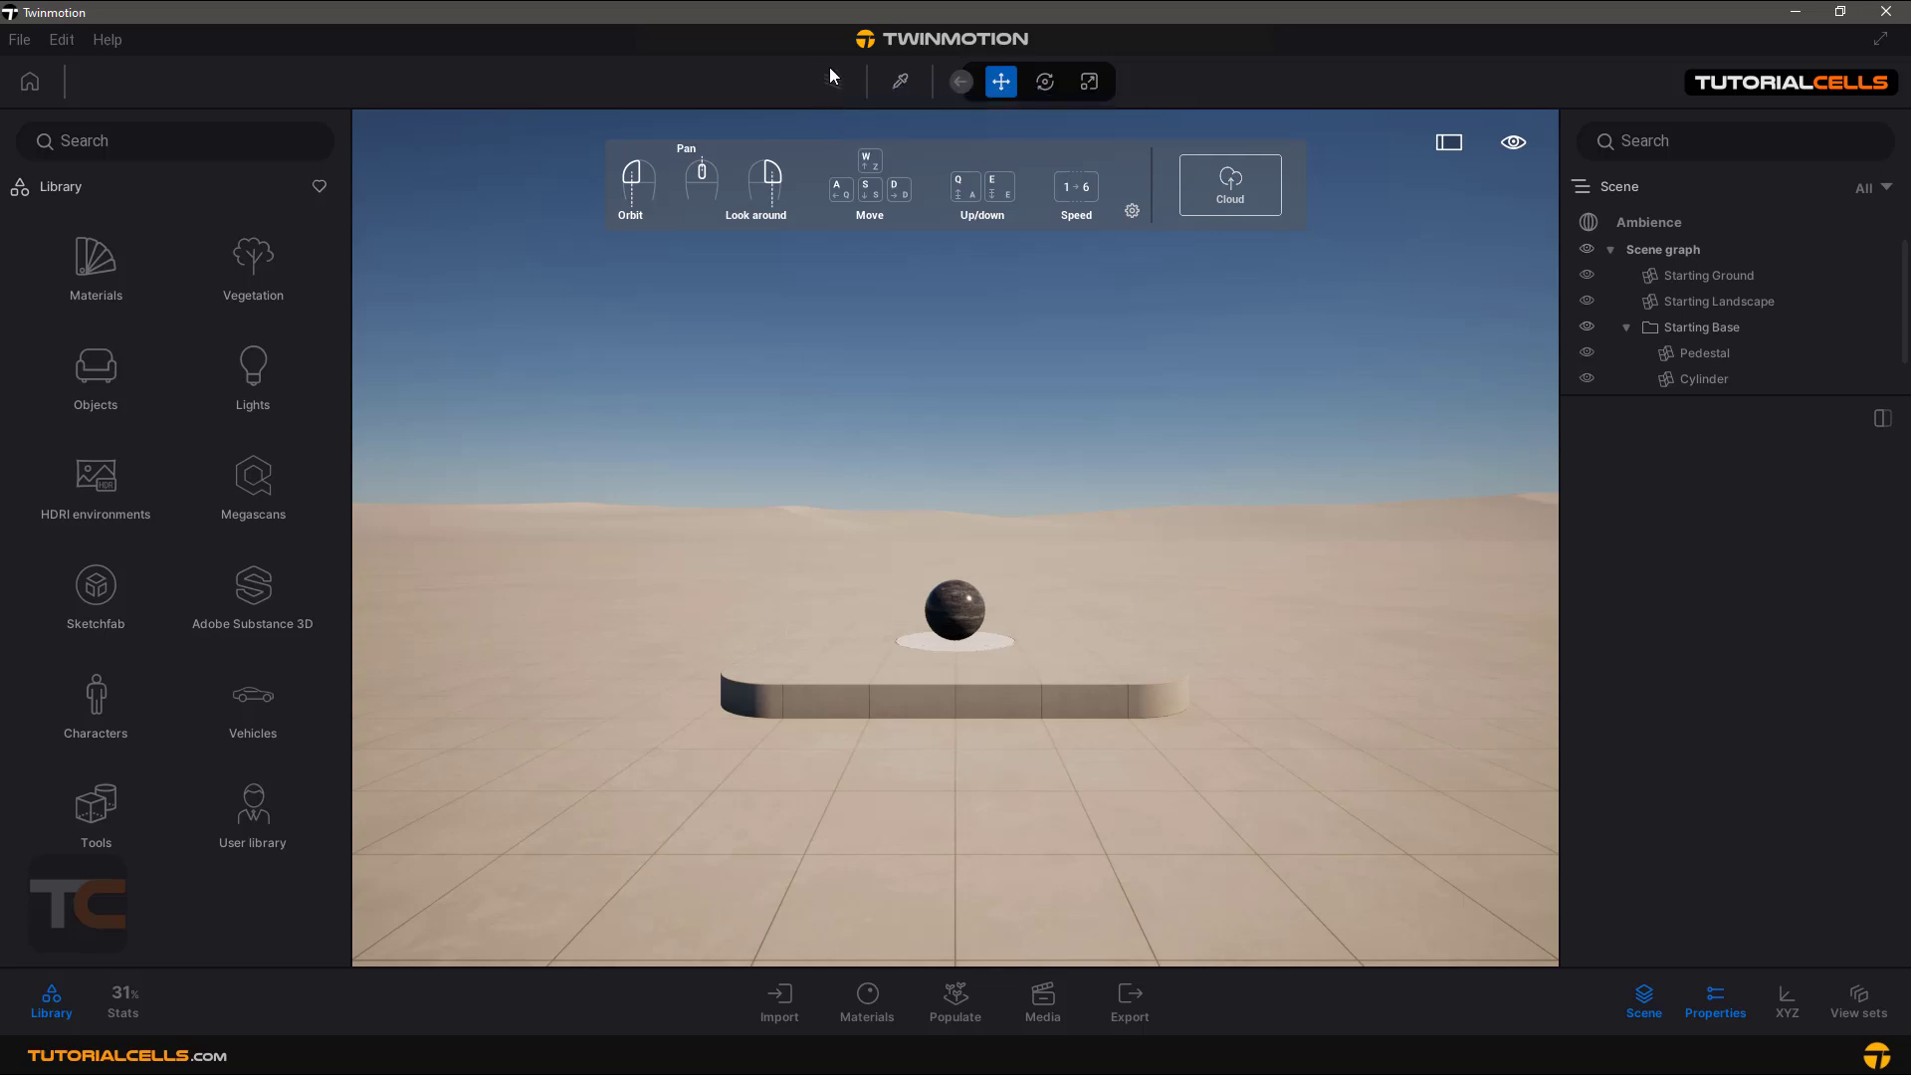
pyautogui.moveTo(846, 100)
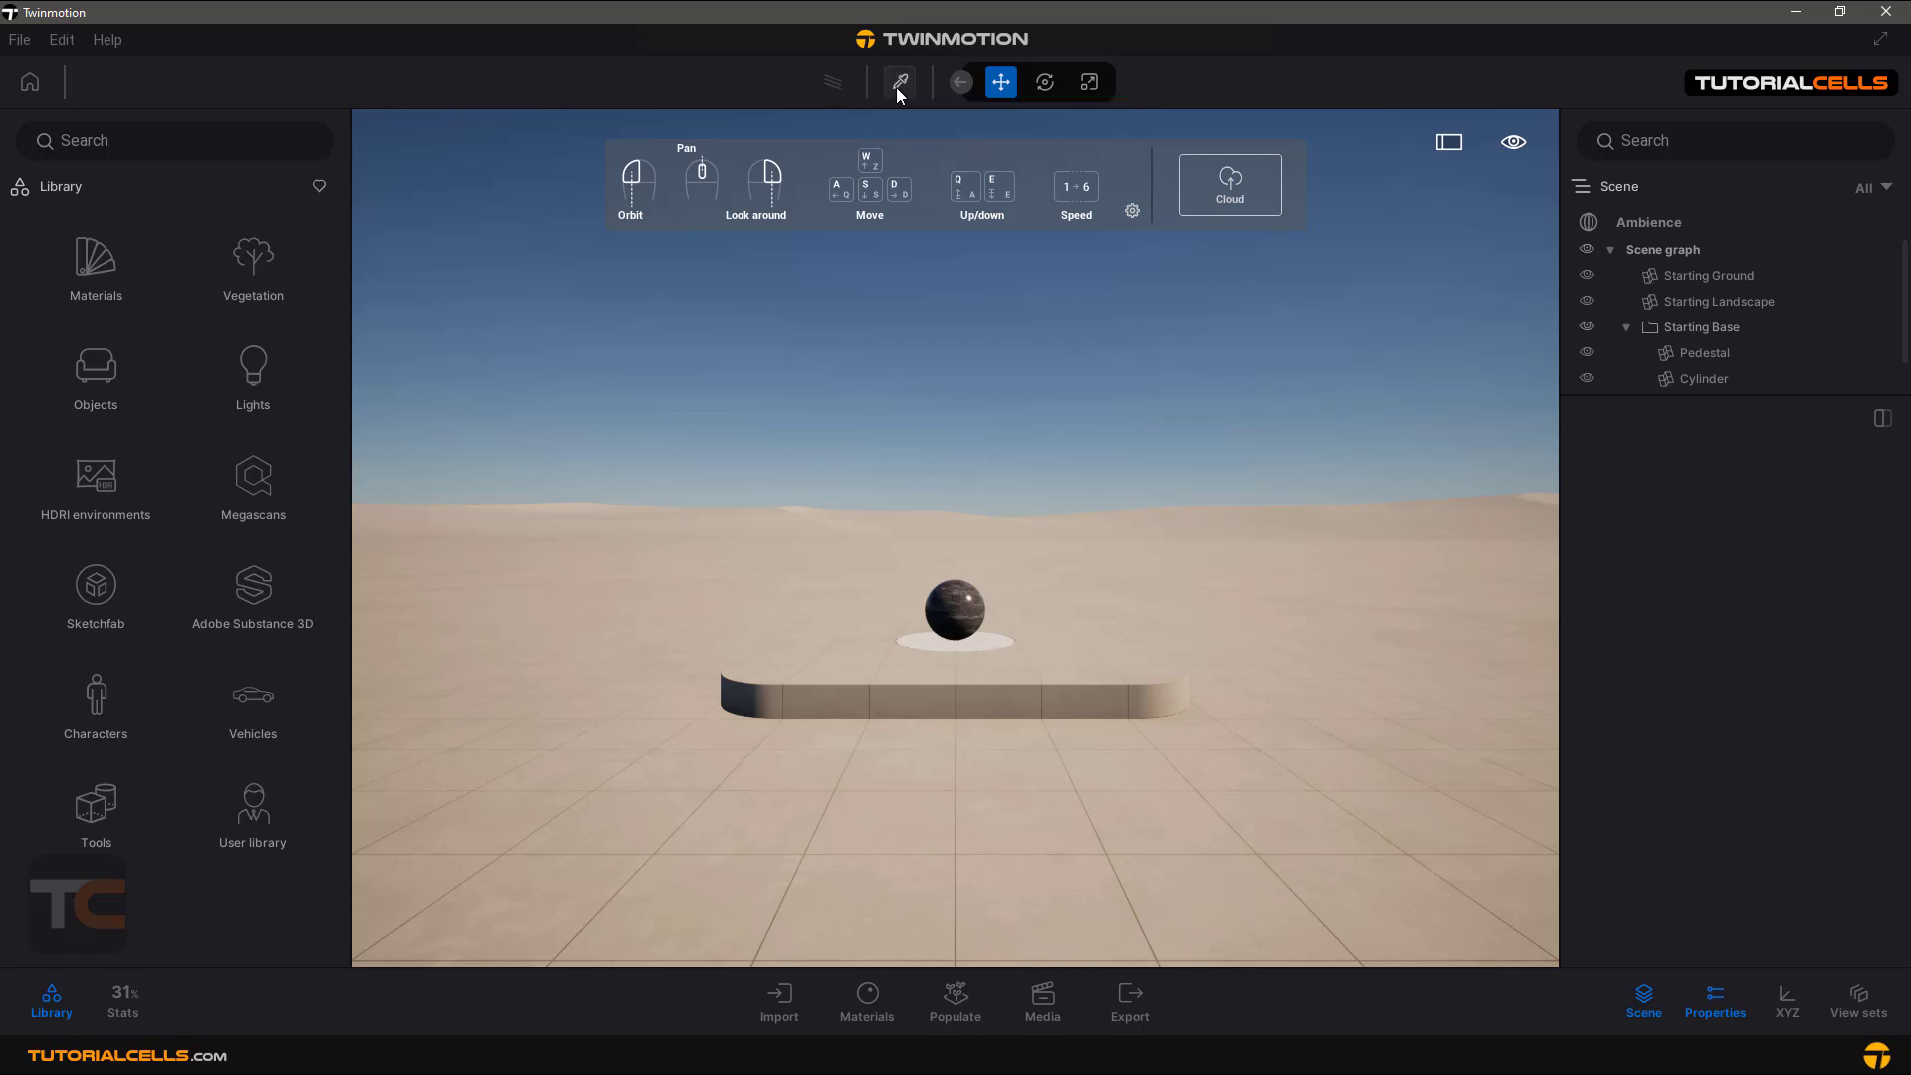
# Pick the sphere's Nightmare Marble material with the eyedropper to show its settings
pyautogui.click(900, 82)
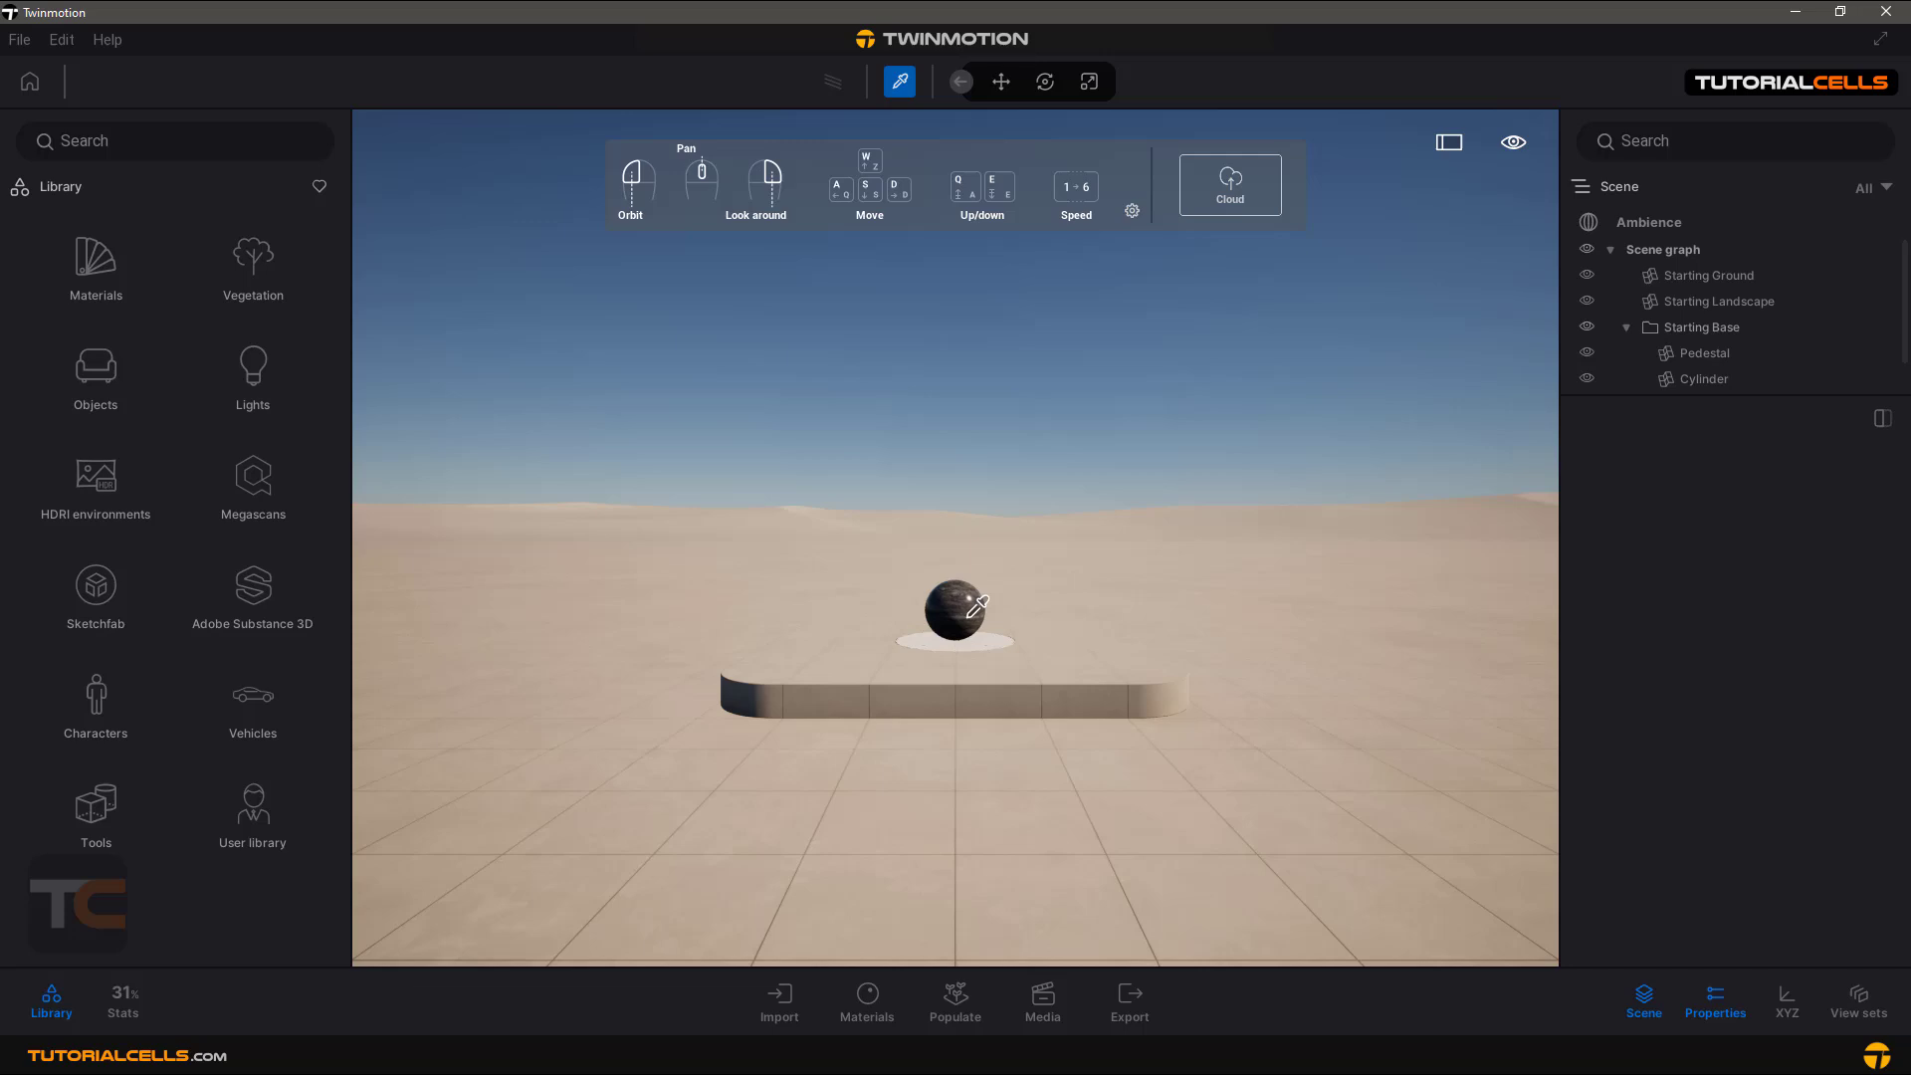
pyautogui.click(954, 607)
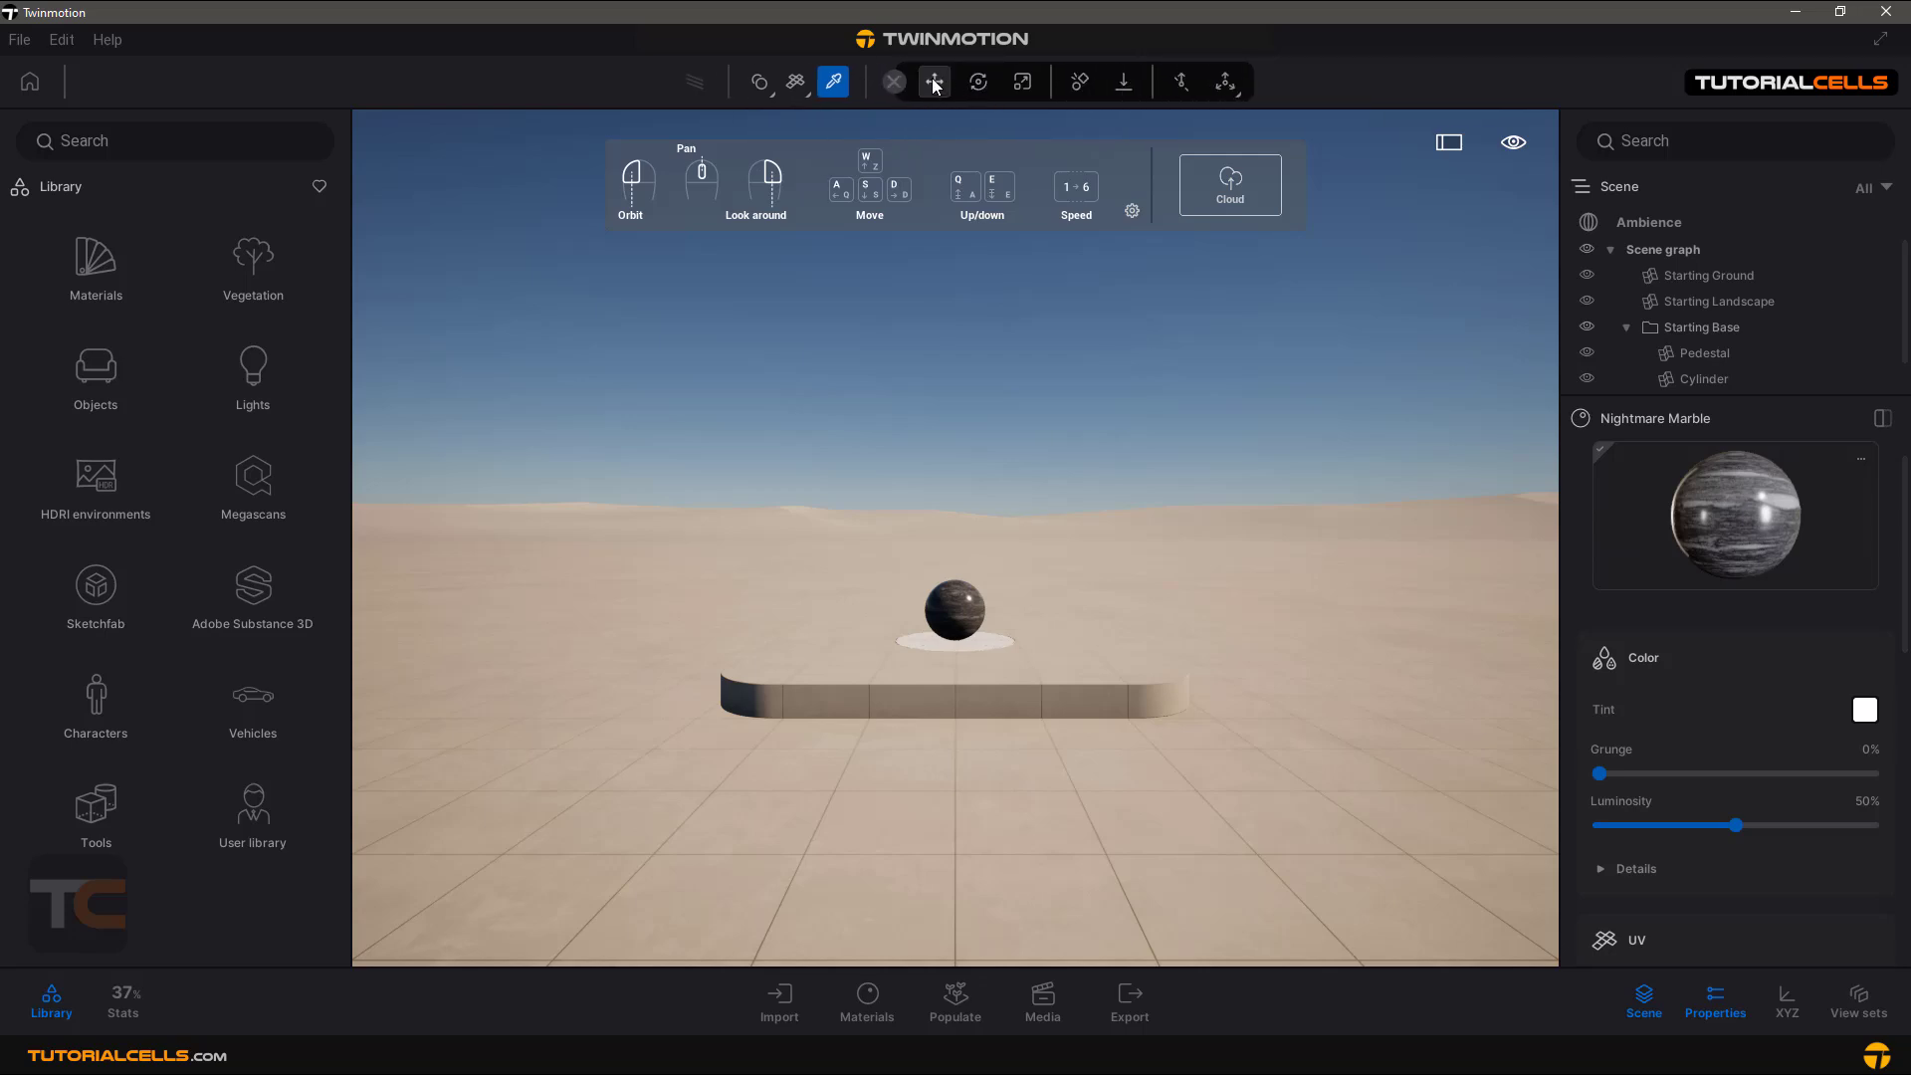
pyautogui.moveTo(933, 81)
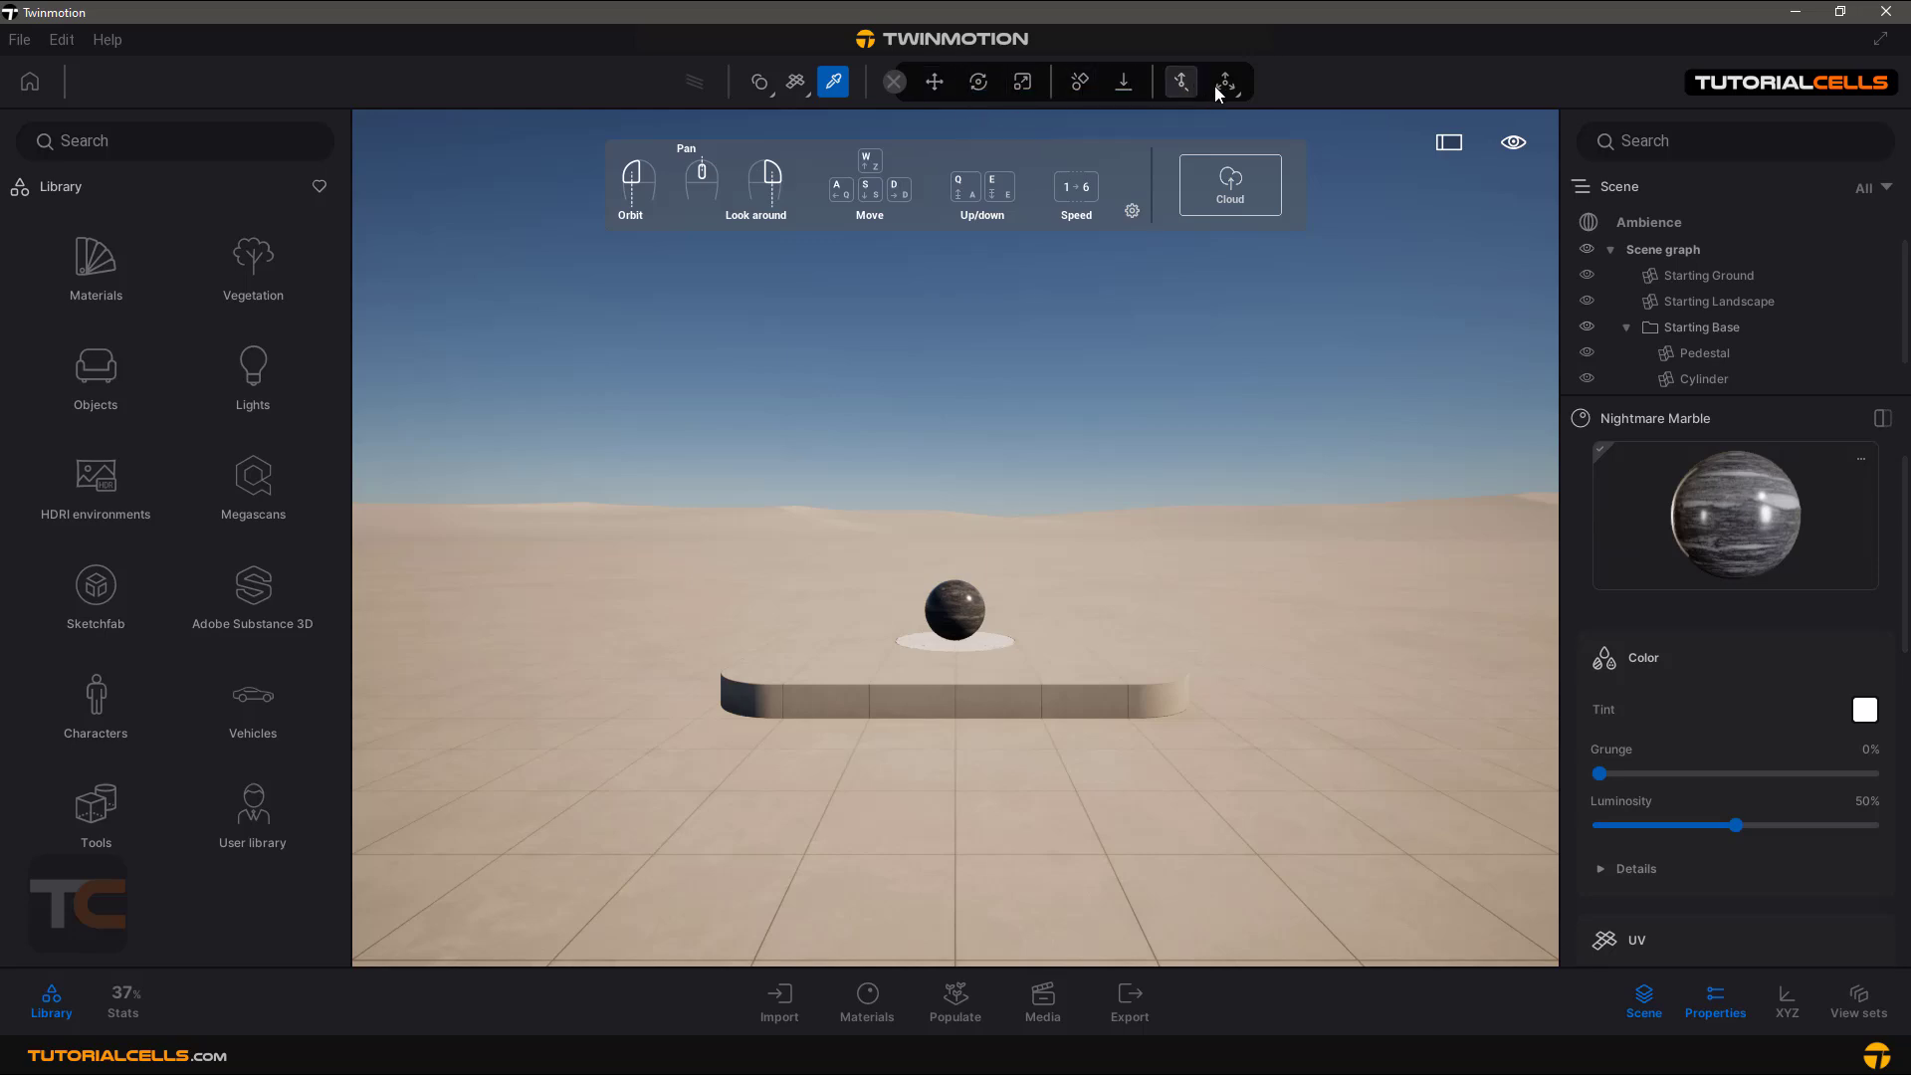
pyautogui.click(1224, 81)
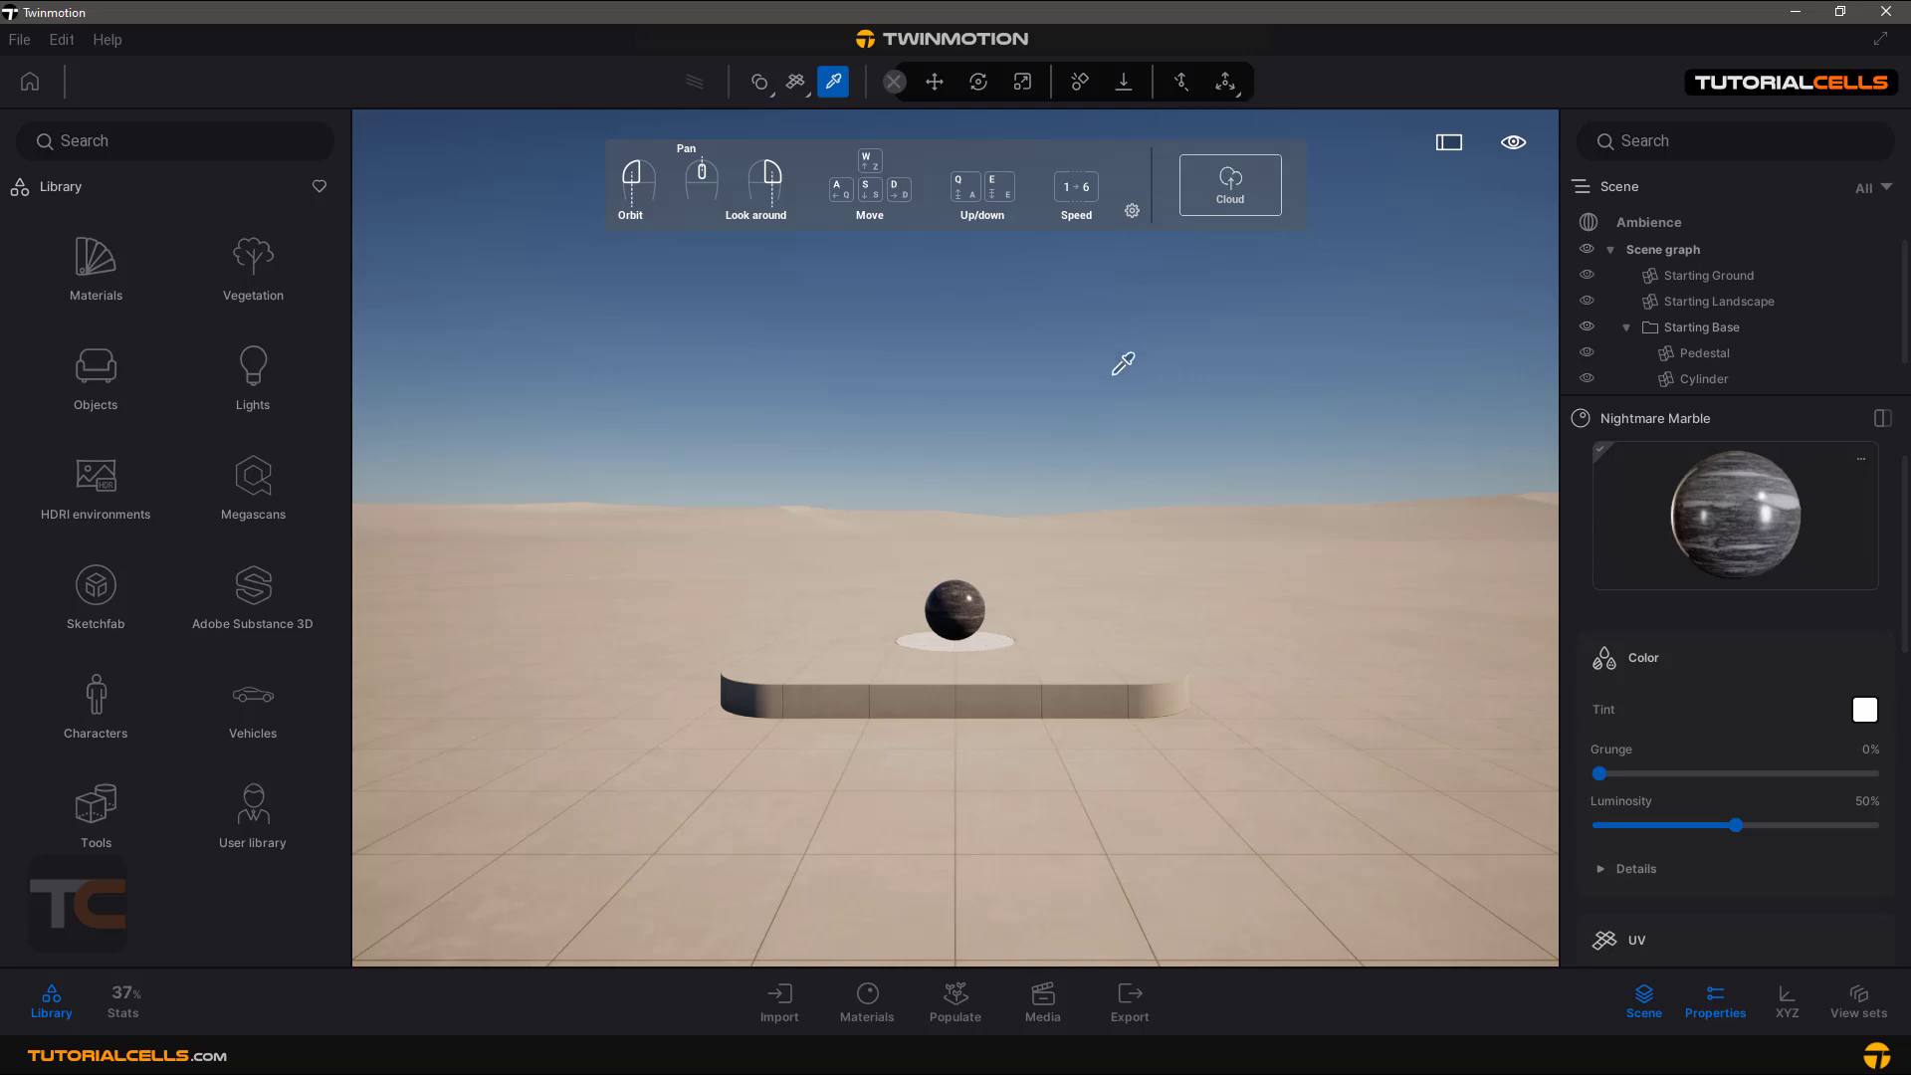
pyautogui.moveTo(994, 371)
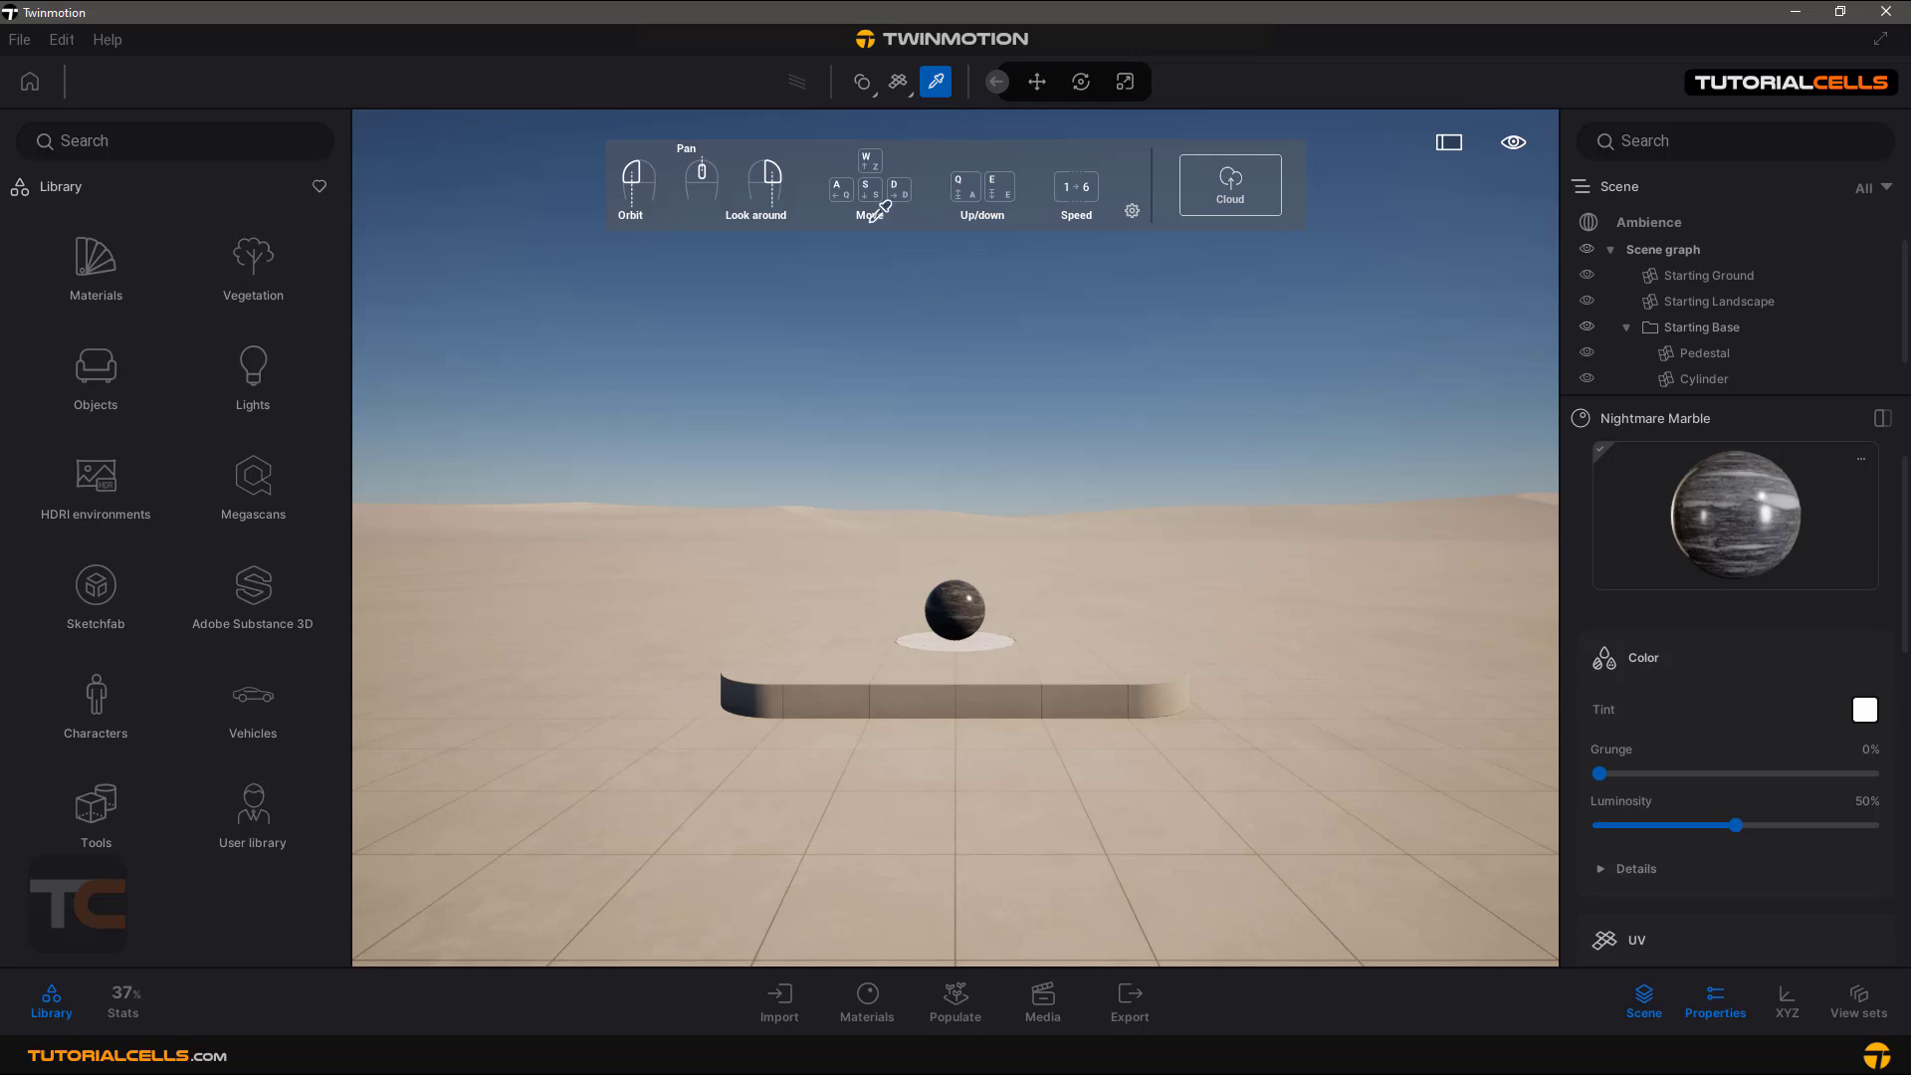
pyautogui.moveTo(882, 110)
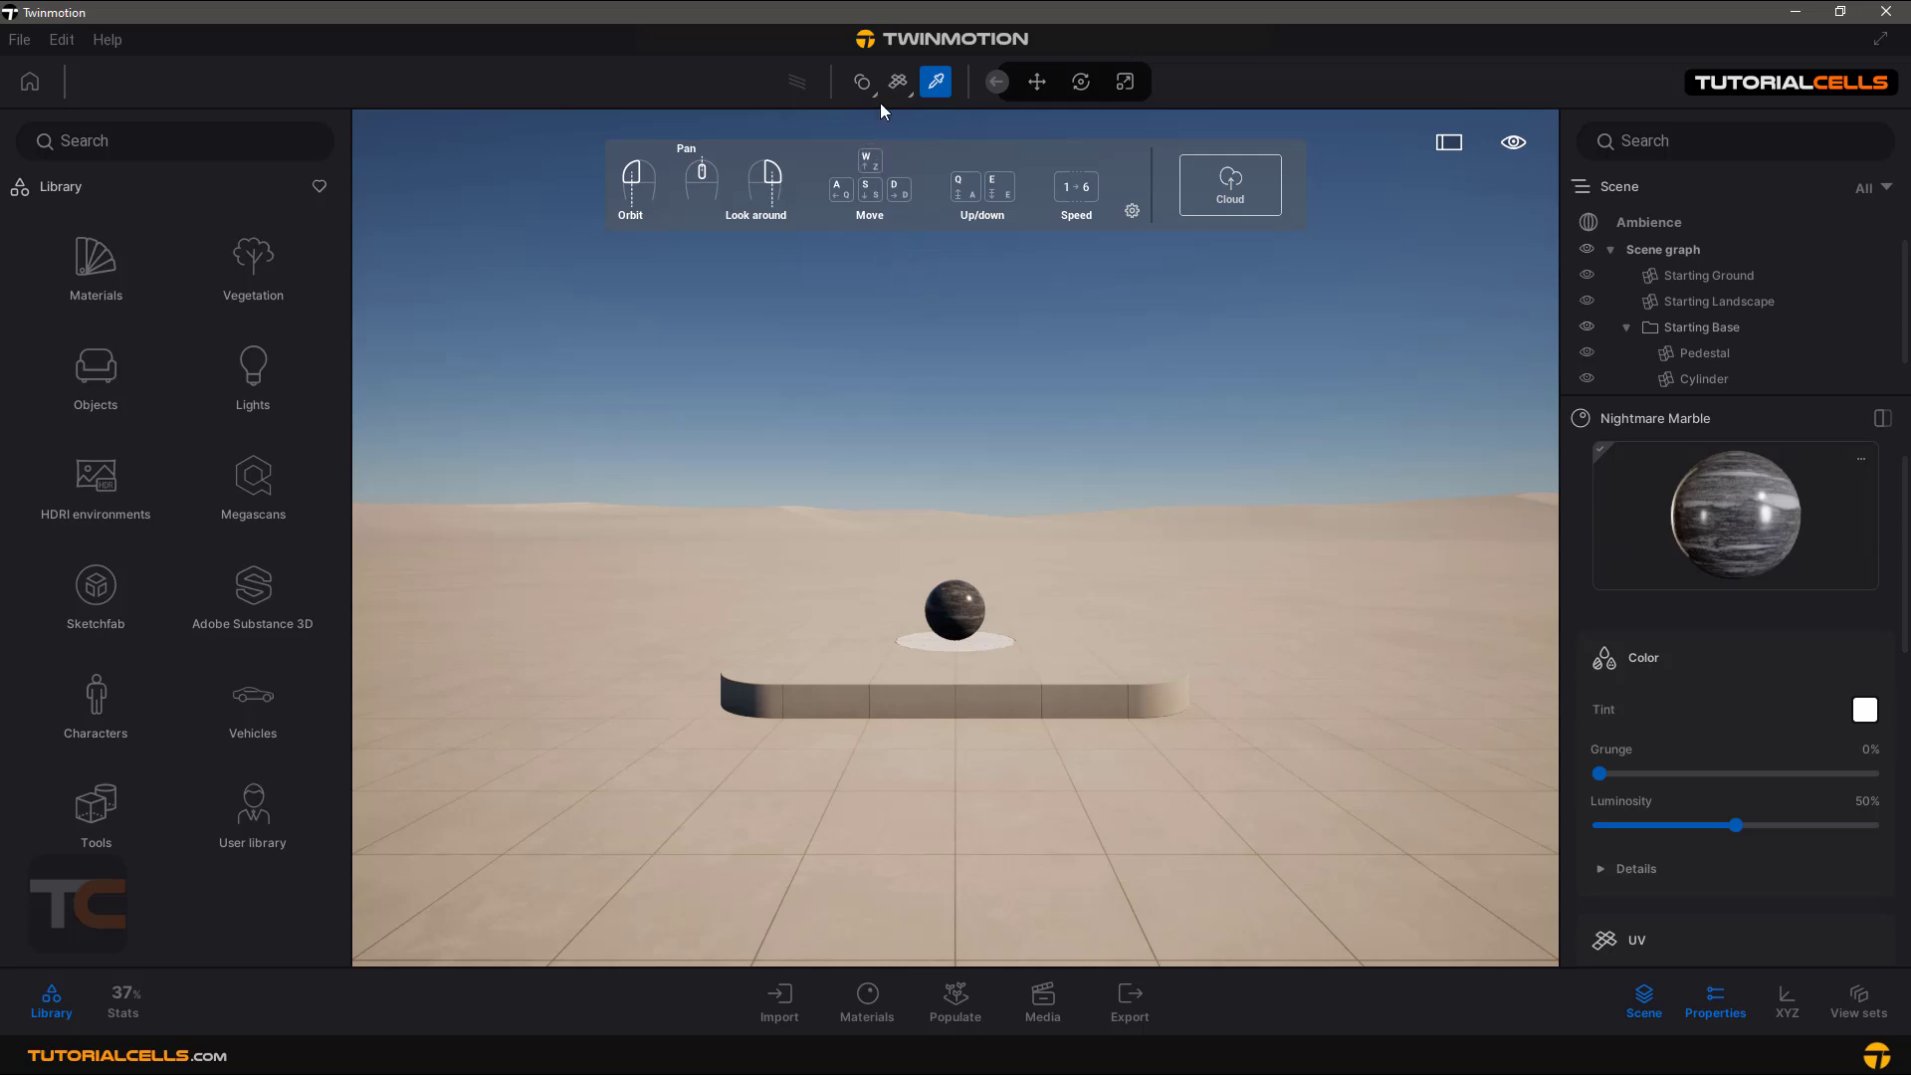
pyautogui.moveTo(880, 104)
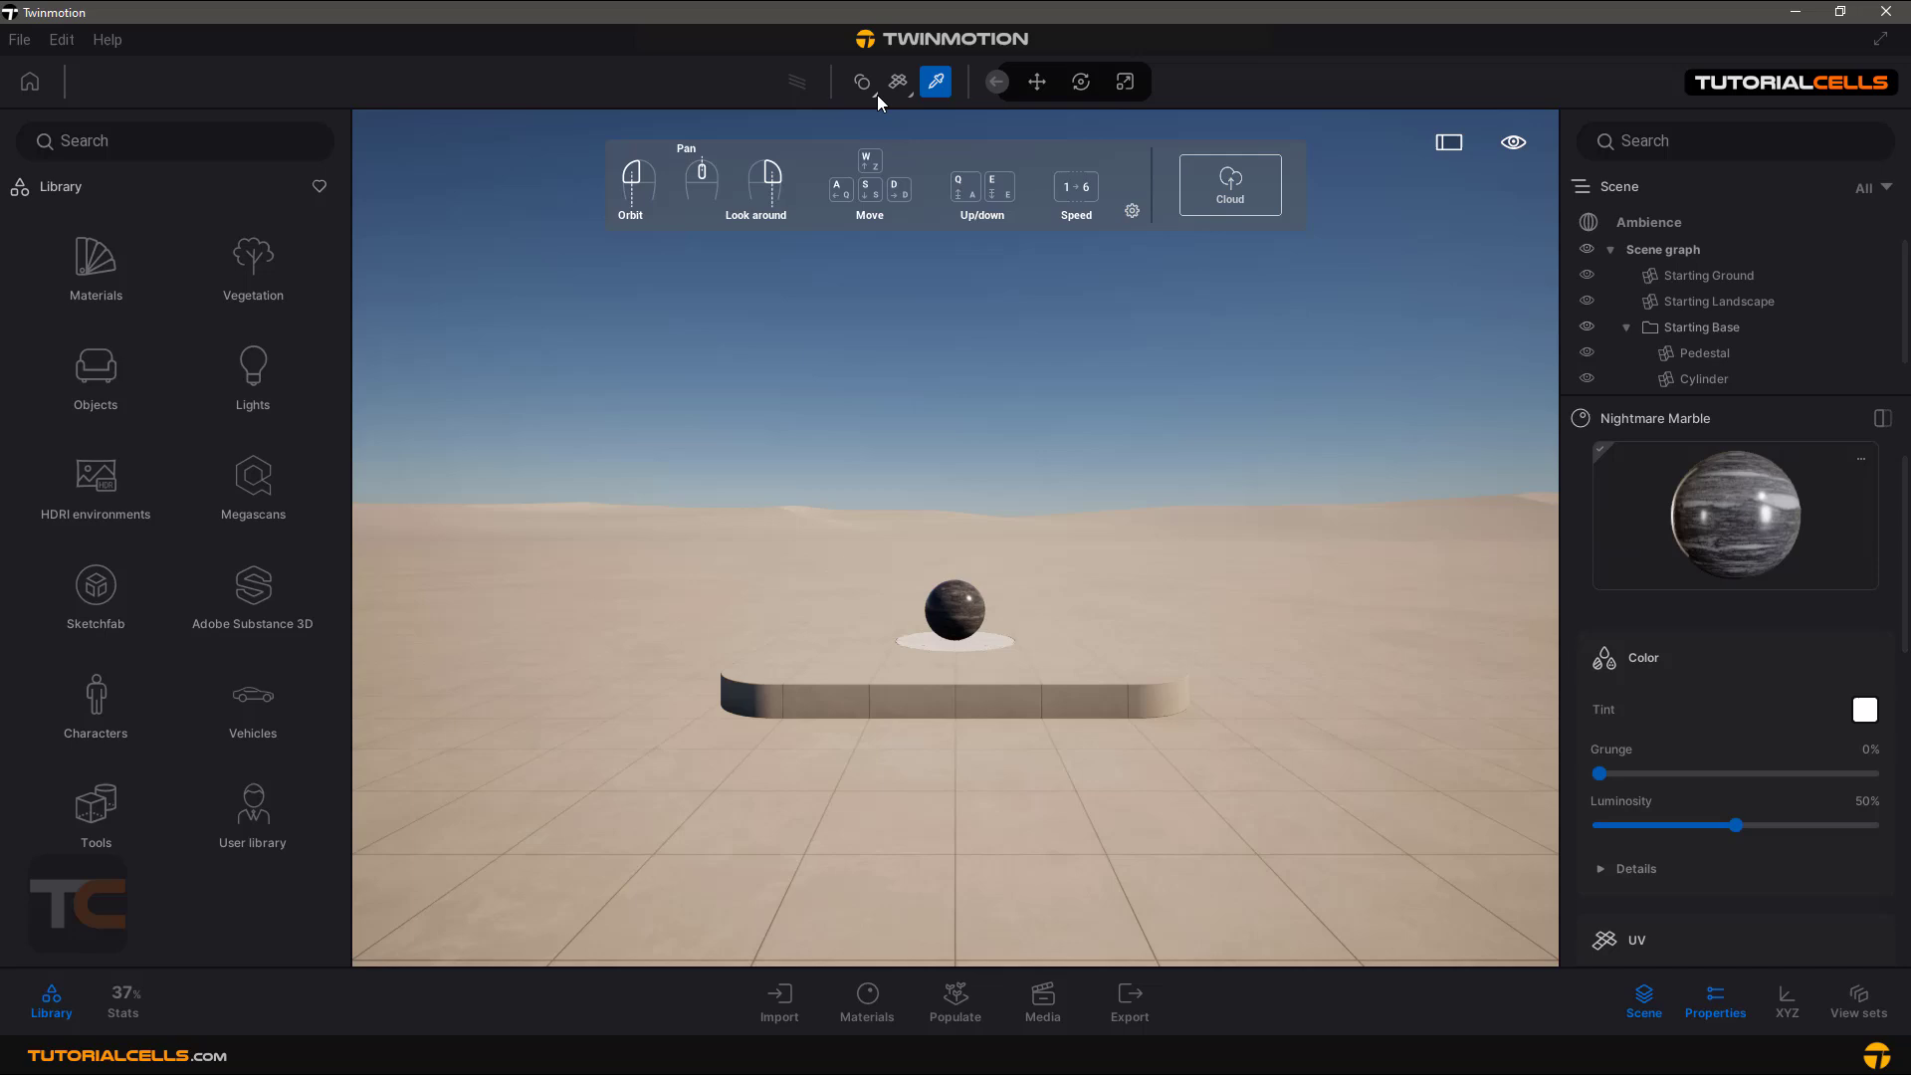
pyautogui.moveTo(975, 108)
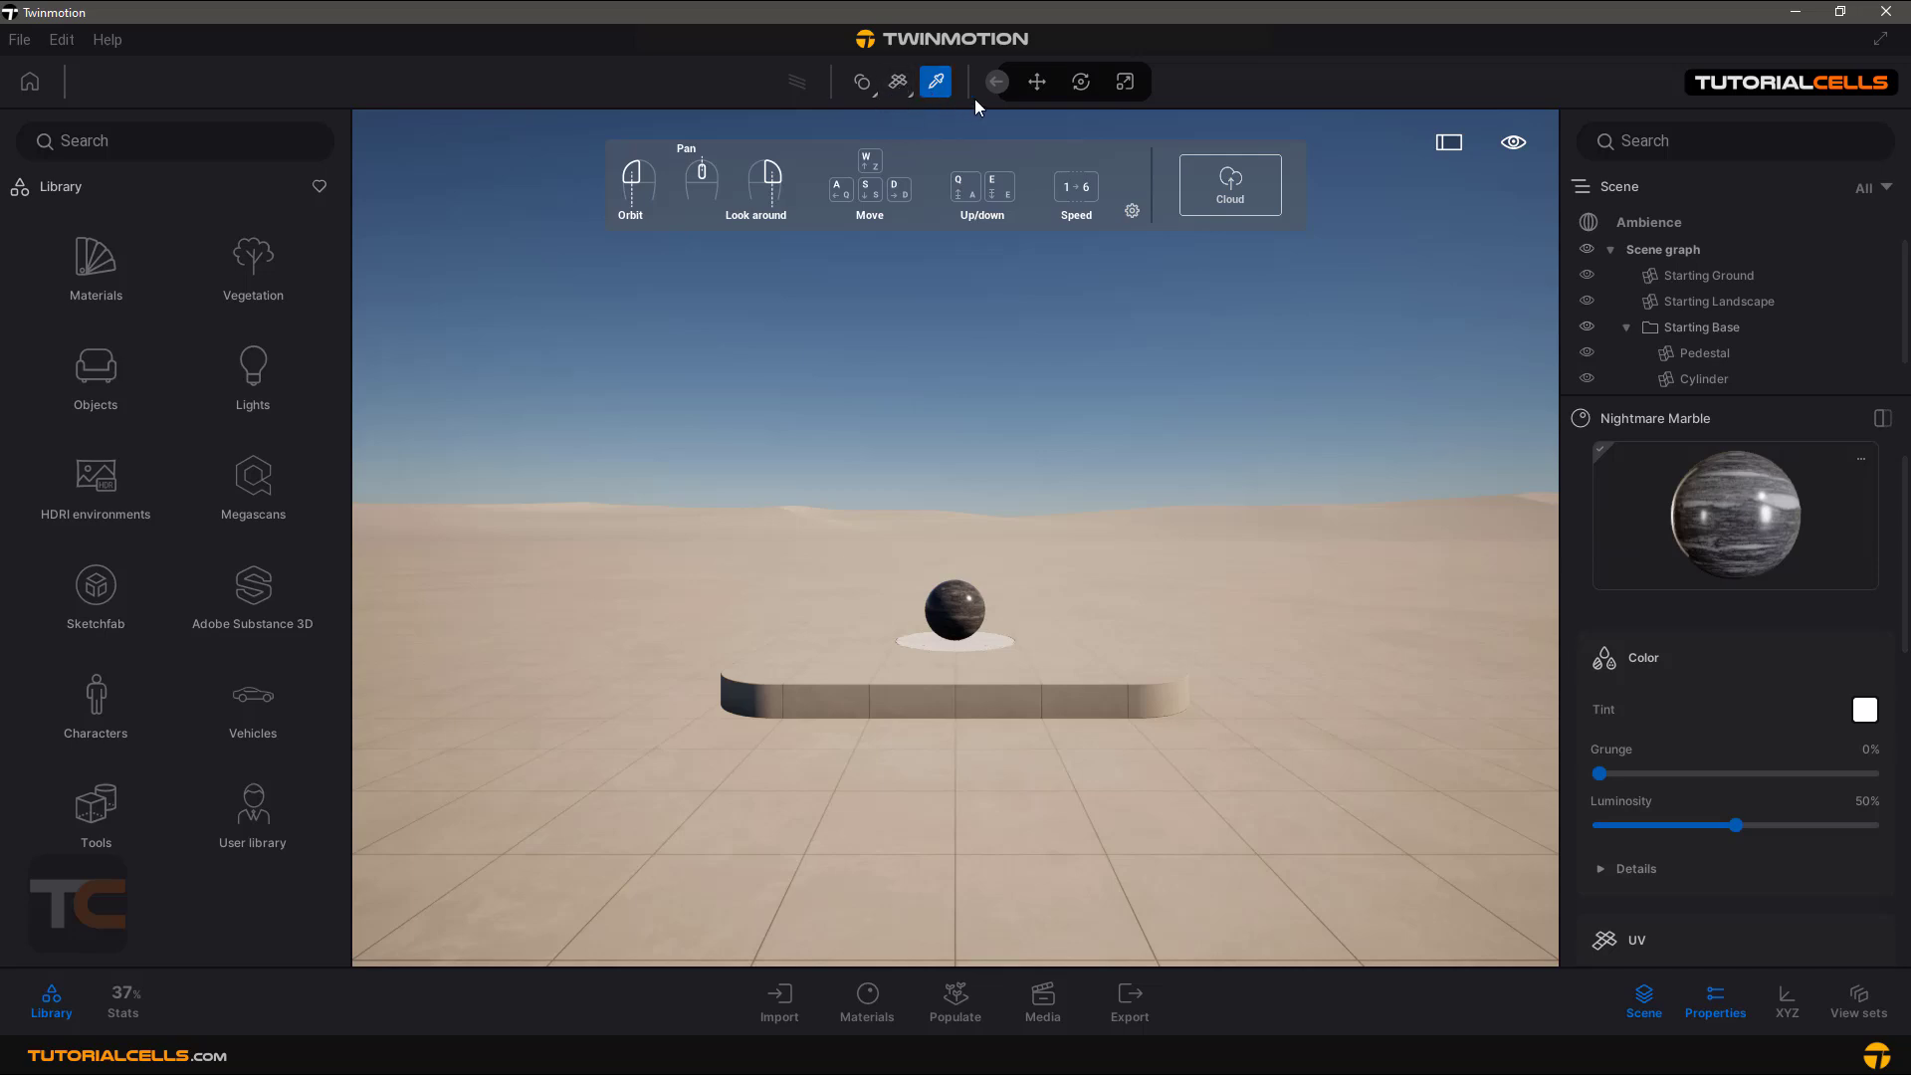
# Switch to the Move tool and review the material application modes (Replace, Apply to object/selection)
pyautogui.click(1035, 82)
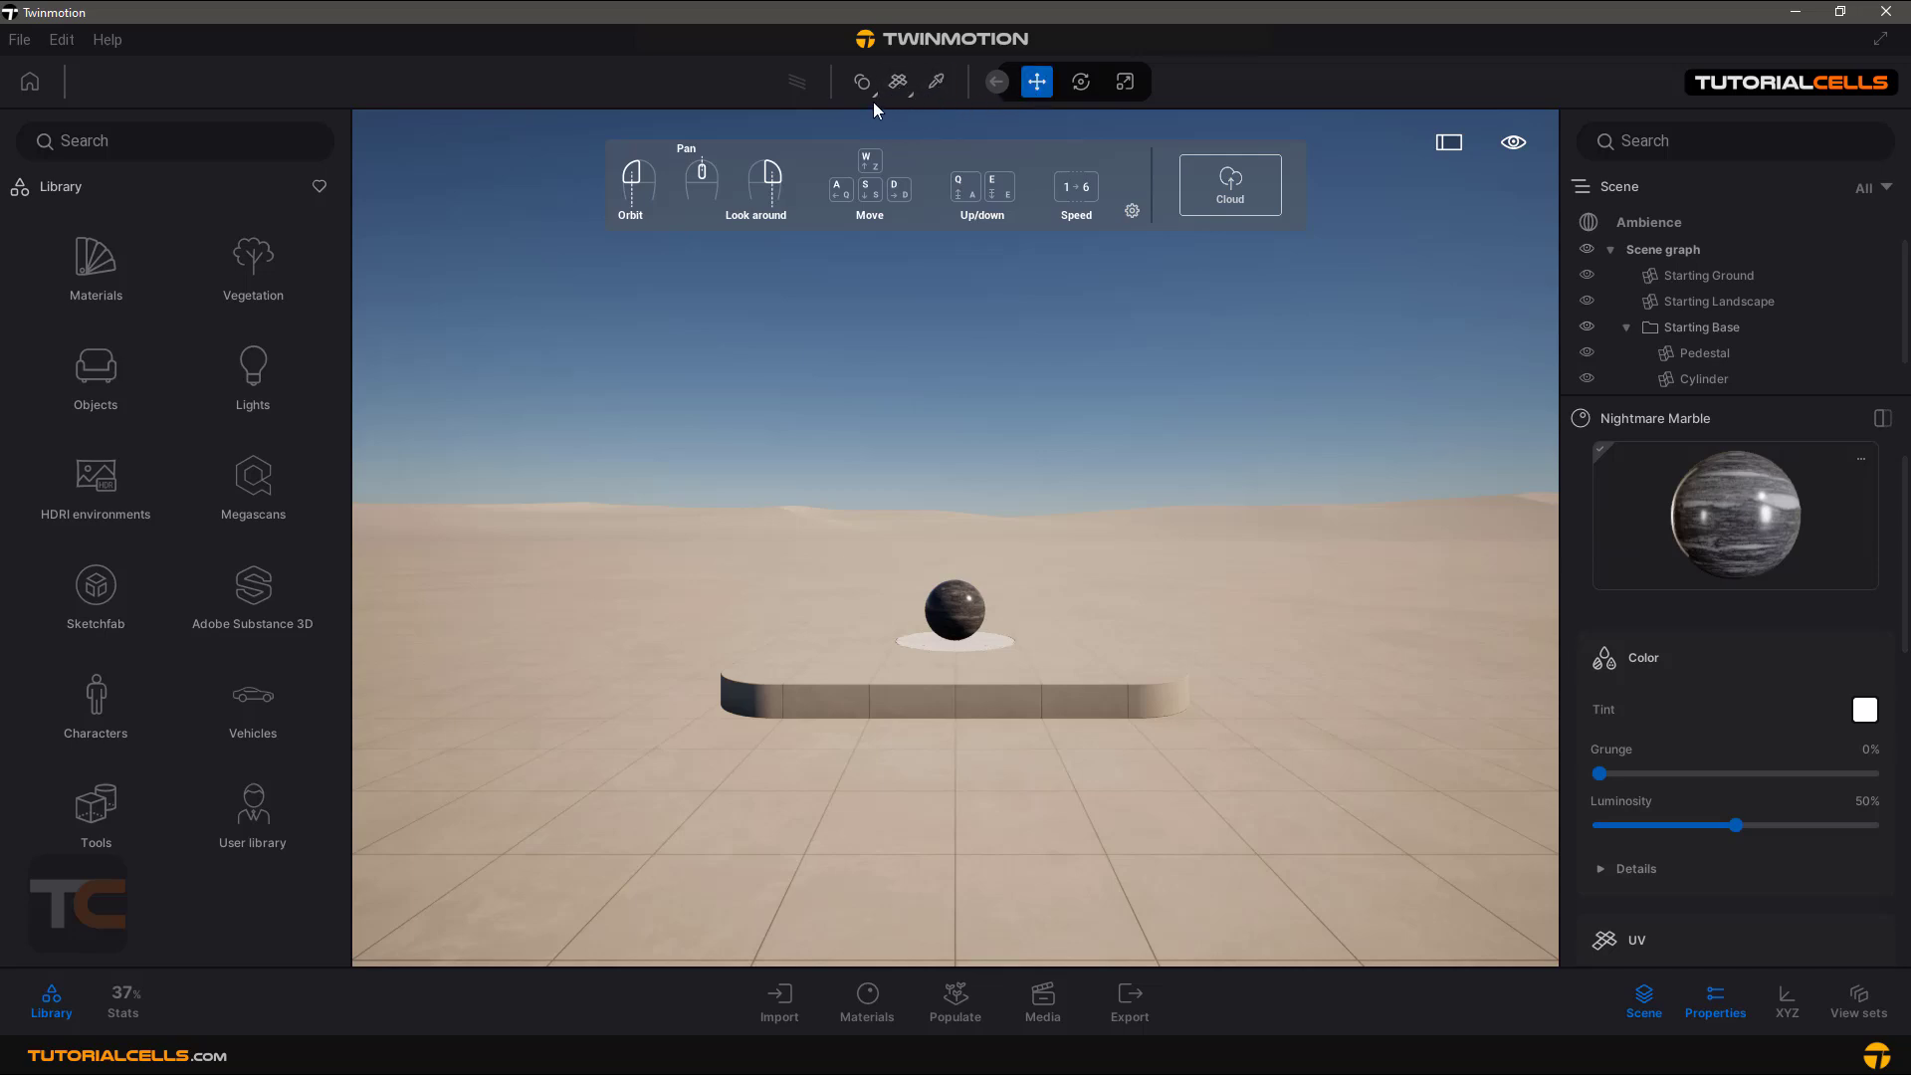
pyautogui.click(862, 82)
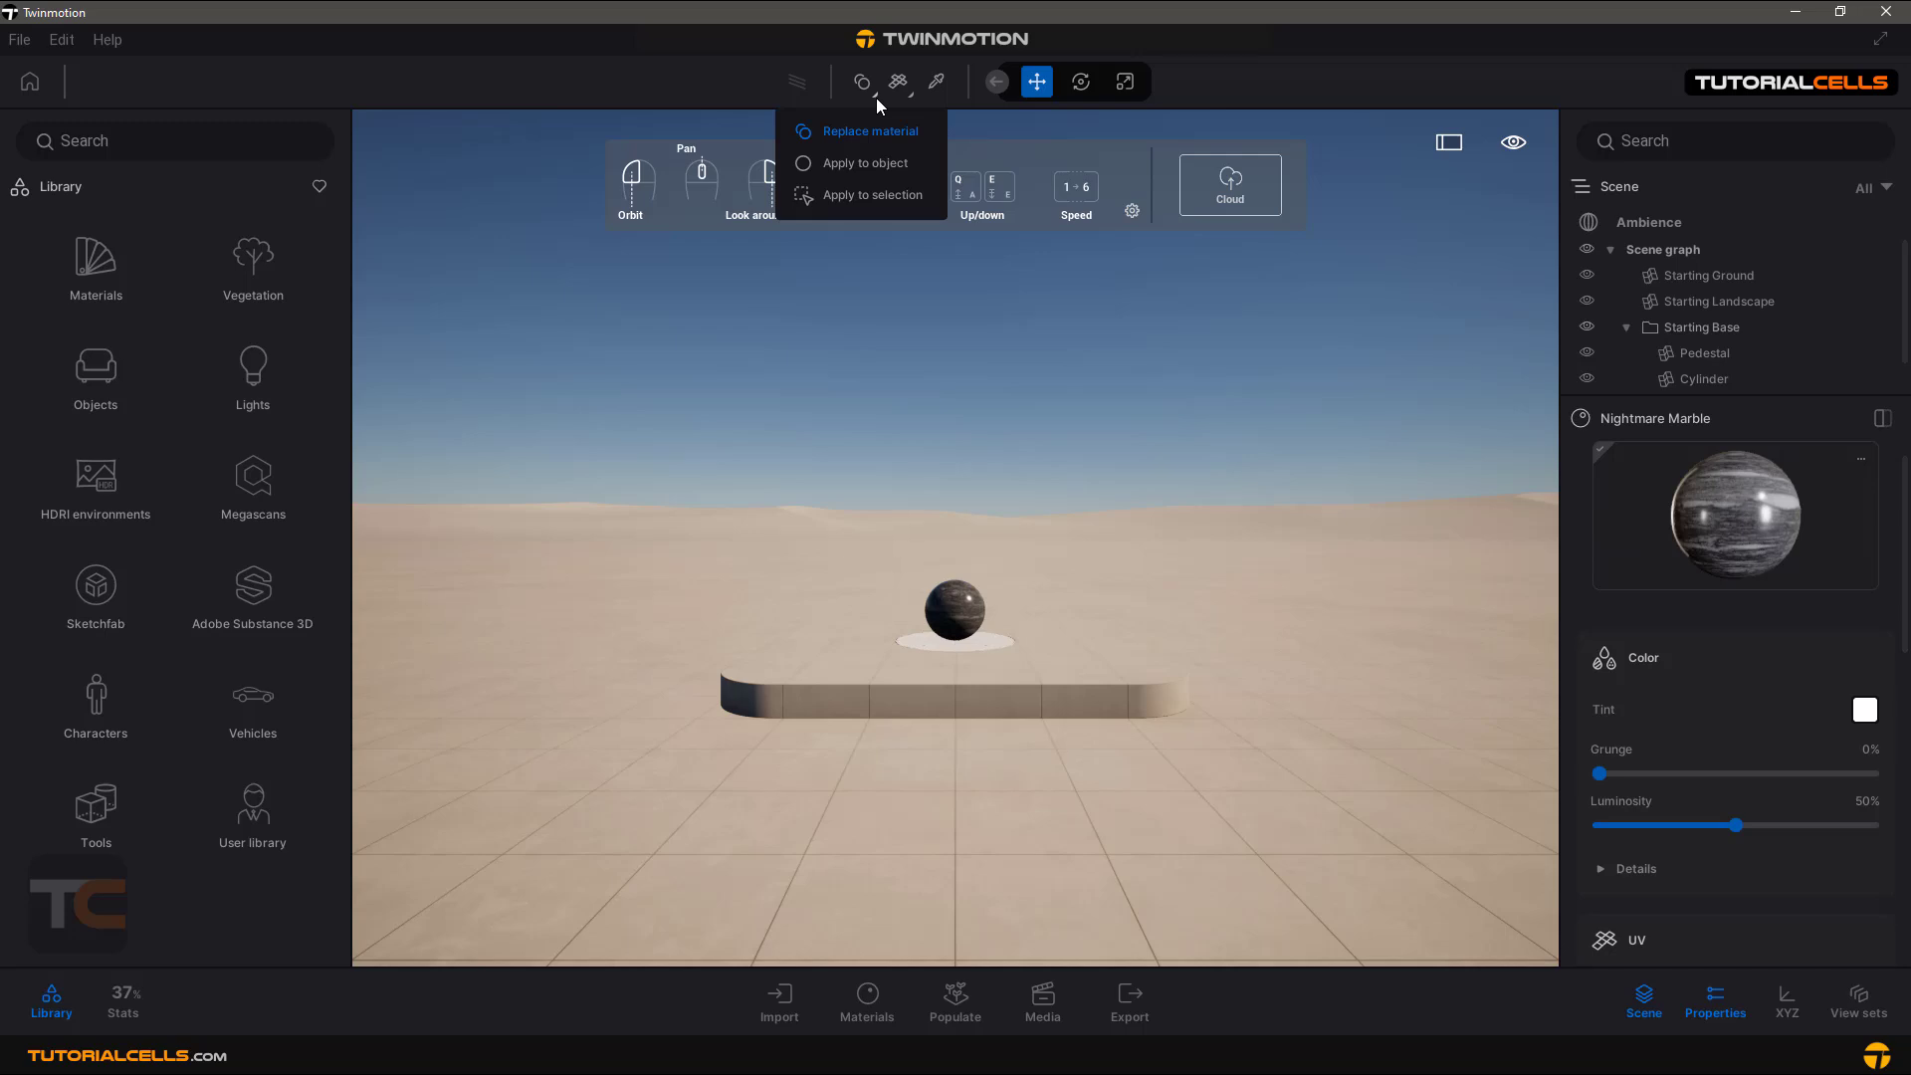
pyautogui.click(898, 82)
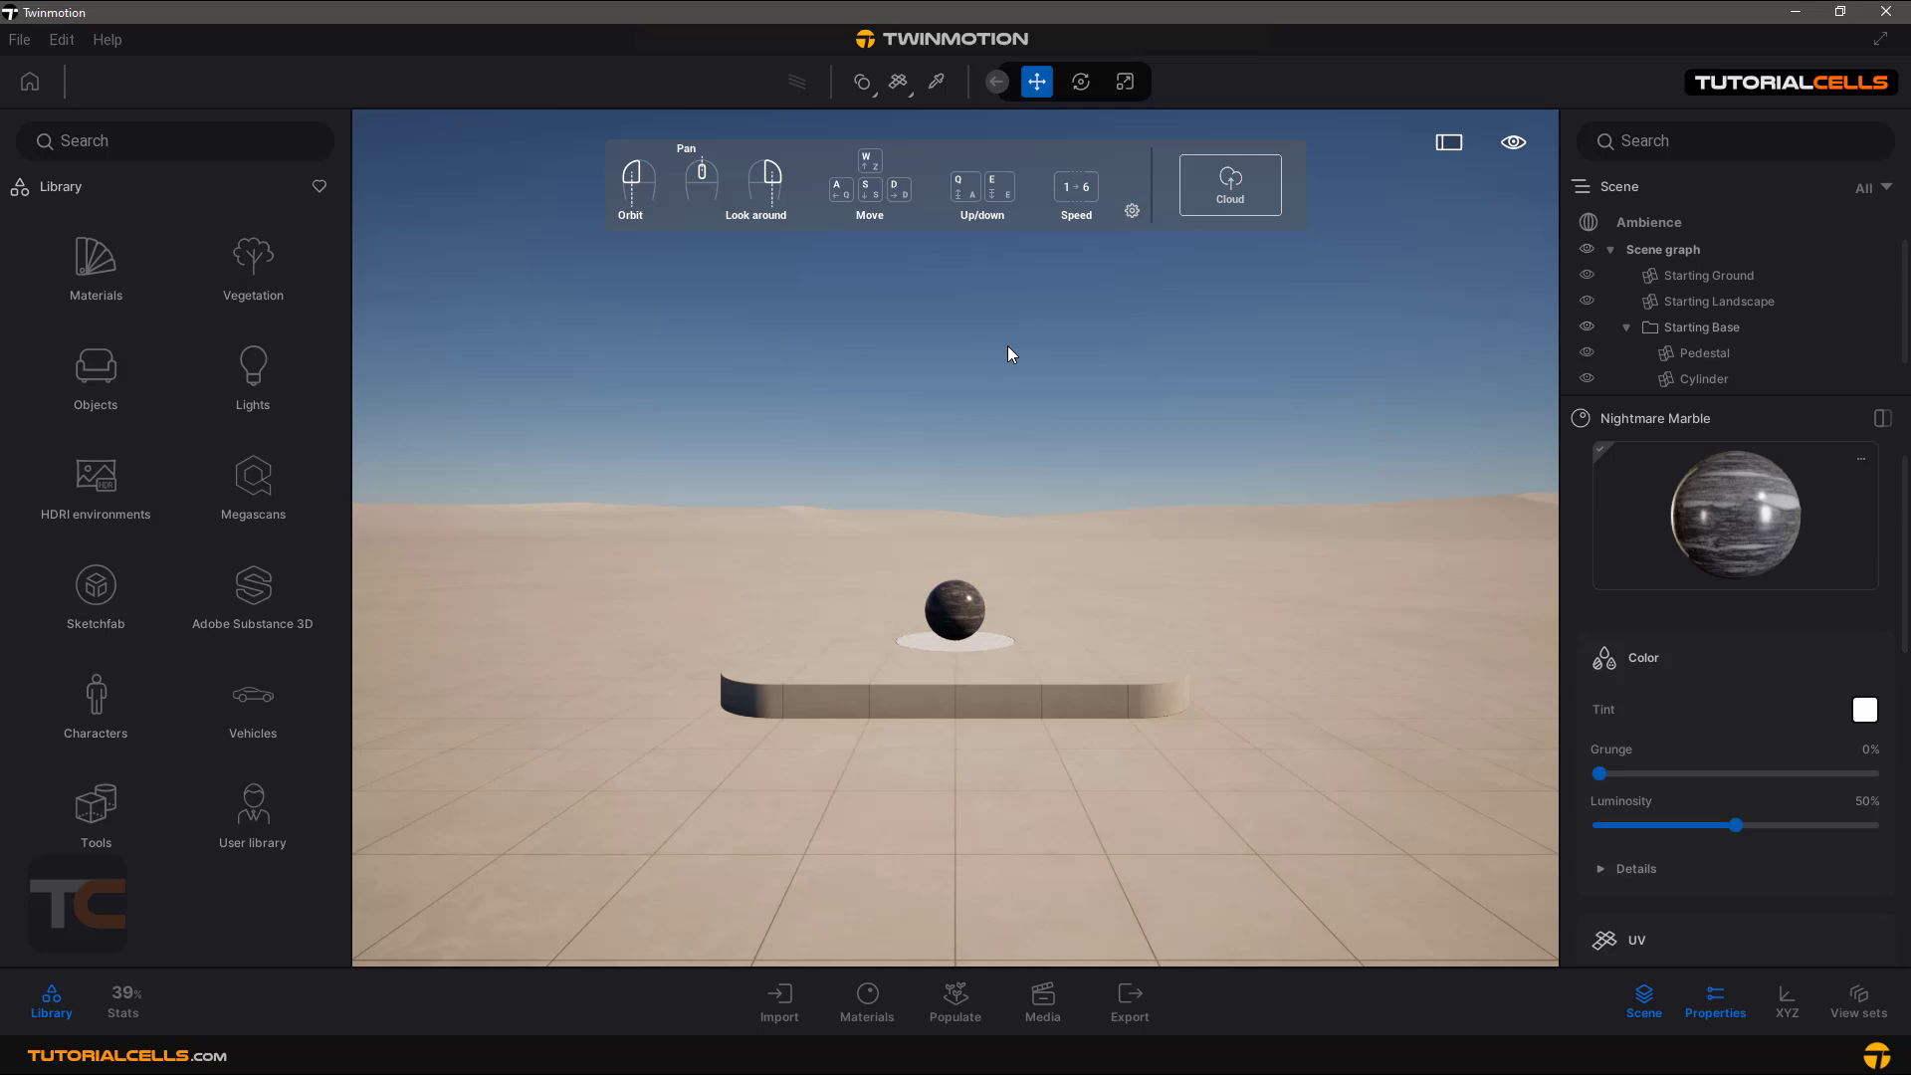
pyautogui.moveTo(822, 639)
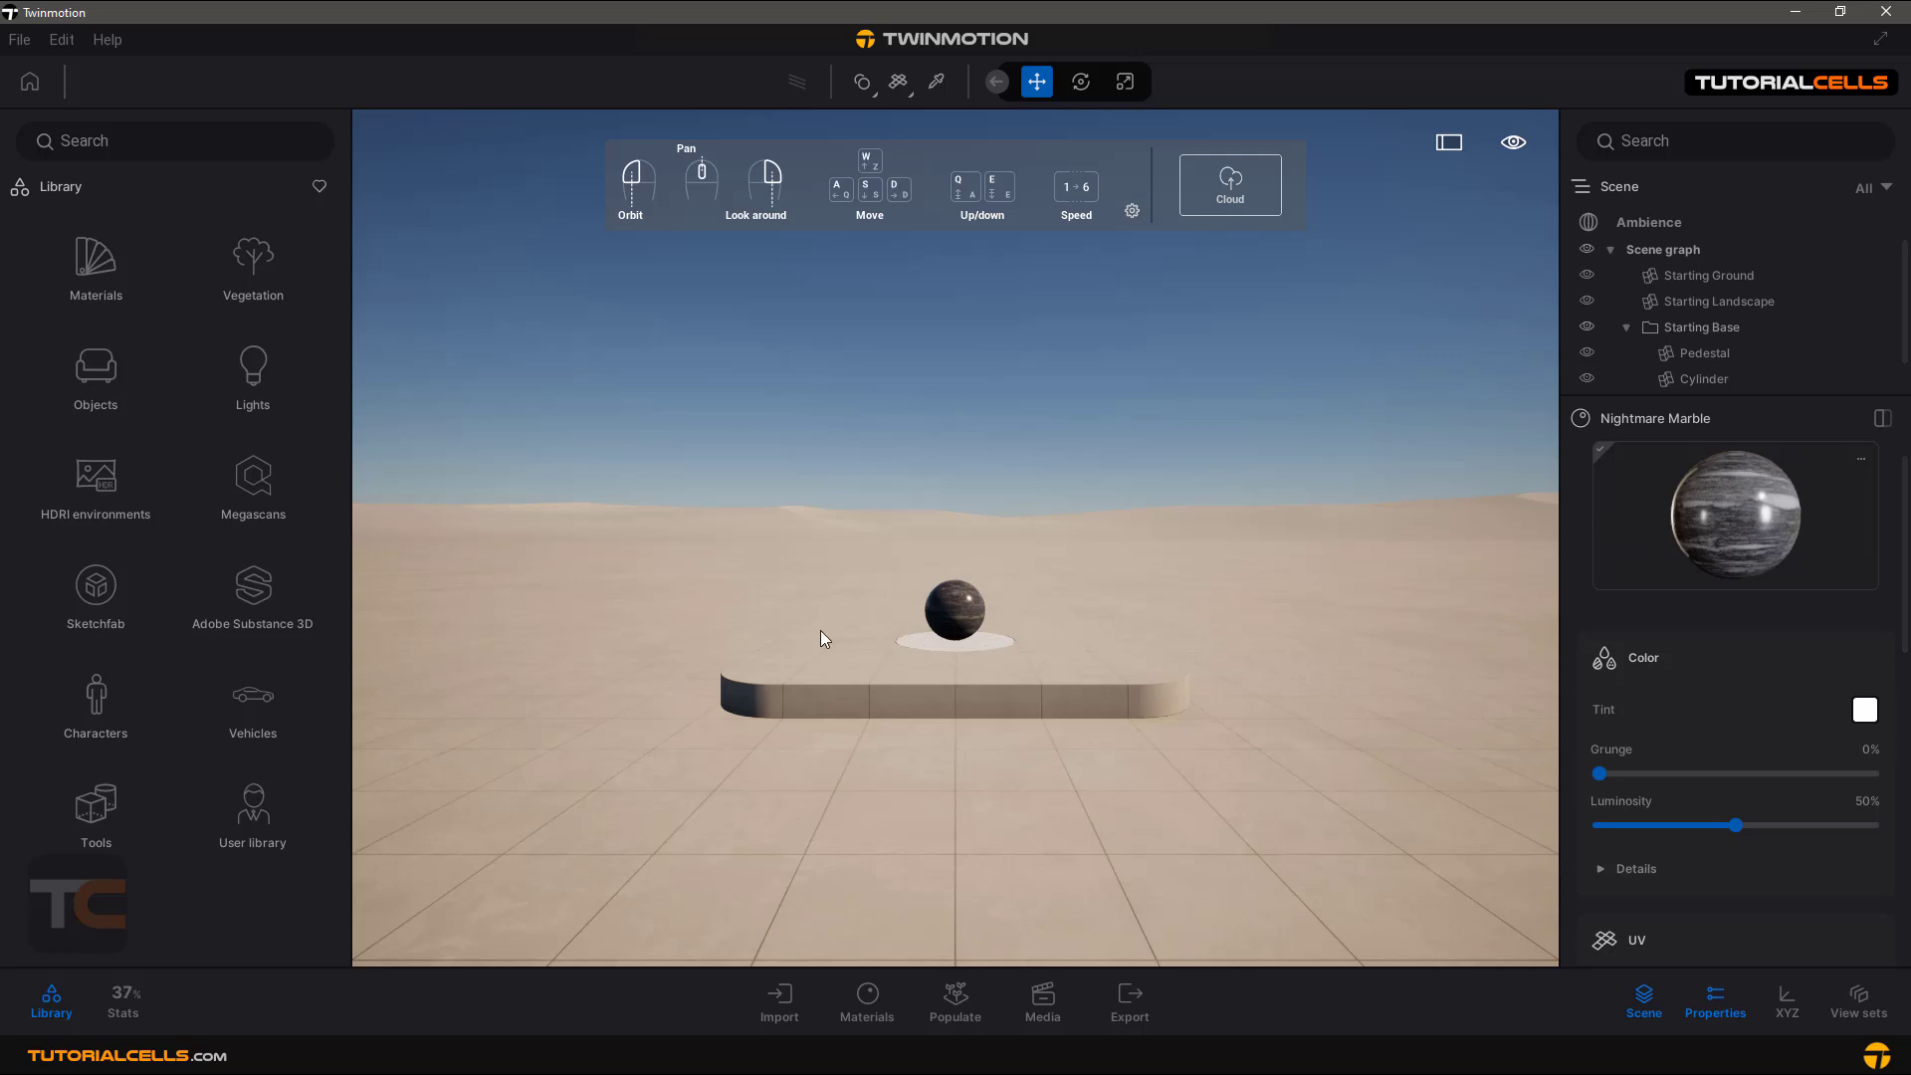
pyautogui.moveTo(710, 918)
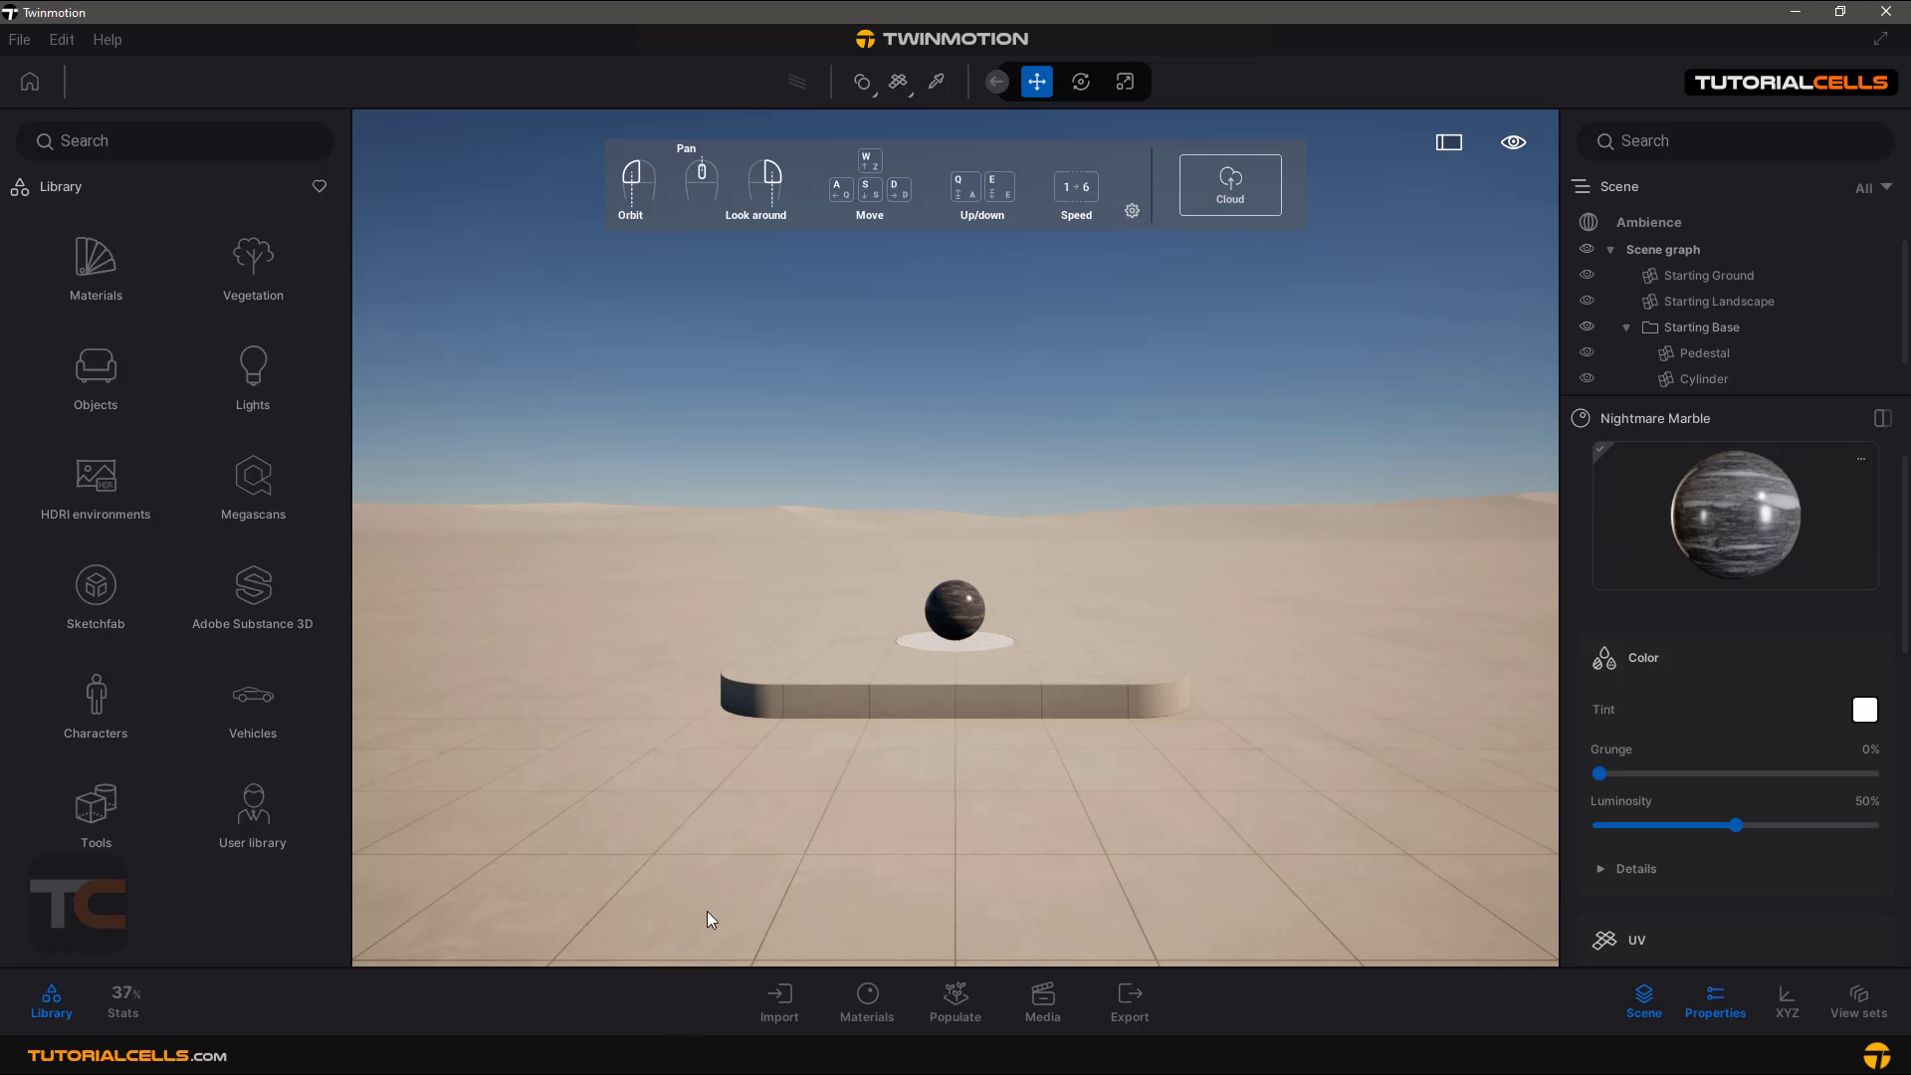
pyautogui.moveTo(719, 925)
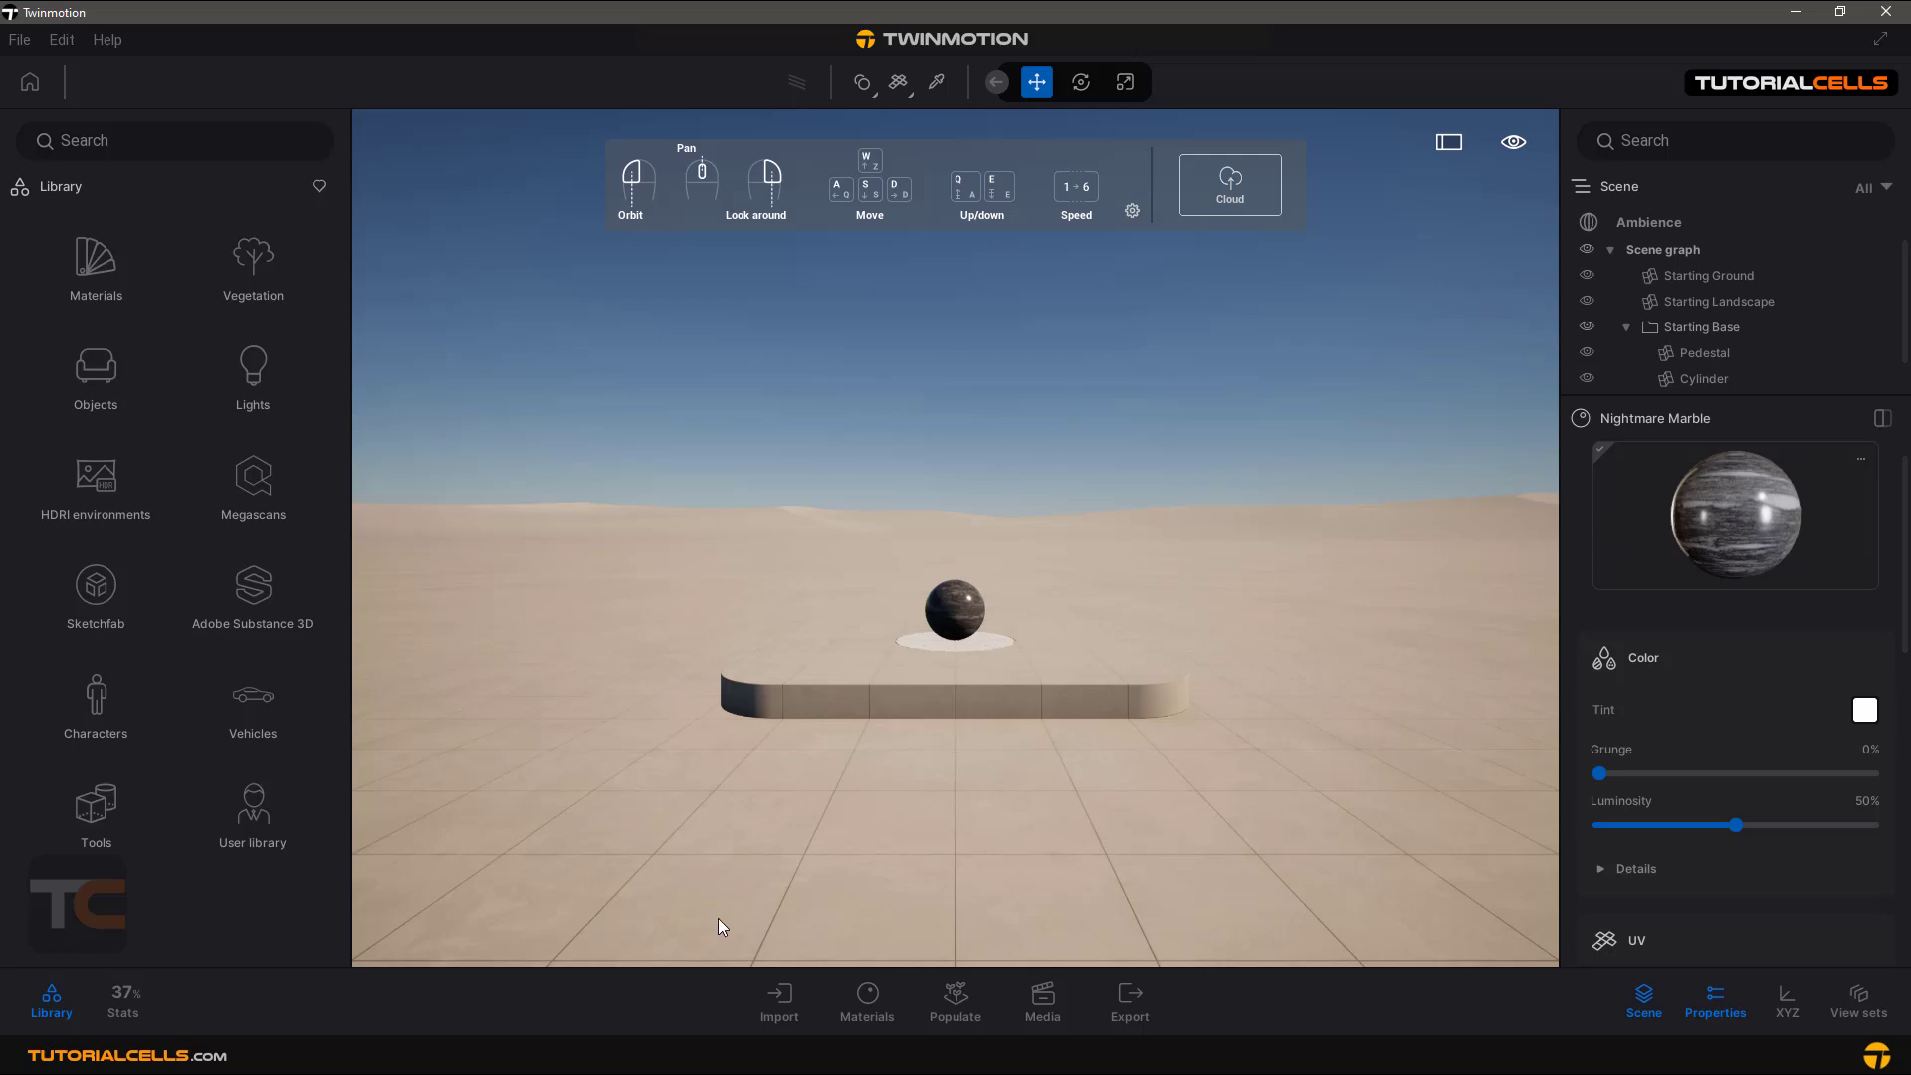
pyautogui.moveTo(778, 1000)
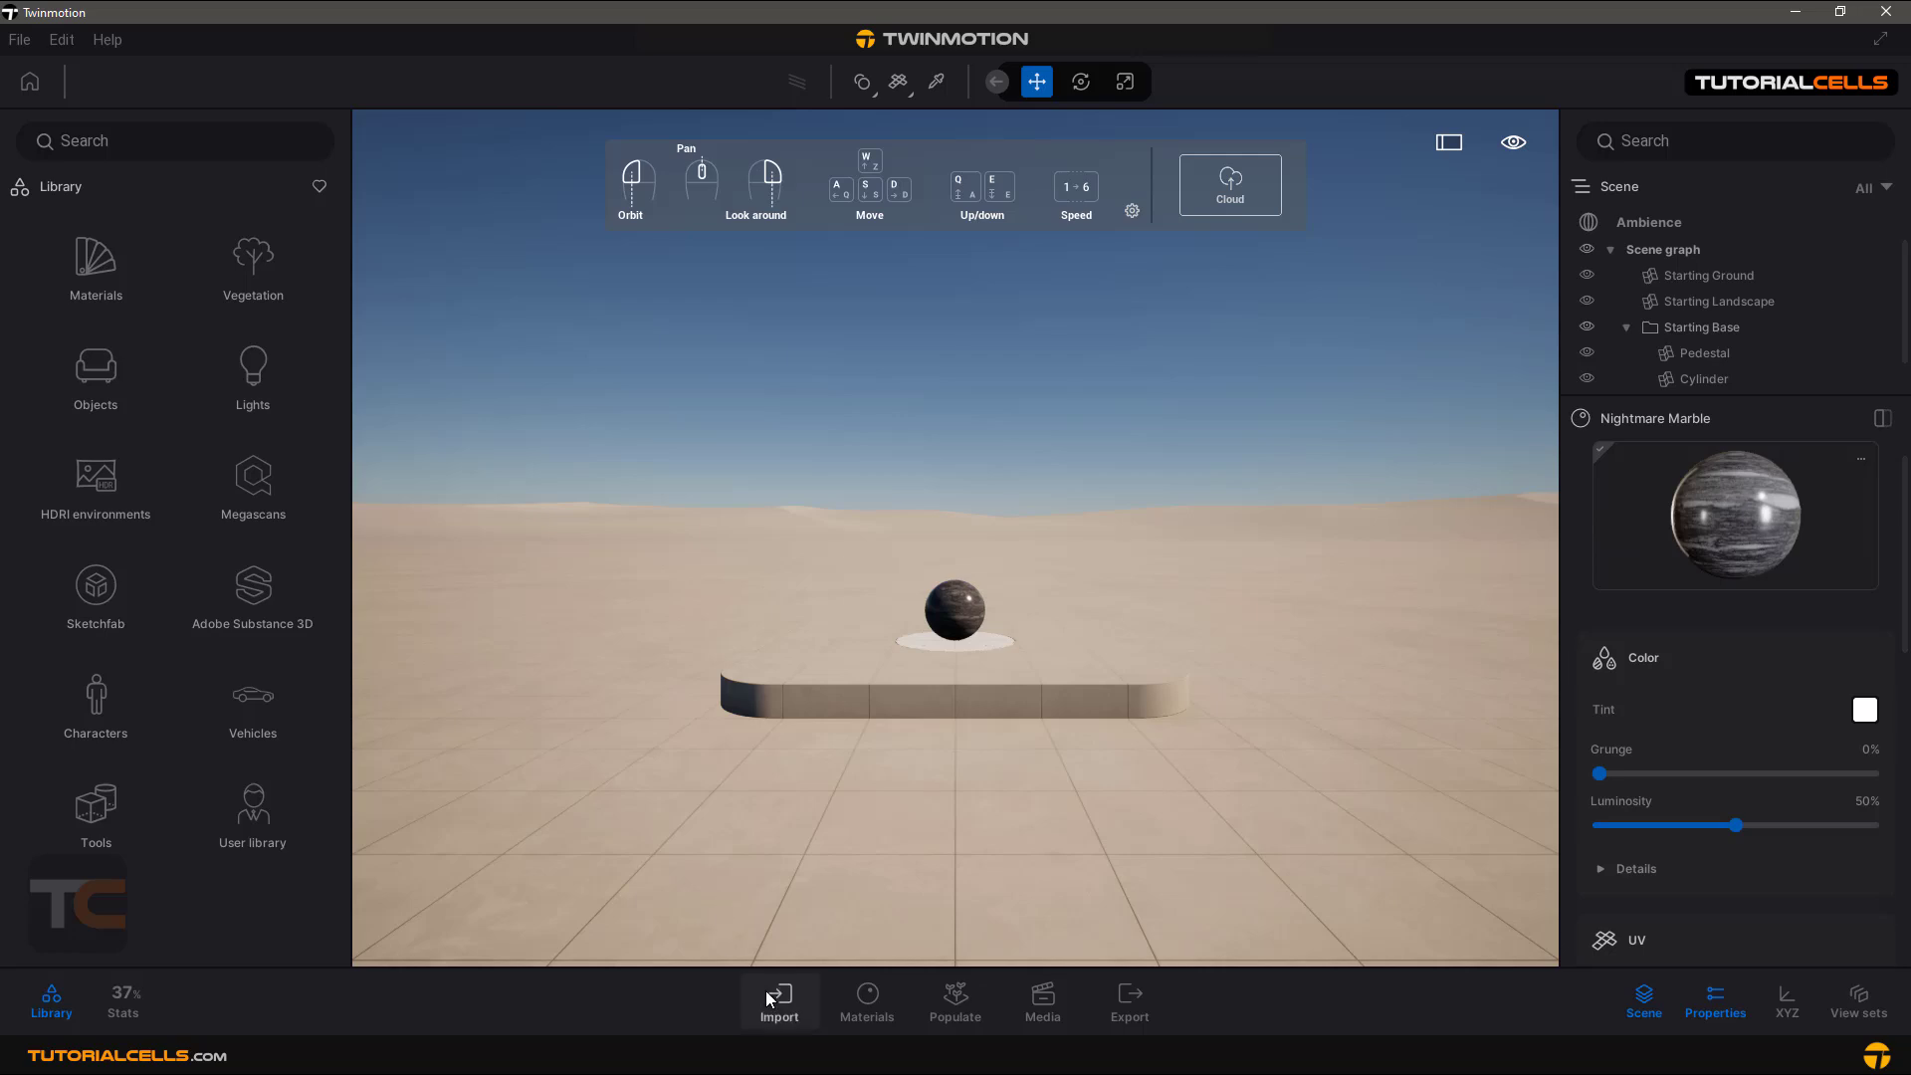
# Browse the import dialog's Geometry and Landscape tabs, then cancel without loading anything
pyautogui.click(778, 1001)
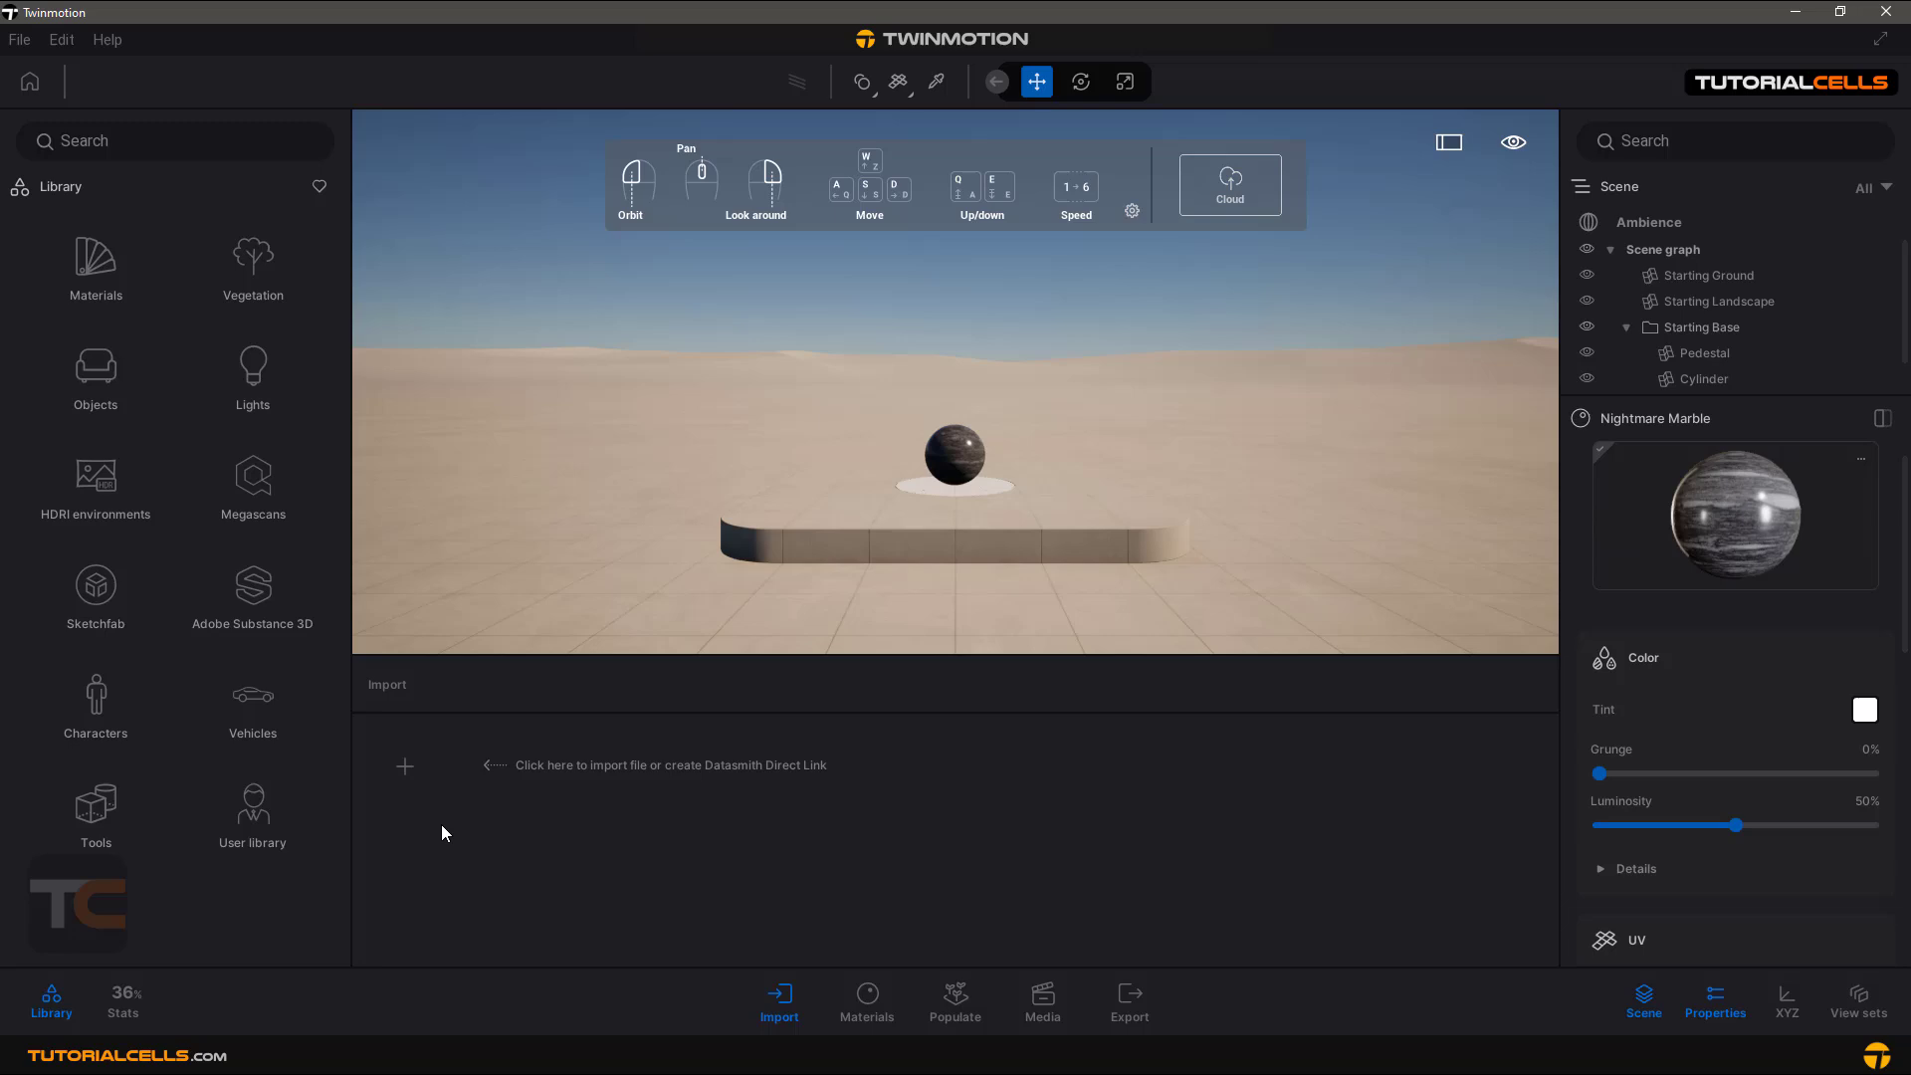
pyautogui.click(404, 766)
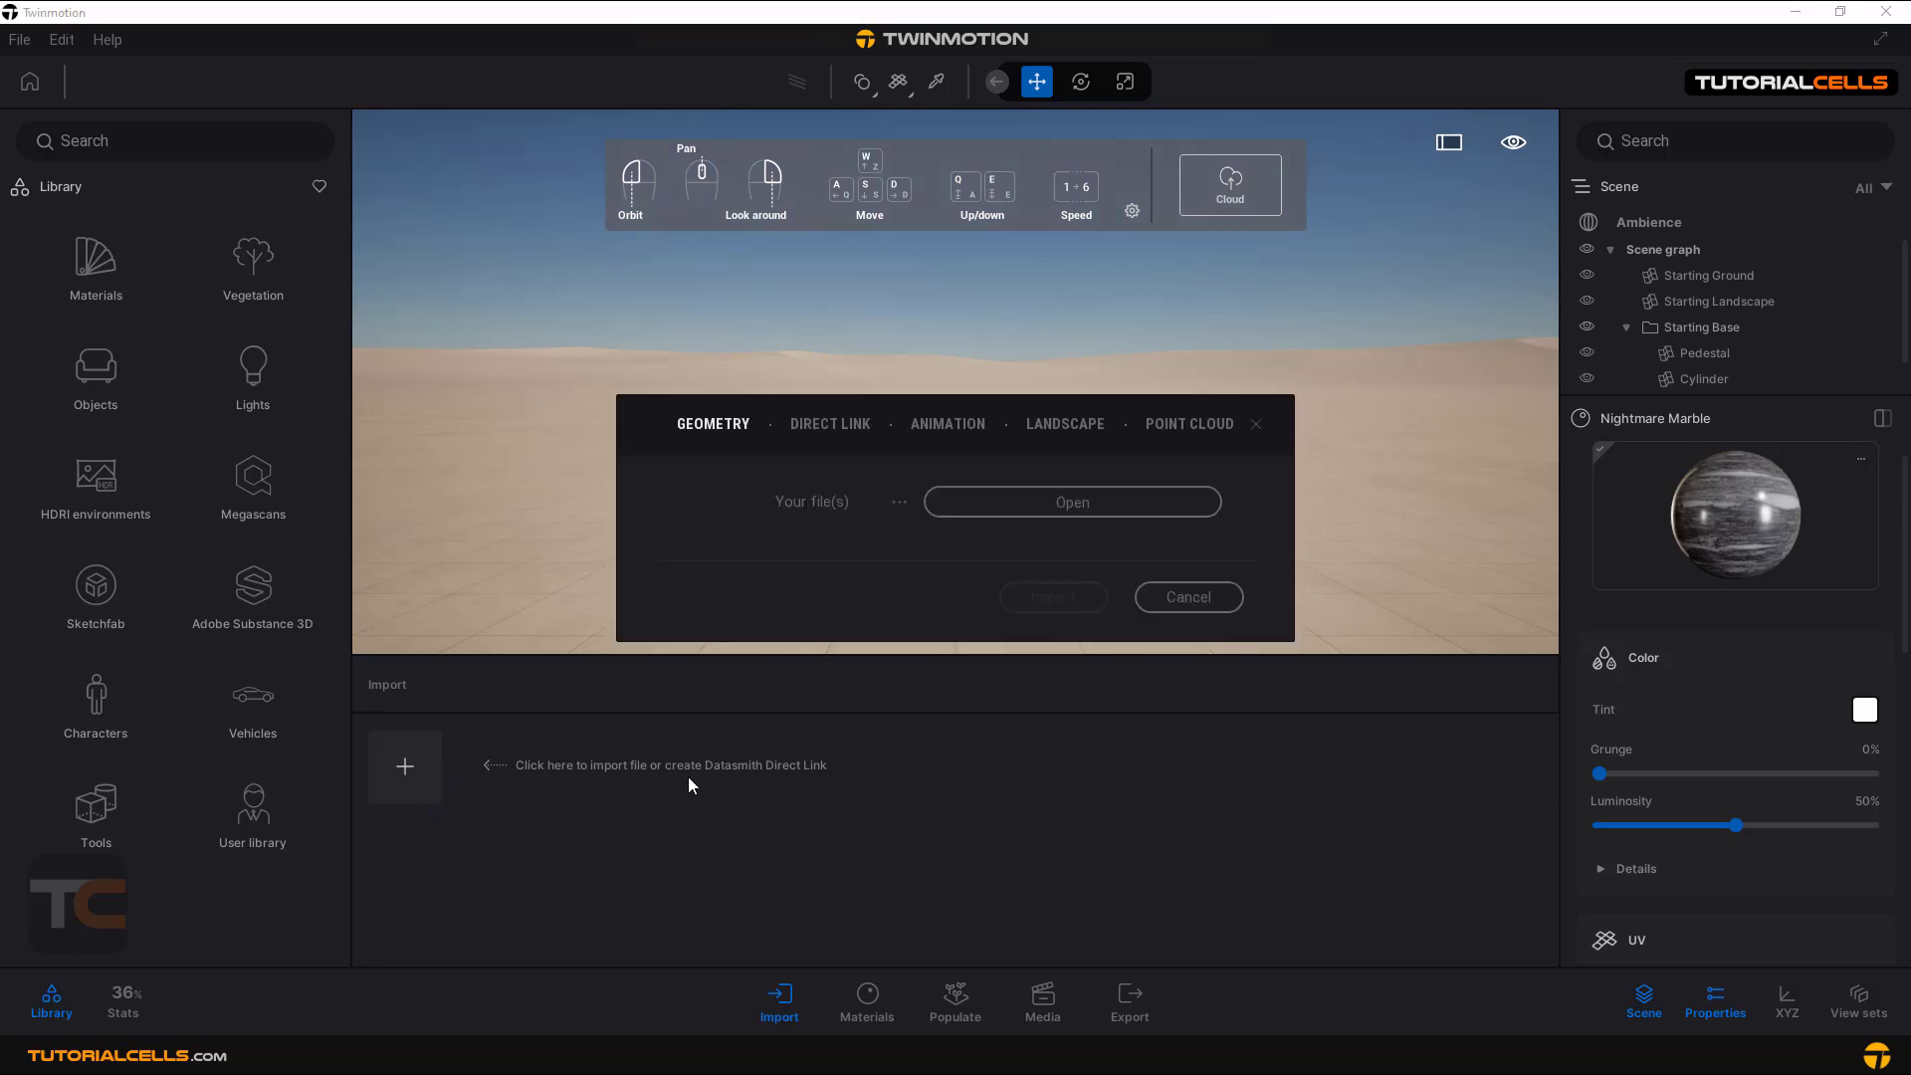
pyautogui.moveTo(830, 422)
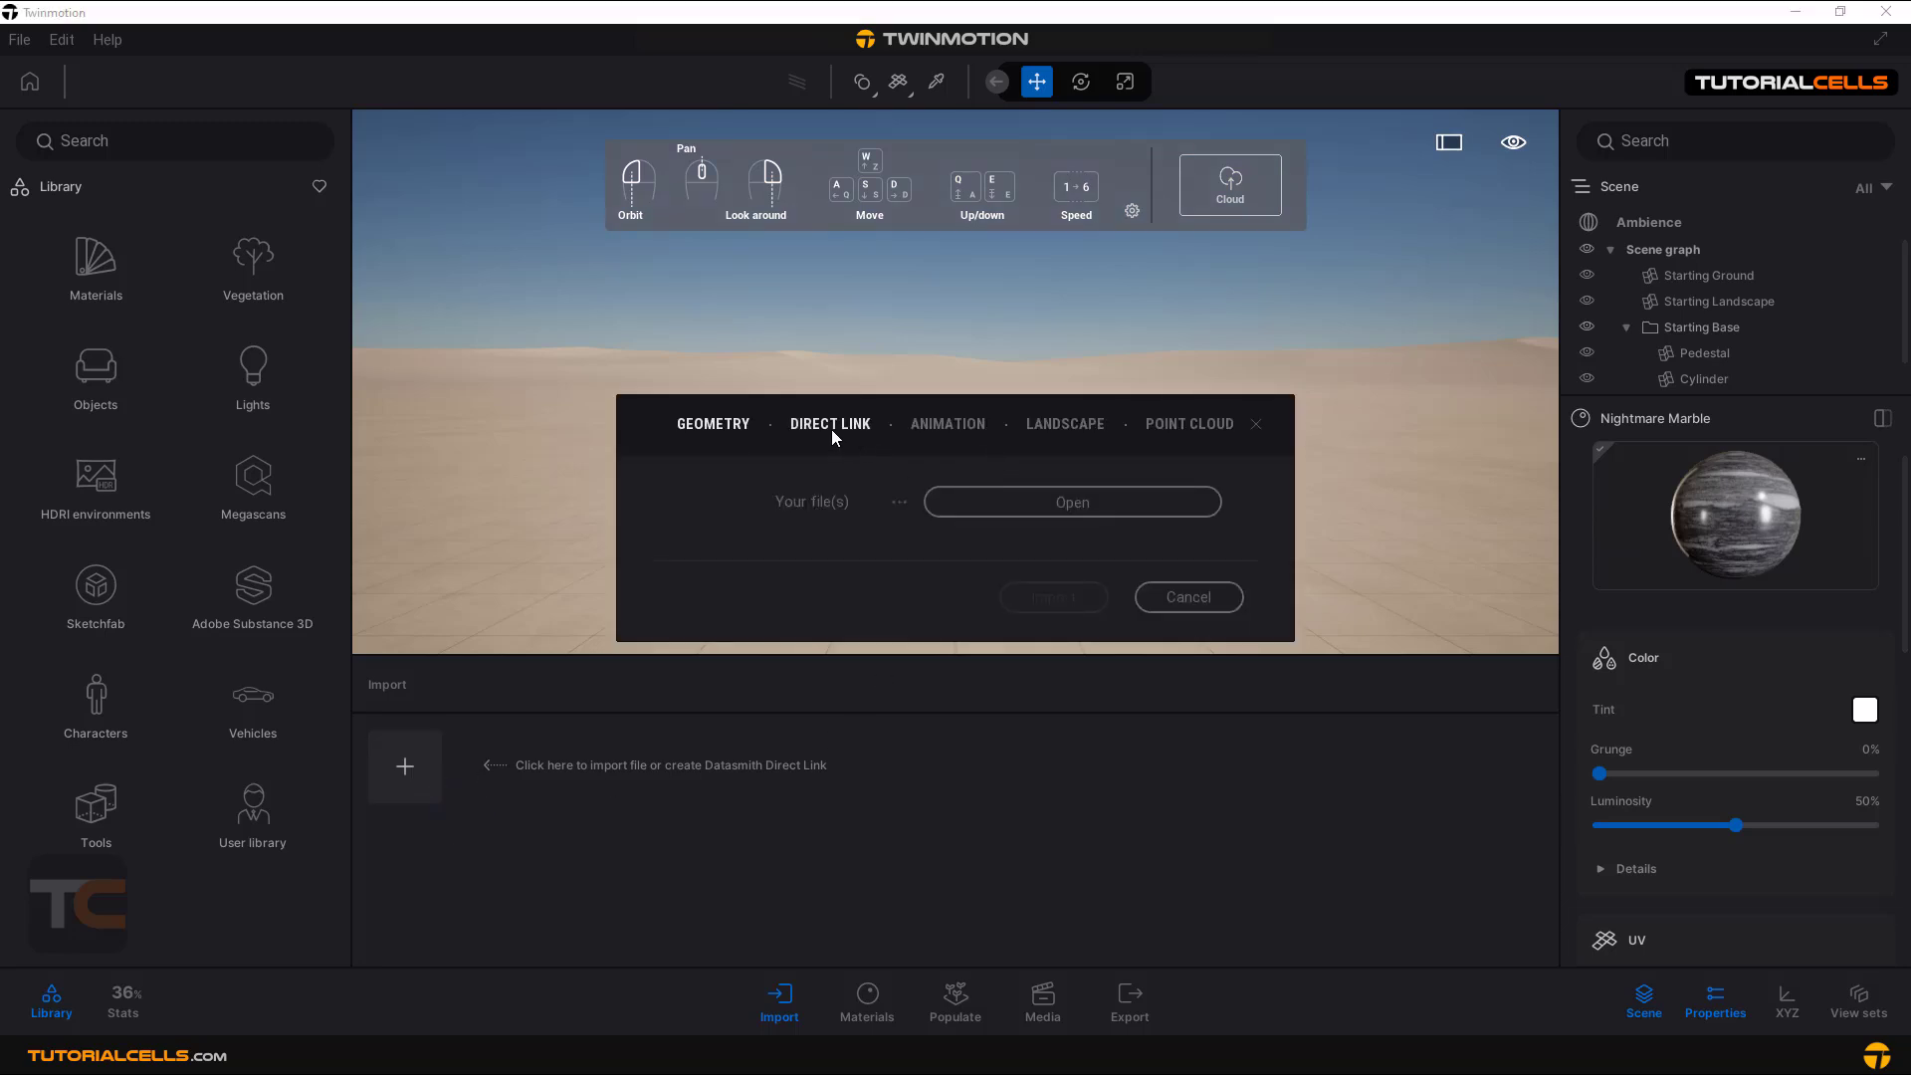
pyautogui.click(1063, 422)
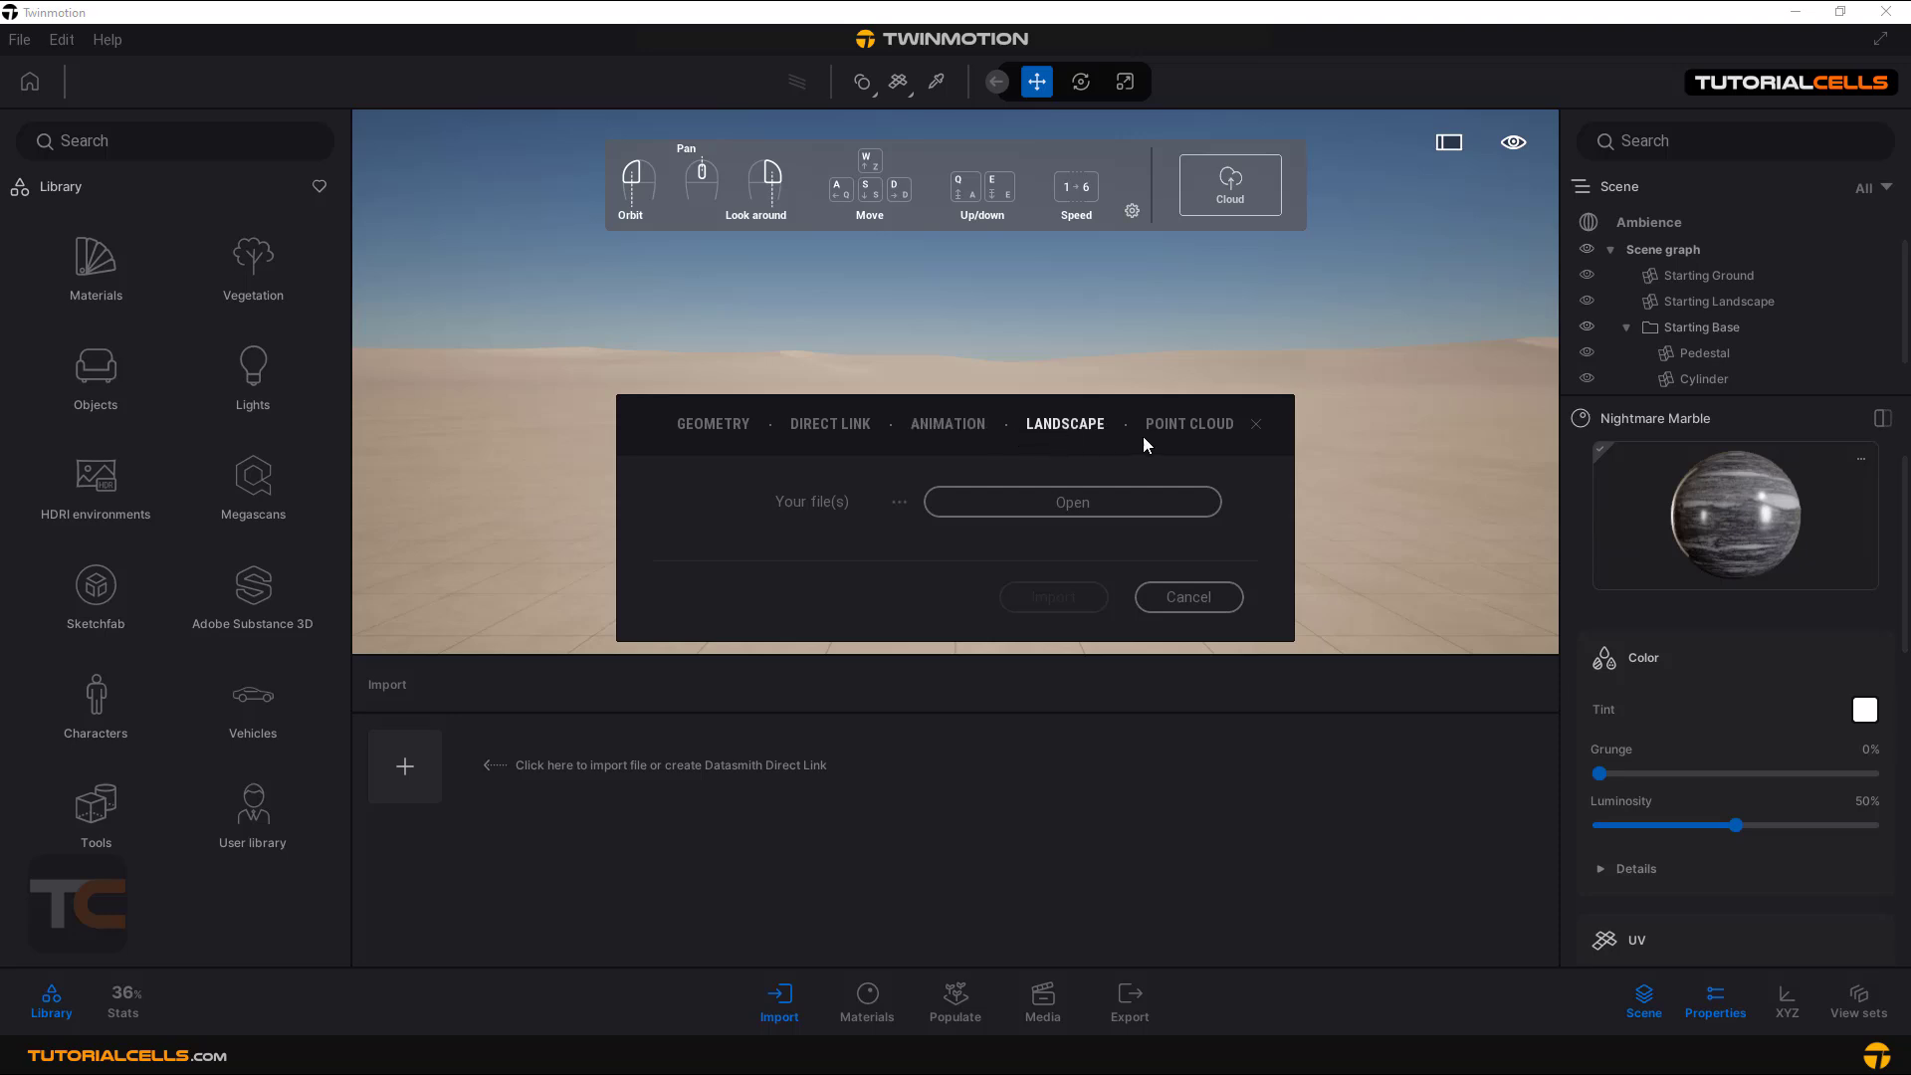
pyautogui.click(1186, 598)
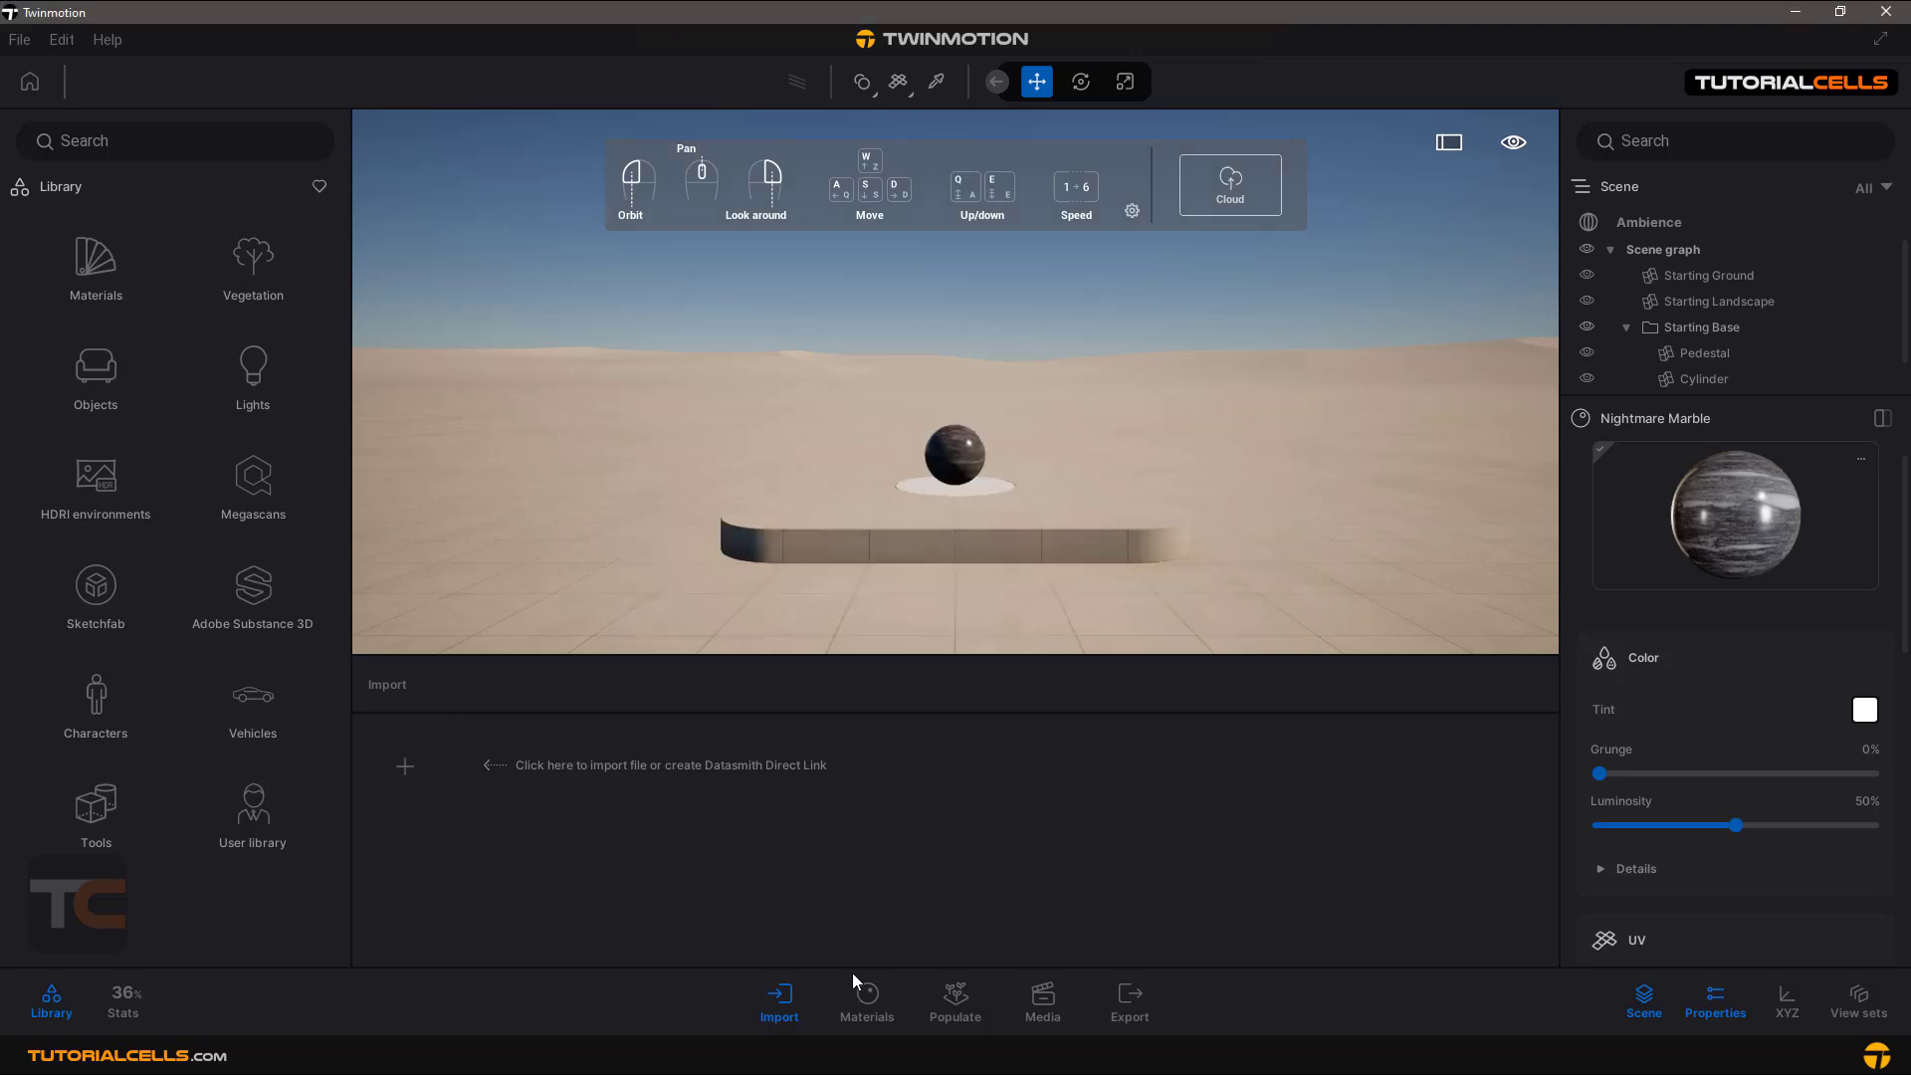
# Create a new standard material in the Materials panel, then show the Populate tools
pyautogui.click(866, 999)
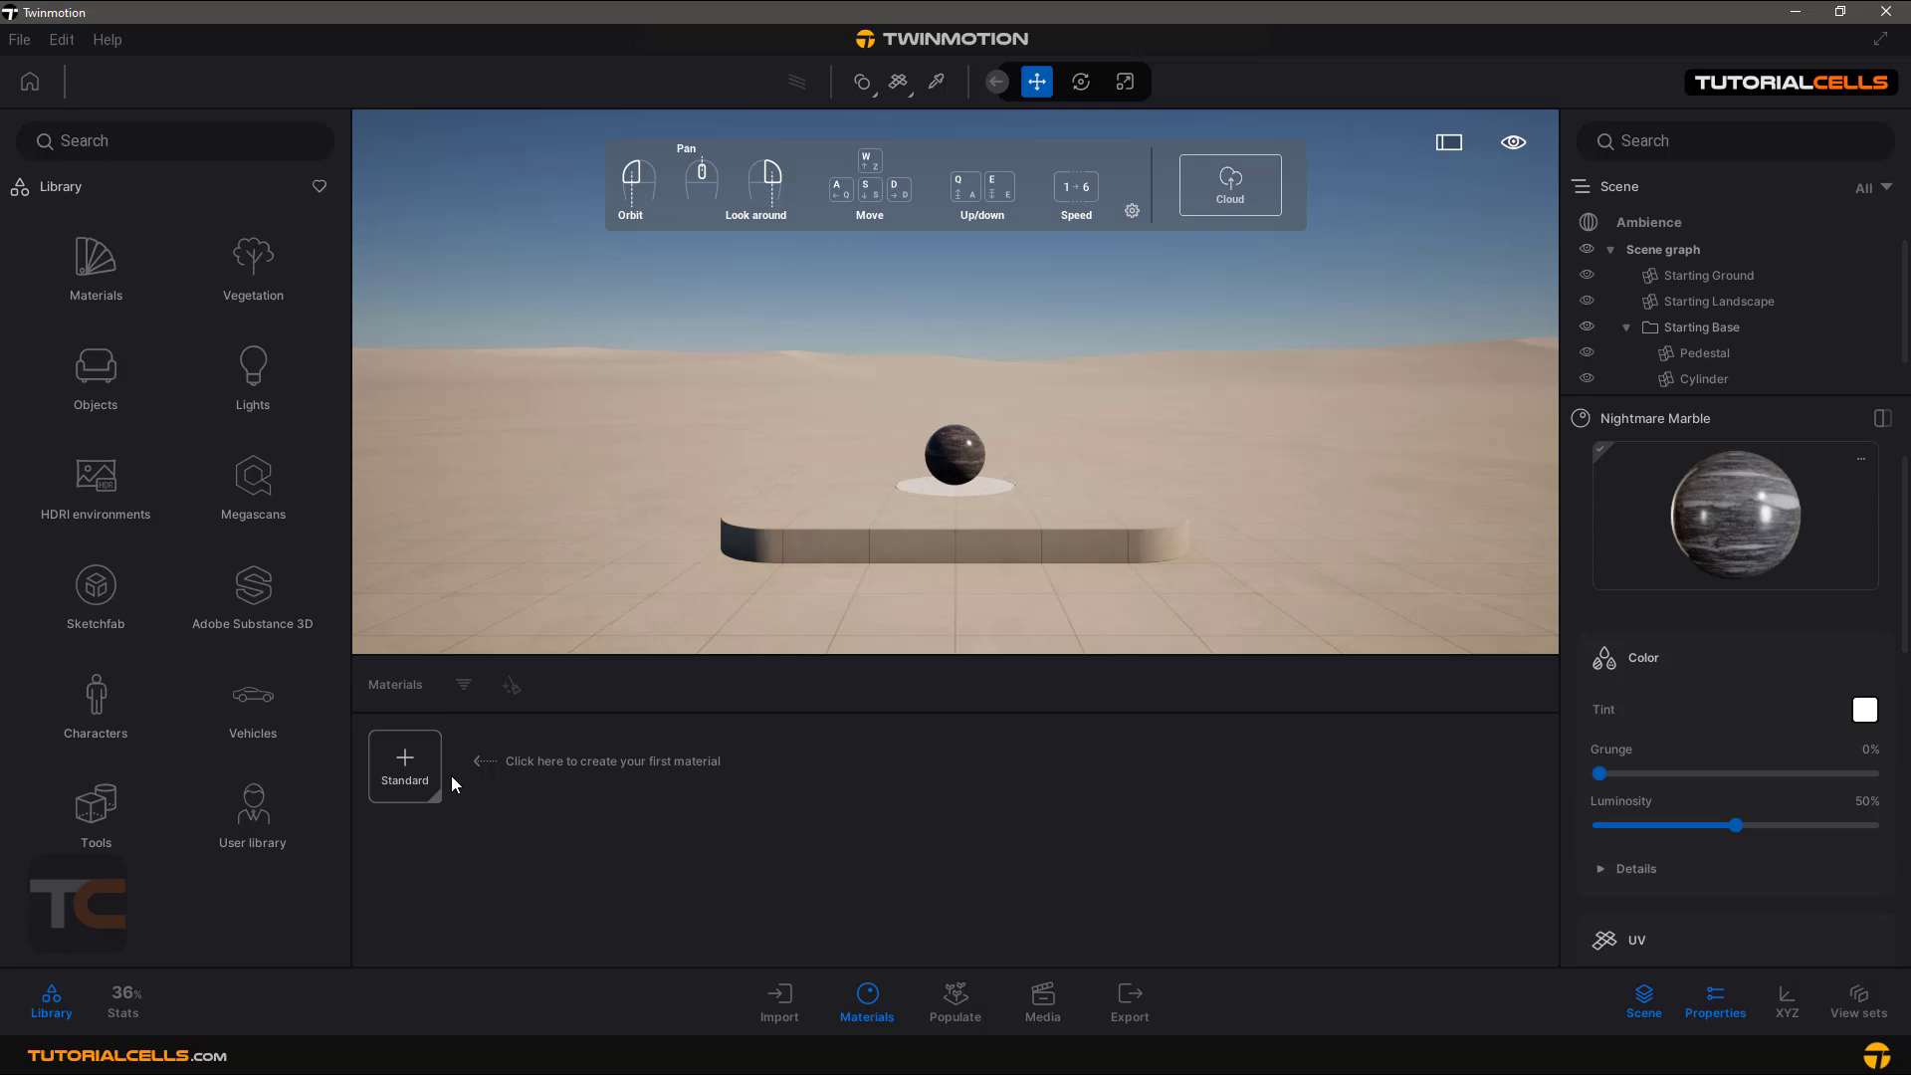
pyautogui.click(404, 764)
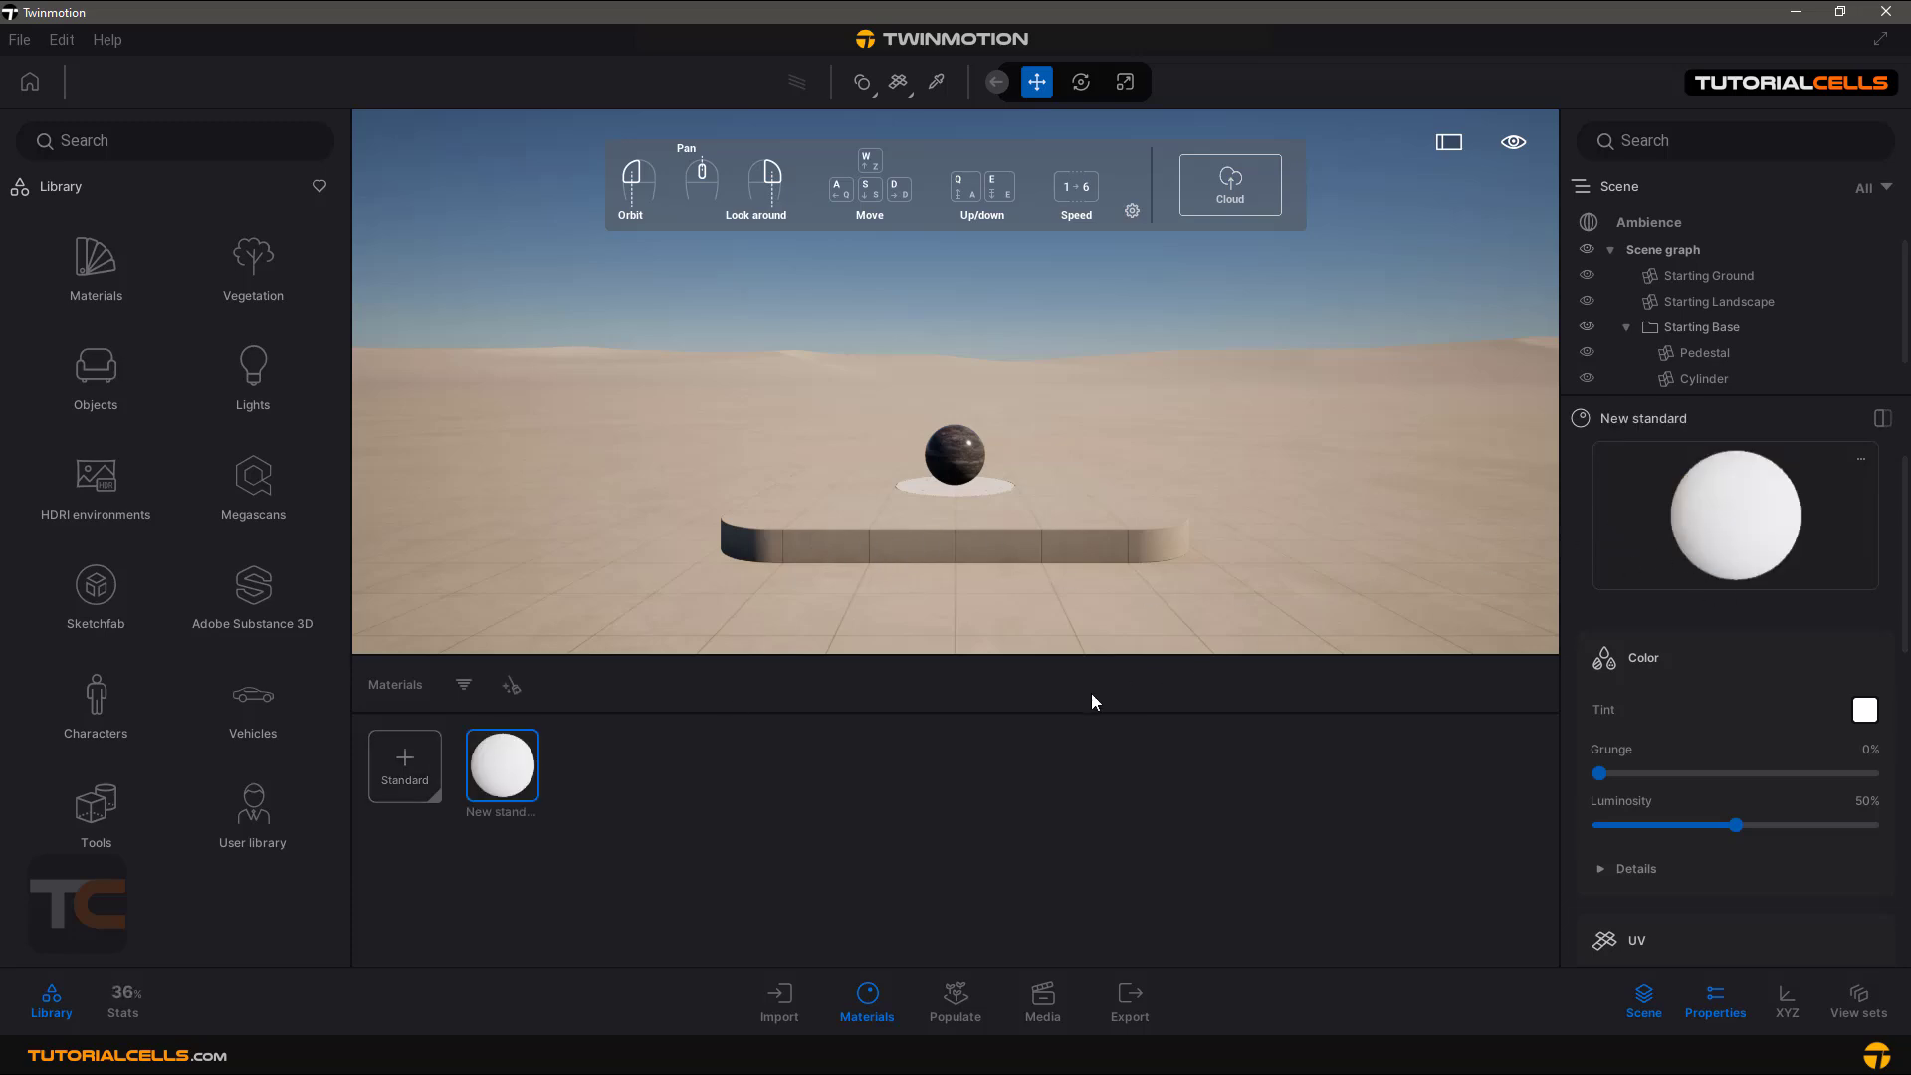
pyautogui.click(956, 999)
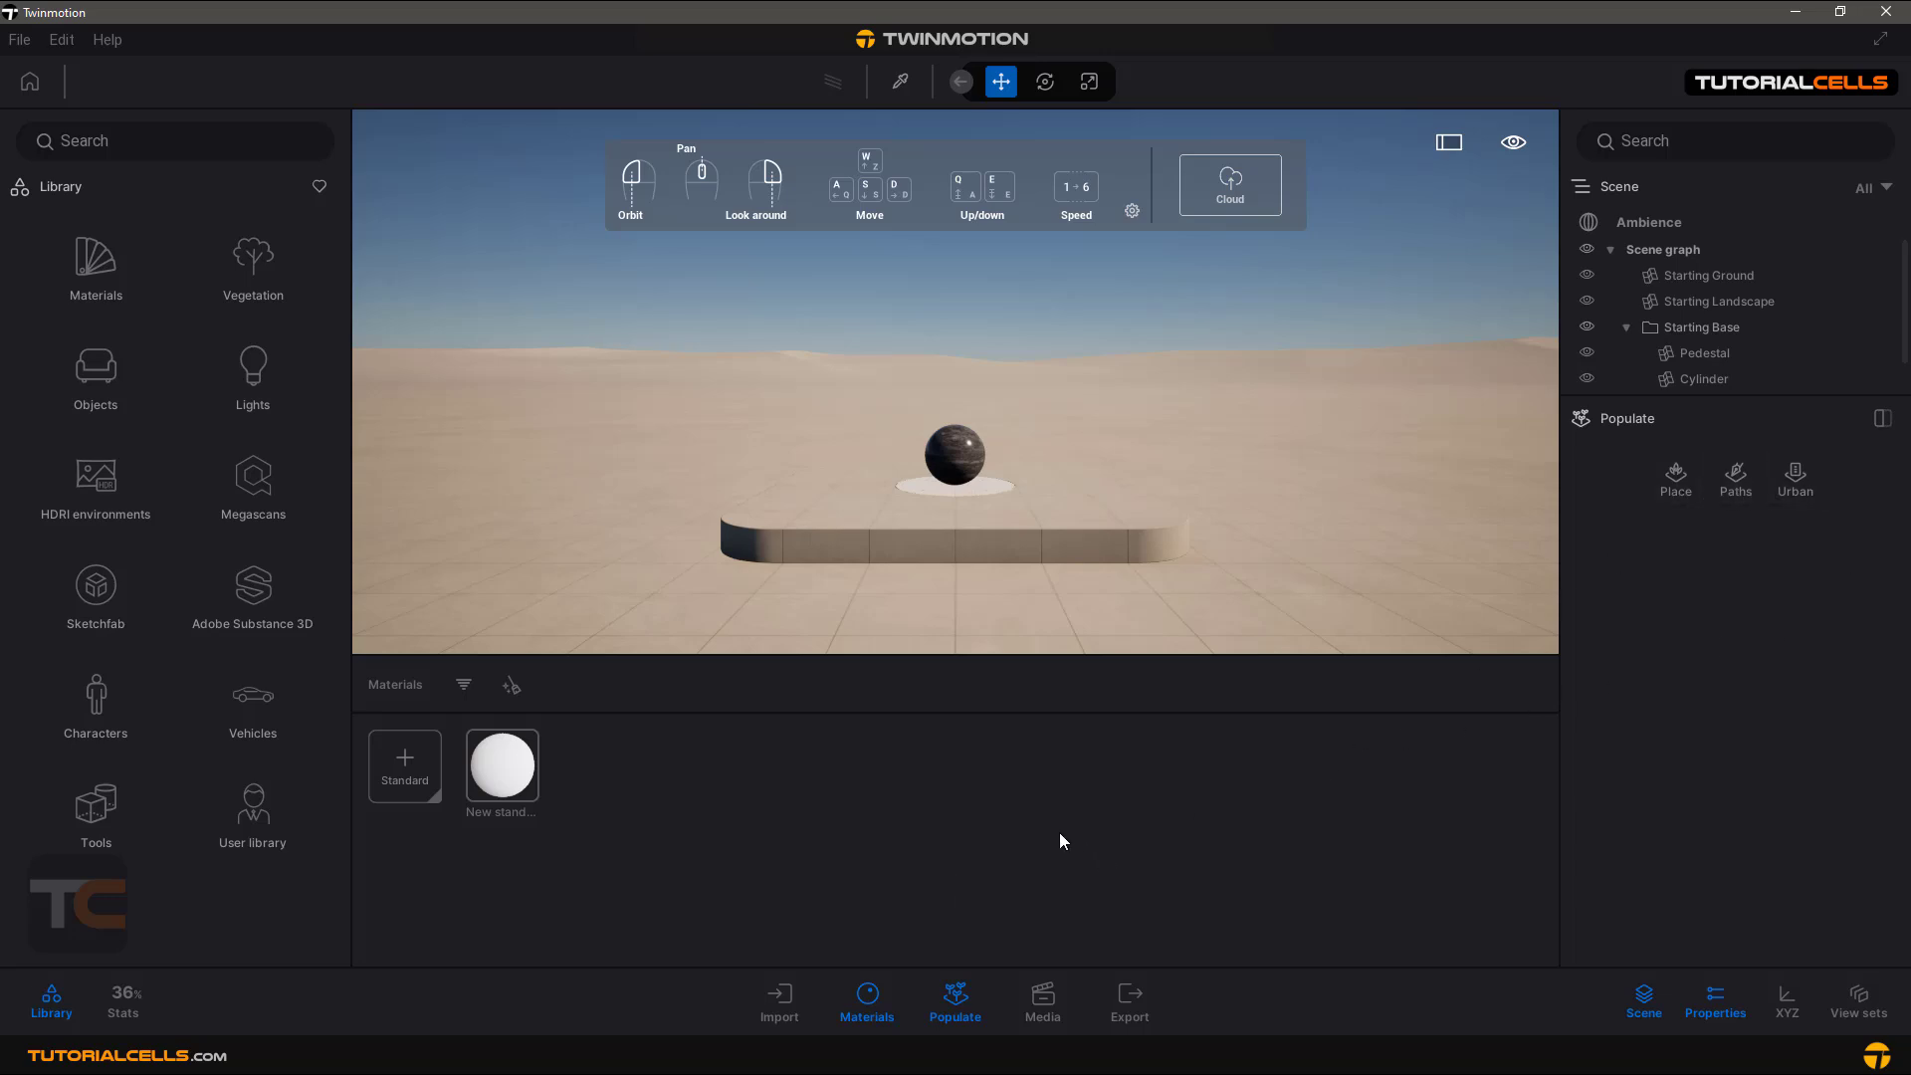
# Show the Media, Export (Local/Cloud) and Import areas, then collapse the bottom dock
pyautogui.click(1041, 1002)
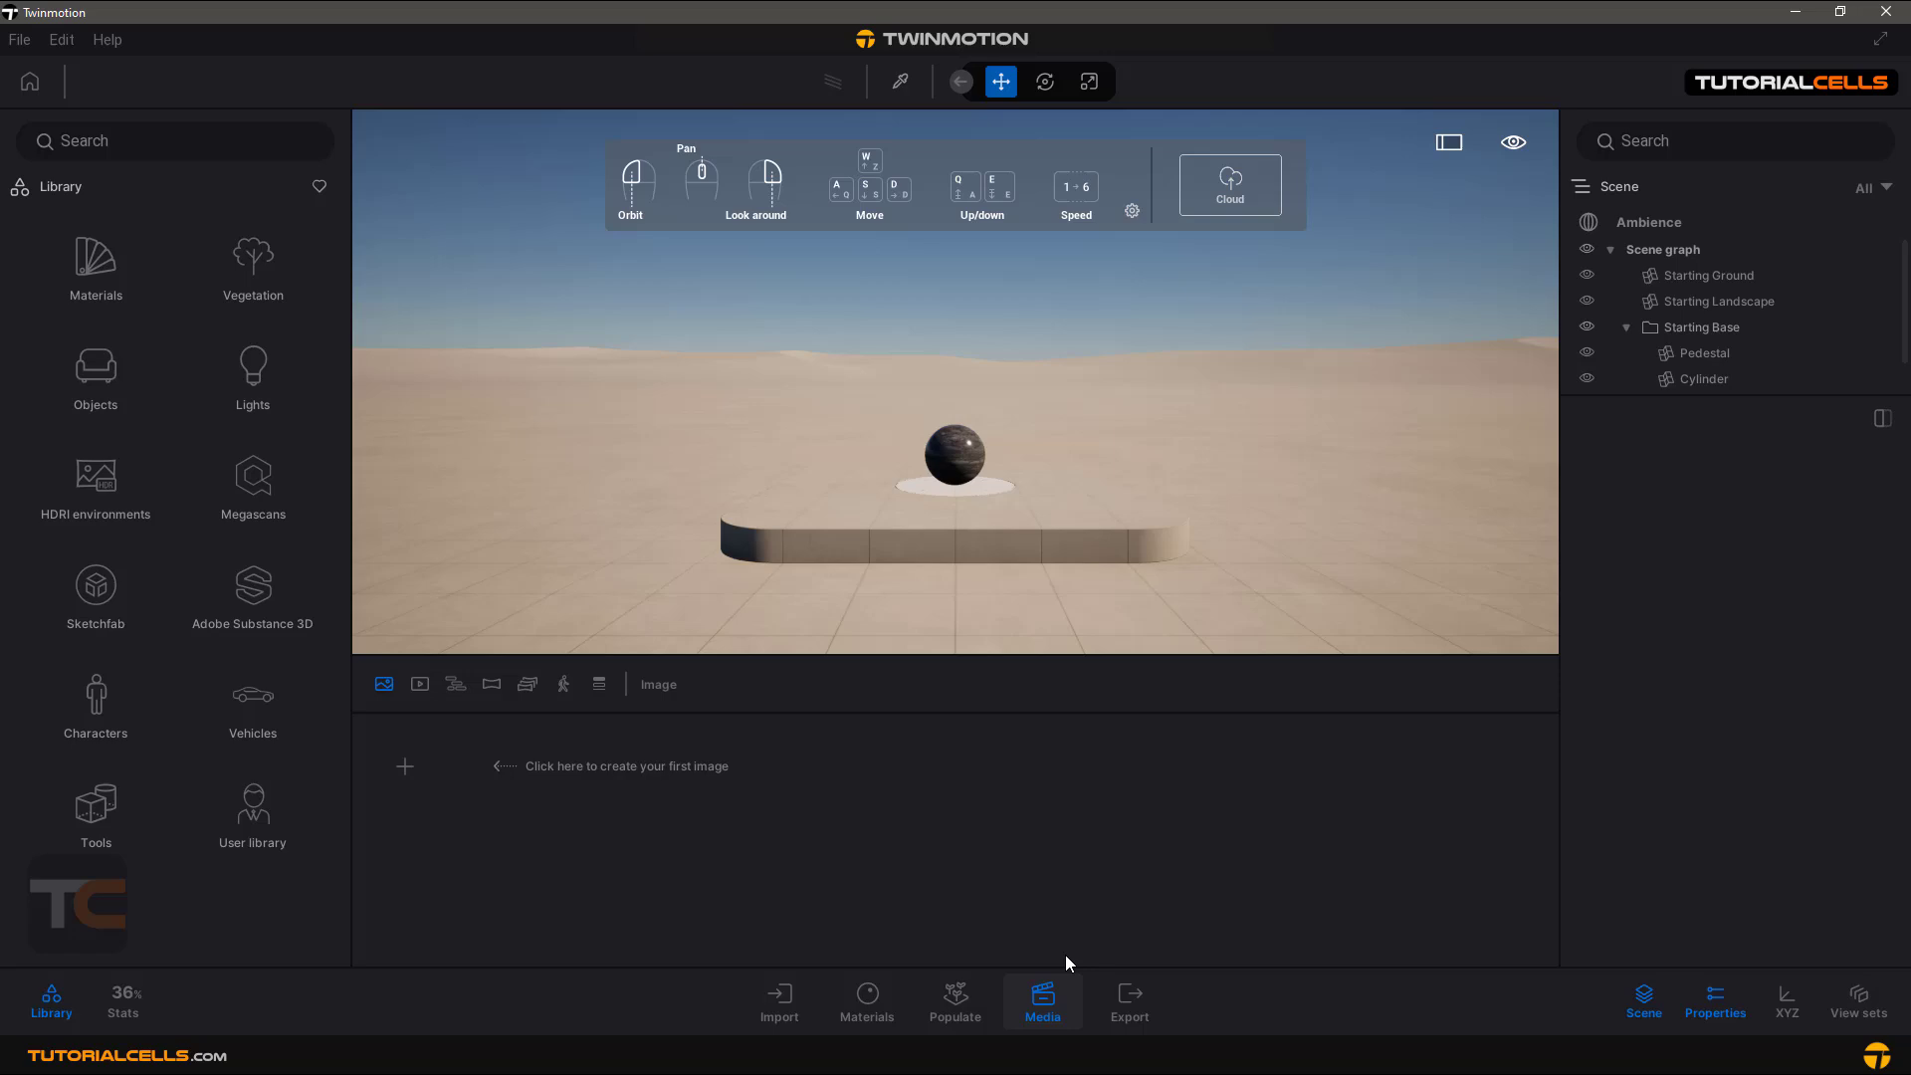
pyautogui.moveTo(729, 849)
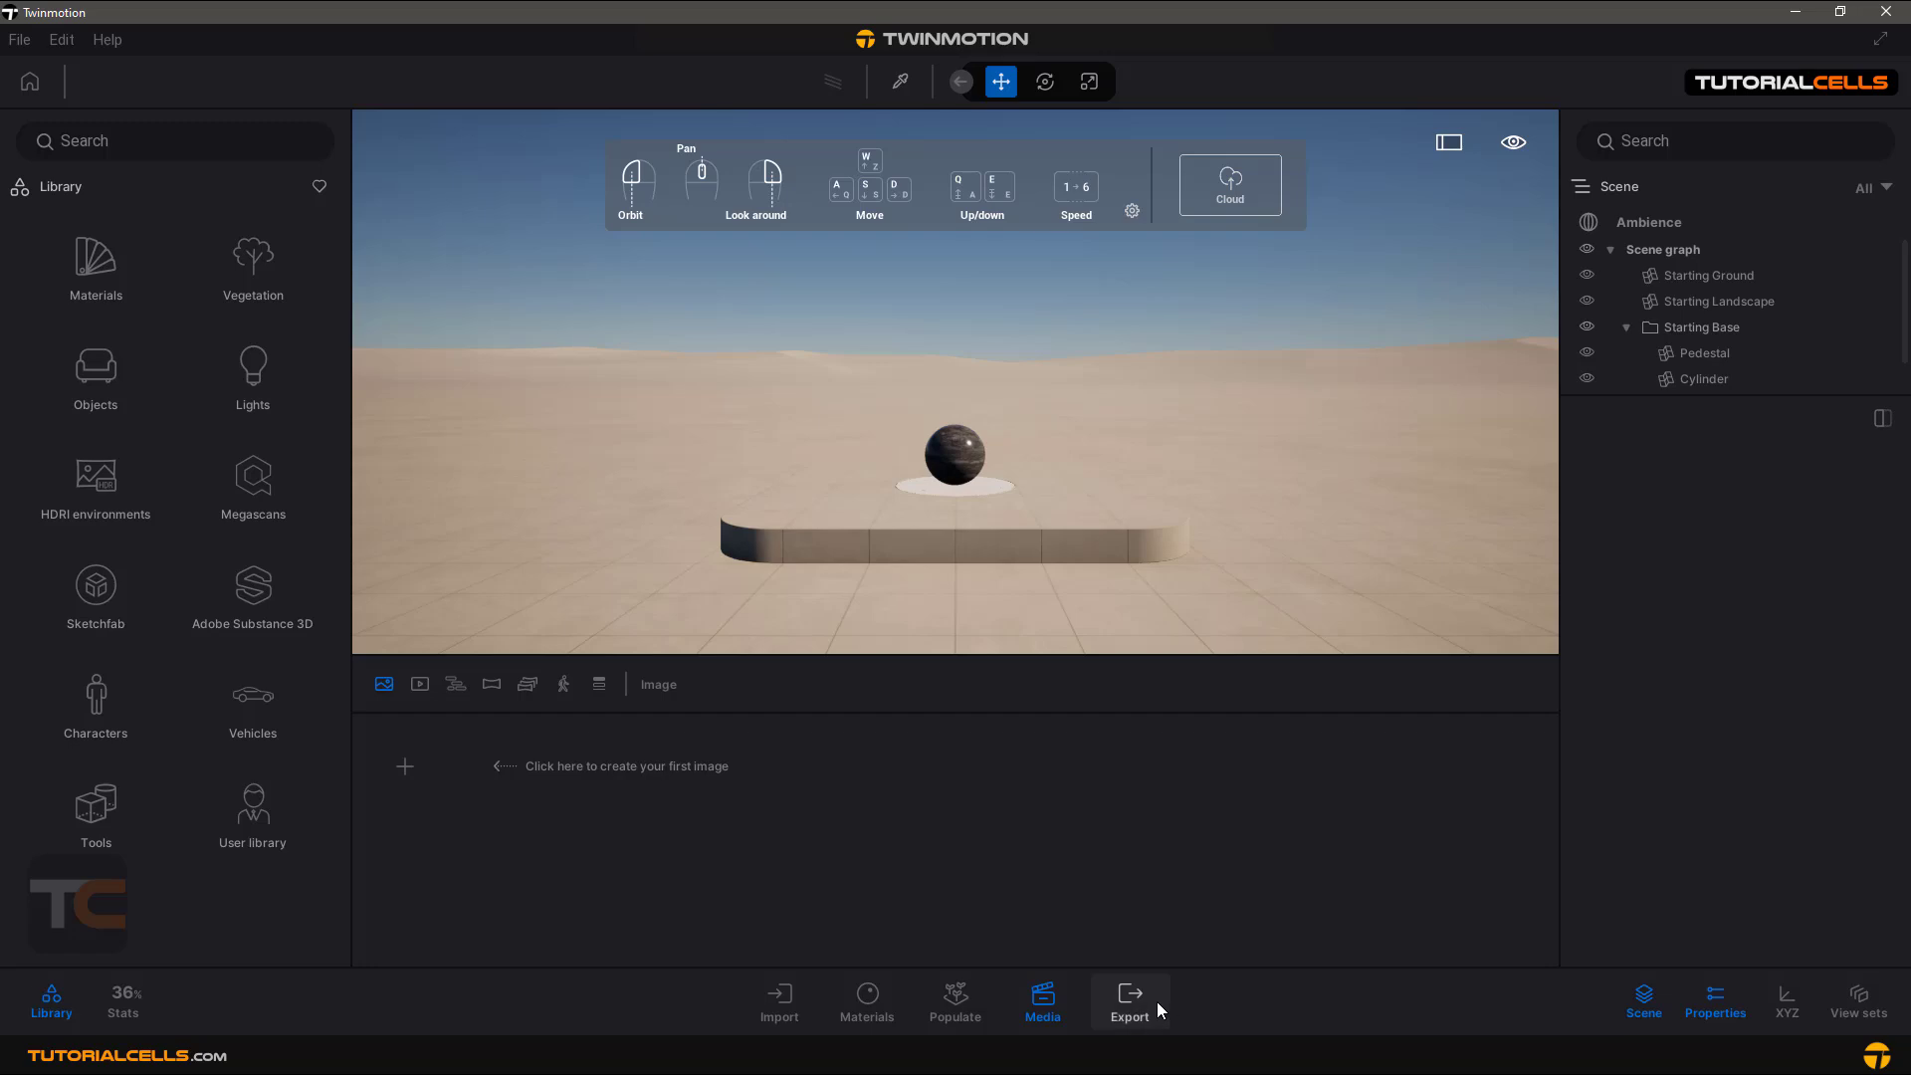
pyautogui.click(1129, 1000)
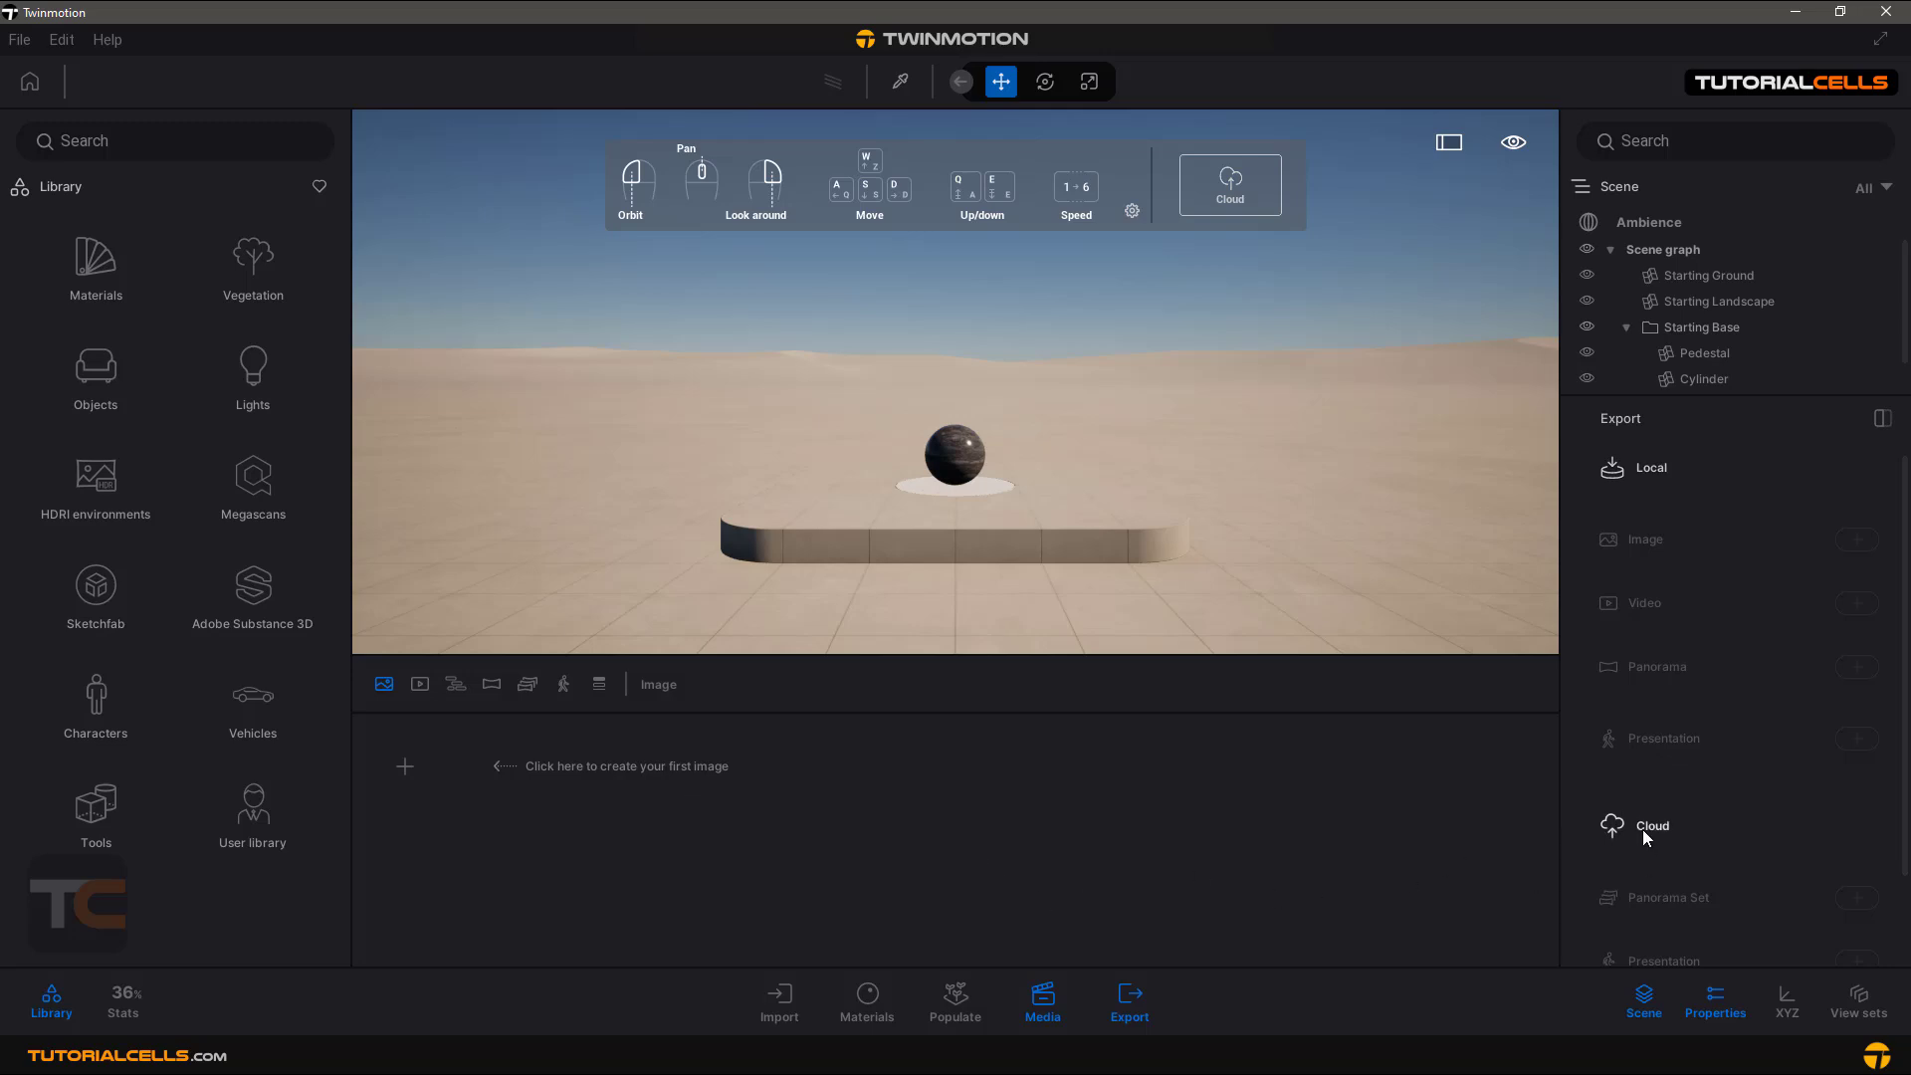
pyautogui.moveTo(1035, 780)
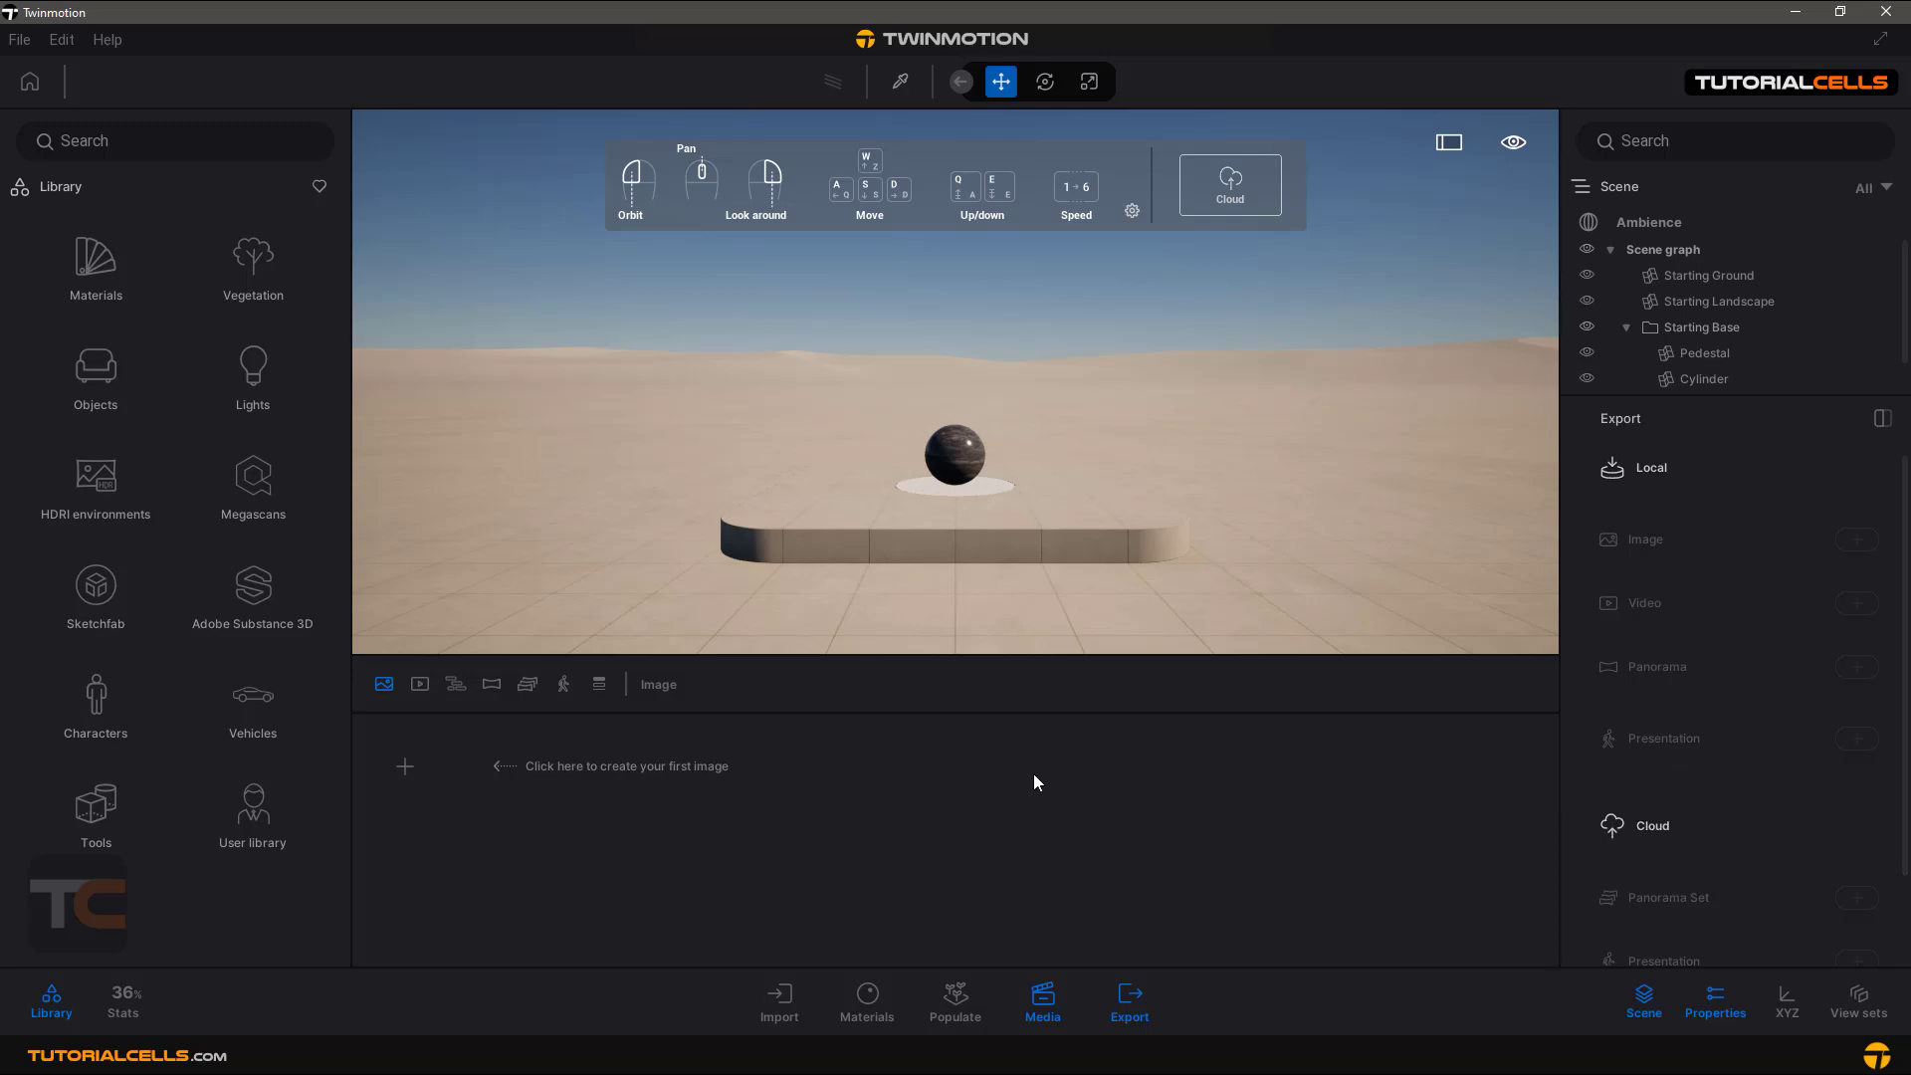
pyautogui.click(778, 999)
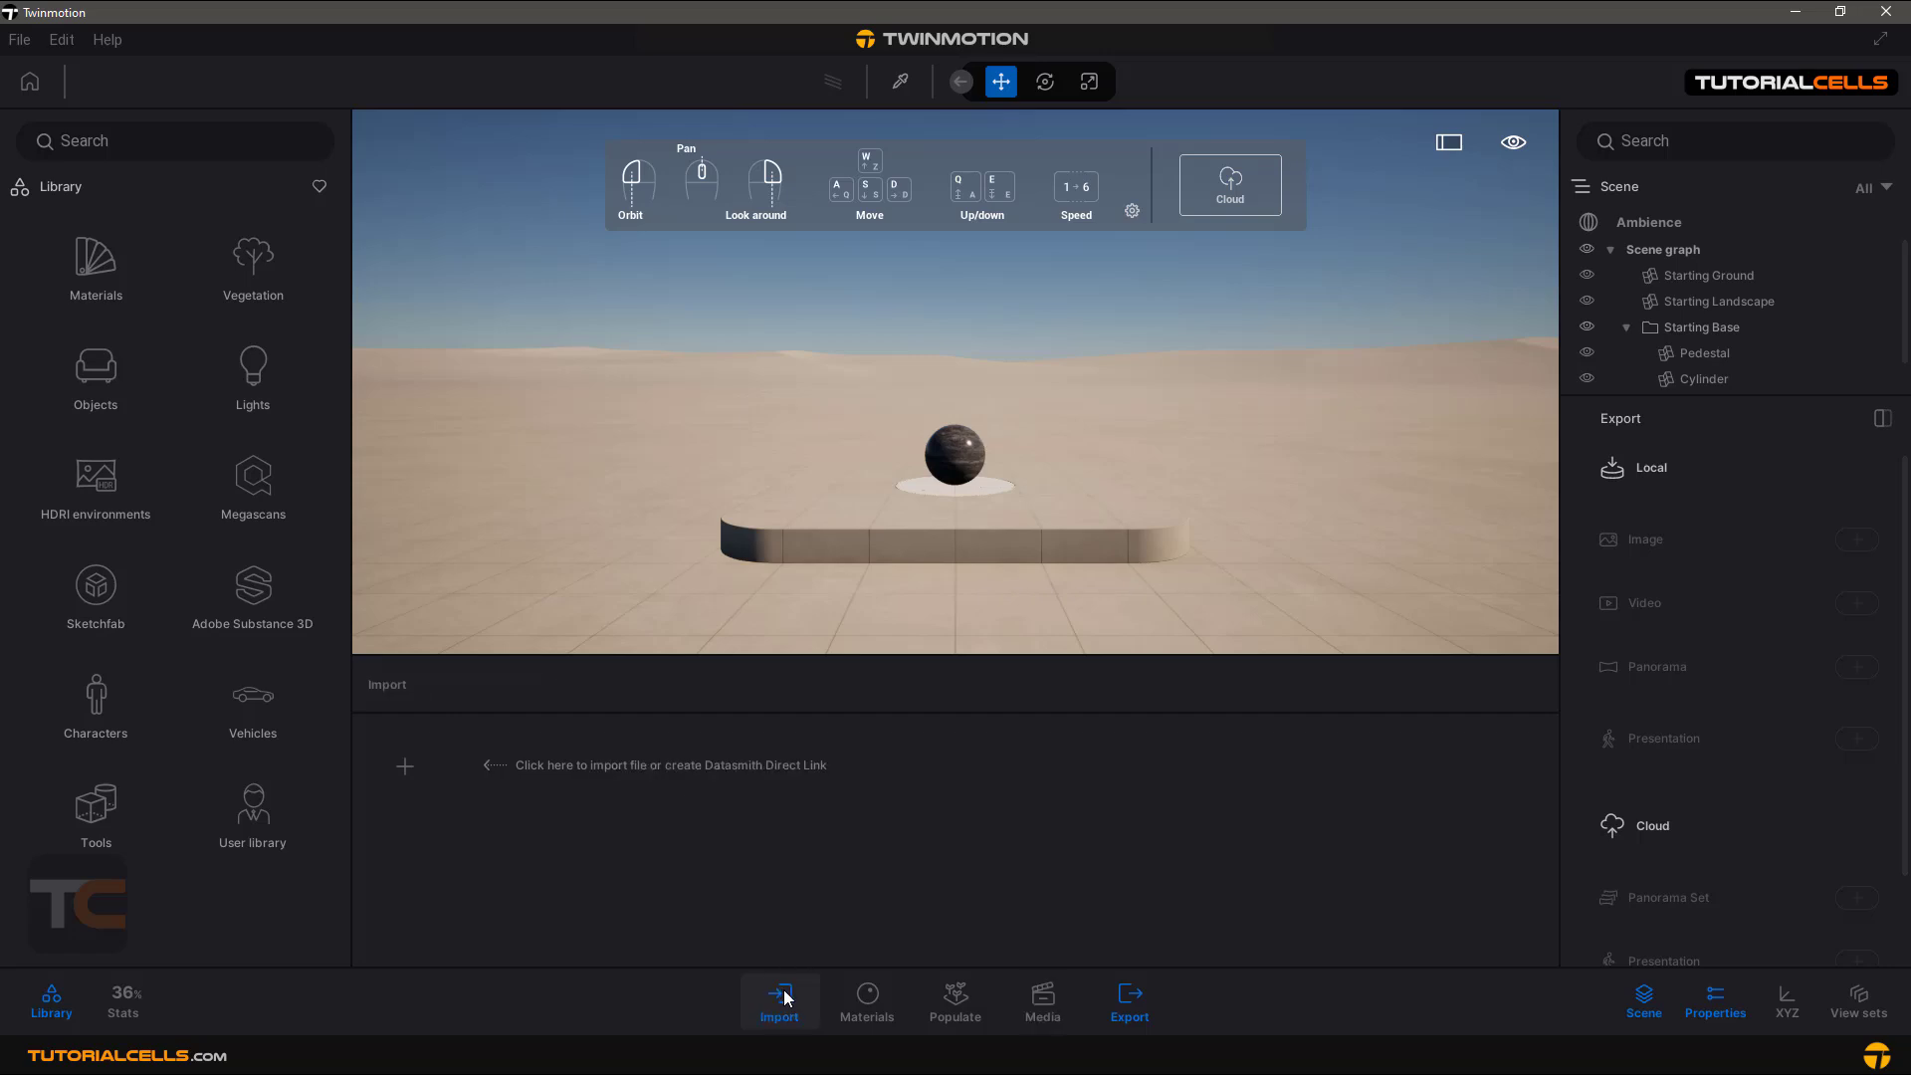
pyautogui.click(1127, 1002)
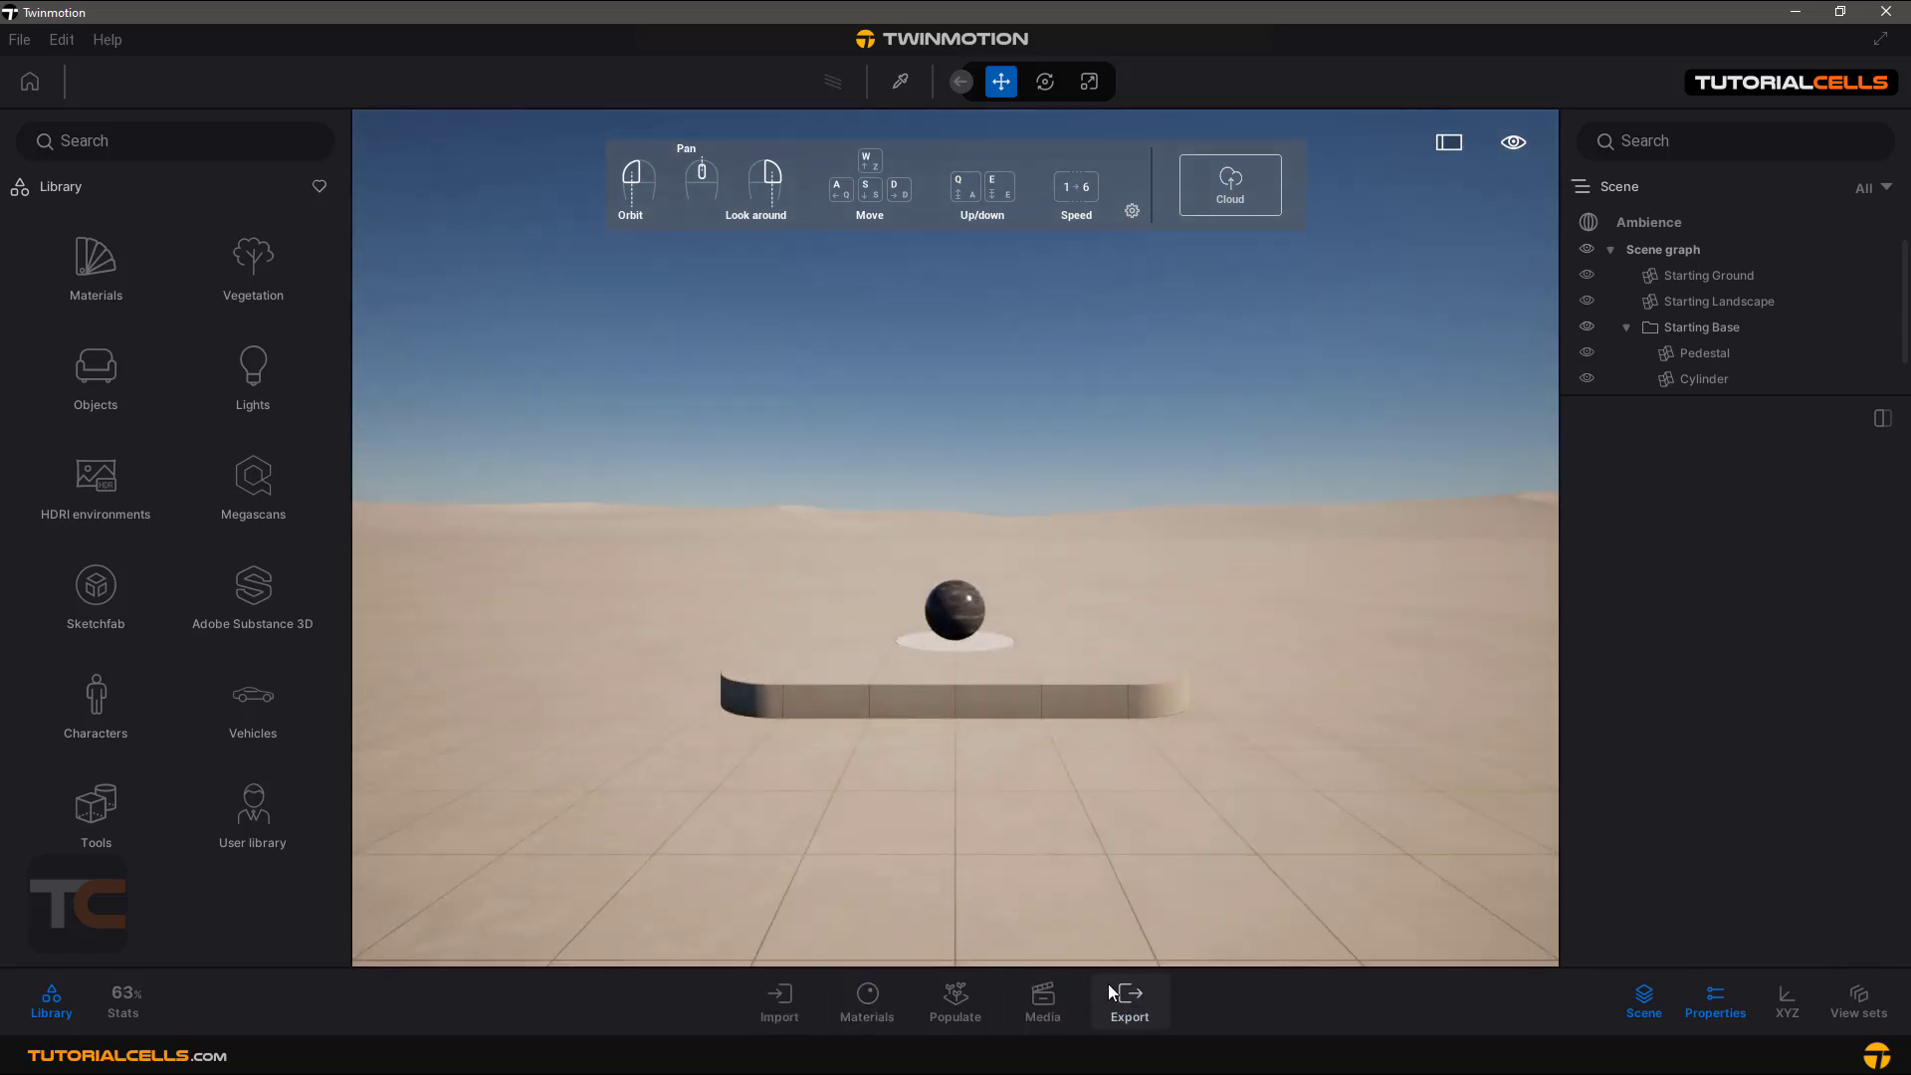